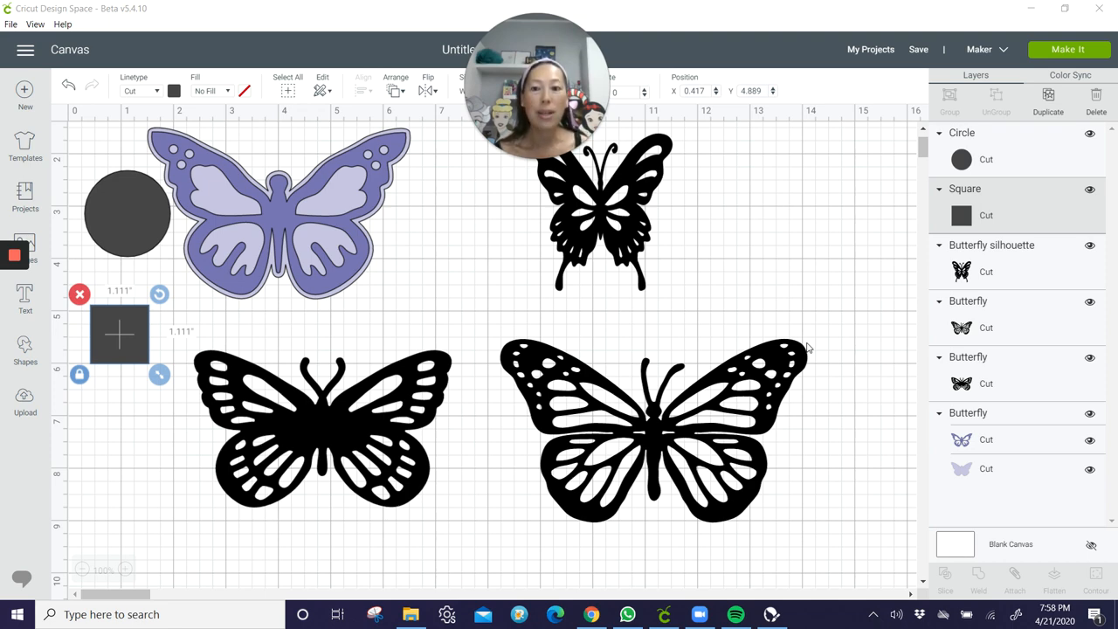
mouse_move(126, 388)
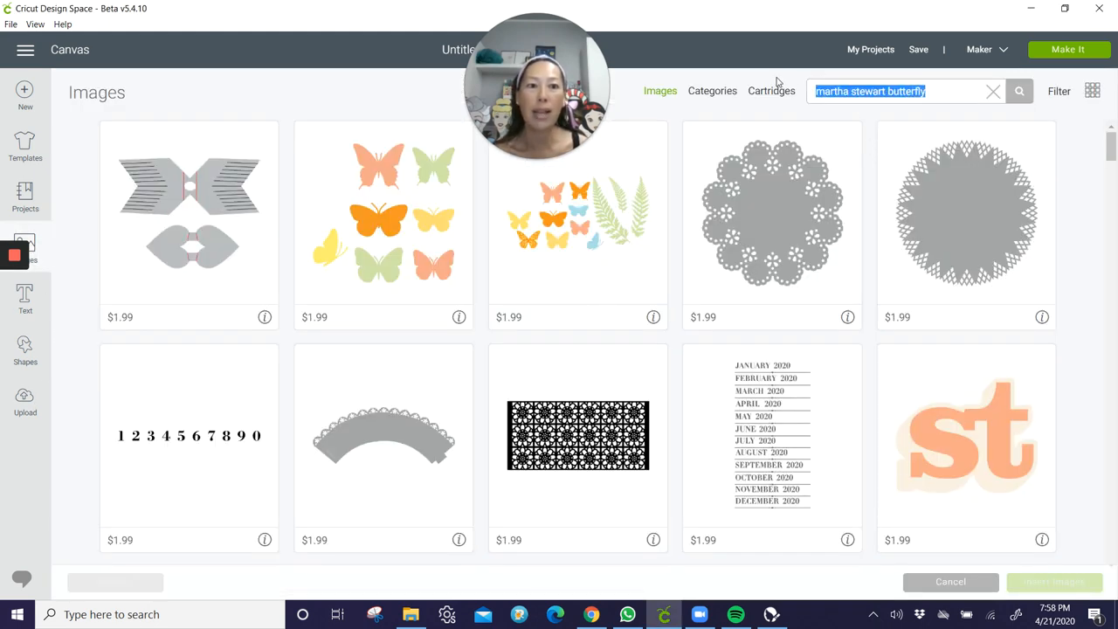
Search the image library for 'butterfly', browse the results, then cancel back to the canvas
type("butterfly")
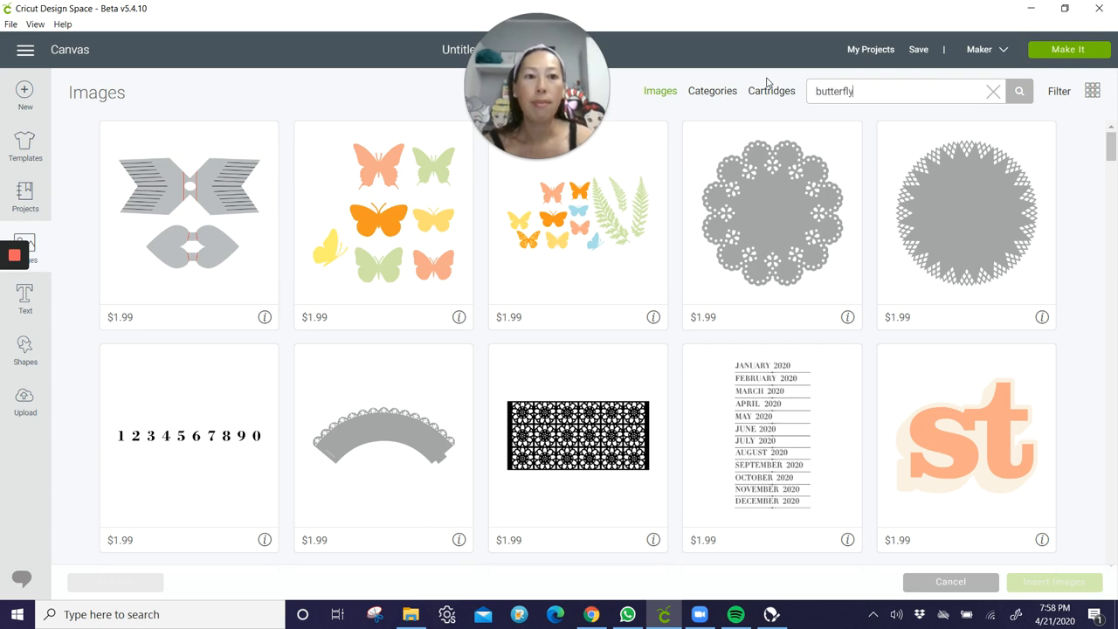
left_click(1018, 91)
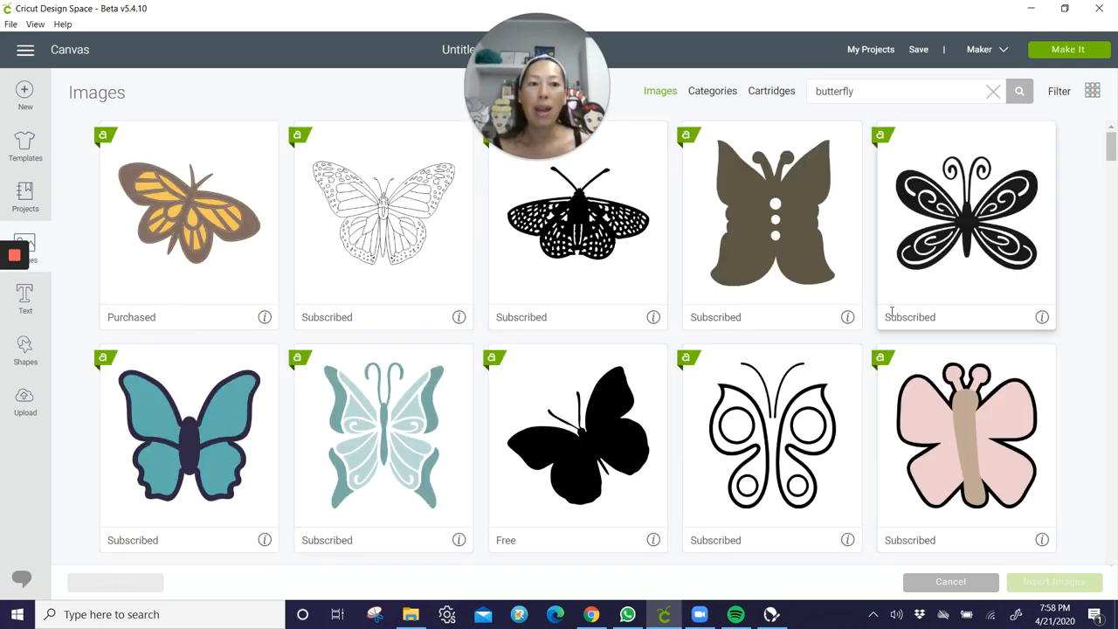
mouse_move(912, 381)
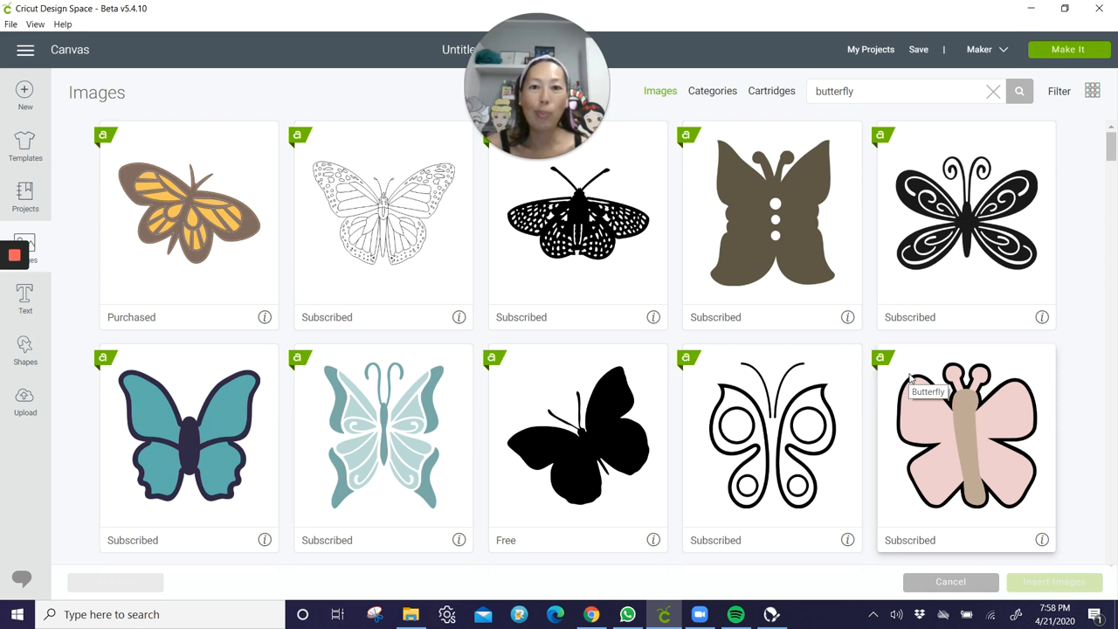
mouse_move(598, 228)
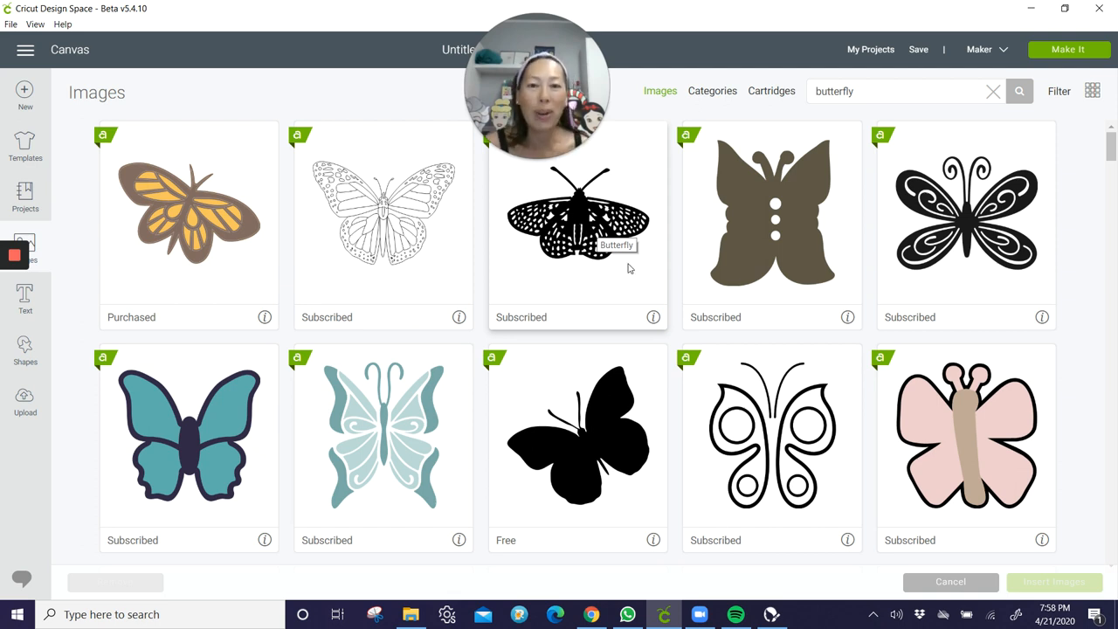
mouse_move(569, 271)
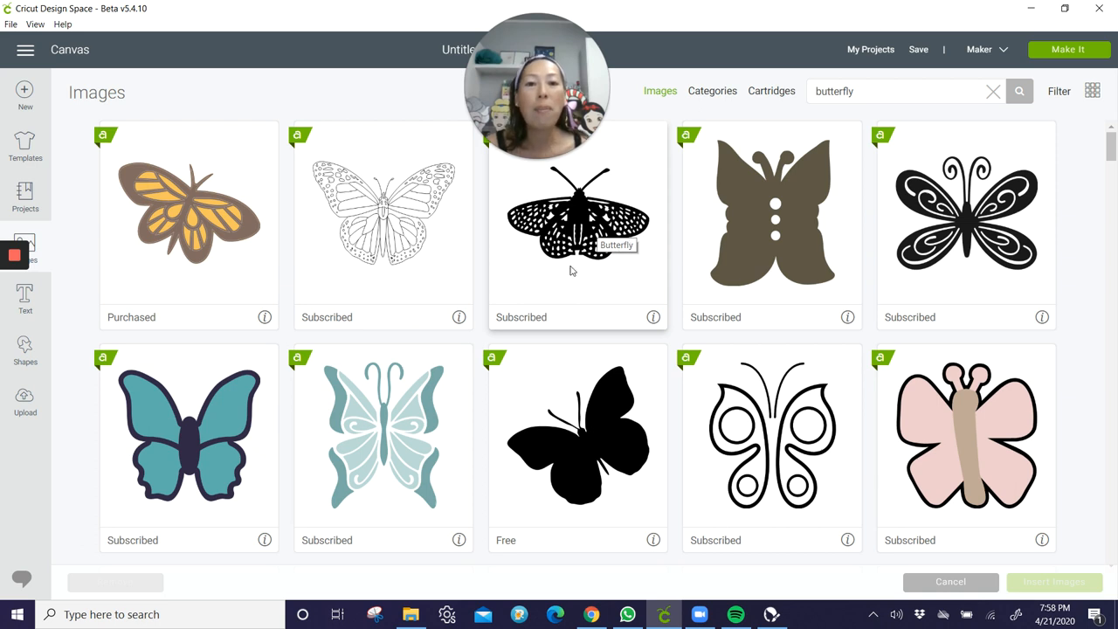
mouse_move(580, 304)
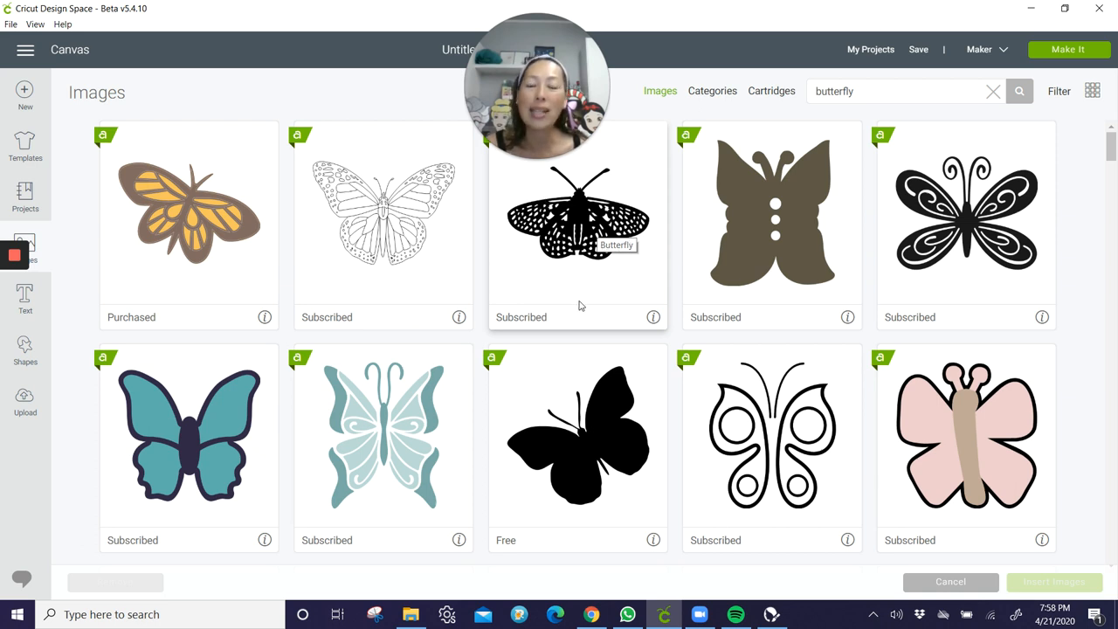
mouse_move(580, 311)
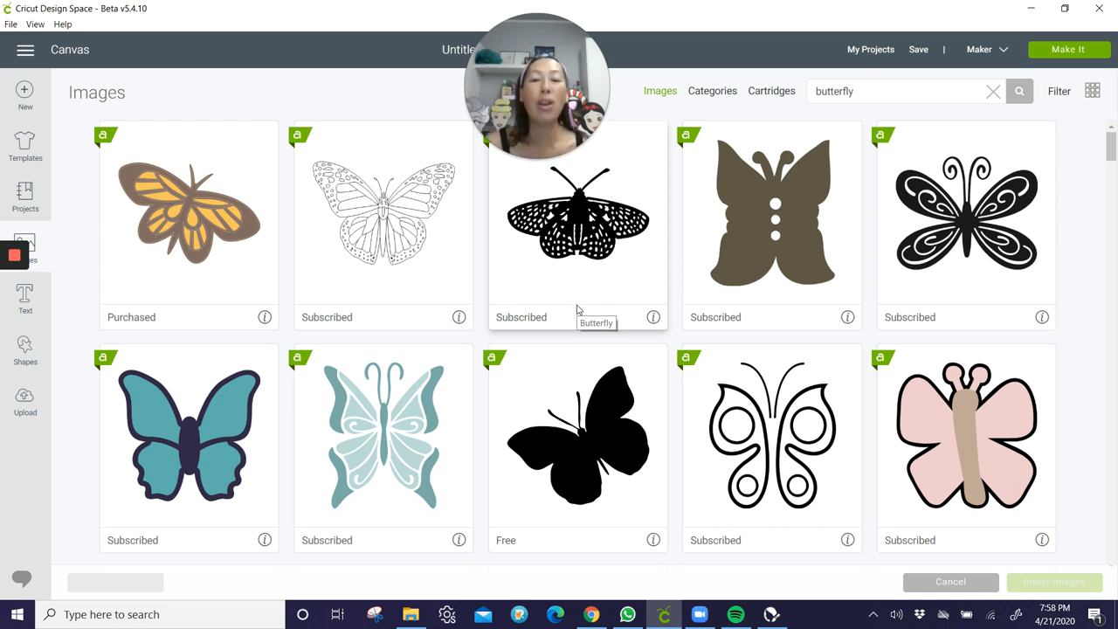
mouse_move(225, 428)
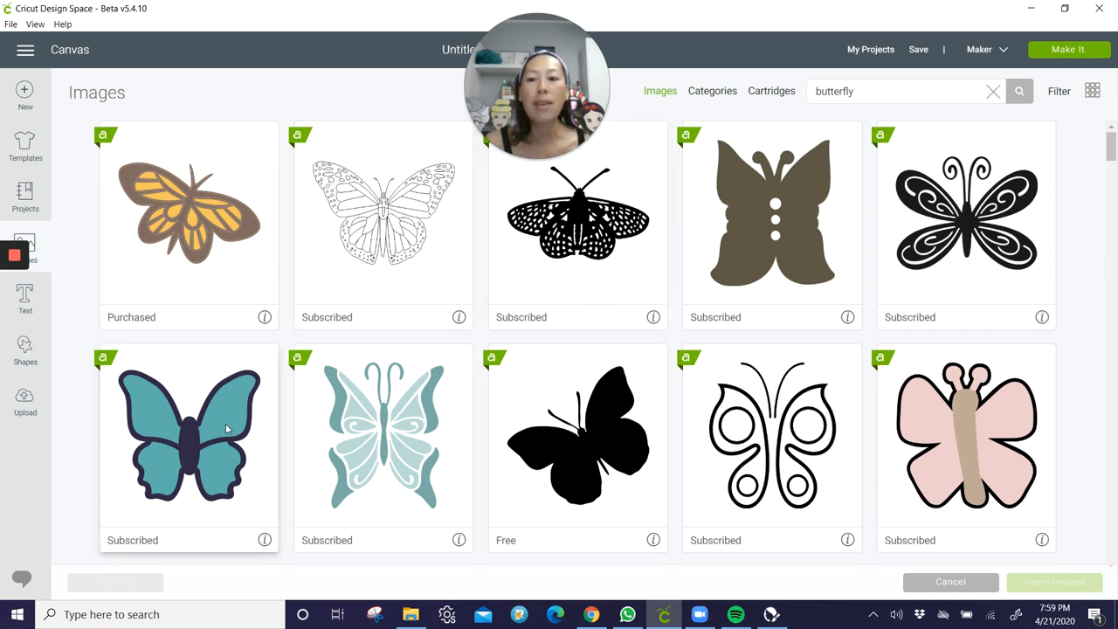
mouse_move(226, 412)
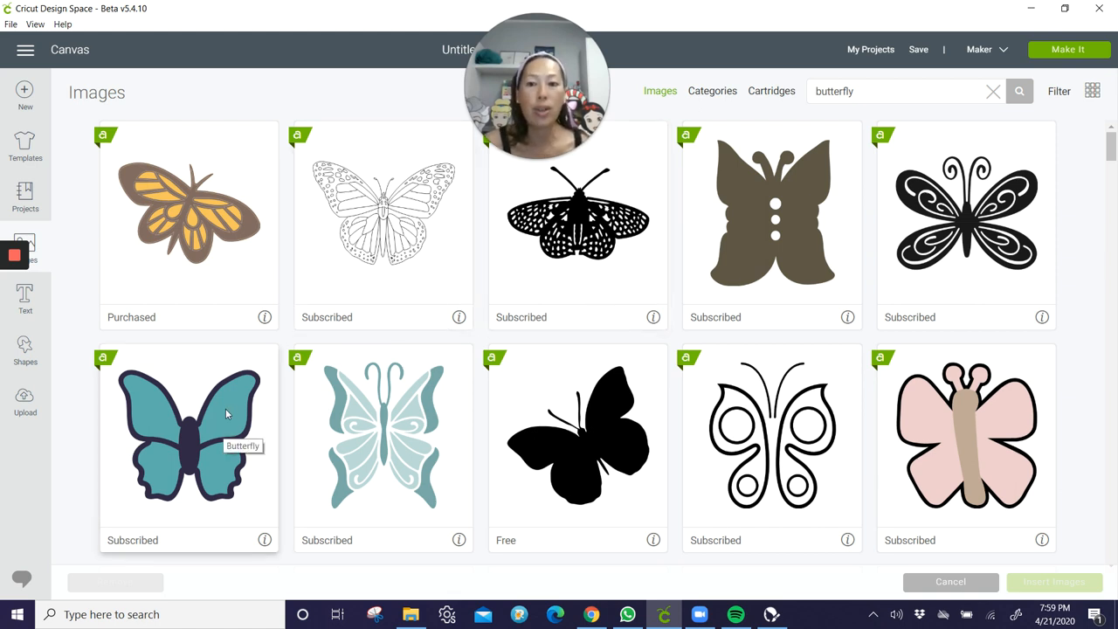
mouse_move(643, 471)
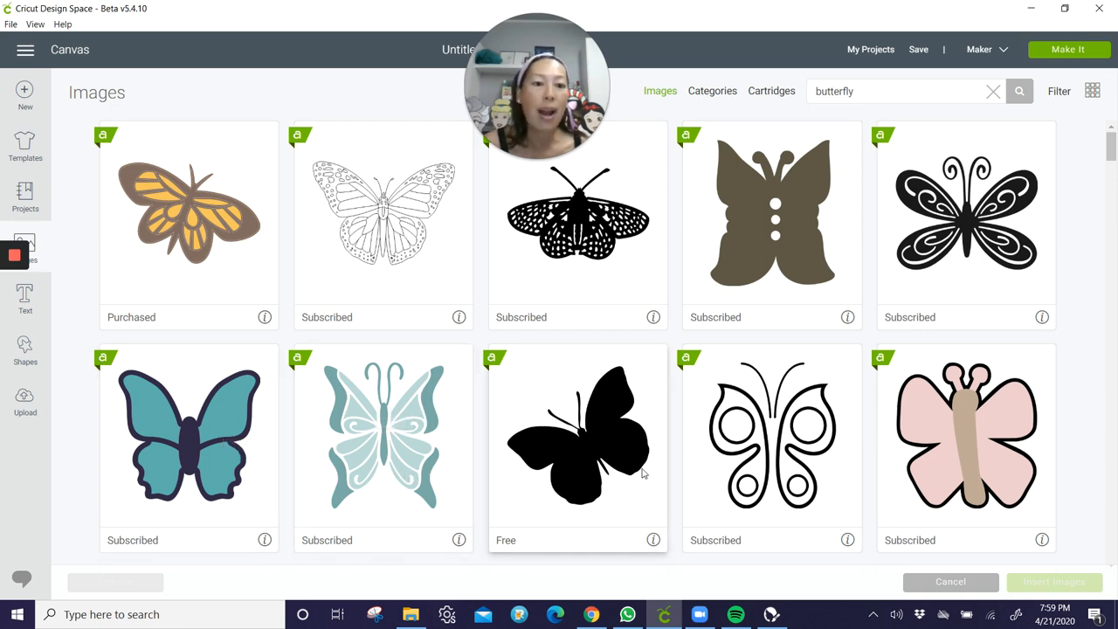
scroll("down", 3)
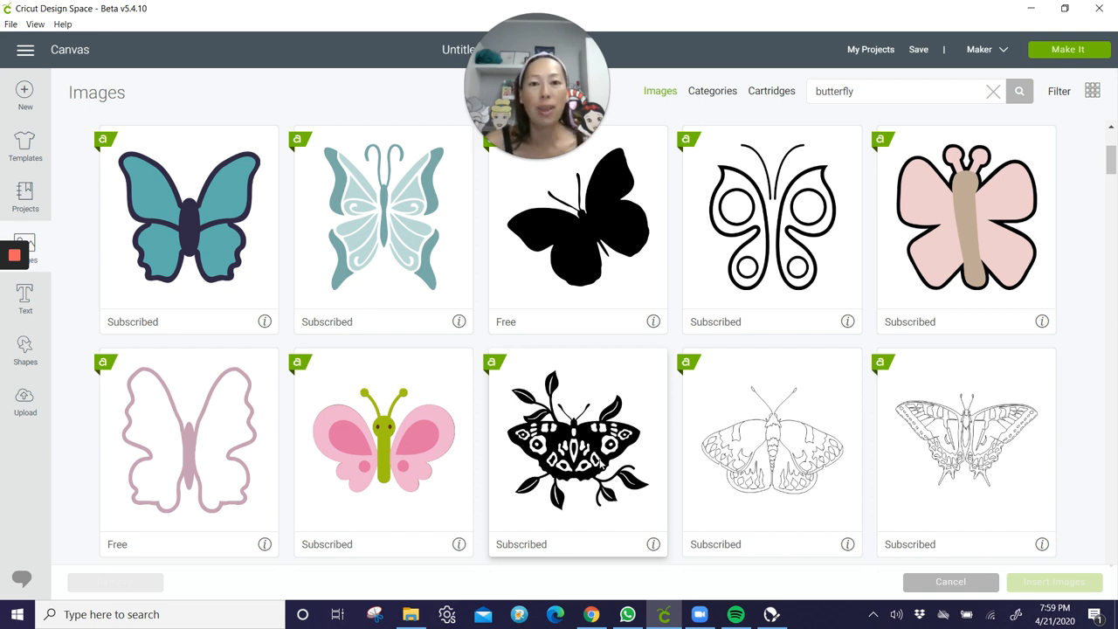
mouse_move(953, 498)
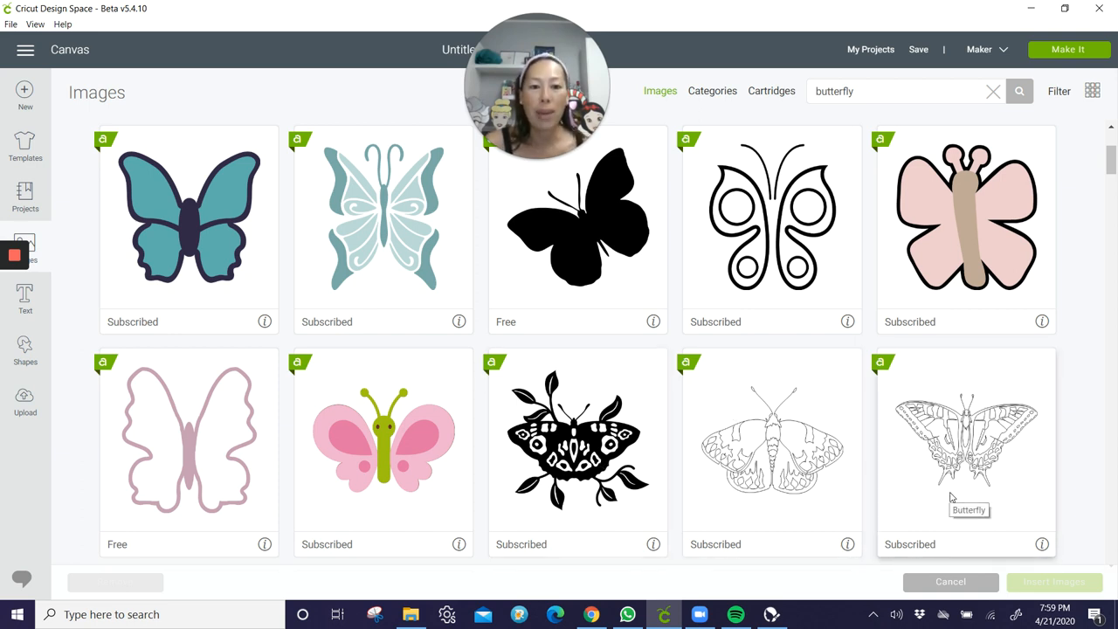
mouse_move(711, 287)
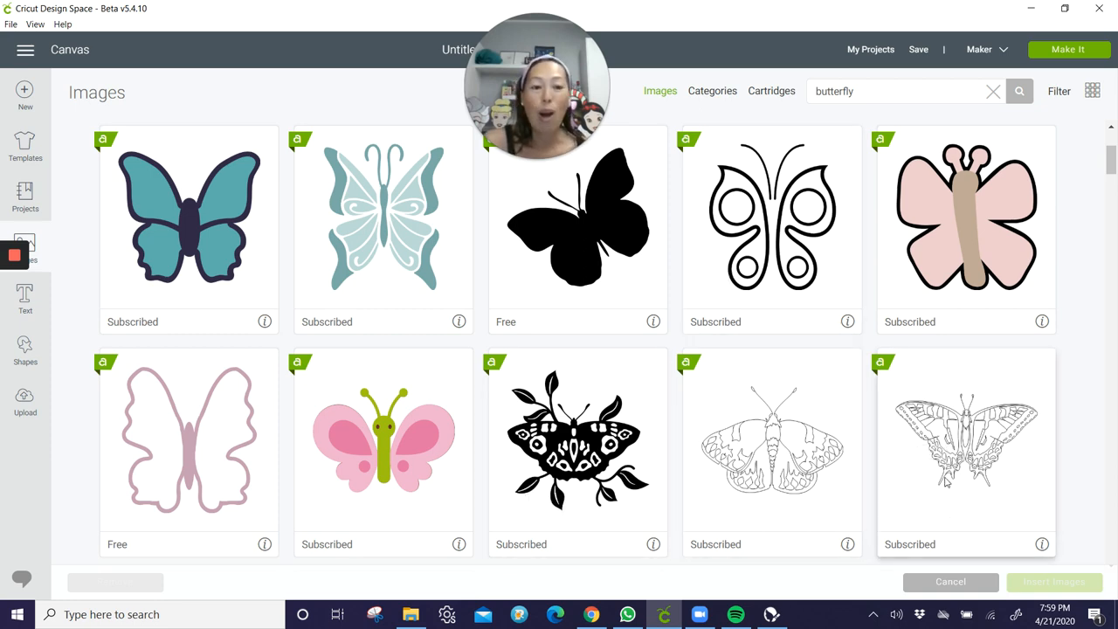
left_click(1056, 582)
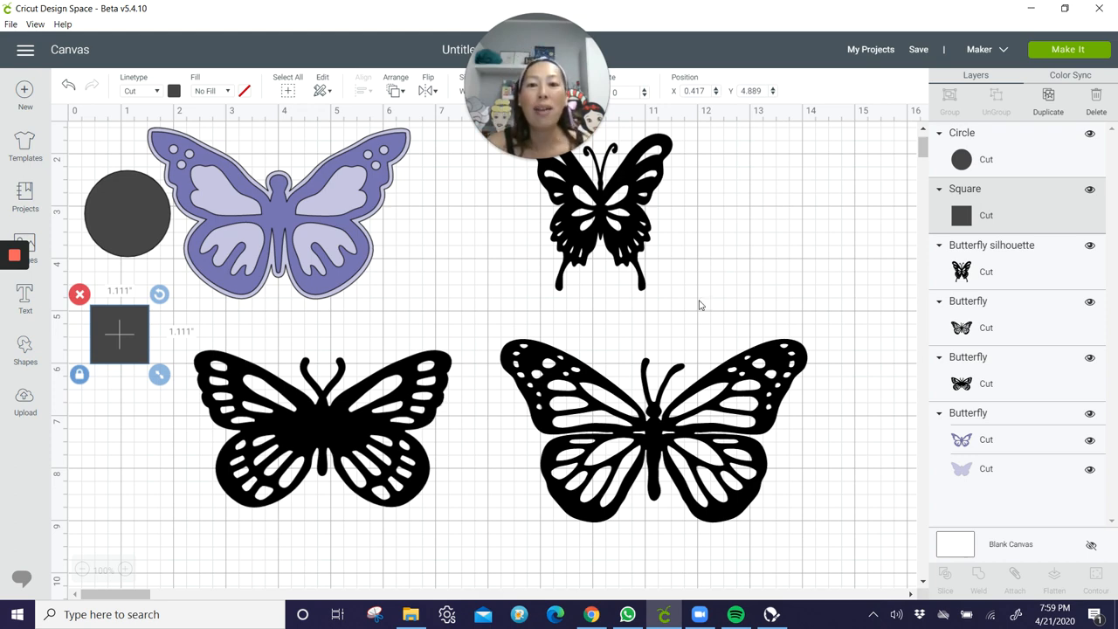
mouse_move(706, 367)
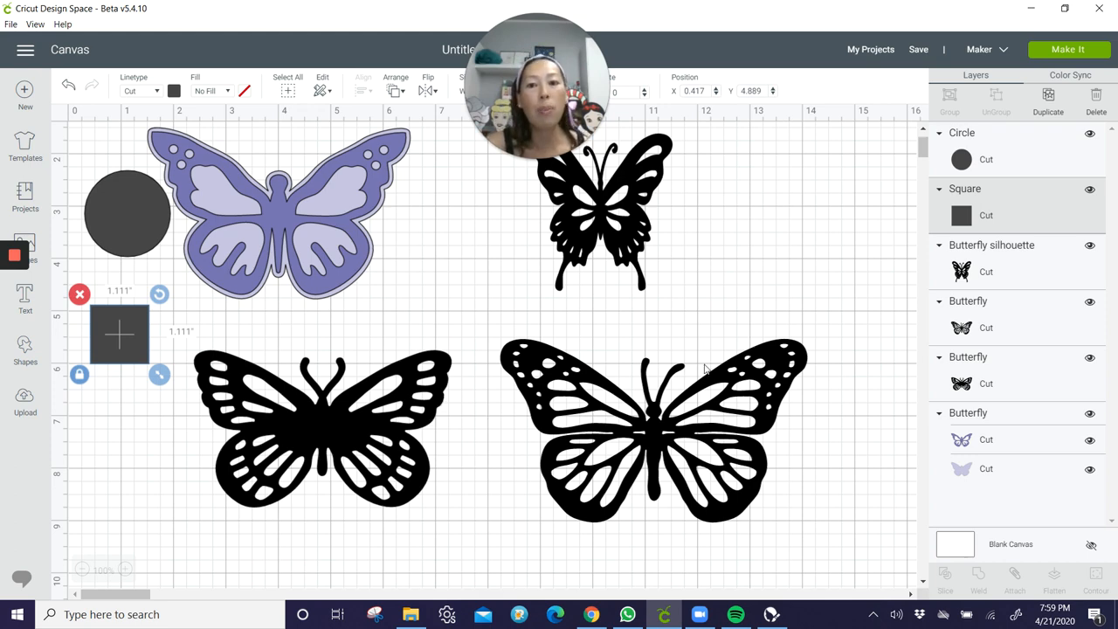
mouse_move(398, 380)
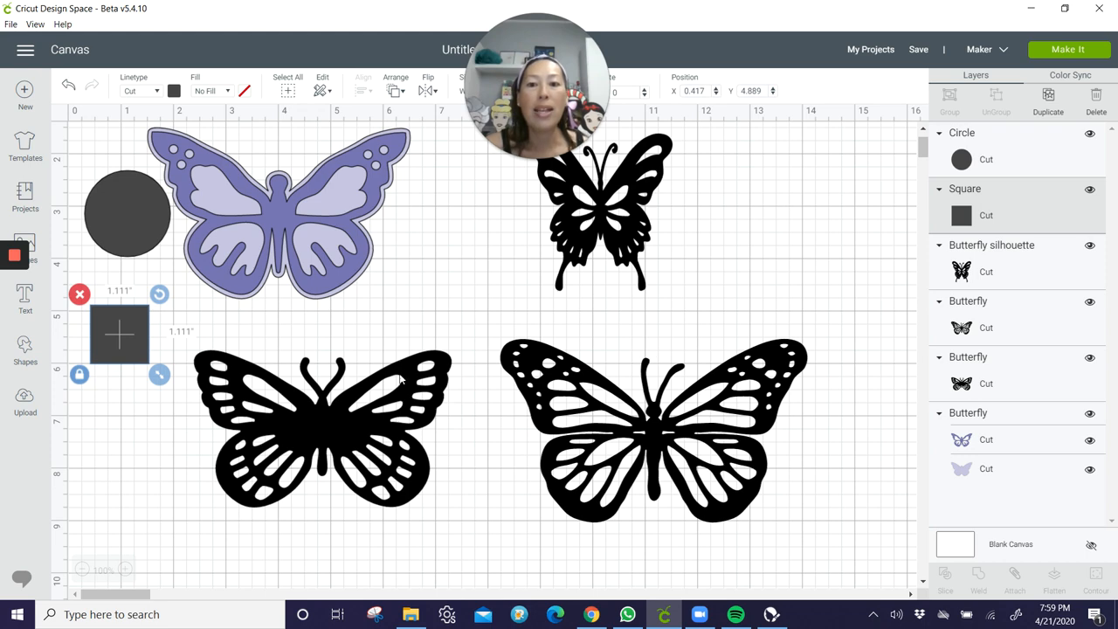
left_click(323, 428)
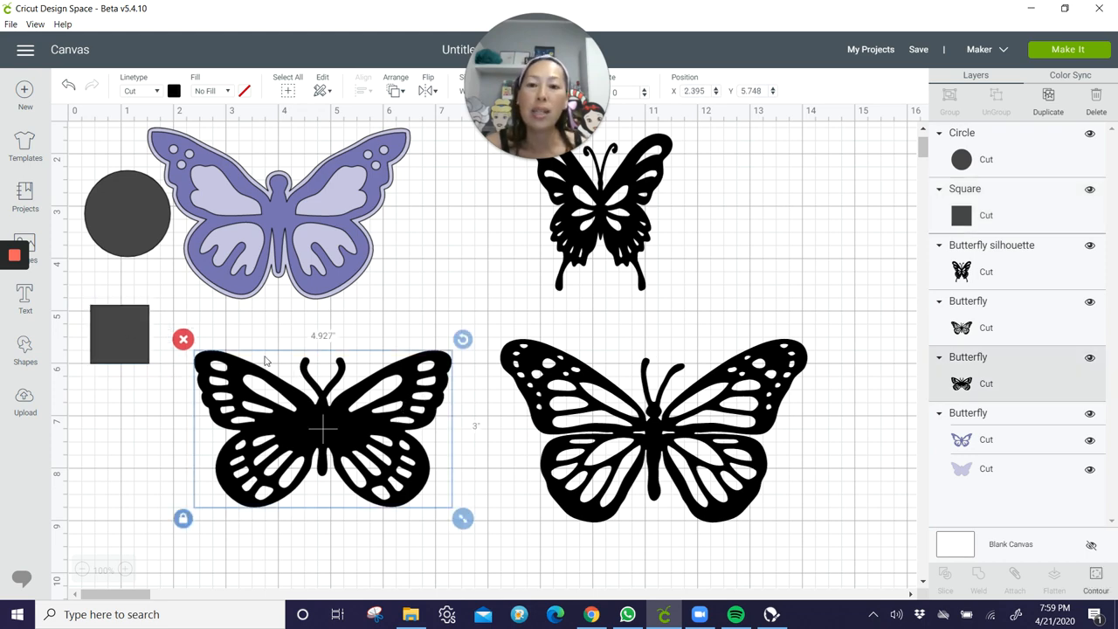
mouse_move(409, 395)
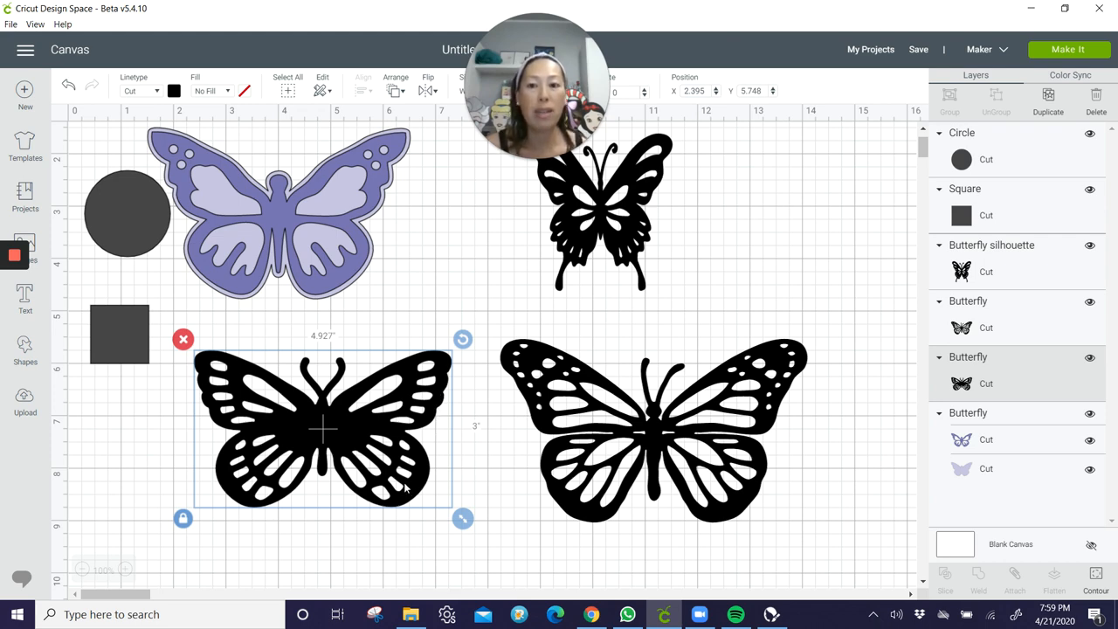
mouse_move(706, 416)
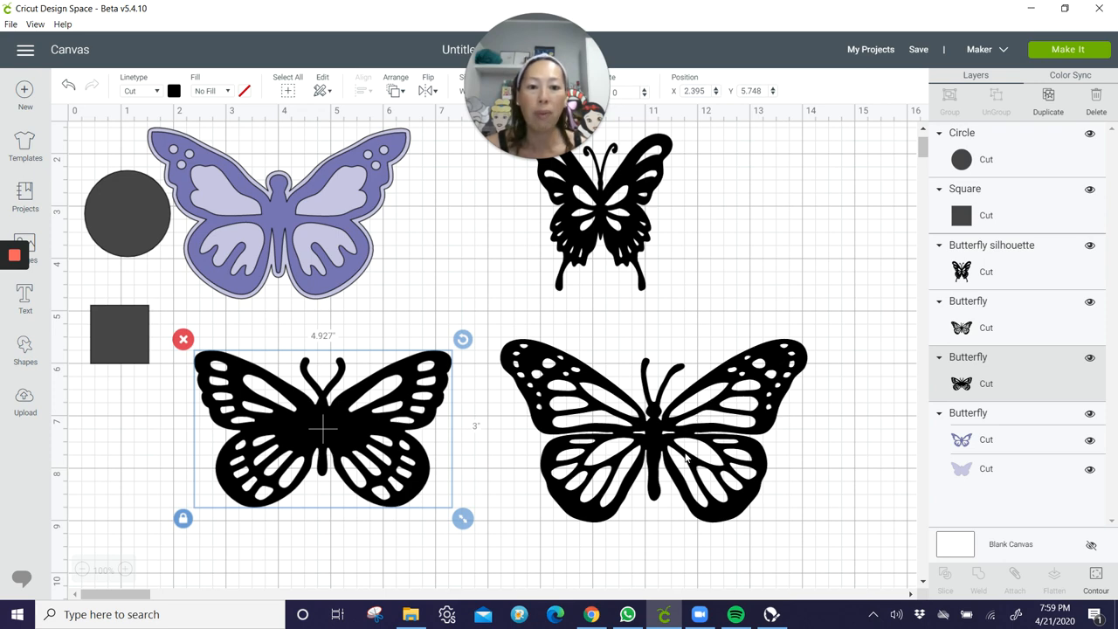
mouse_move(653, 414)
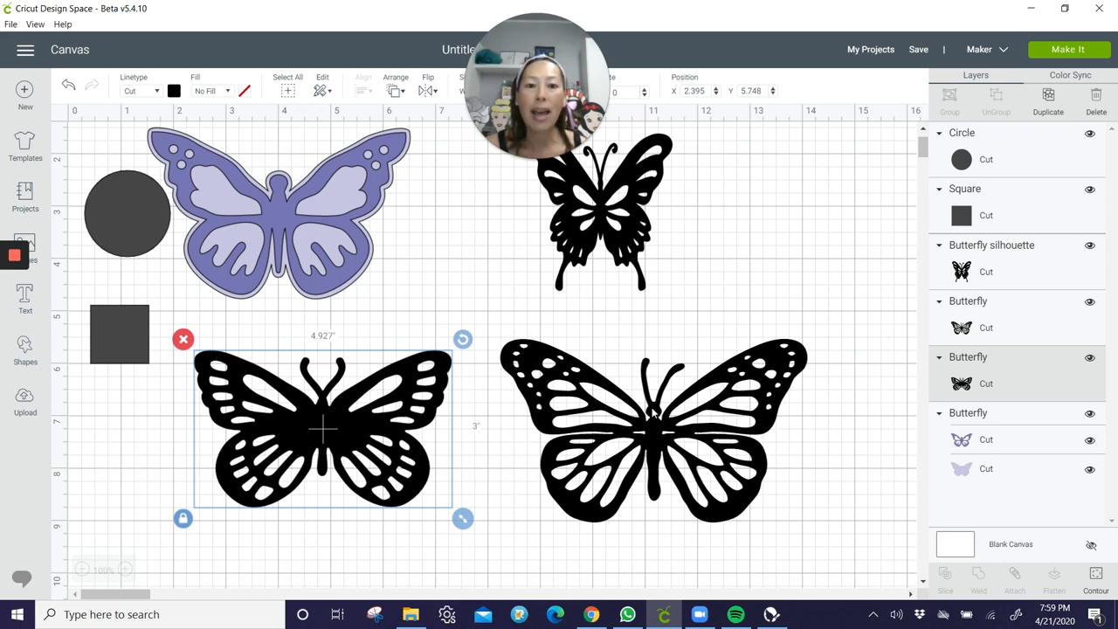
mouse_move(653, 447)
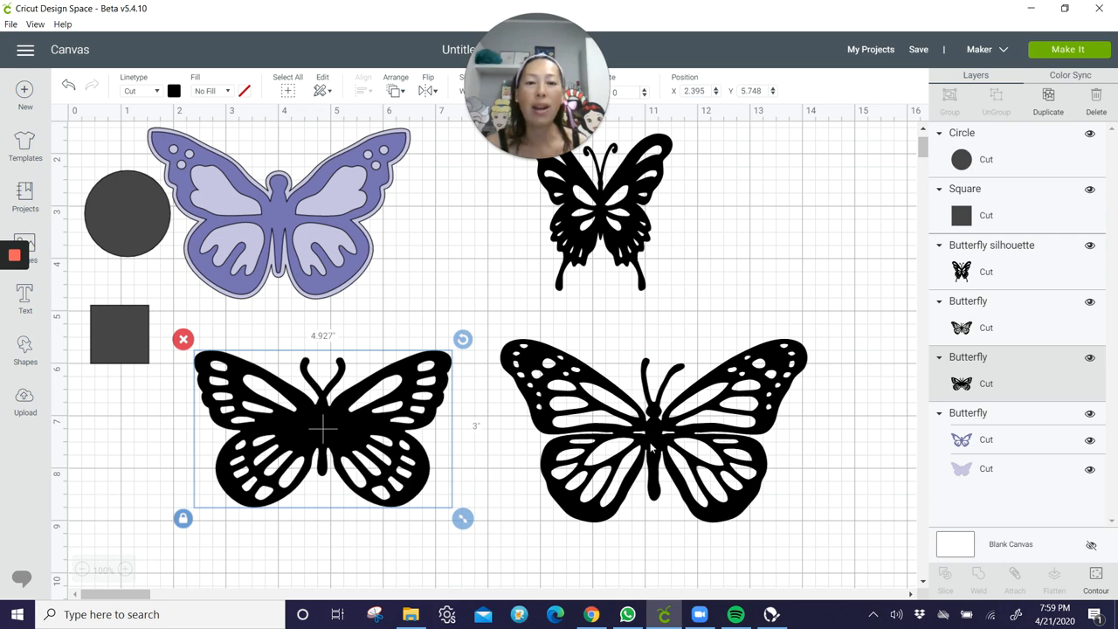
mouse_move(663, 411)
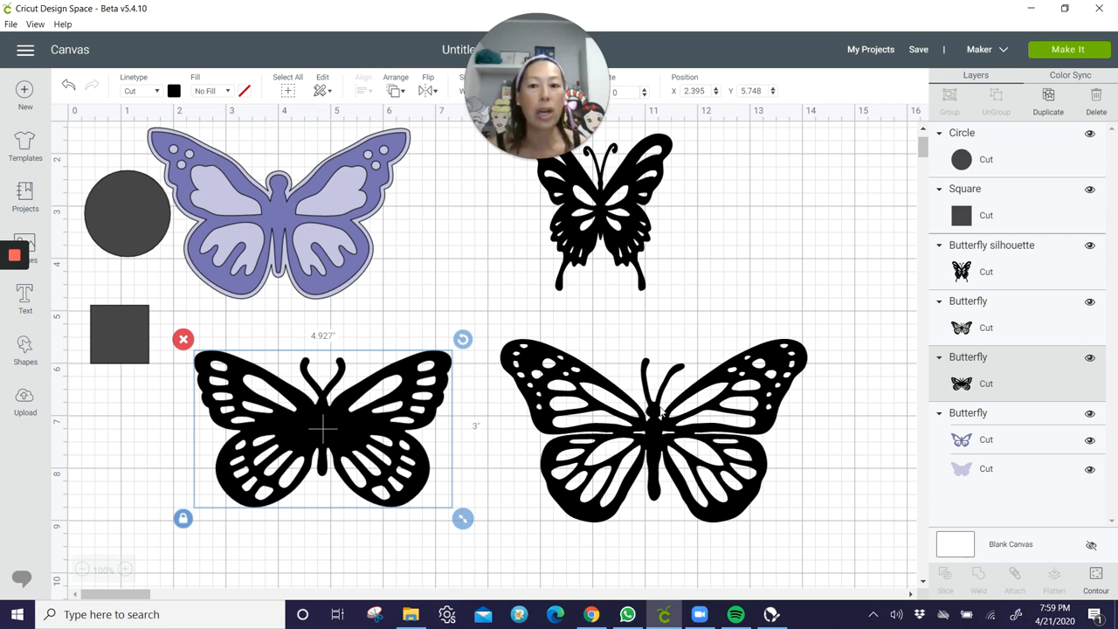
mouse_move(667, 441)
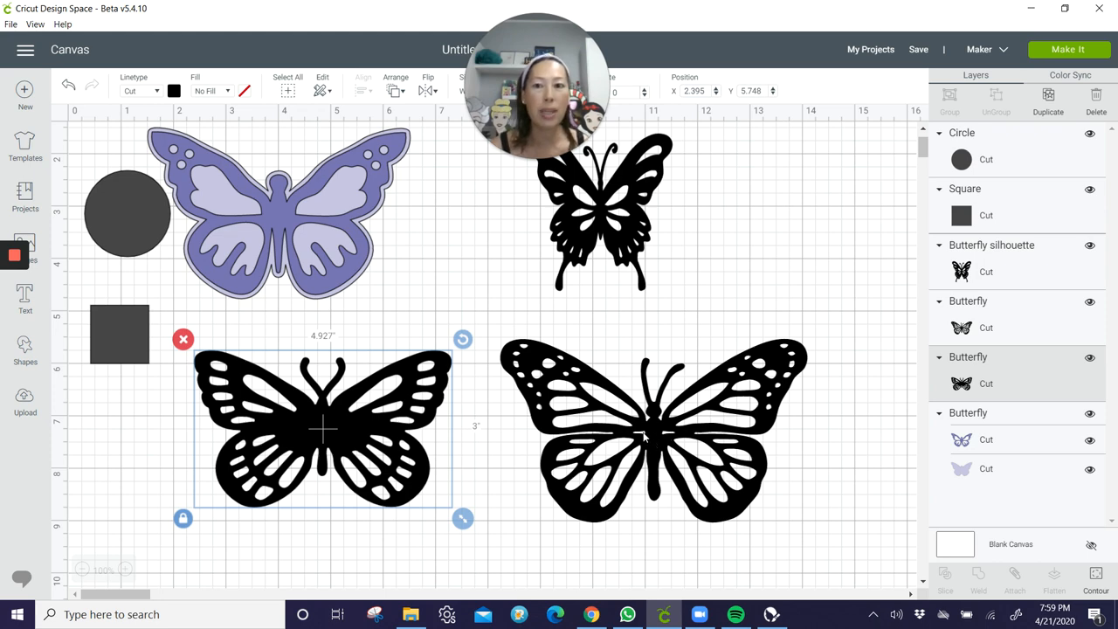
mouse_move(638, 437)
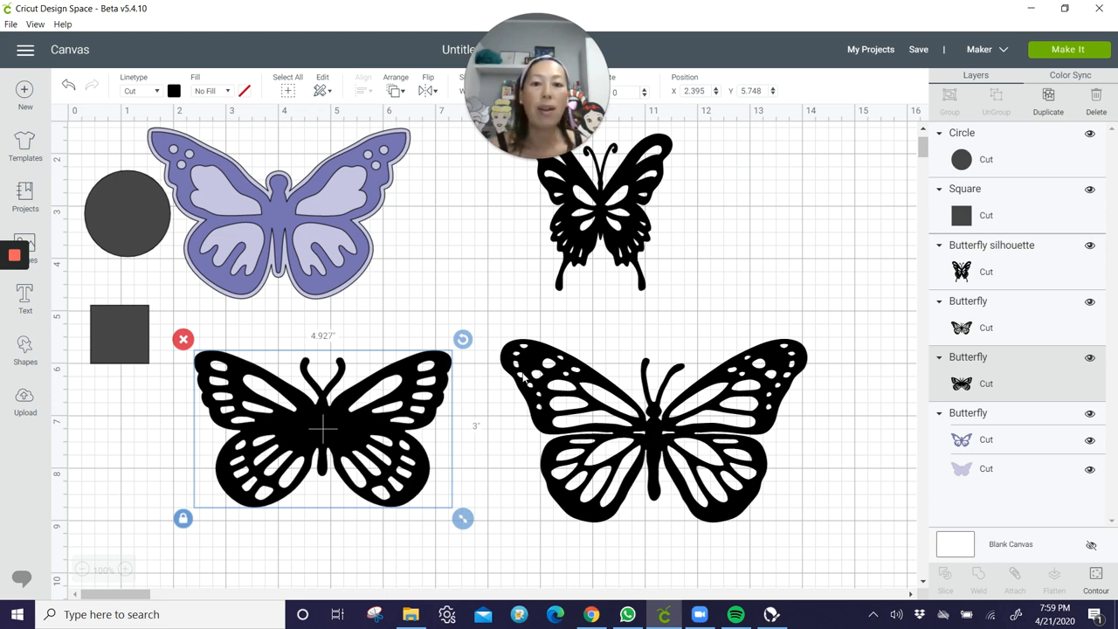
mouse_move(573, 367)
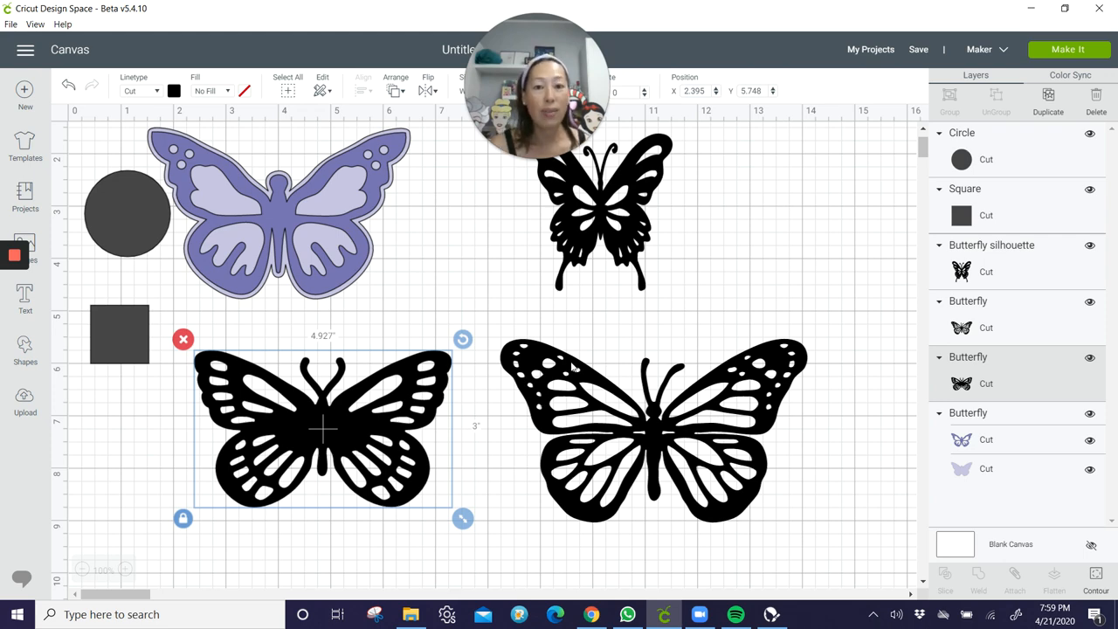
Hide all inner contours of the lower-right black butterfly to make a solid silhouette
left_click(654, 428)
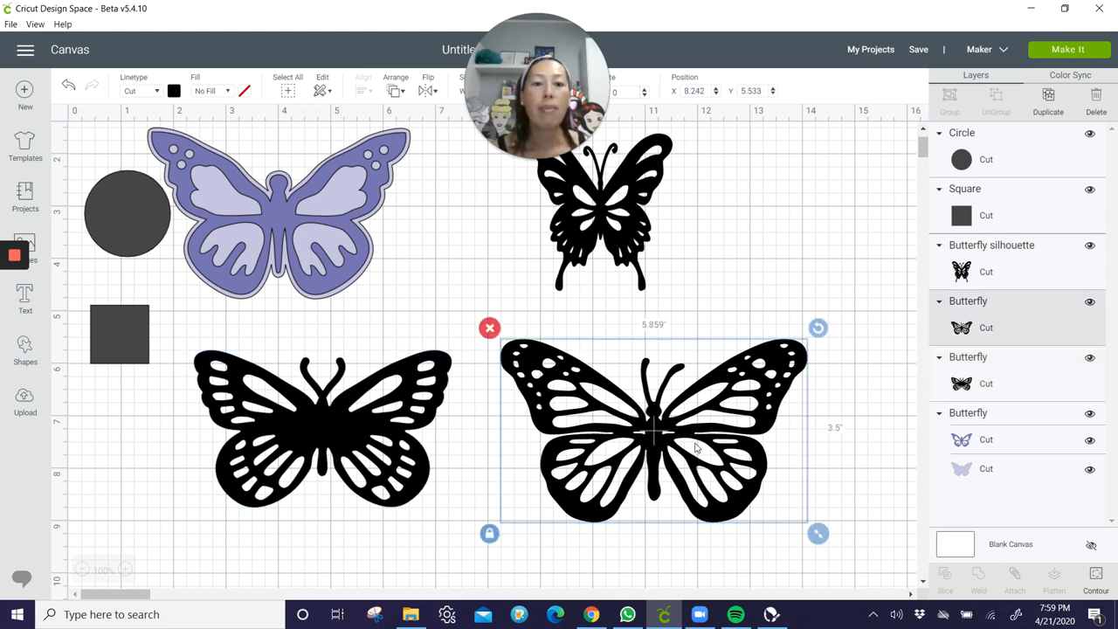
mouse_move(769, 374)
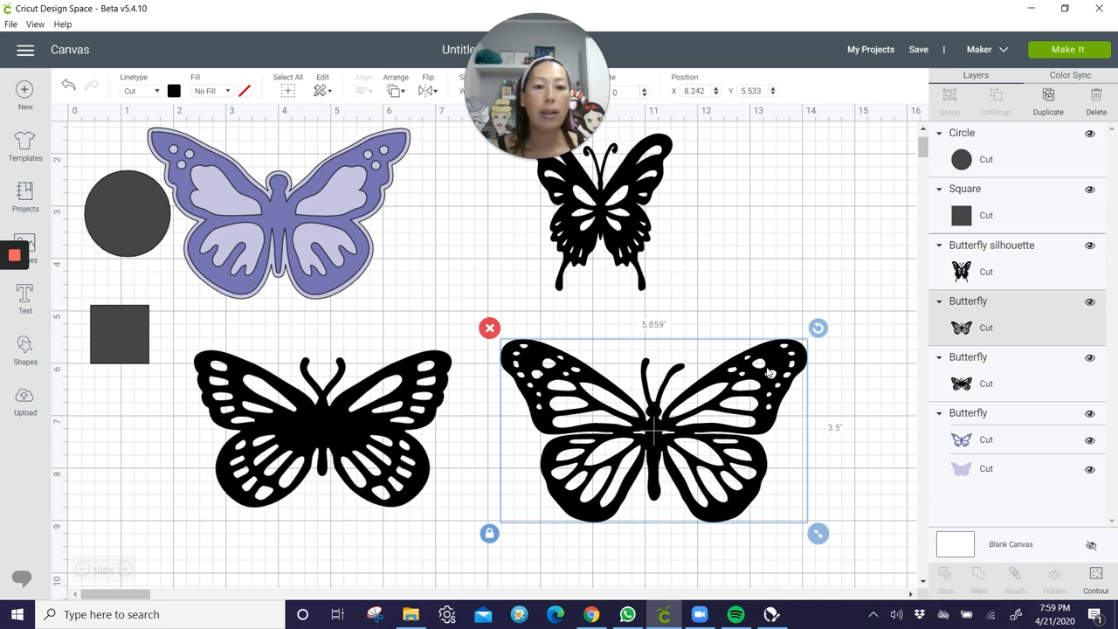
mouse_move(1038, 115)
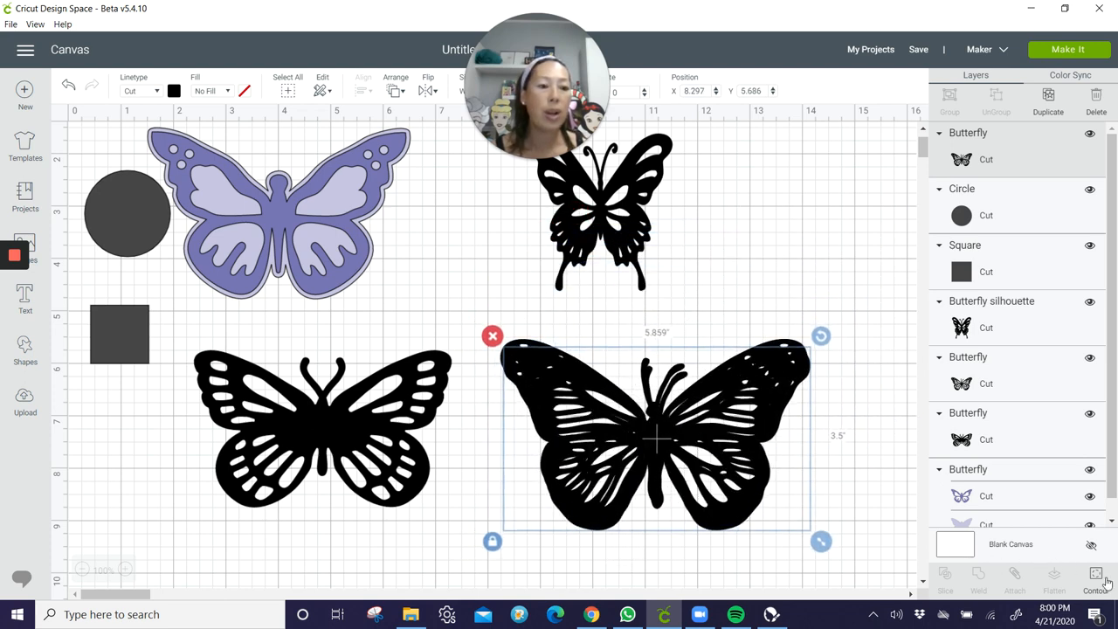
left_click(1096, 578)
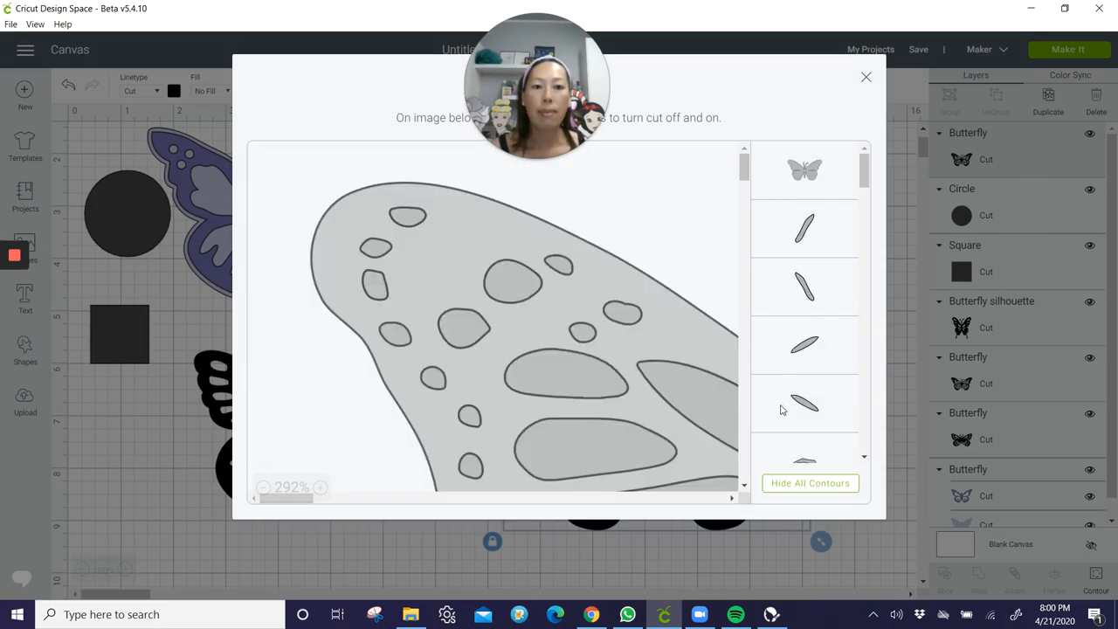
left_click(811, 482)
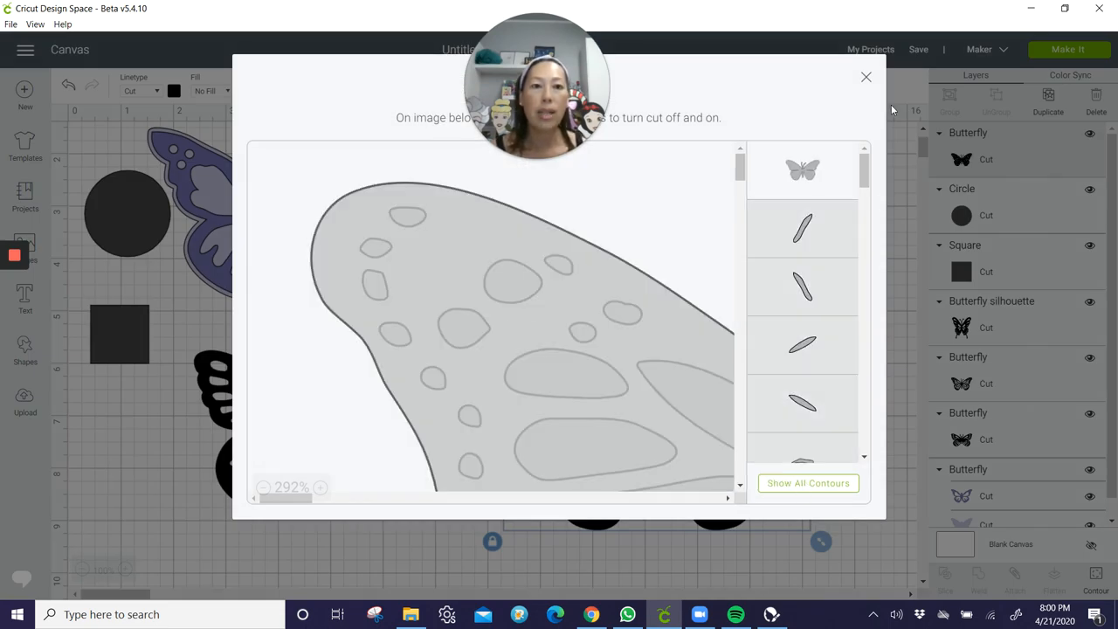
left_click(866, 77)
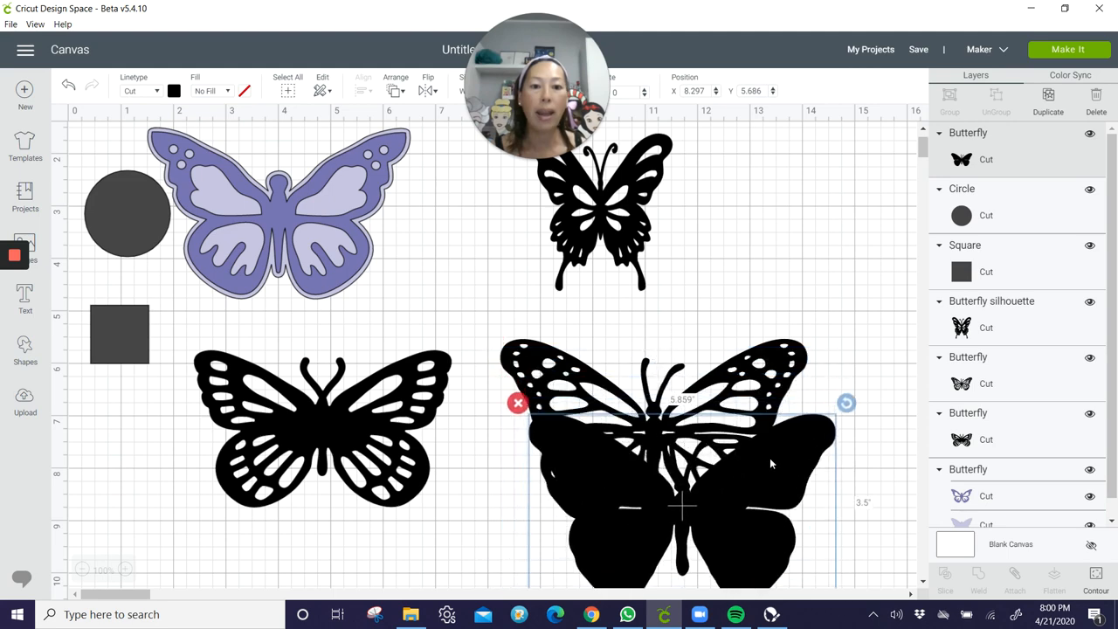
Fill the silhouette blue and send it to the back behind the detailed butterfly
left_click(175, 91)
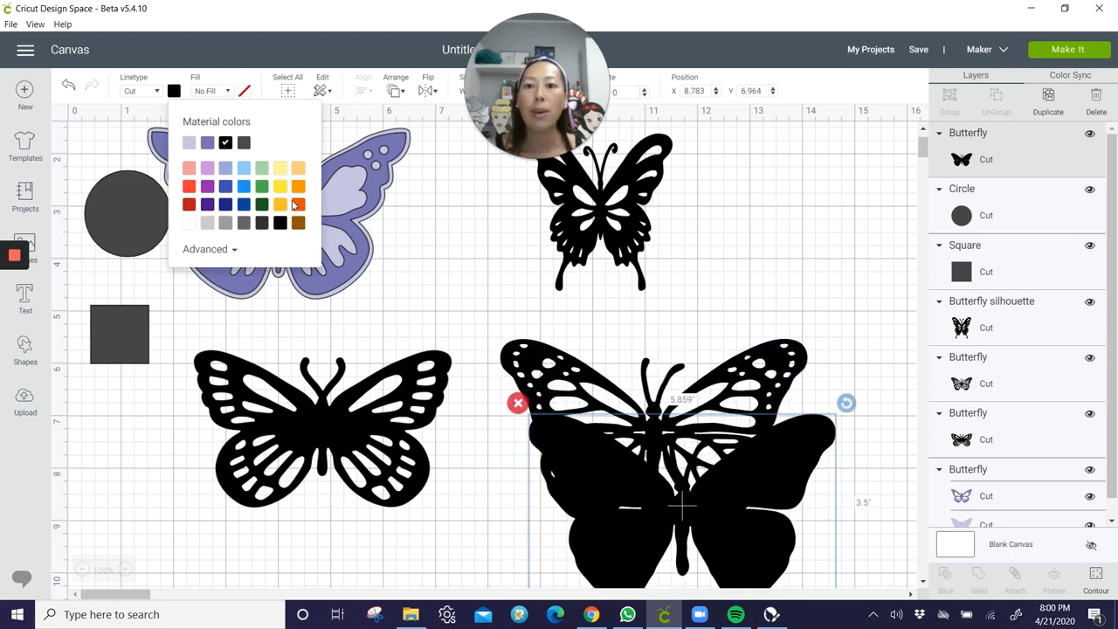
mouse_move(246, 185)
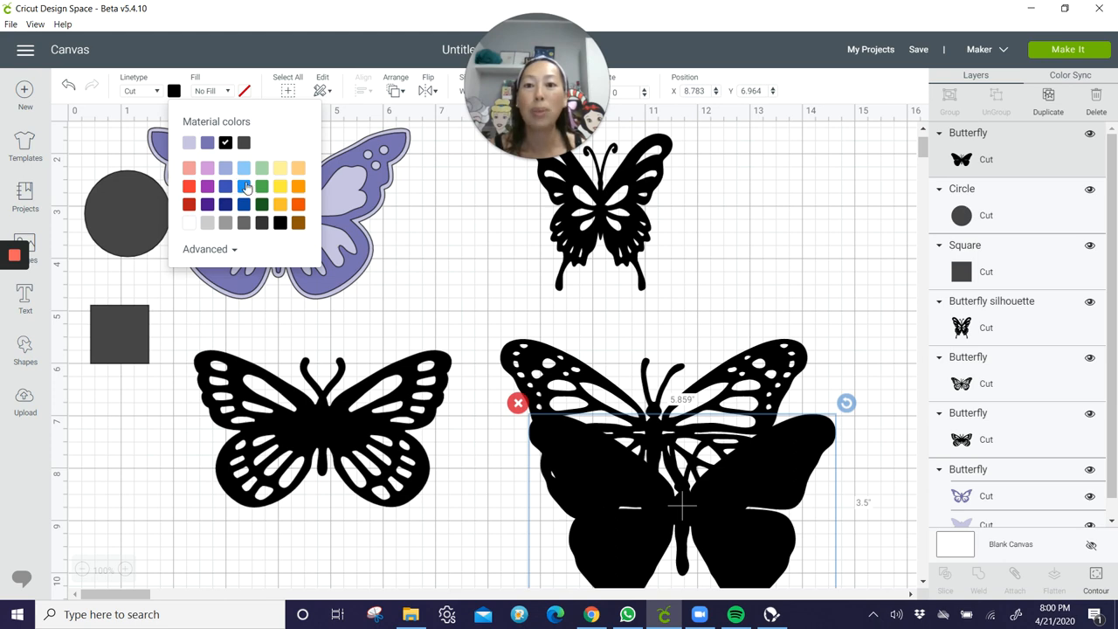
left_click(243, 186)
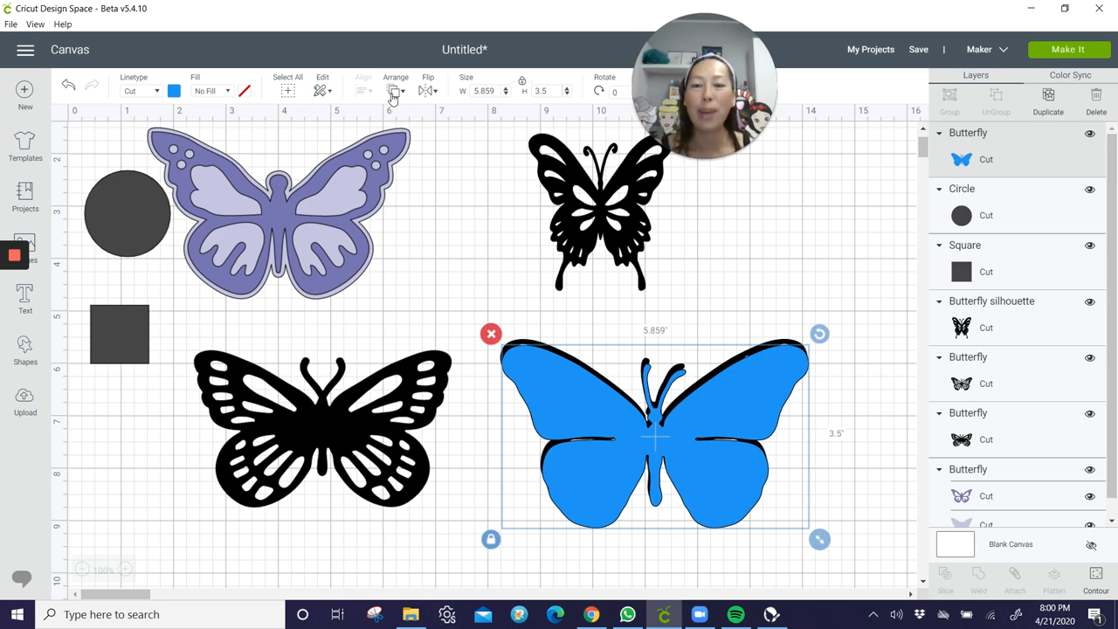
left_click(395, 91)
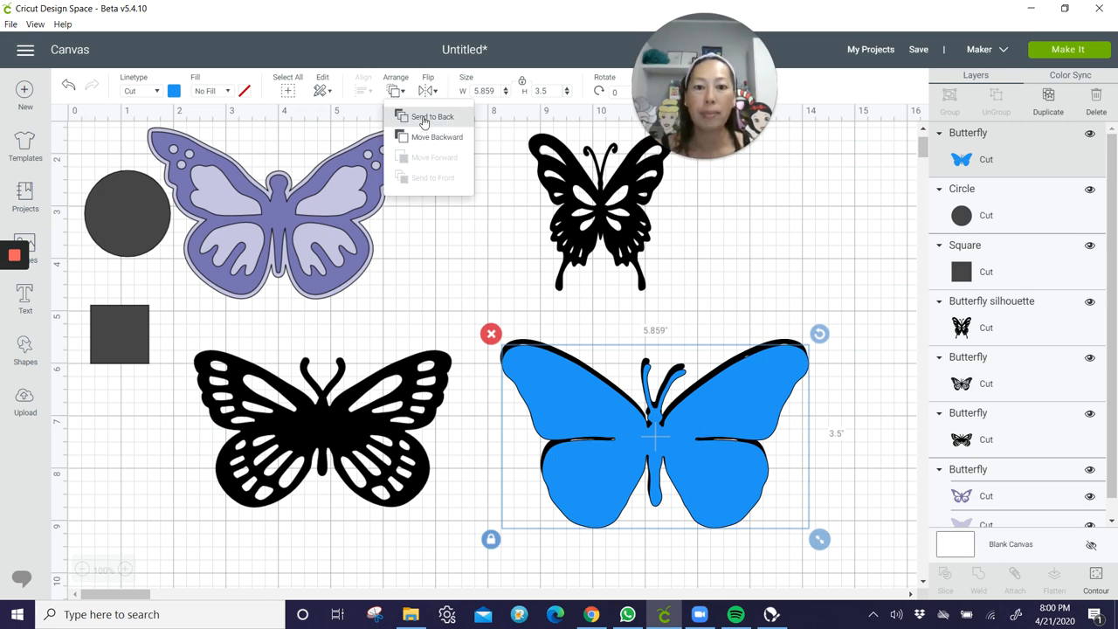
left_click(431, 116)
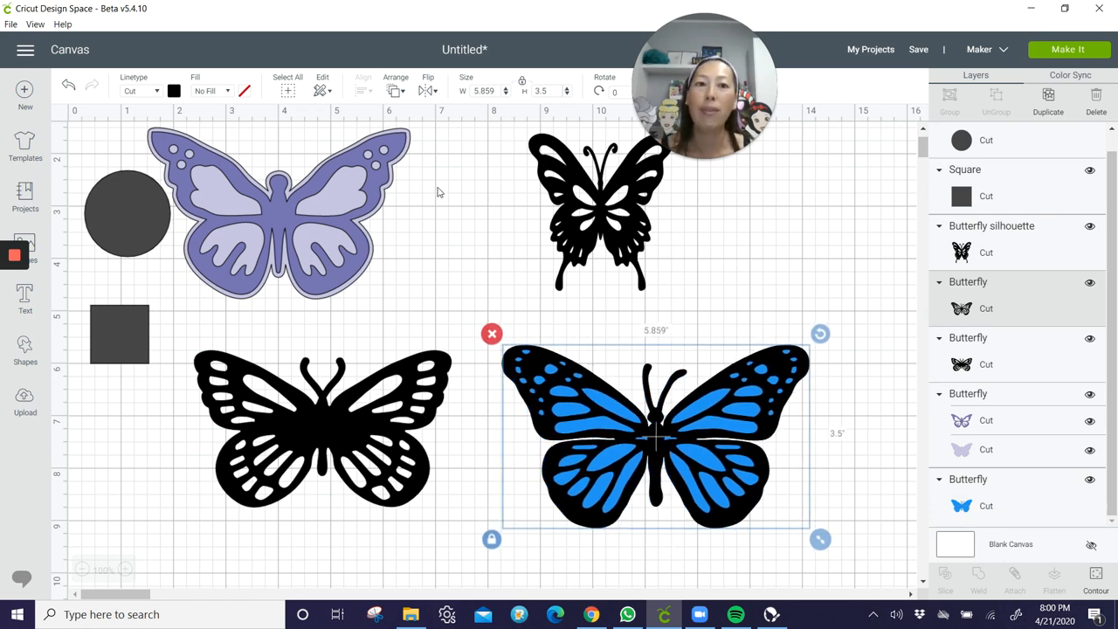
Change the detailed top butterfly's colour from black to gold
left_click(173, 91)
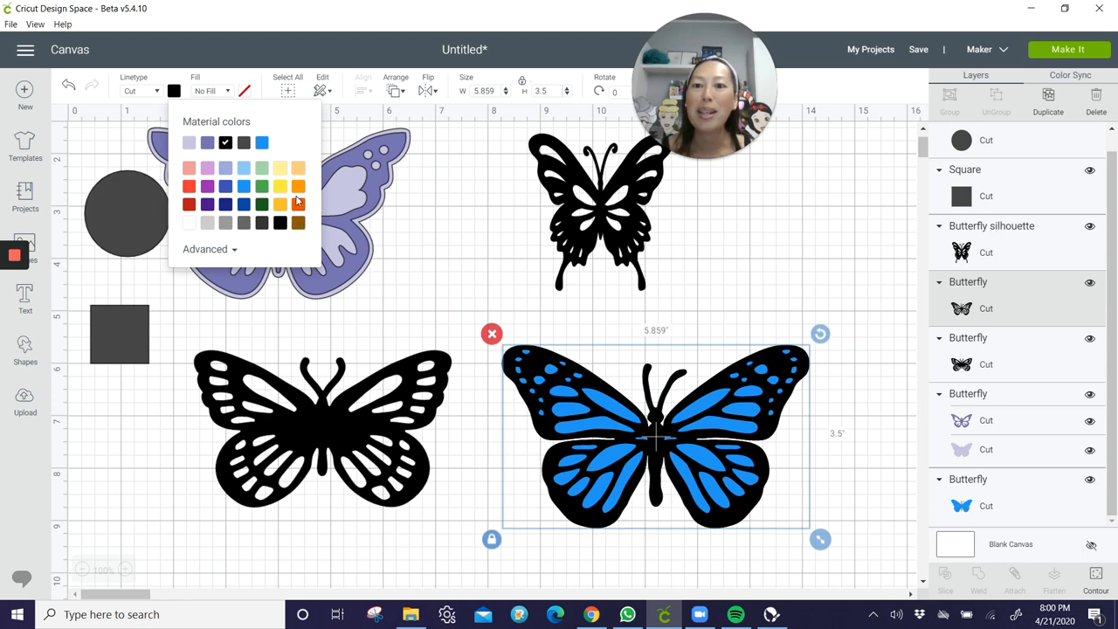
left_click(280, 144)
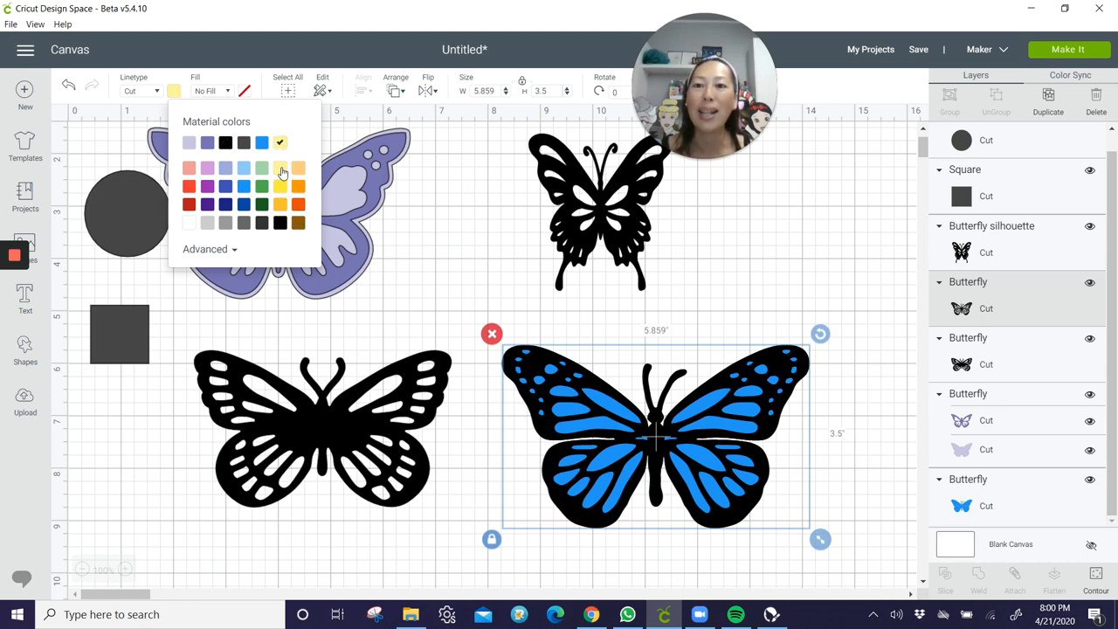
left_click(280, 186)
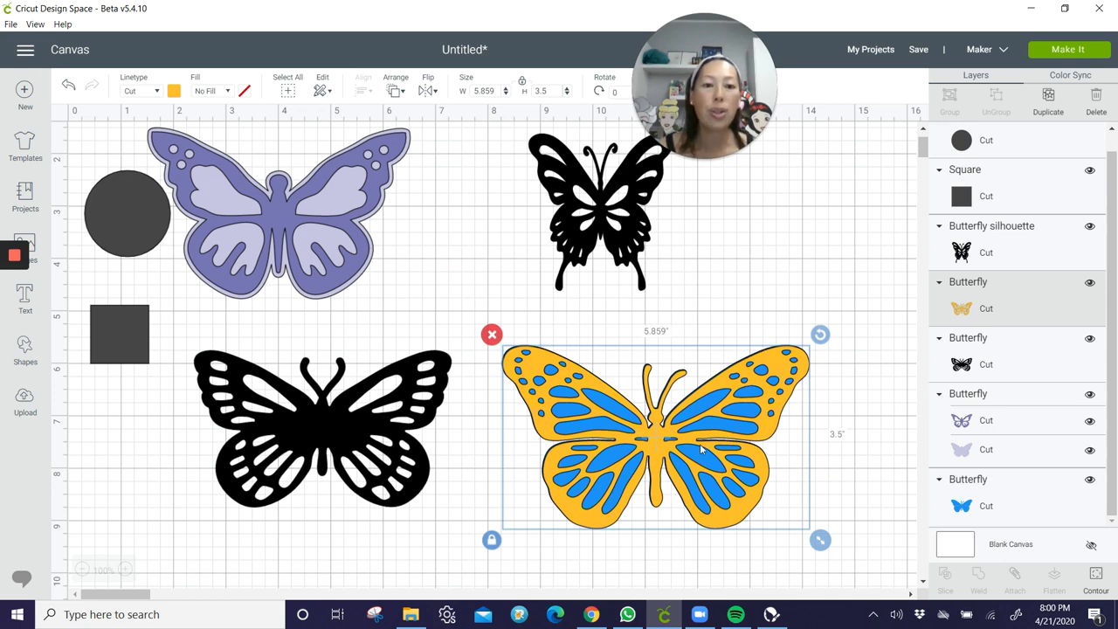
mouse_move(703, 410)
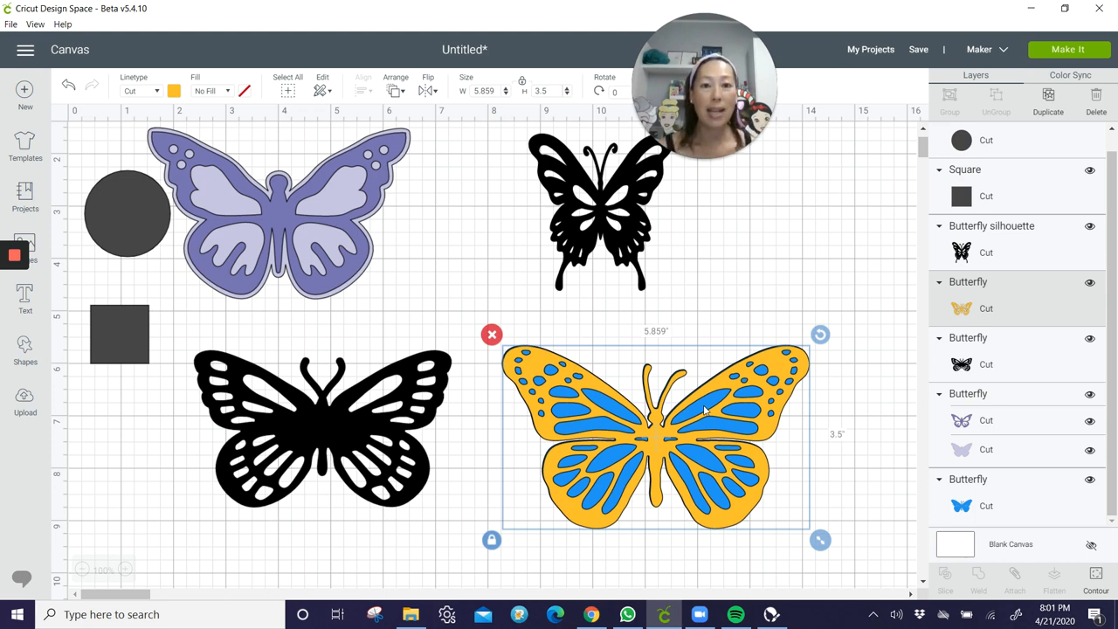
mouse_move(720, 437)
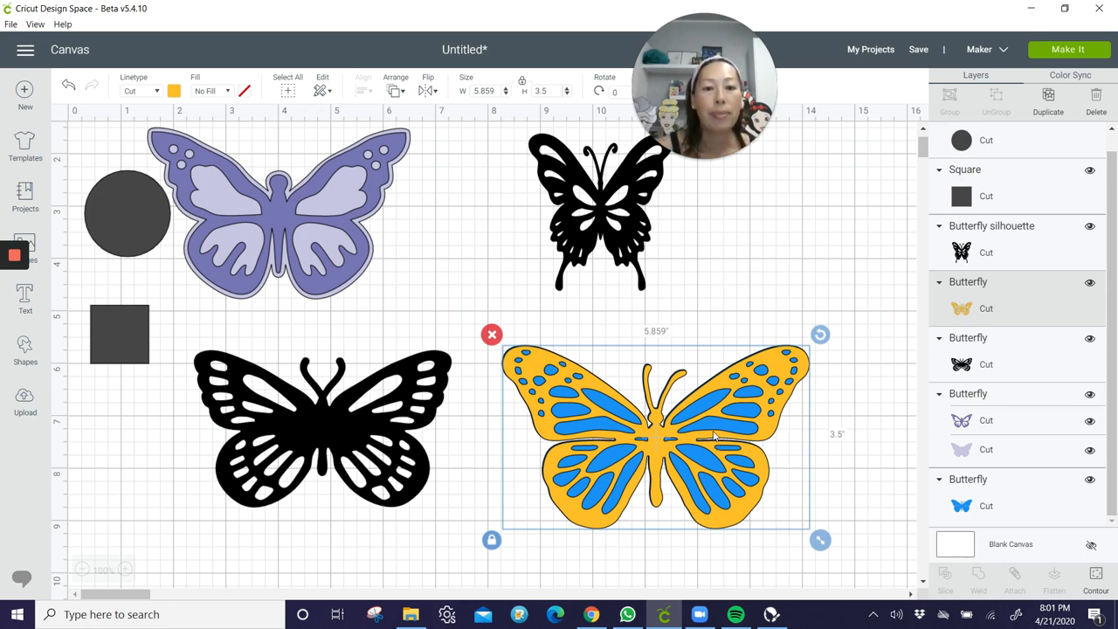
mouse_move(793, 360)
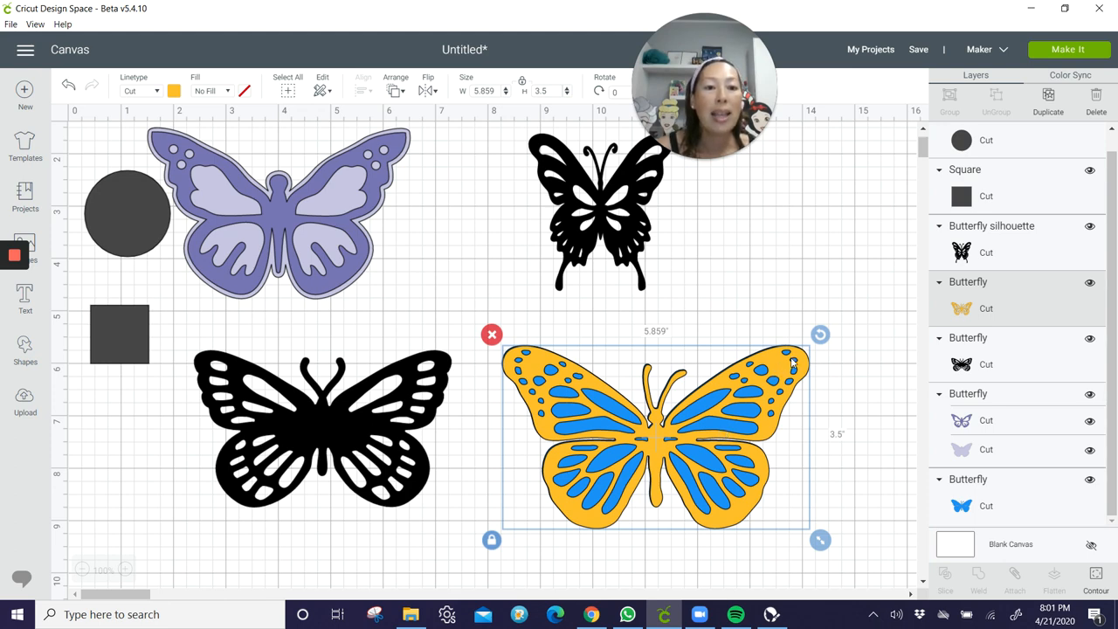
mouse_move(919, 497)
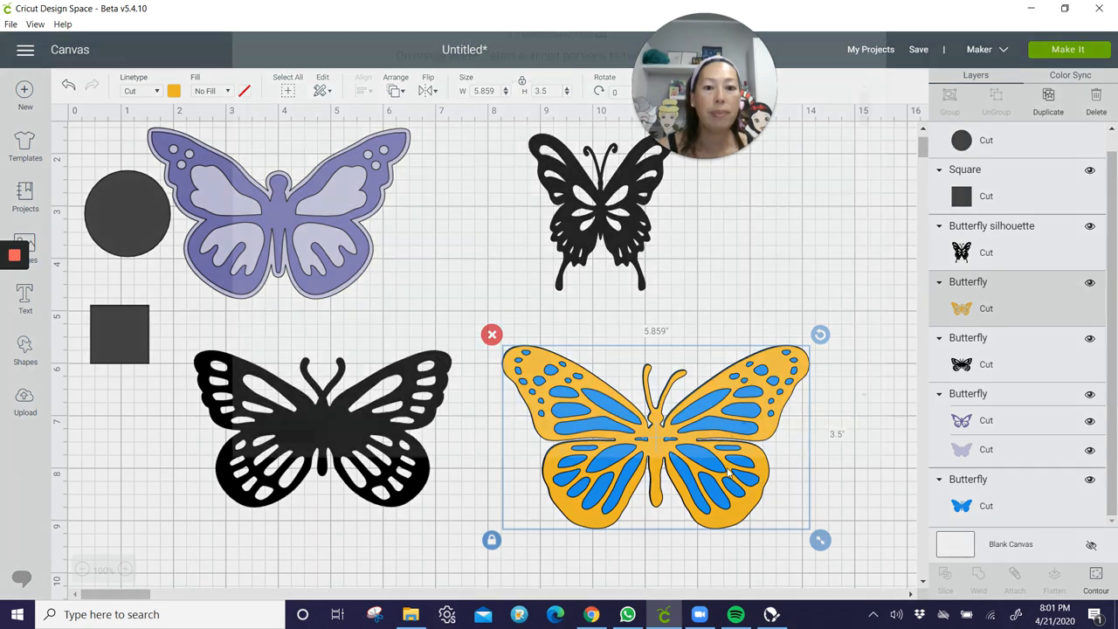
Show the gold butterfly's contours and zoom out to see the whole shape
left_click(1096, 576)
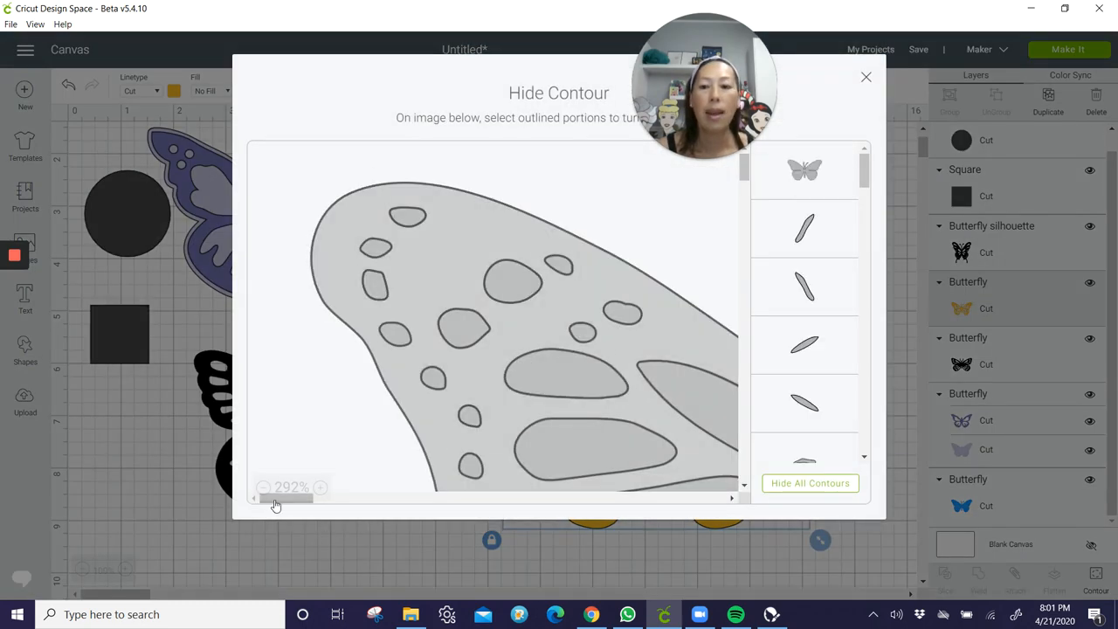
left_click(262, 486)
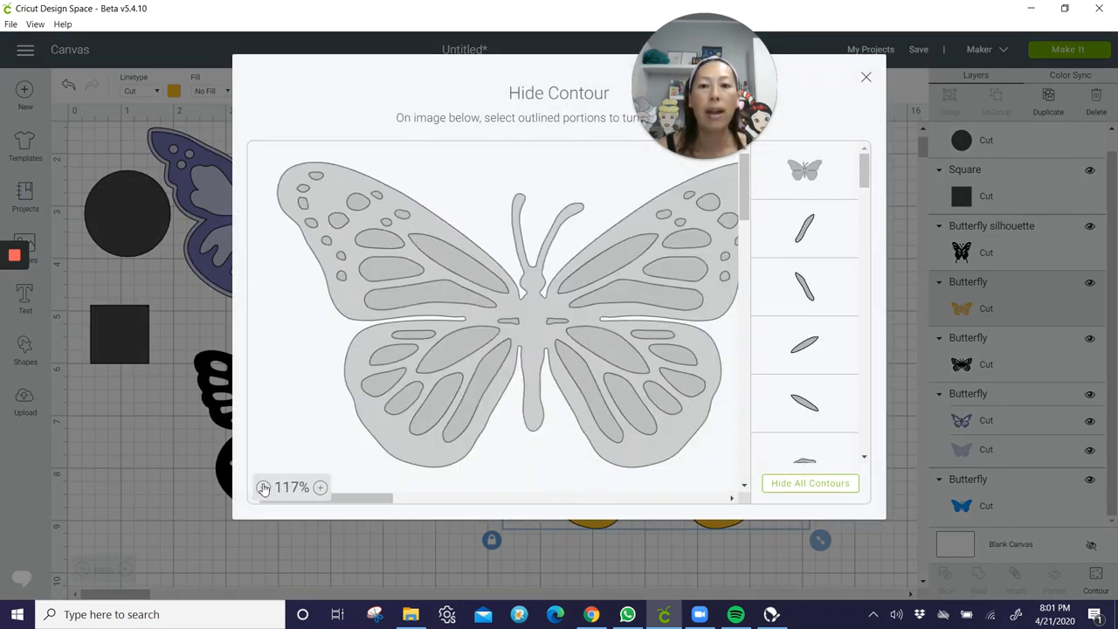
left_click(264, 486)
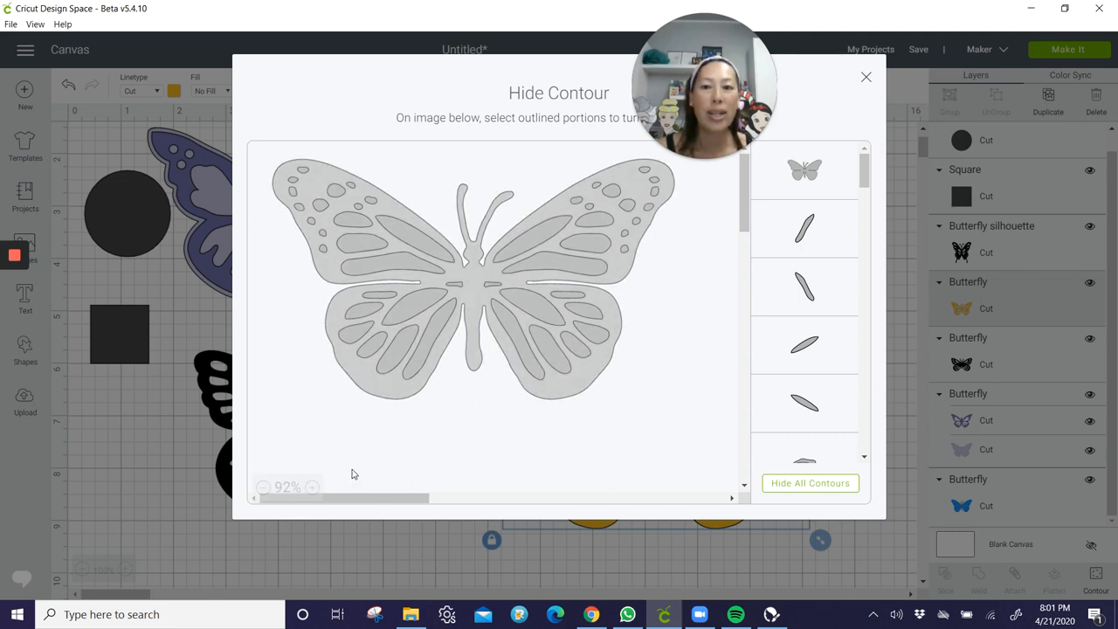
left_click(313, 196)
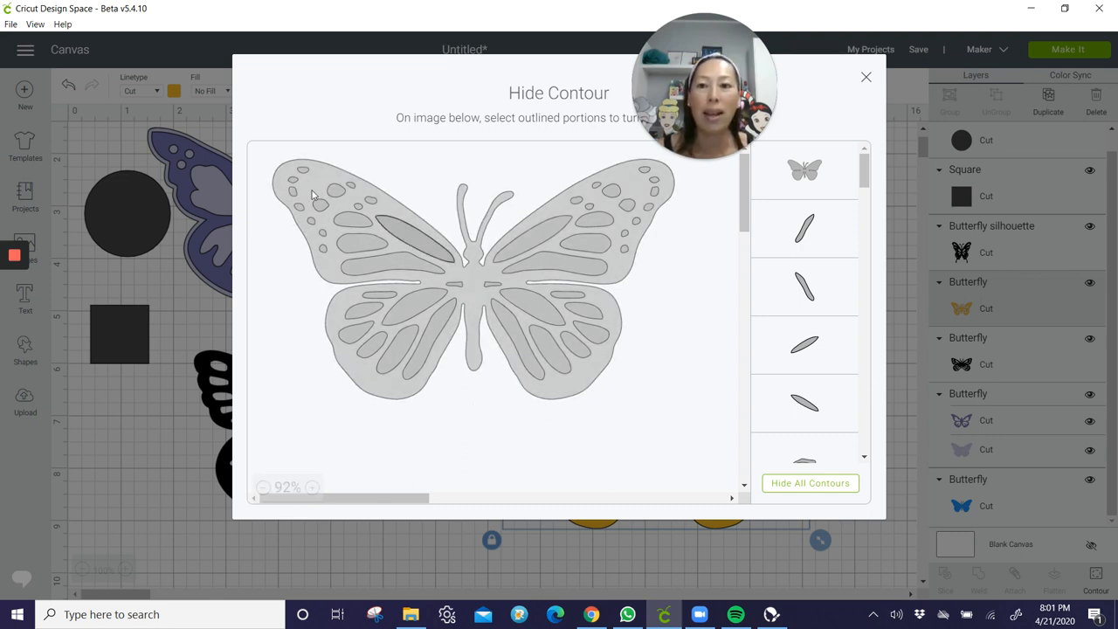
left_click(304, 167)
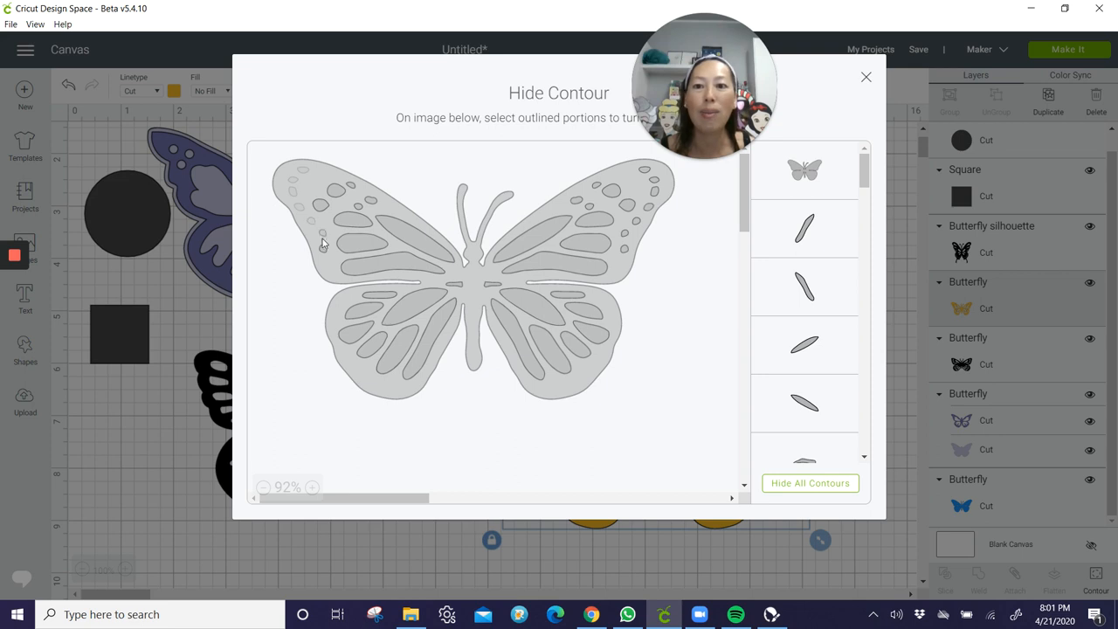
Hide several small dot cut-outs on the left and right wings
left_click(322, 242)
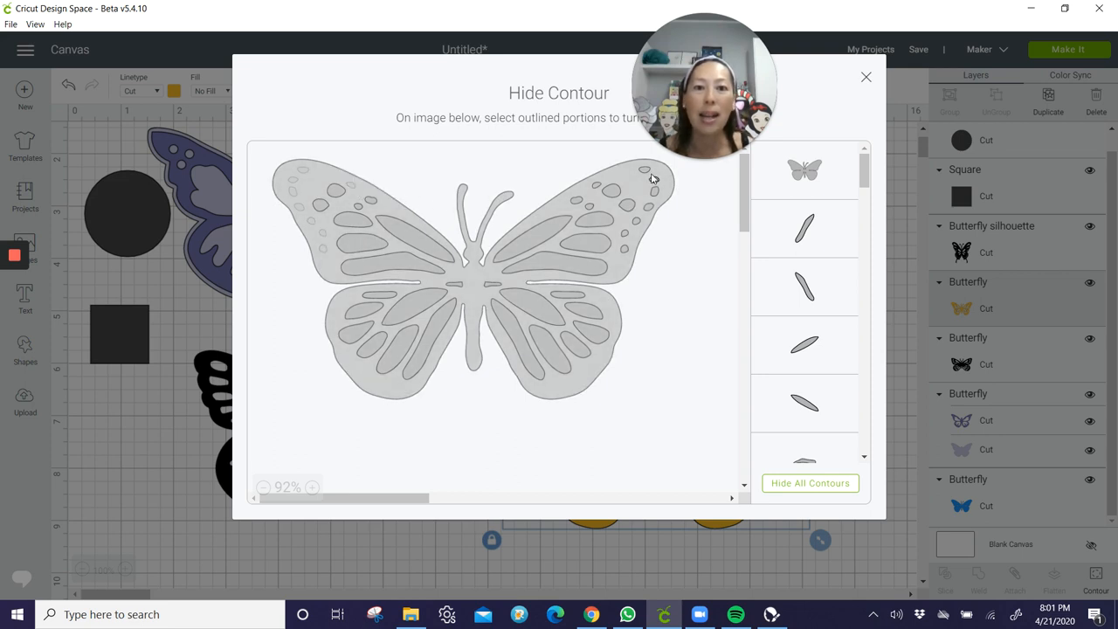
left_click(645, 173)
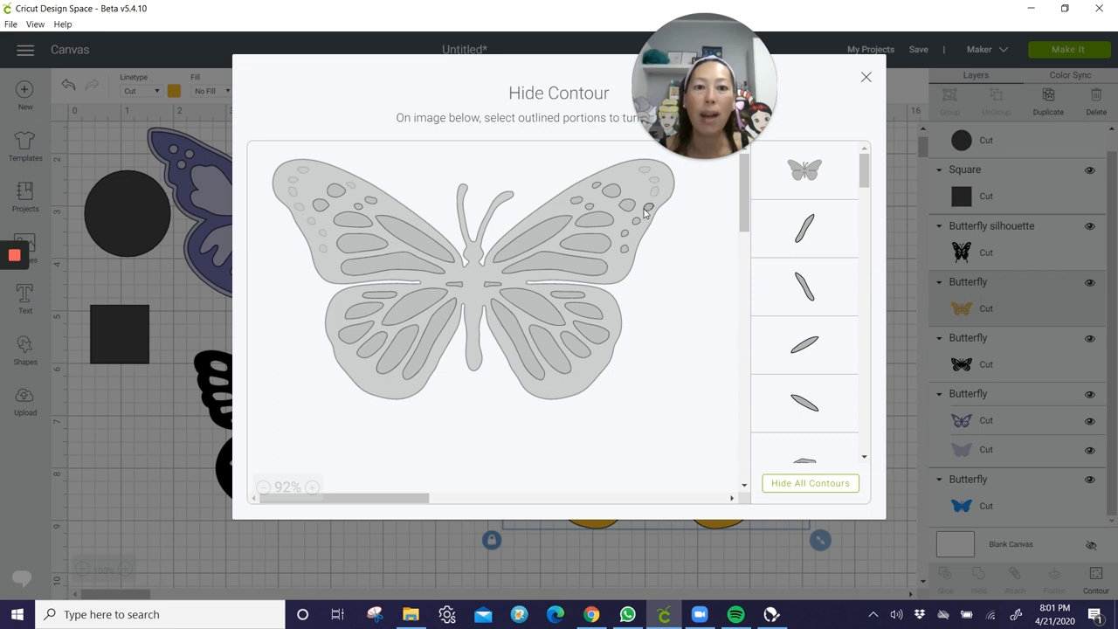
mouse_move(615, 251)
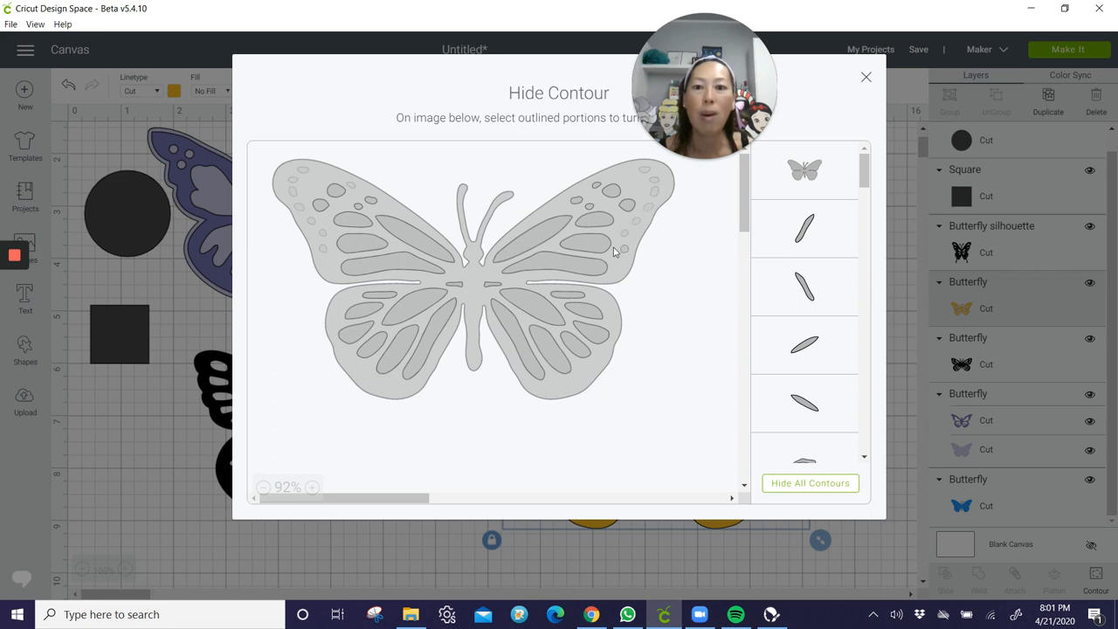
left_click(591, 191)
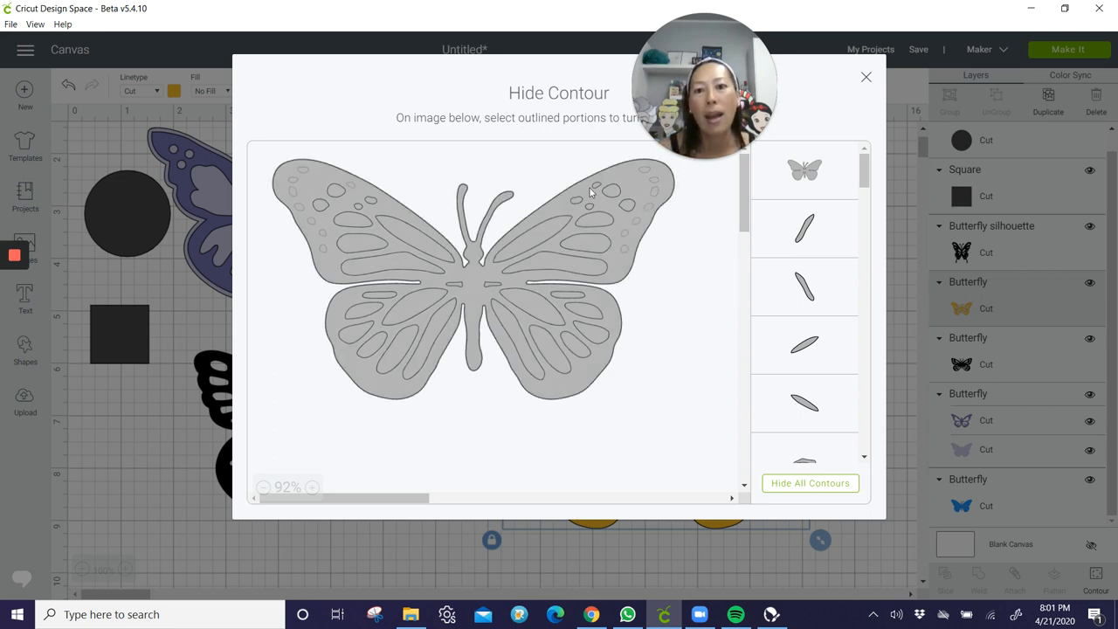
left_click(594, 189)
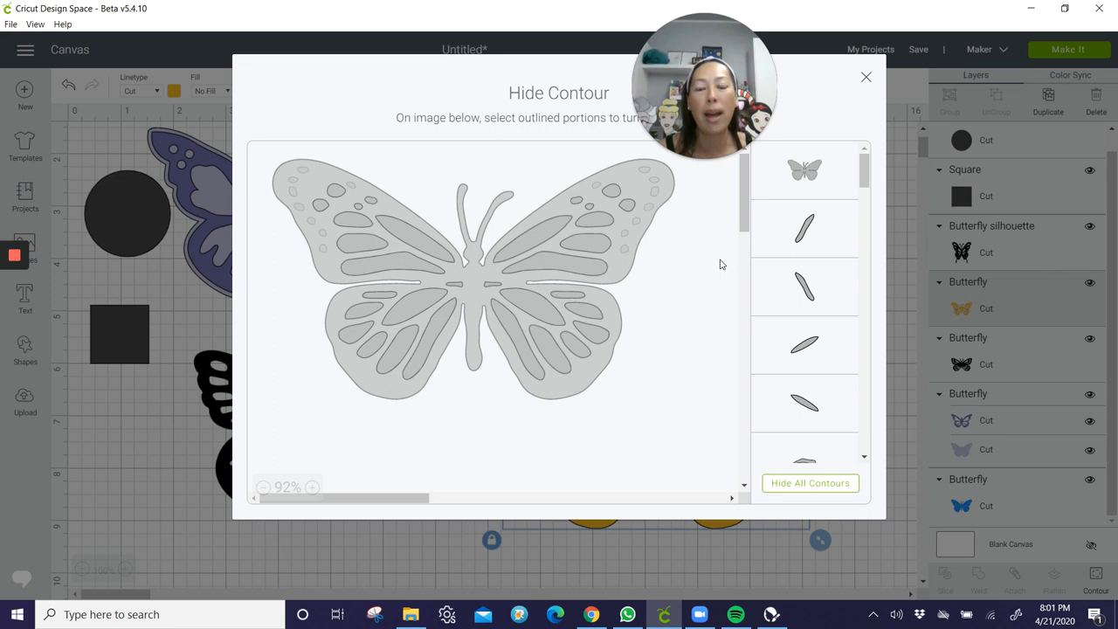
mouse_move(690, 280)
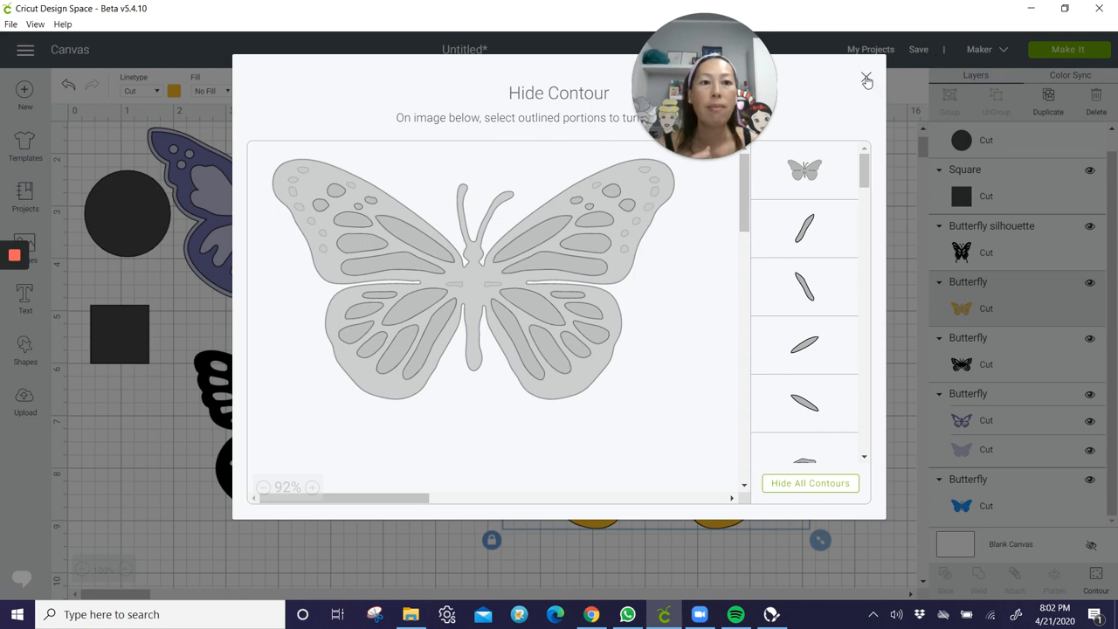
Close the Hide Contour window to return to the canvas
left_click(867, 80)
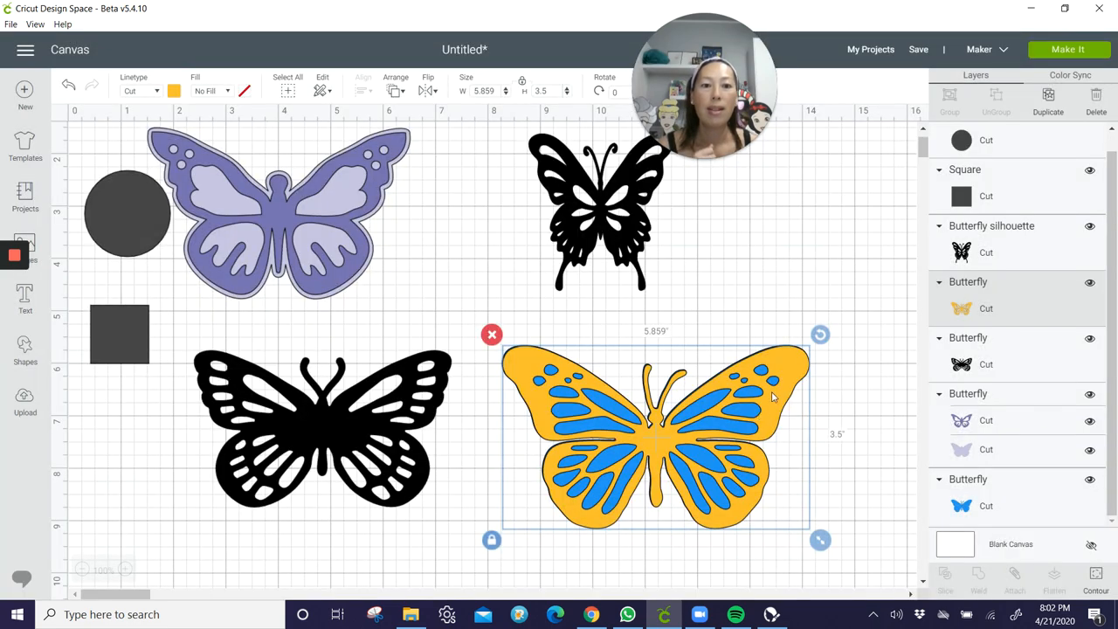
mouse_move(727, 454)
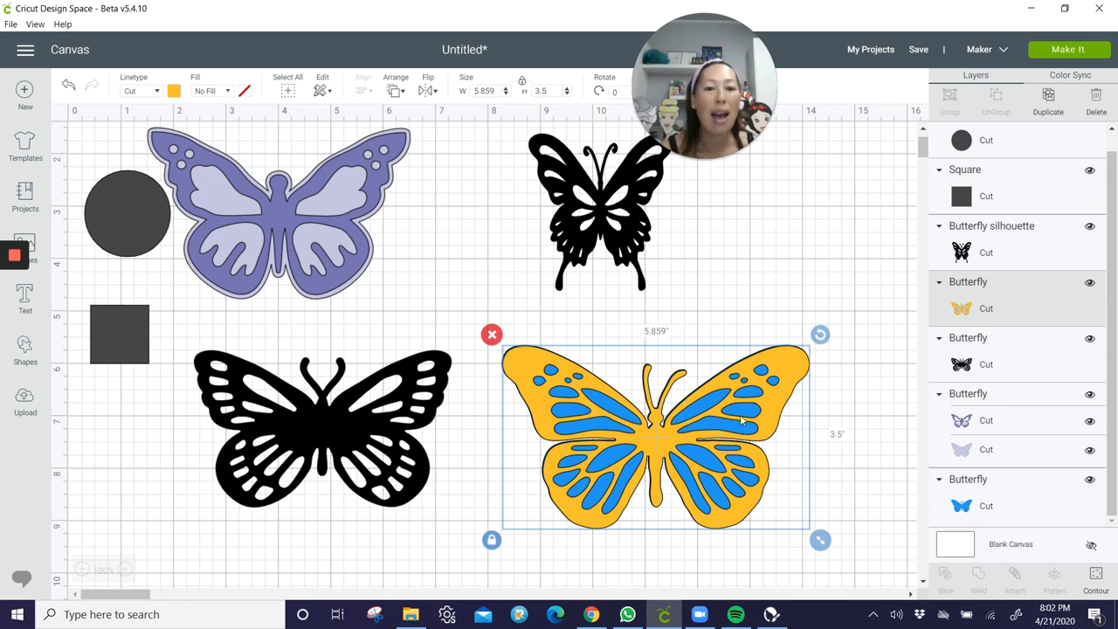
mouse_move(725, 433)
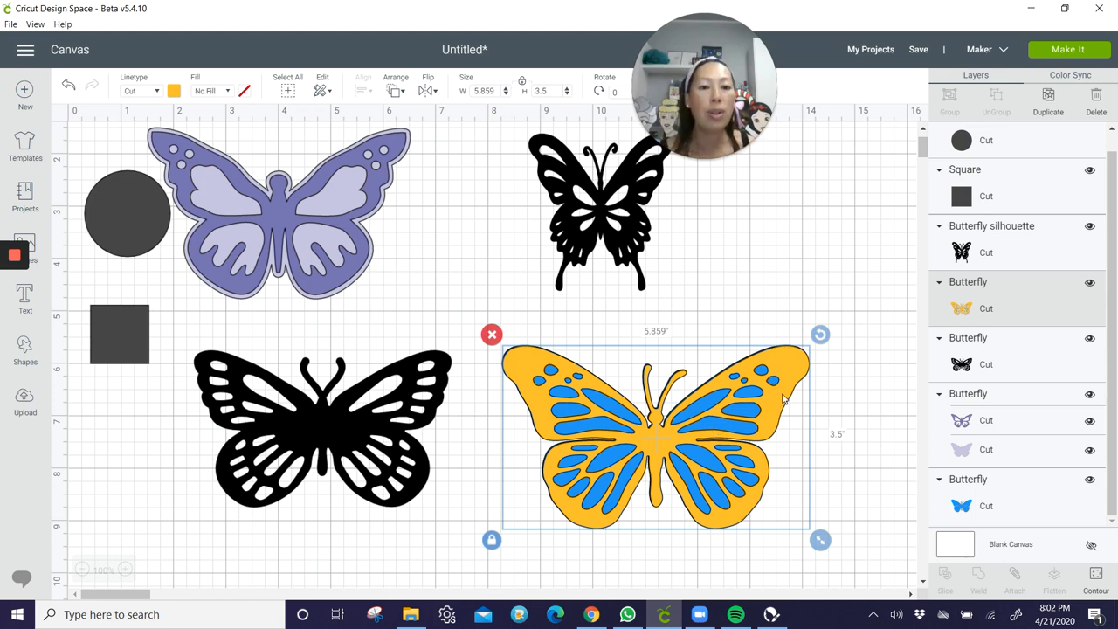
Enlarge the blue butterfly to about 6.8 inches and centre it over the gold one
scroll("up", 3)
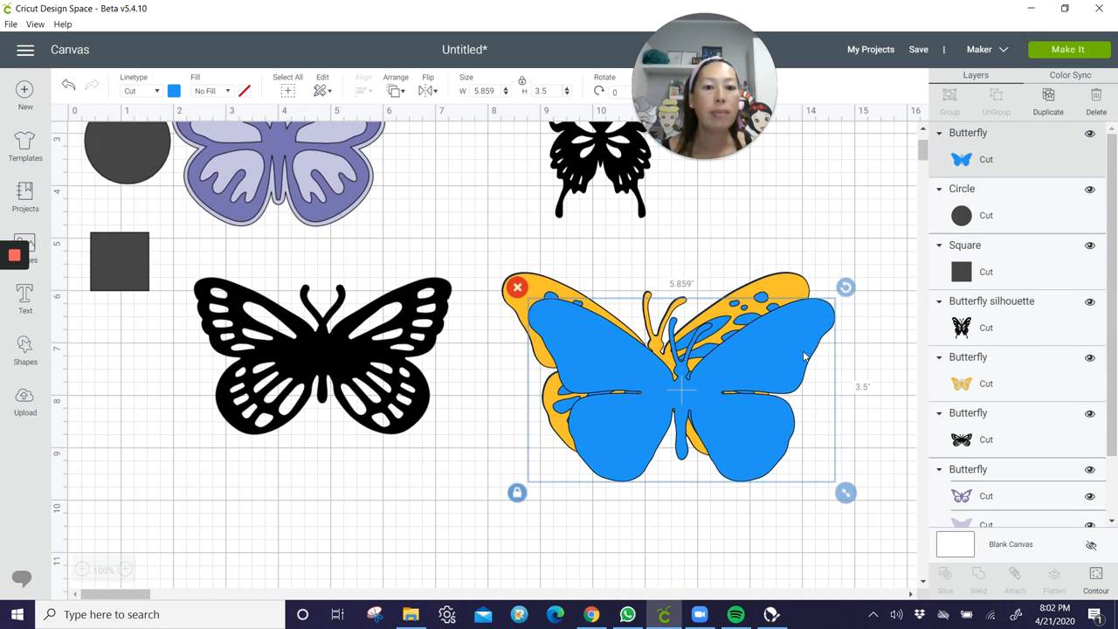
mouse_move(780, 385)
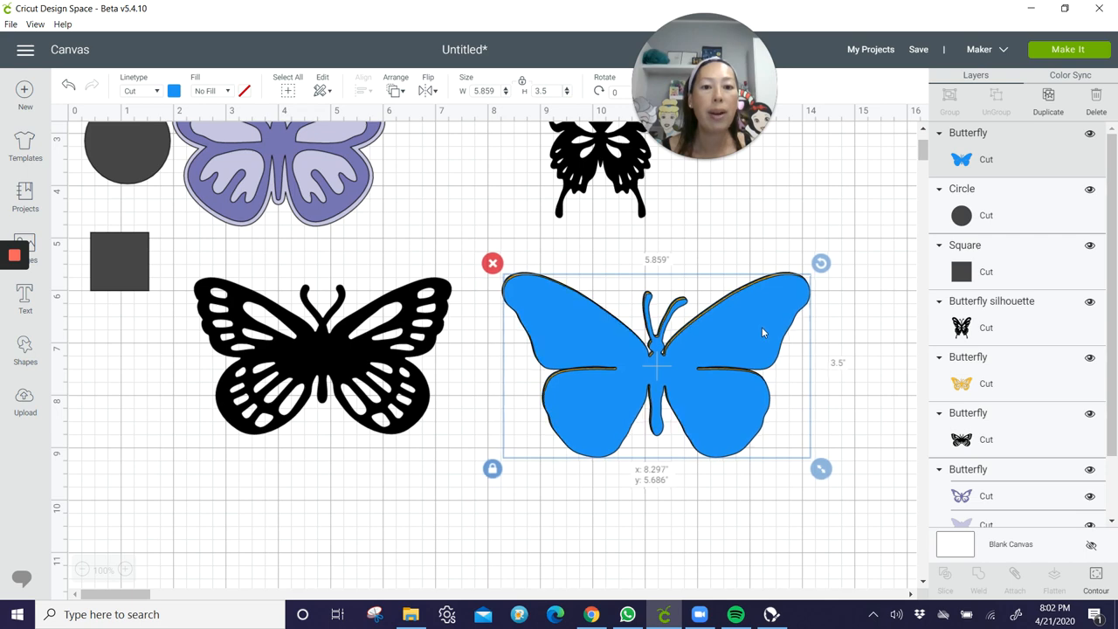
left_click_drag(821, 469, 836, 475)
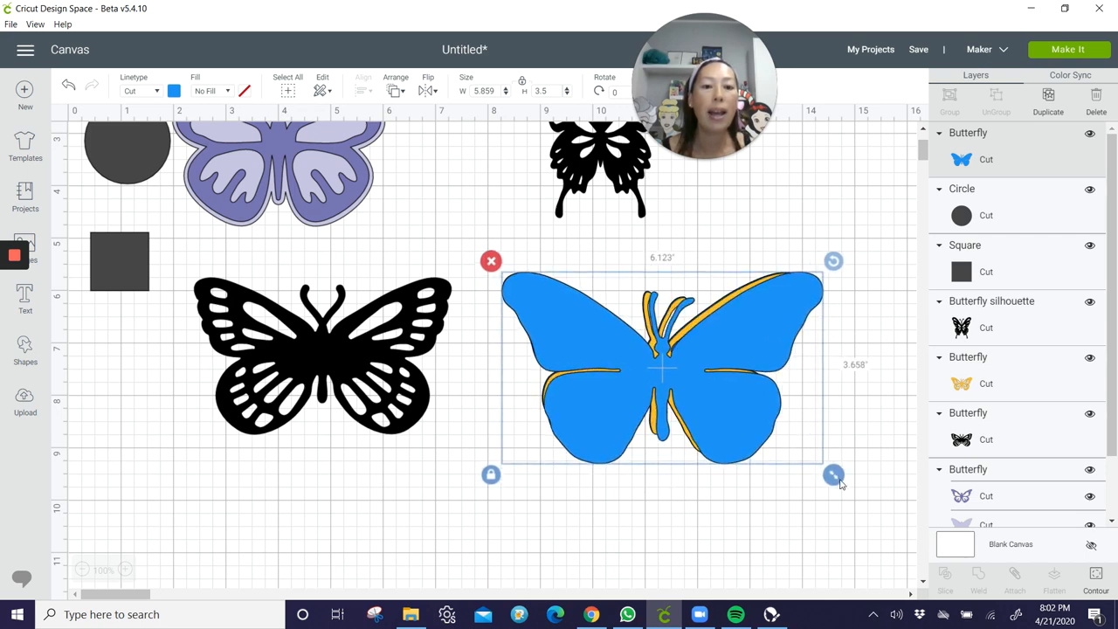
left_click_drag(834, 475, 854, 487)
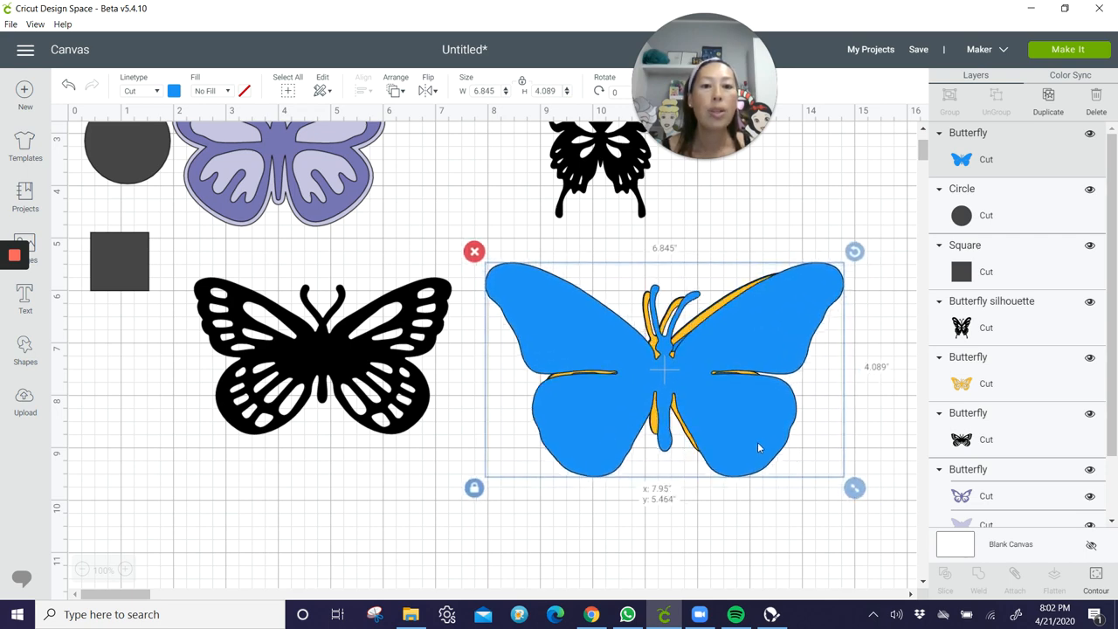
left_click_drag(759, 447, 751, 446)
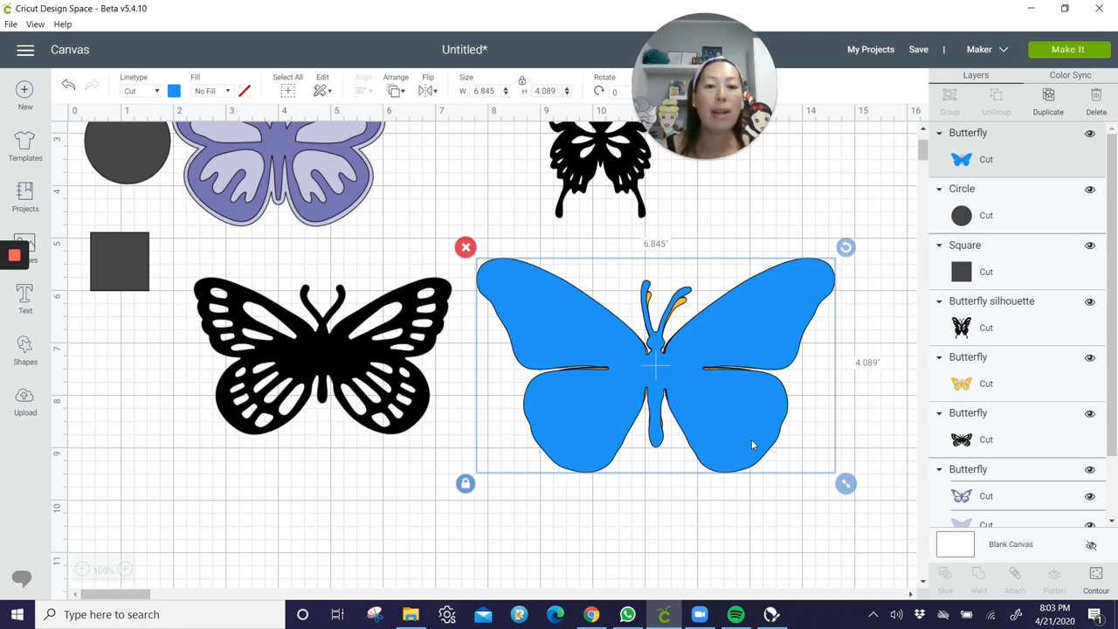
left_click_drag(655, 367, 661, 353)
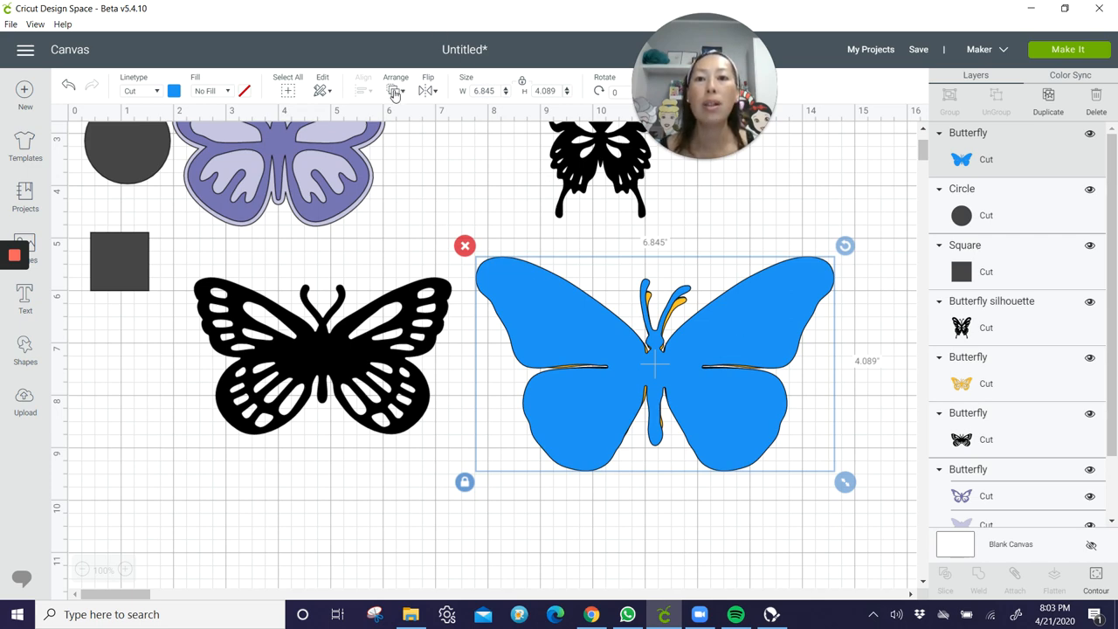
Send the blue butterfly to the back so the gold shows over a blue border
left_click(395, 84)
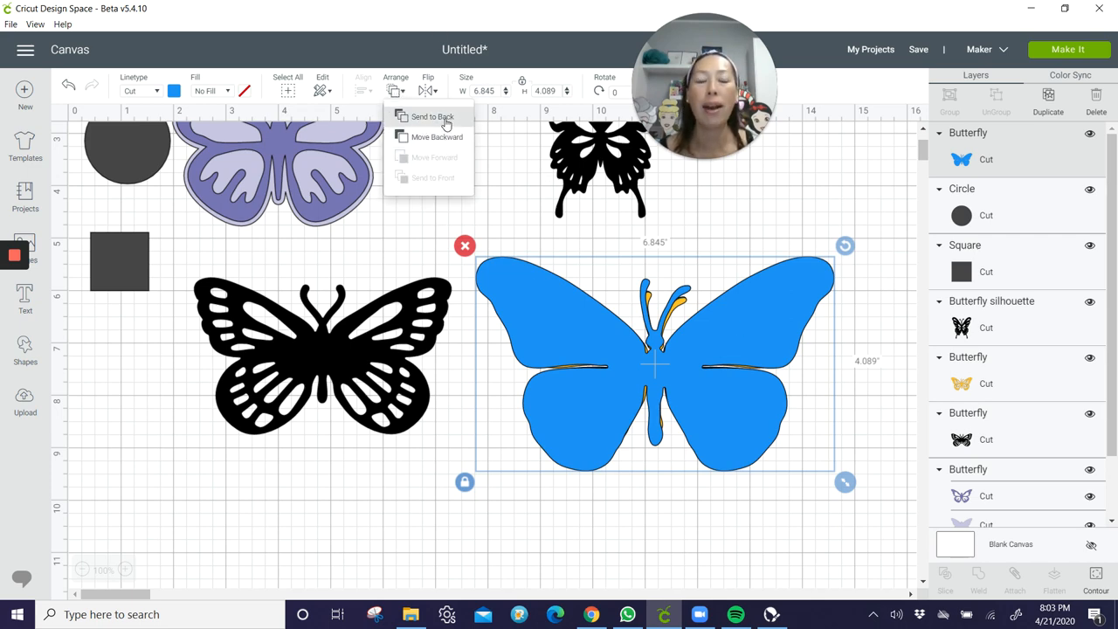
left_click(430, 115)
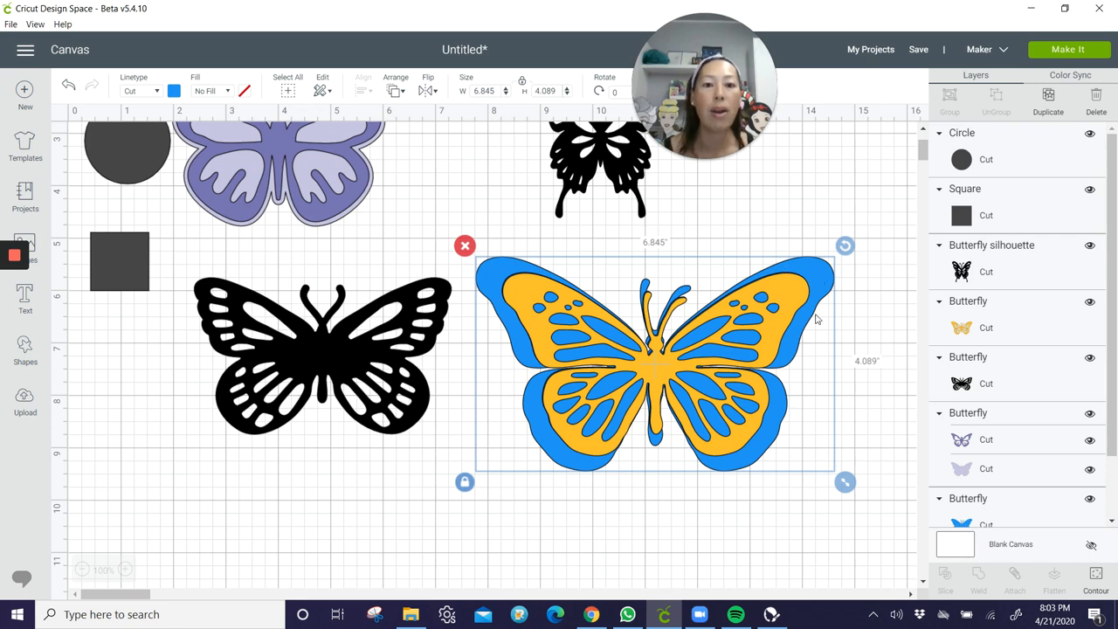
mouse_move(685, 461)
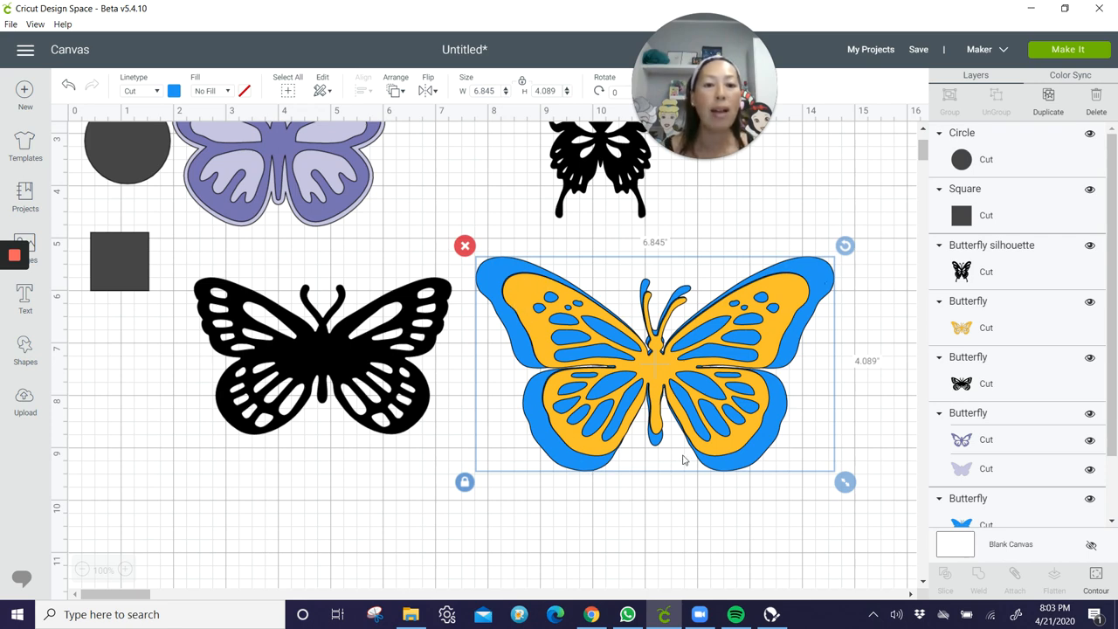
mouse_move(797, 357)
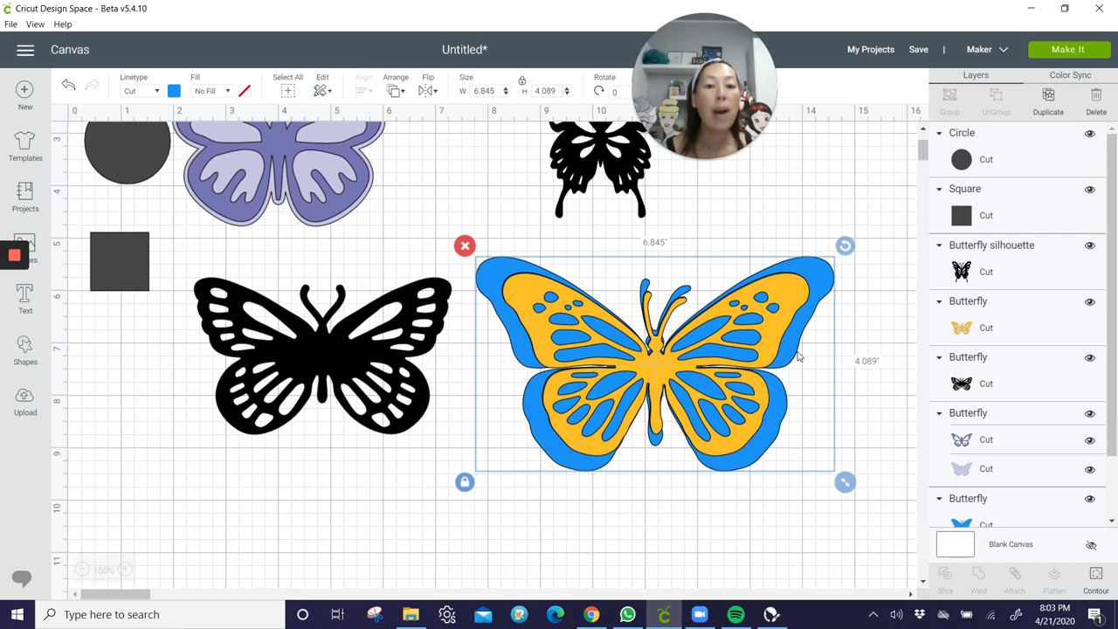
mouse_move(671, 332)
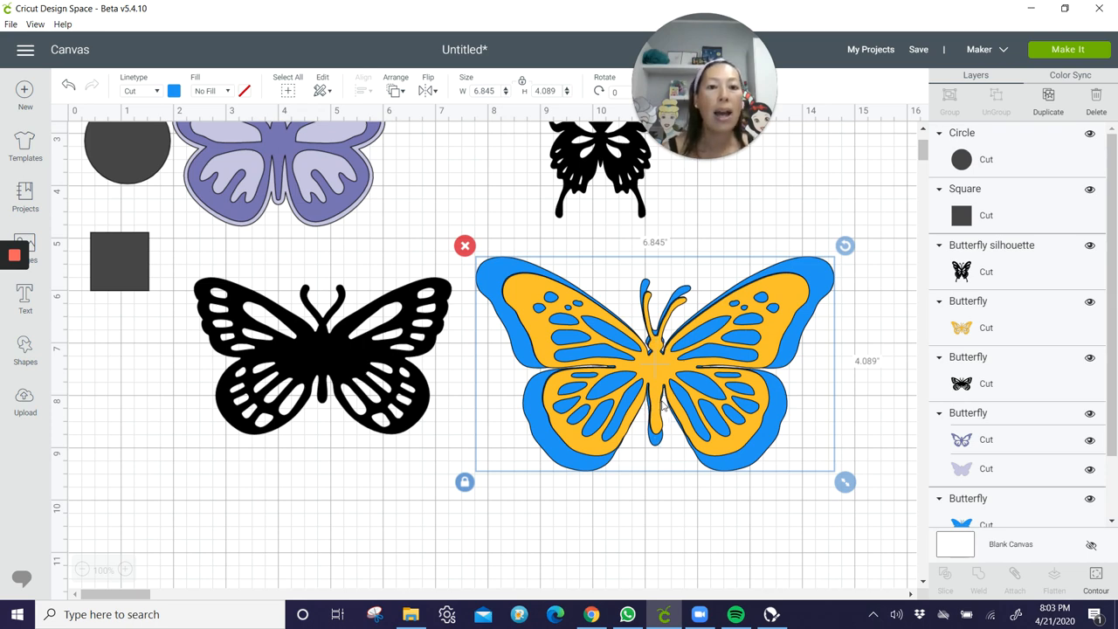
mouse_move(661, 366)
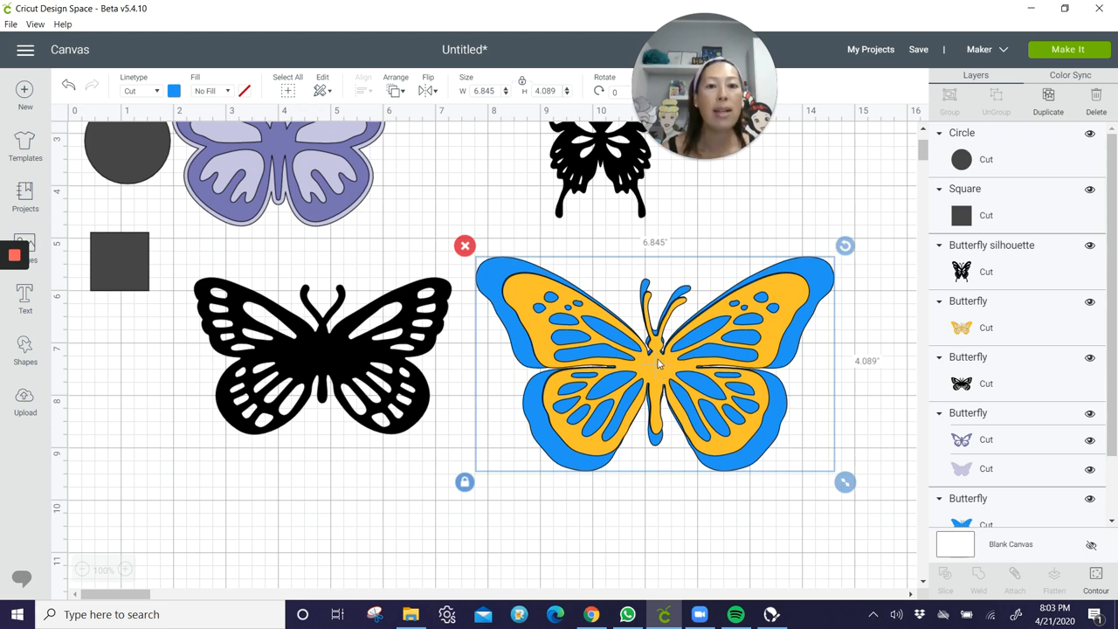
mouse_move(645, 366)
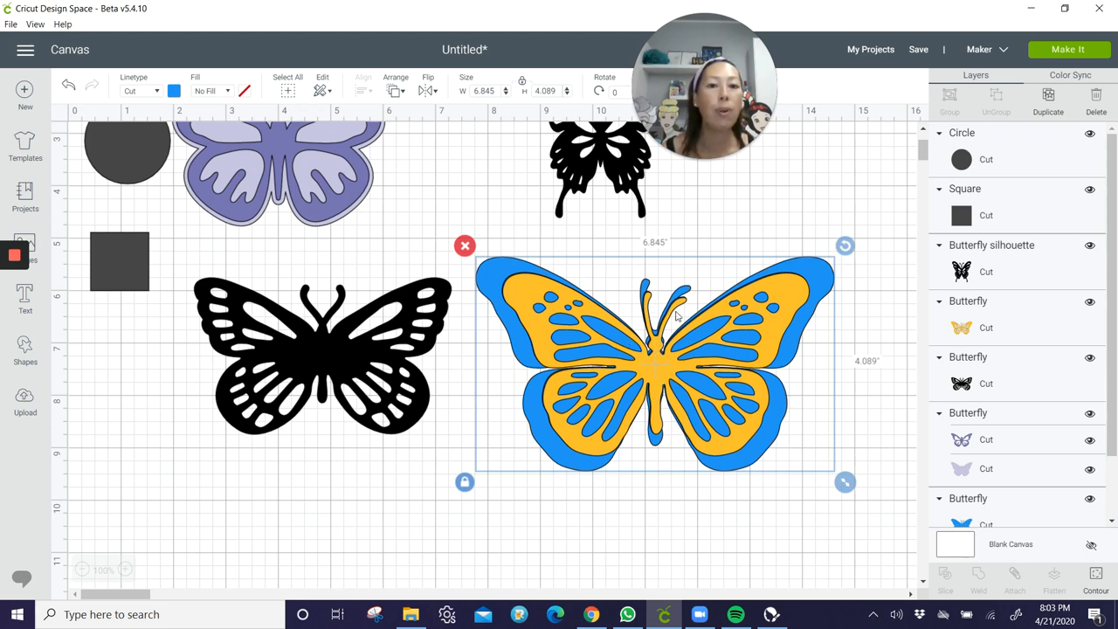
mouse_move(657, 430)
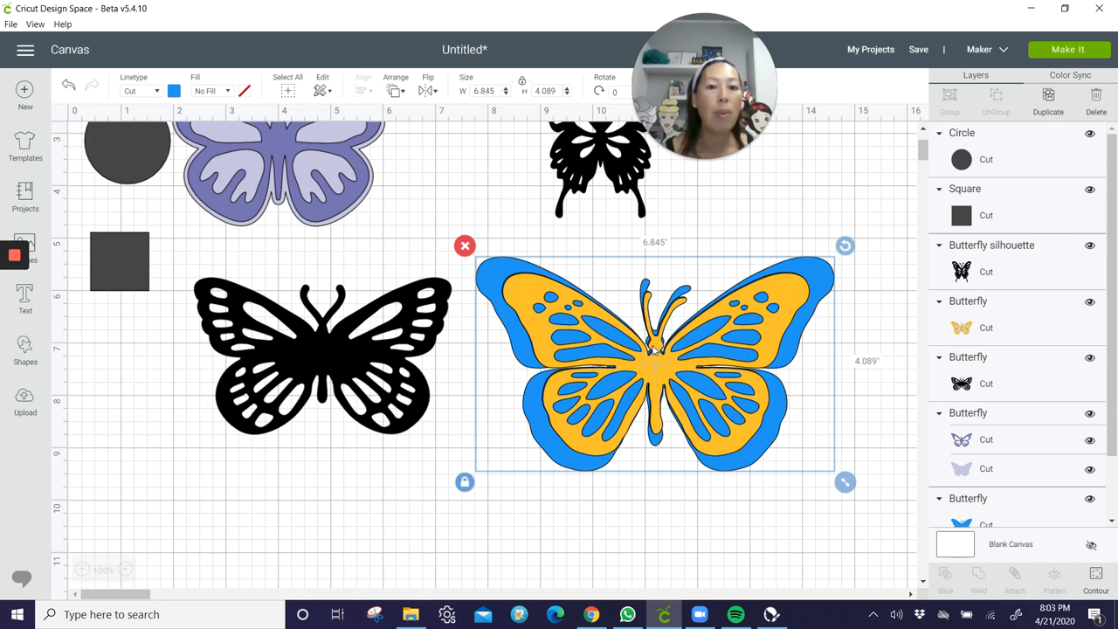
mouse_move(657, 359)
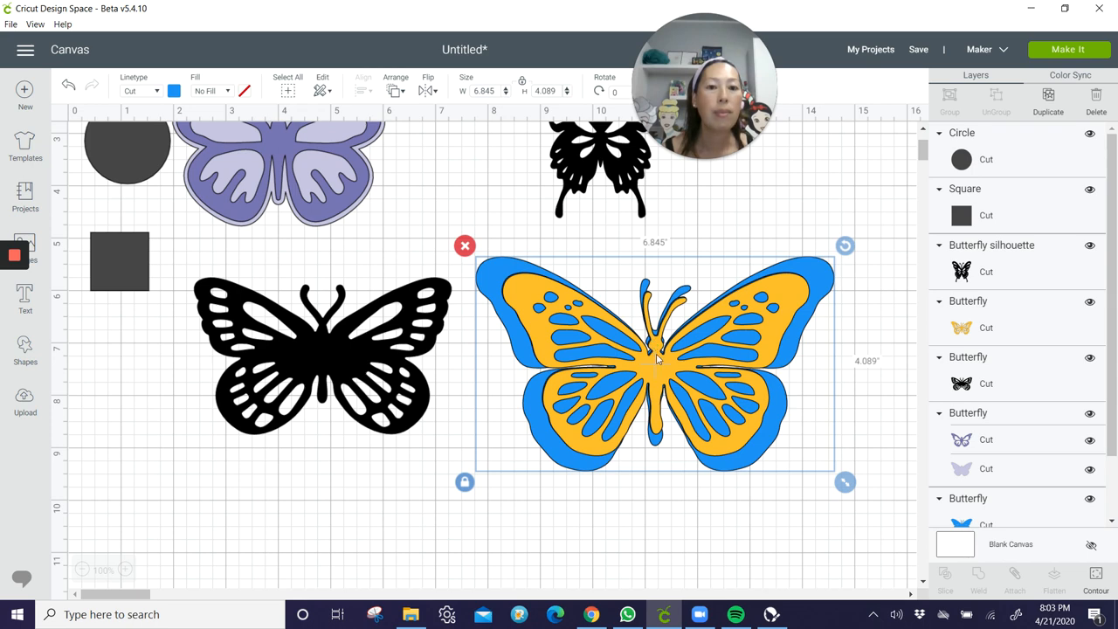
mouse_move(658, 437)
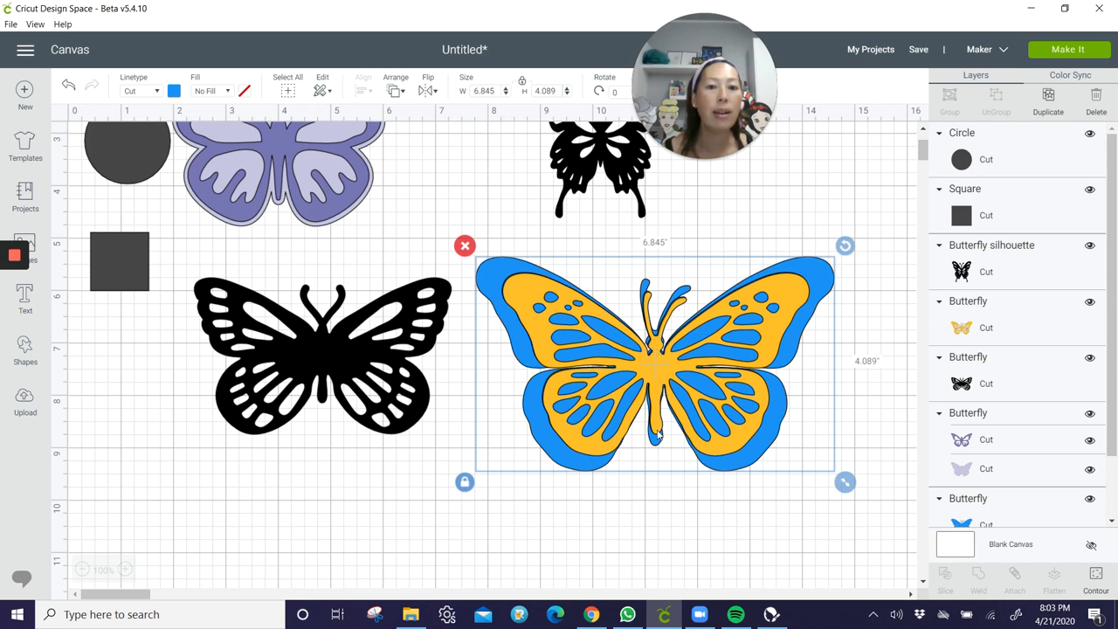
mouse_move(655, 421)
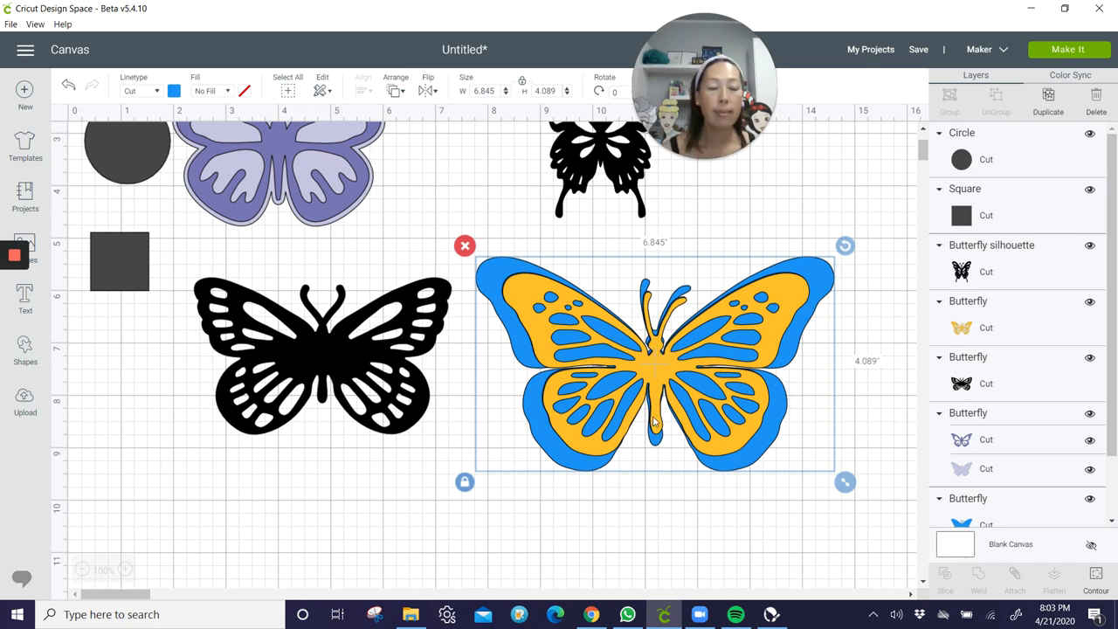
Drag the separate blue butterfly beneath the layered gold-and-blue butterfly
scroll("down", 3)
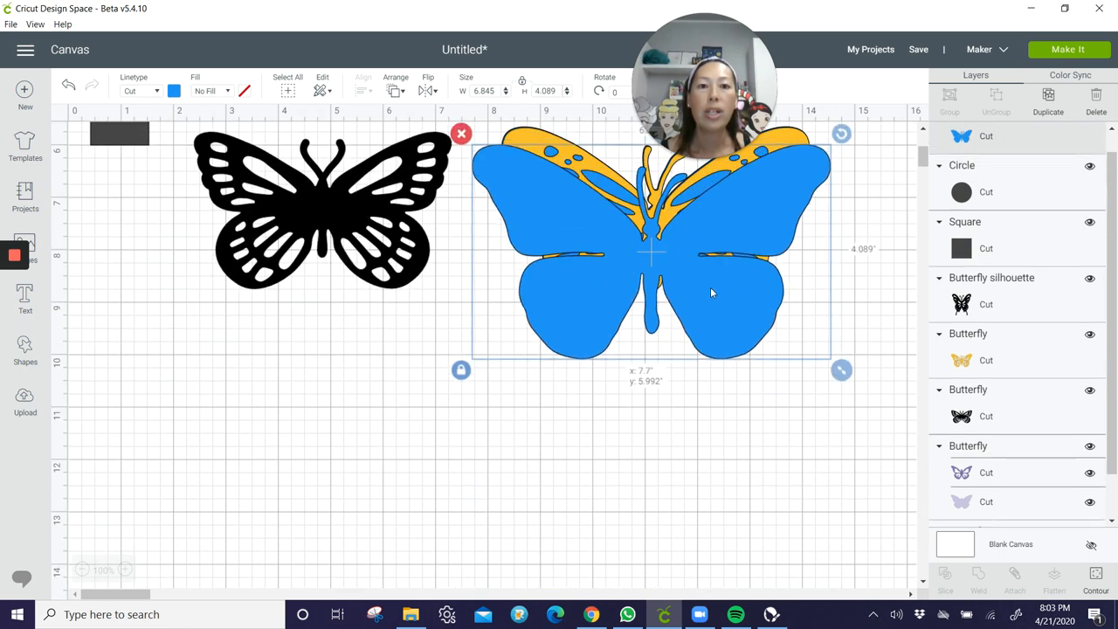
left_click_drag(650, 254, 621, 451)
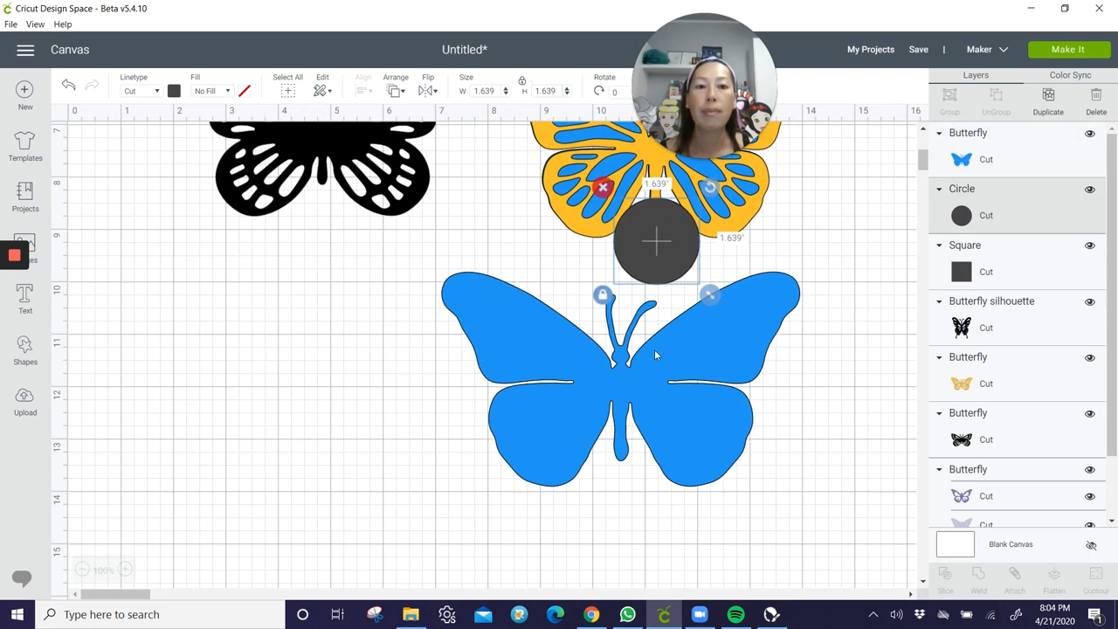
Position the dark circle and the blue butterfly so the circle sits over its body
left_click_drag(655, 241, 629, 328)
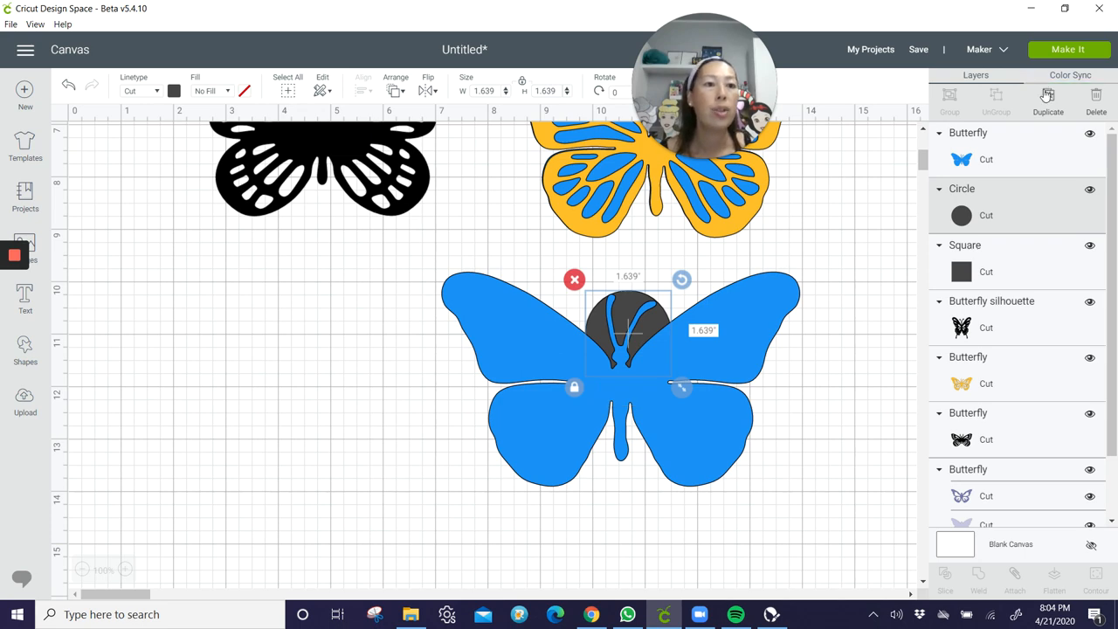
left_click_drag(628, 329, 166, 289)
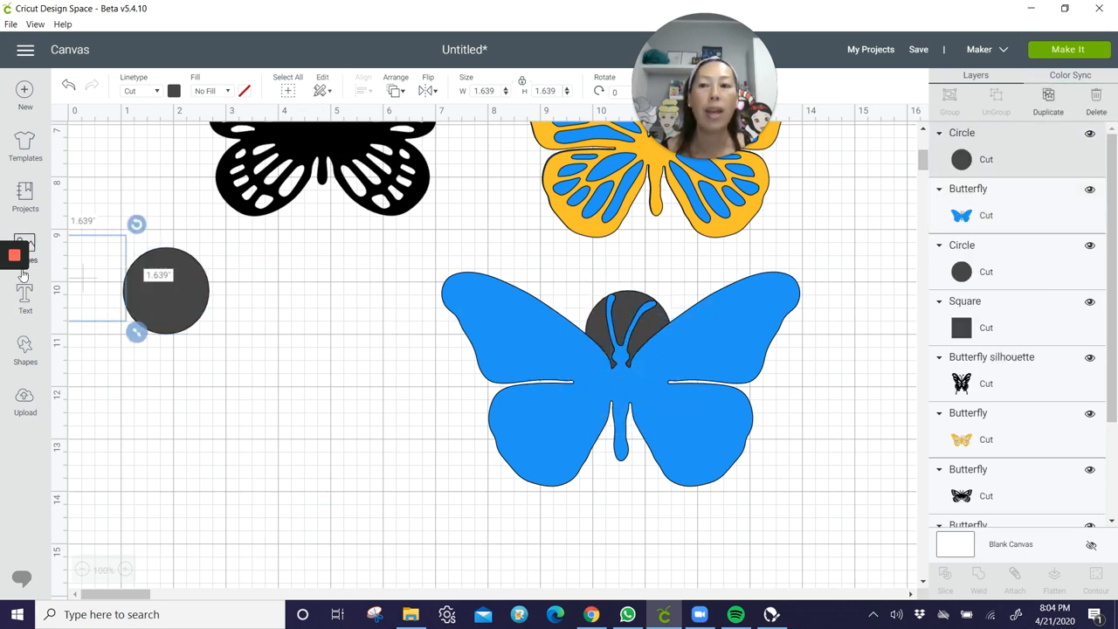
left_click_drag(166, 288, 112, 278)
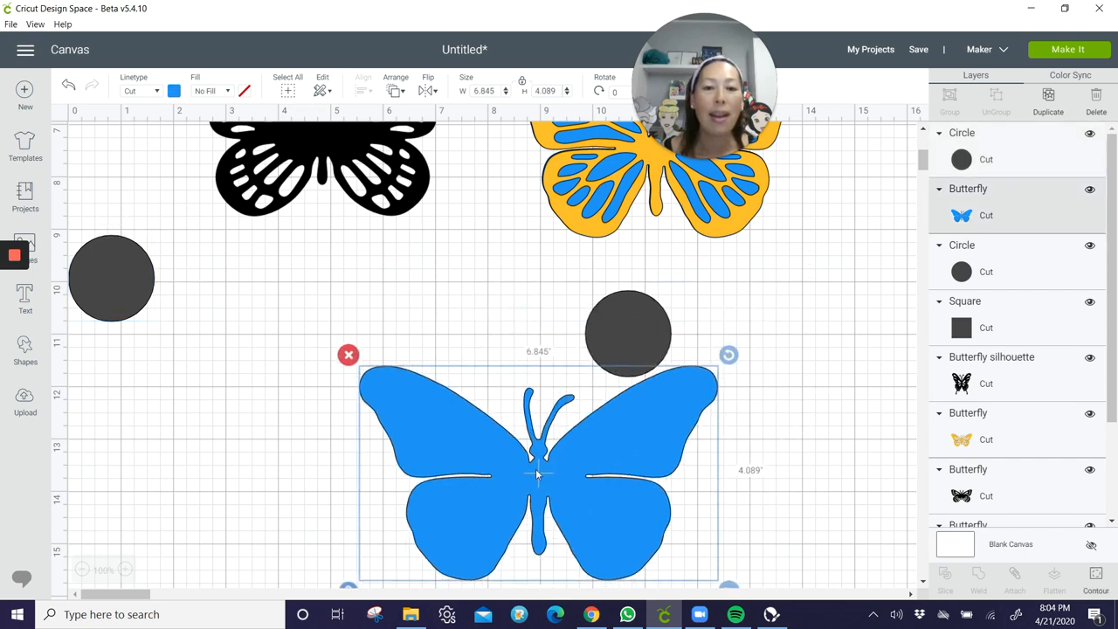
left_click(395, 91)
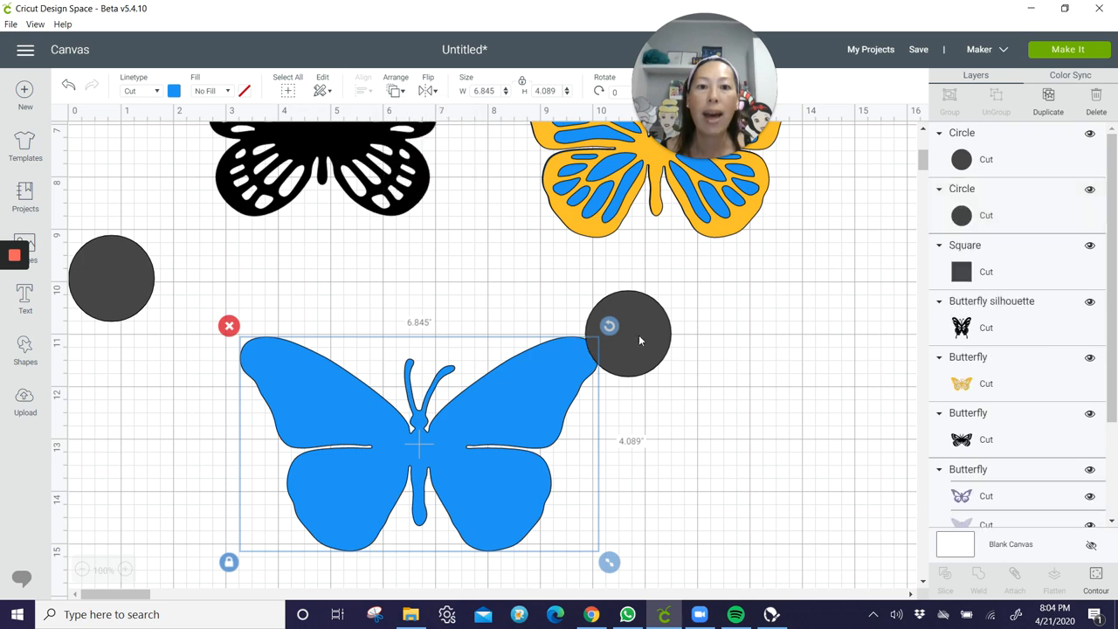
left_click_drag(629, 332, 419, 405)
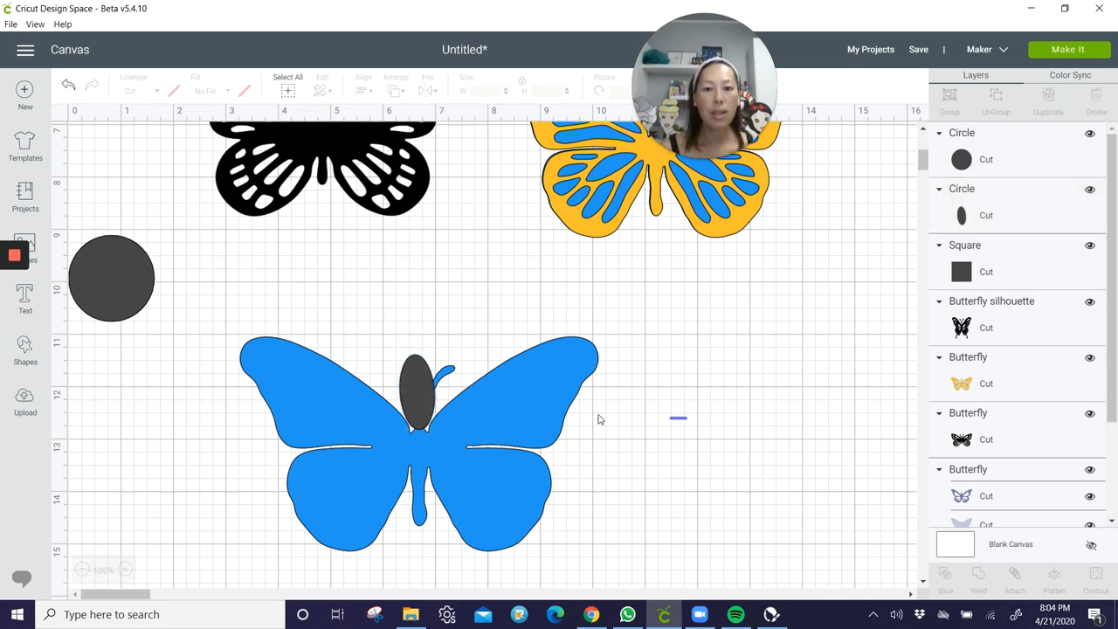
Slice the oval from the blue butterfly and drag the sliced pieces off to the side
left_click(419, 437)
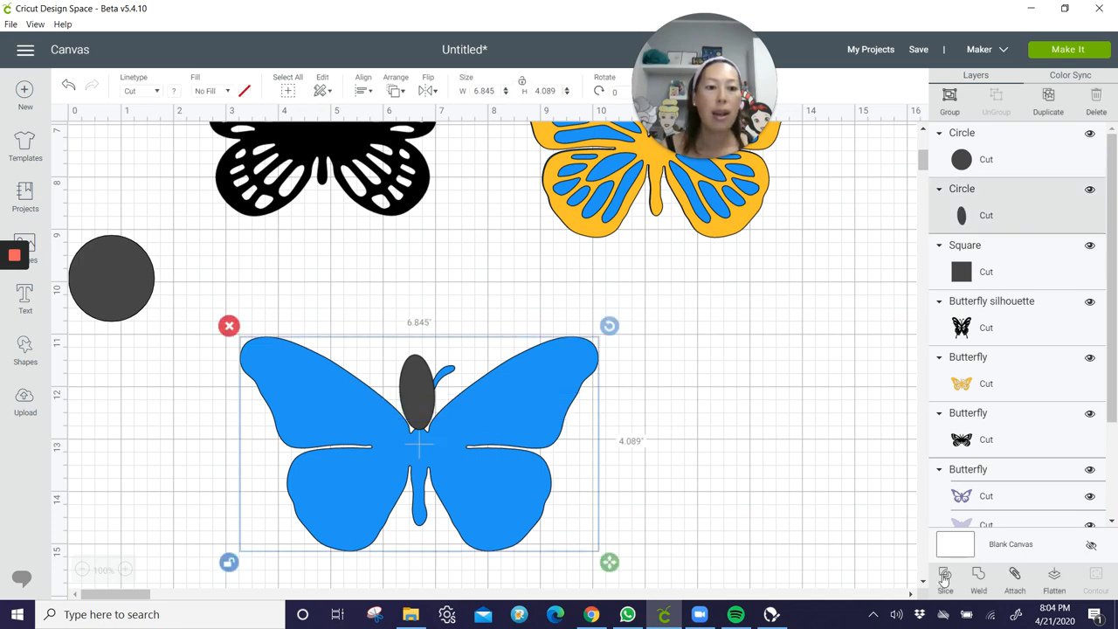
left_click(943, 581)
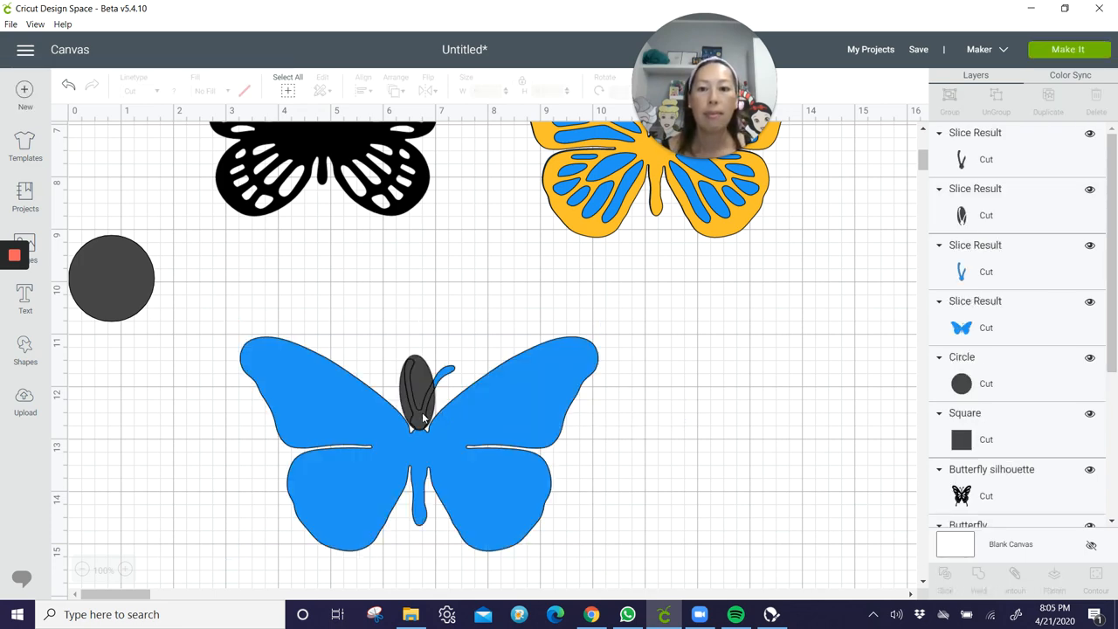
left_click(423, 393)
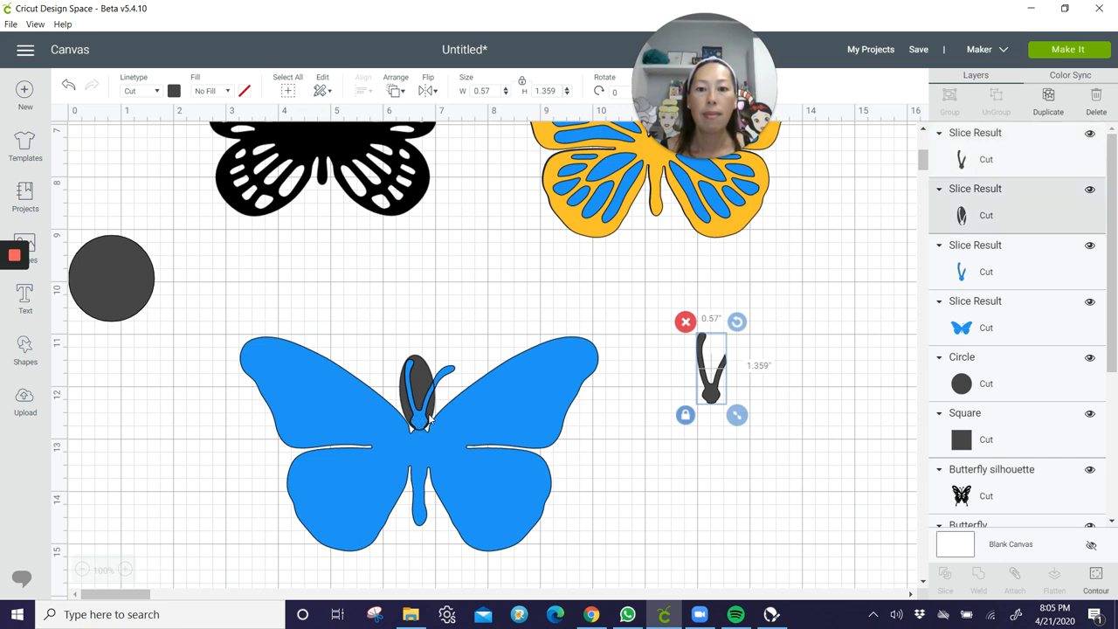
left_click_drag(713, 367, 437, 388)
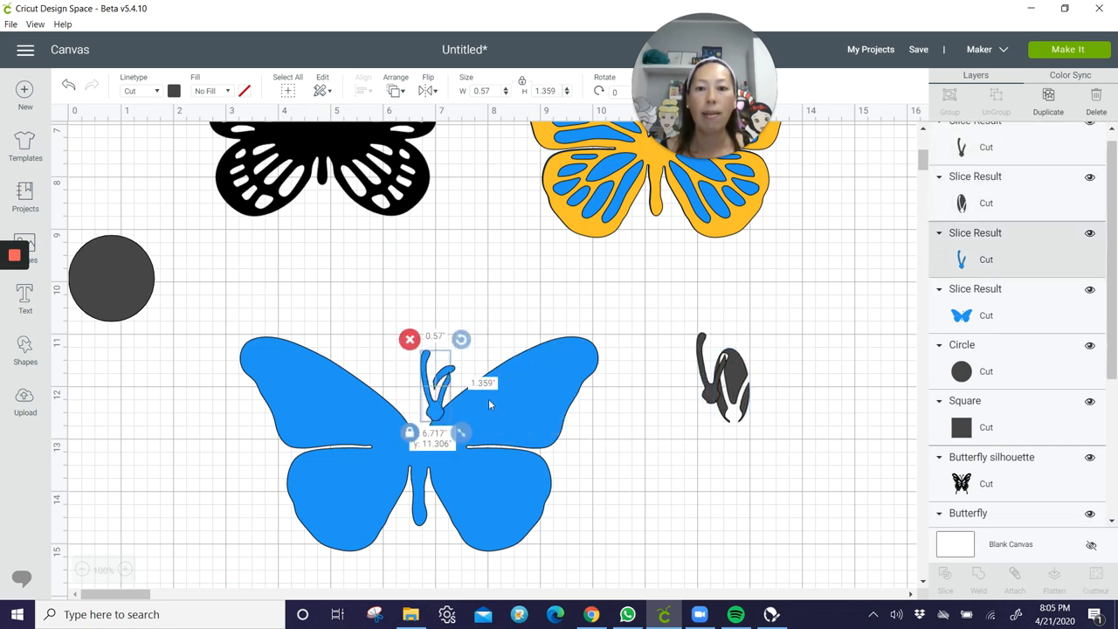
left_click_drag(437, 393, 748, 402)
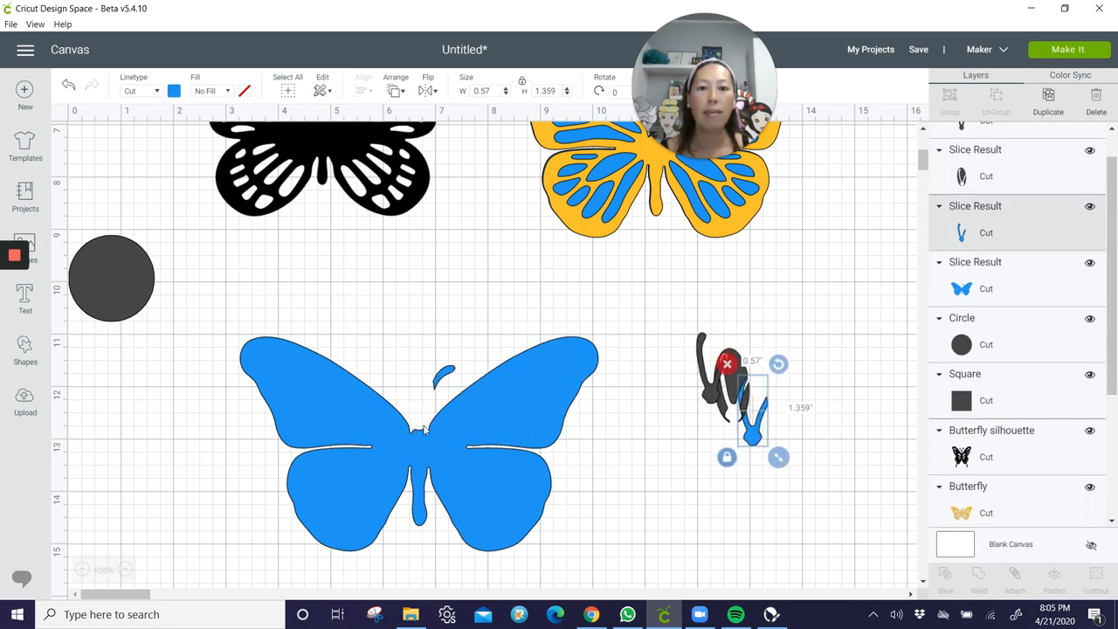
Hide the leftover antenna fragment on the blue butterfly using Contour
left_click(420, 436)
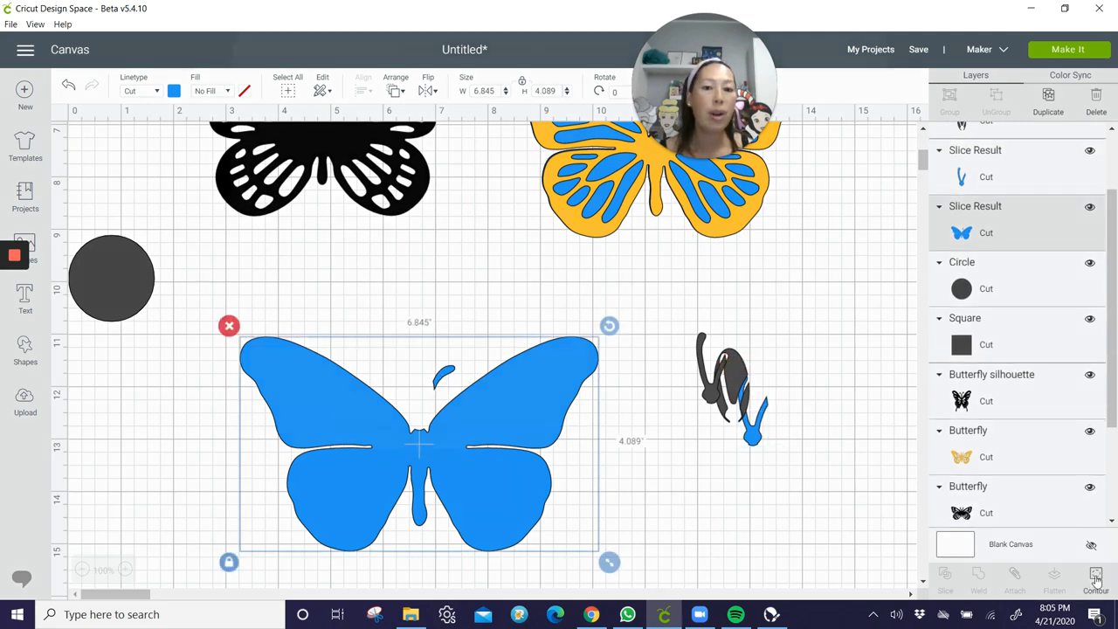
left_click(1094, 577)
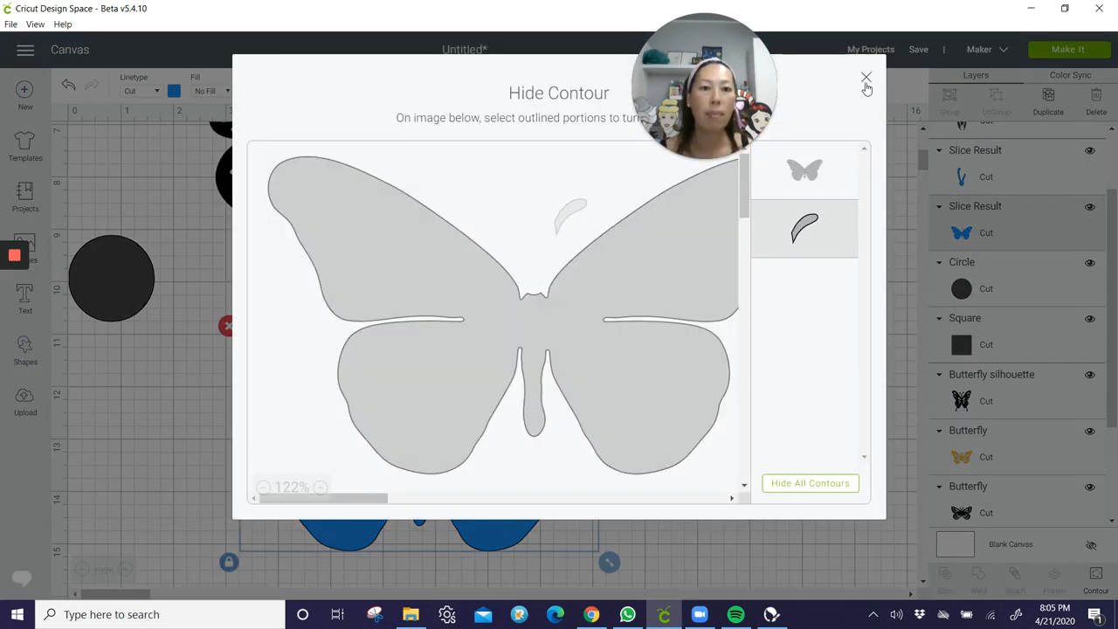
left_click(867, 77)
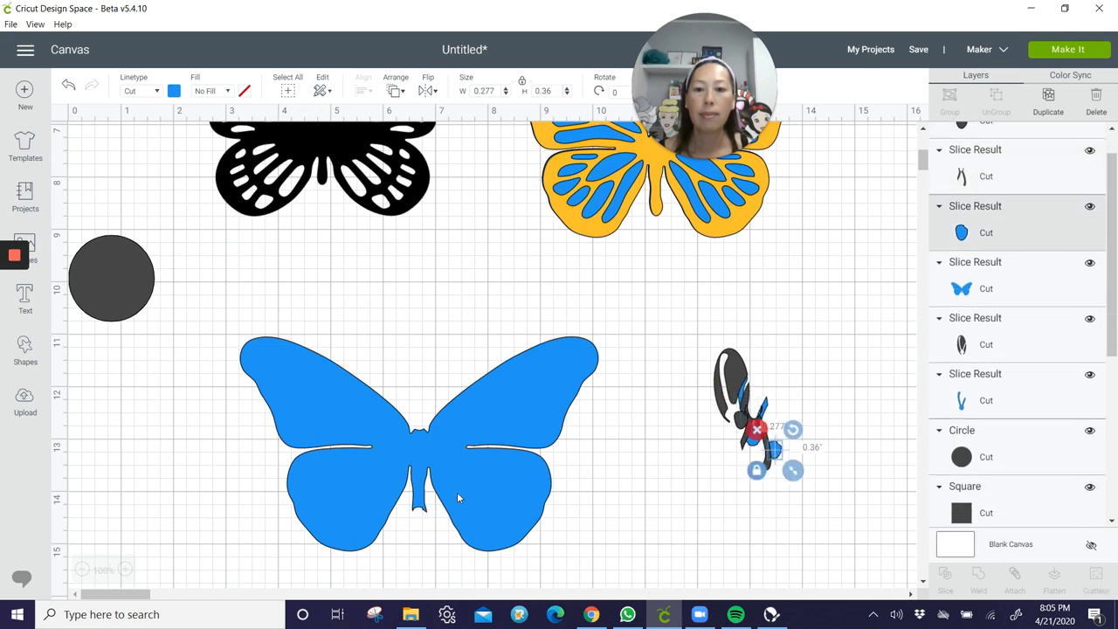
mouse_move(168, 297)
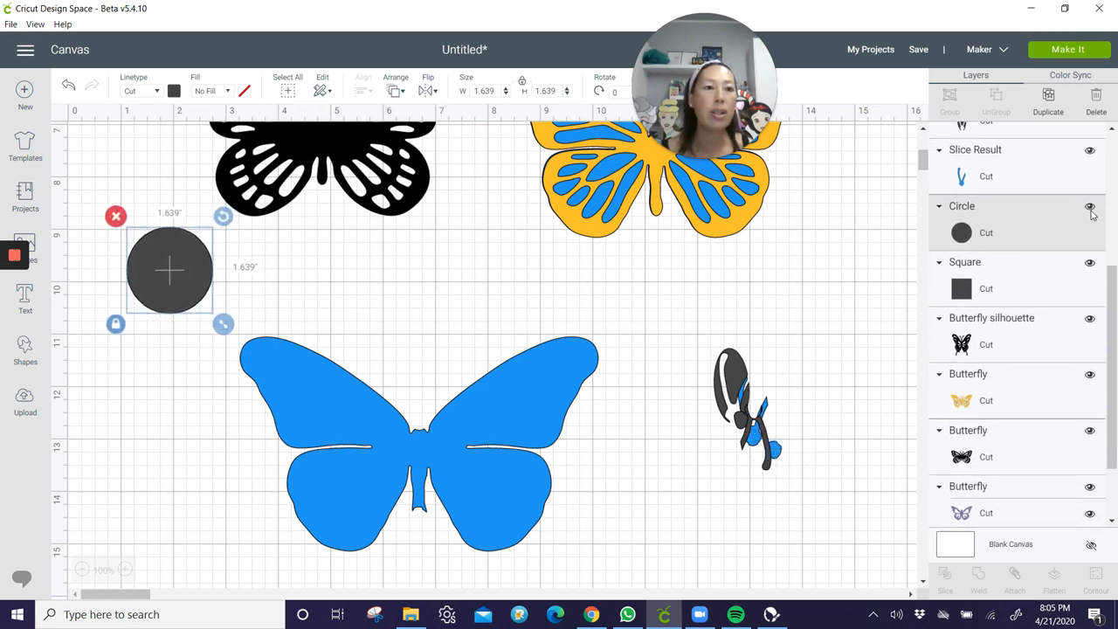
Position the circle over the butterfly's lower body and select the blue silhouette for slicing
left_click_drag(169, 269, 388, 546)
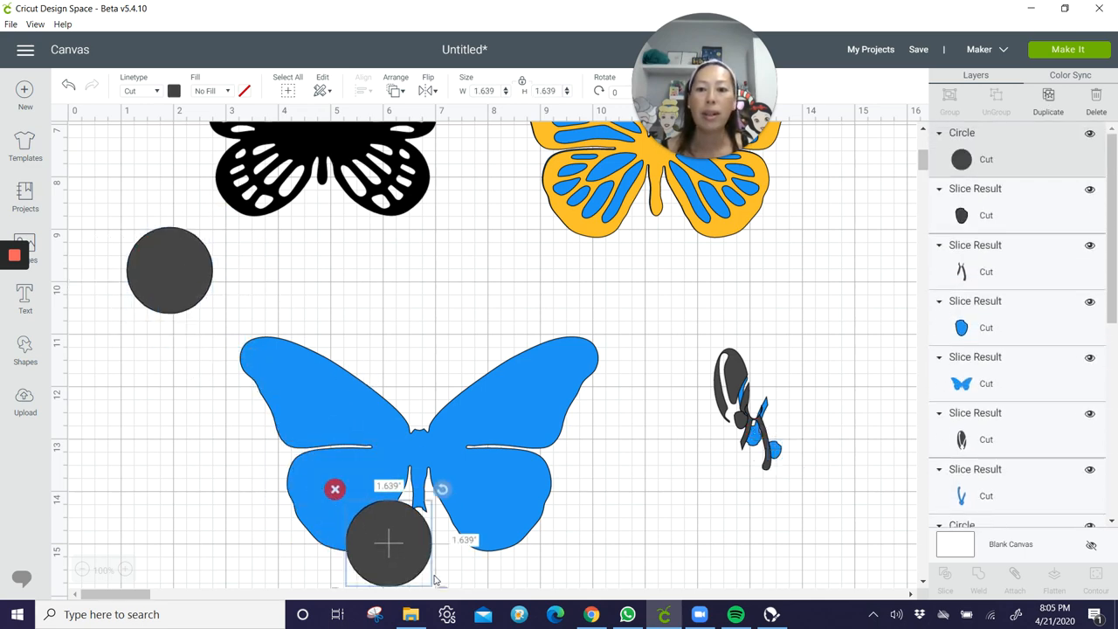
scroll("down", 3)
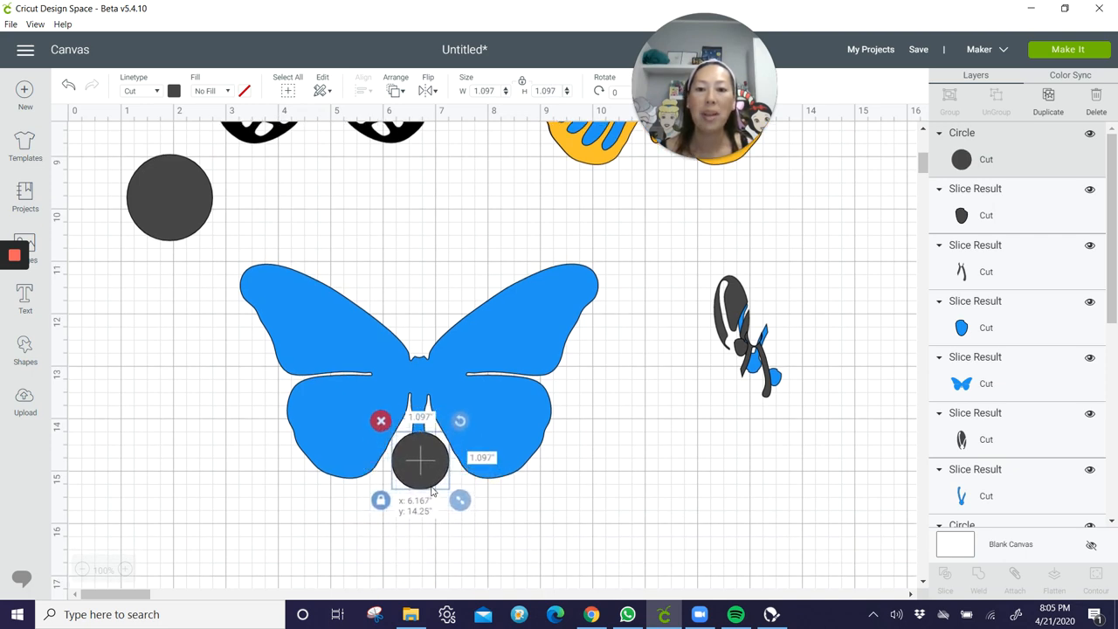
left_click_drag(419, 462, 418, 458)
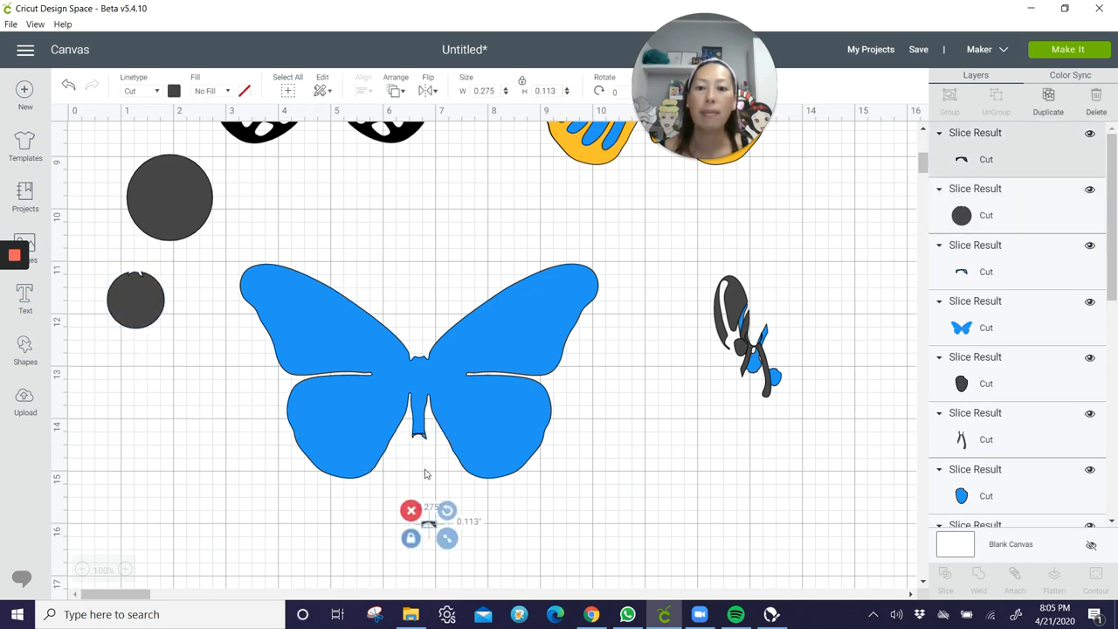
scroll("down", 3)
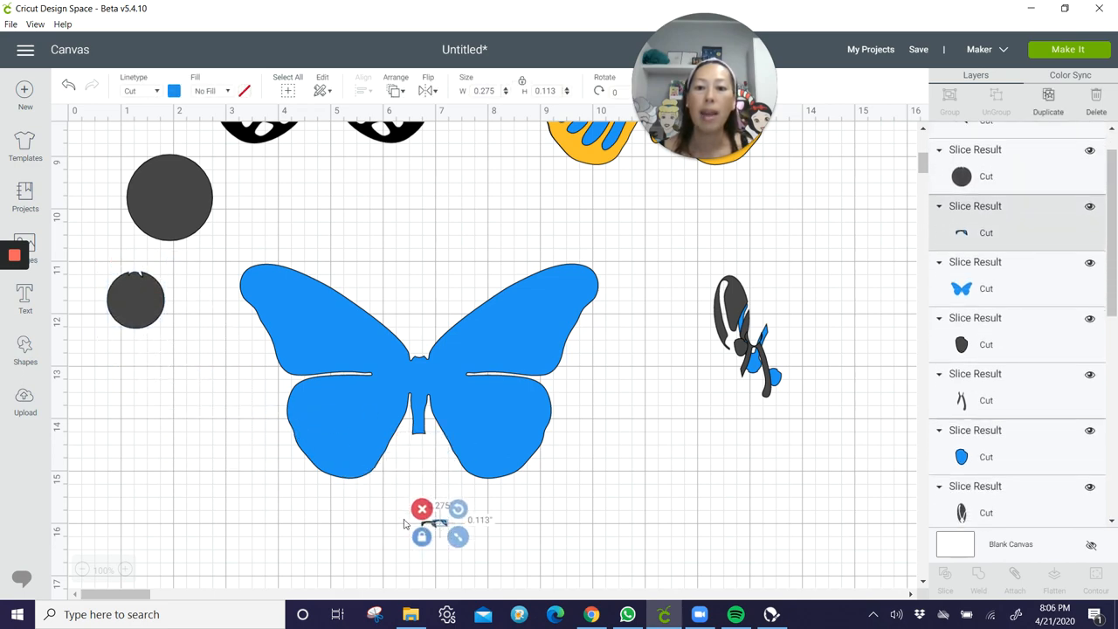
left_click(504, 573)
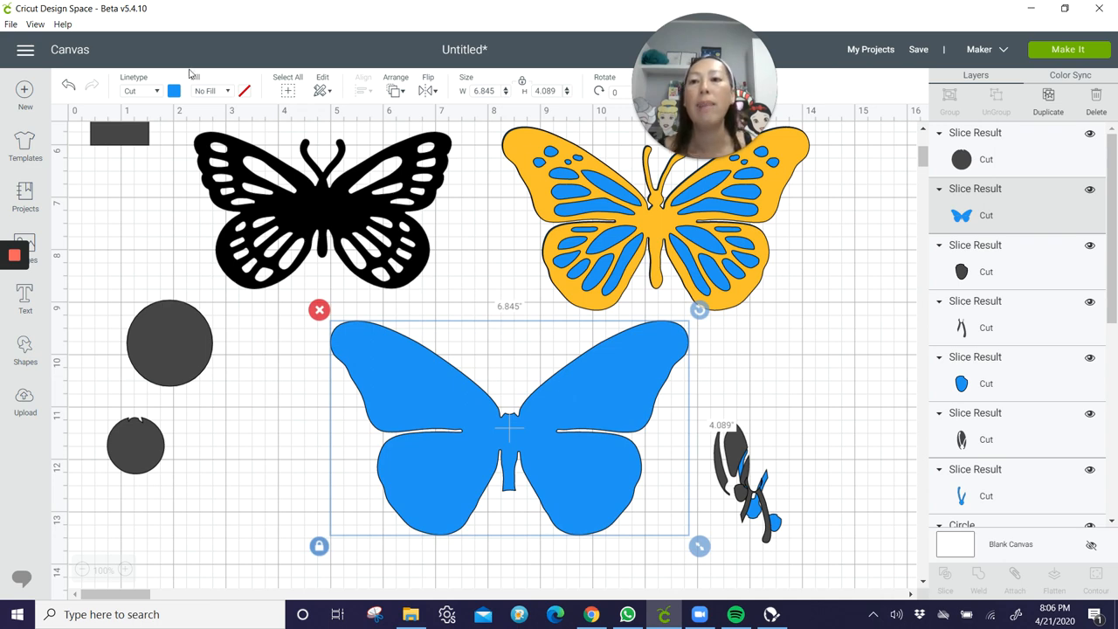
Fill the trimmed silhouette light purple and move it behind the gold butterfly
left_click(175, 91)
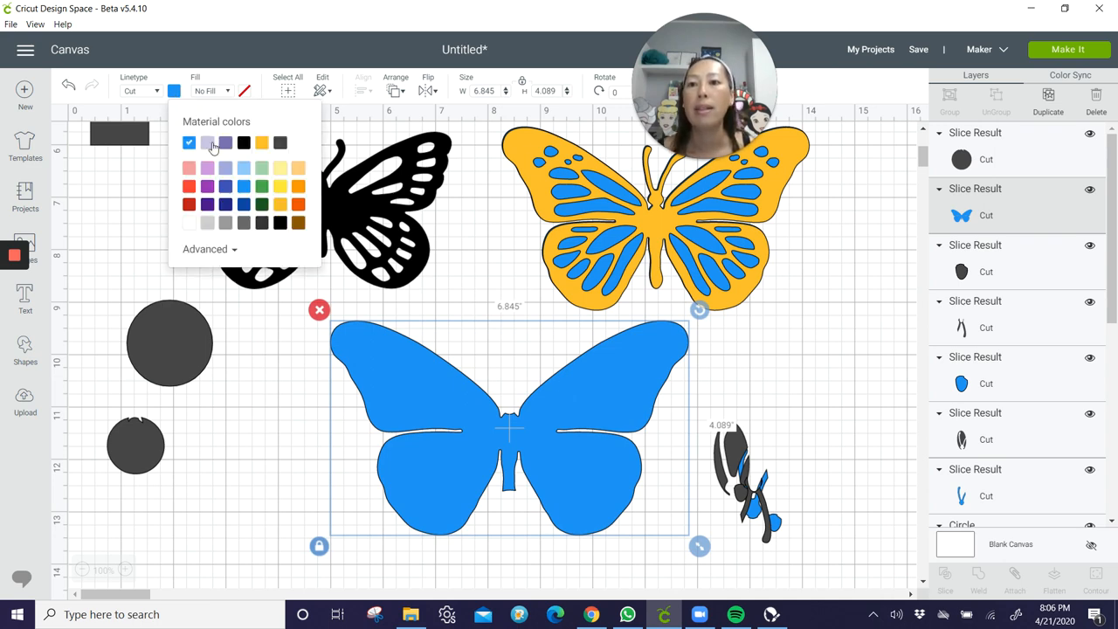
left_click(207, 144)
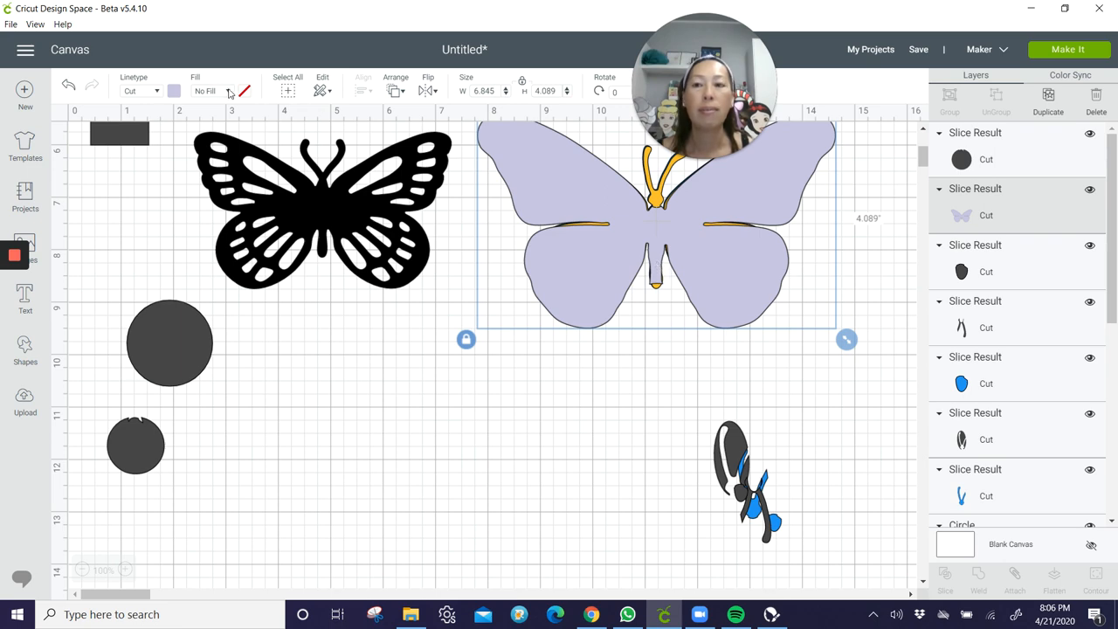
left_click(395, 83)
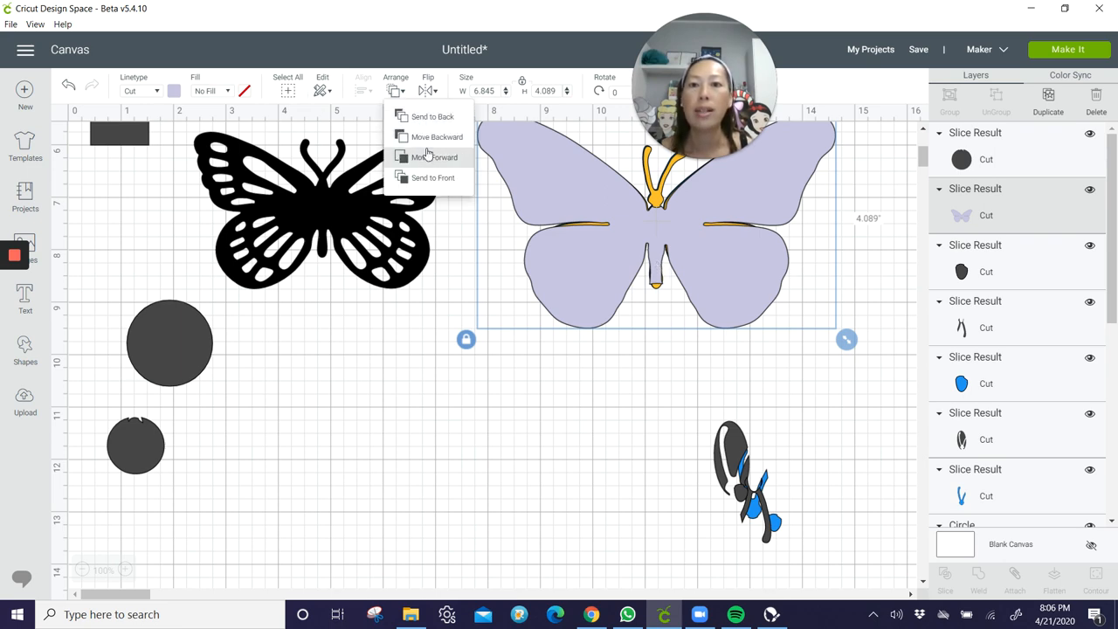
left_click(437, 158)
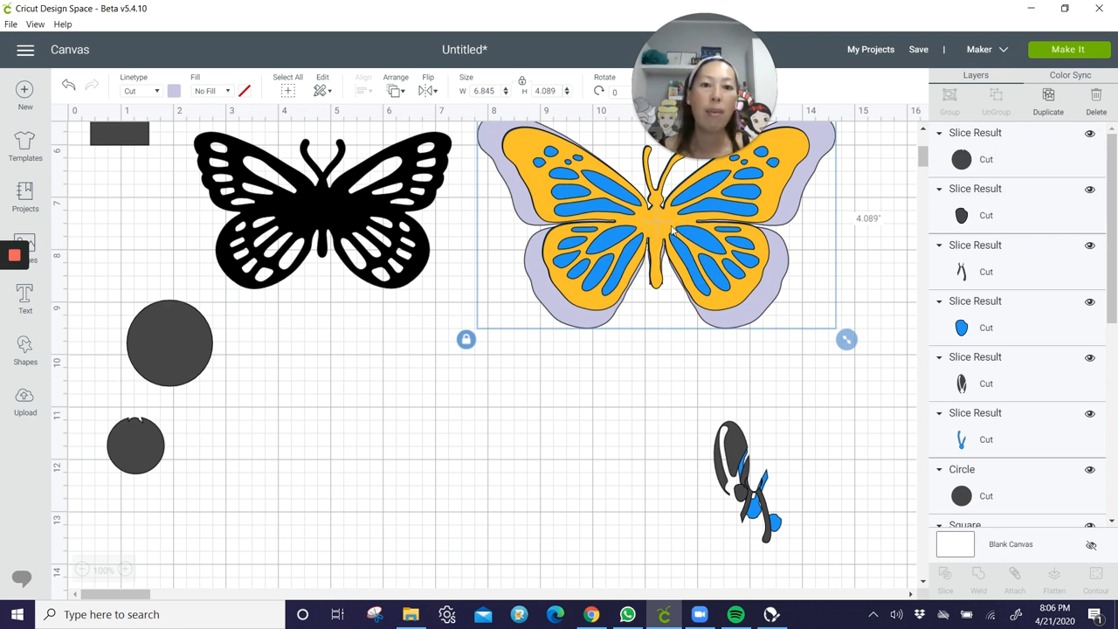
mouse_move(661, 224)
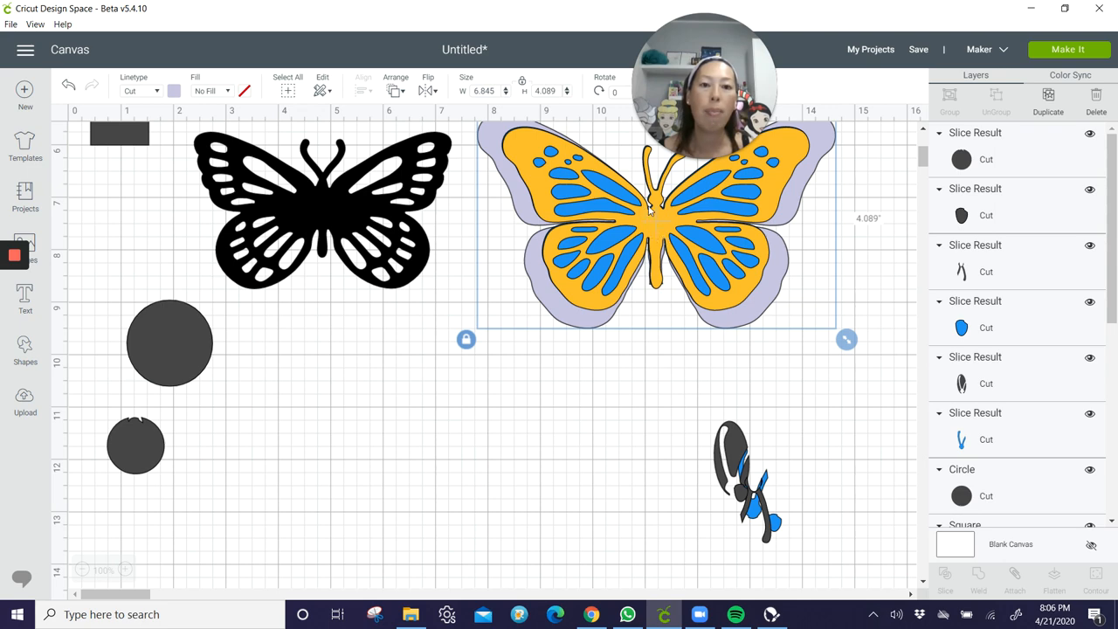
scroll("up", 3)
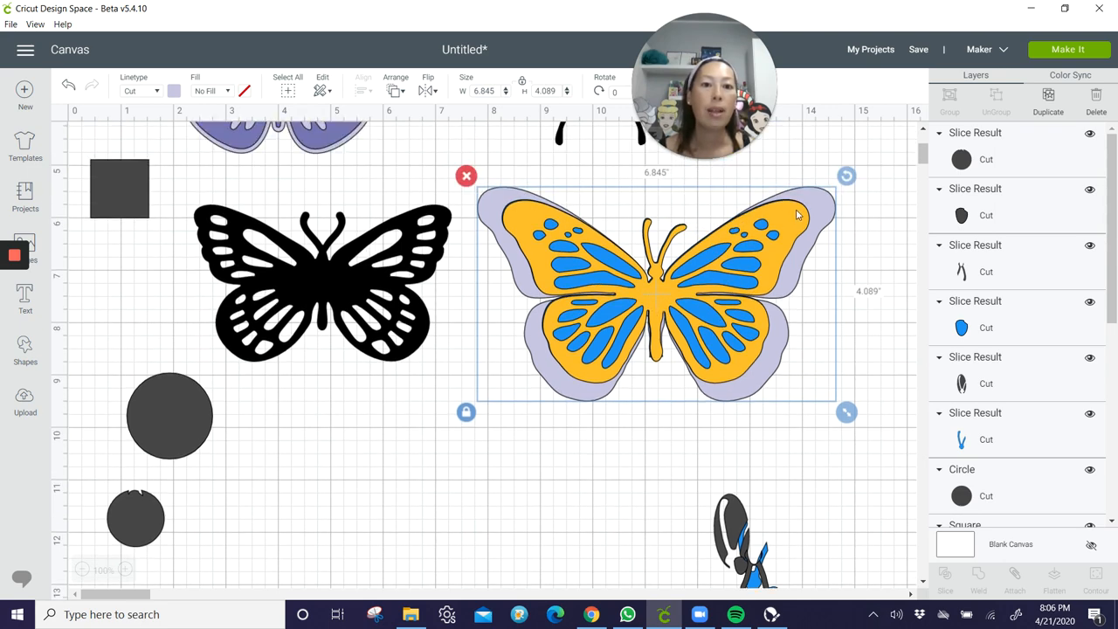
mouse_move(669, 224)
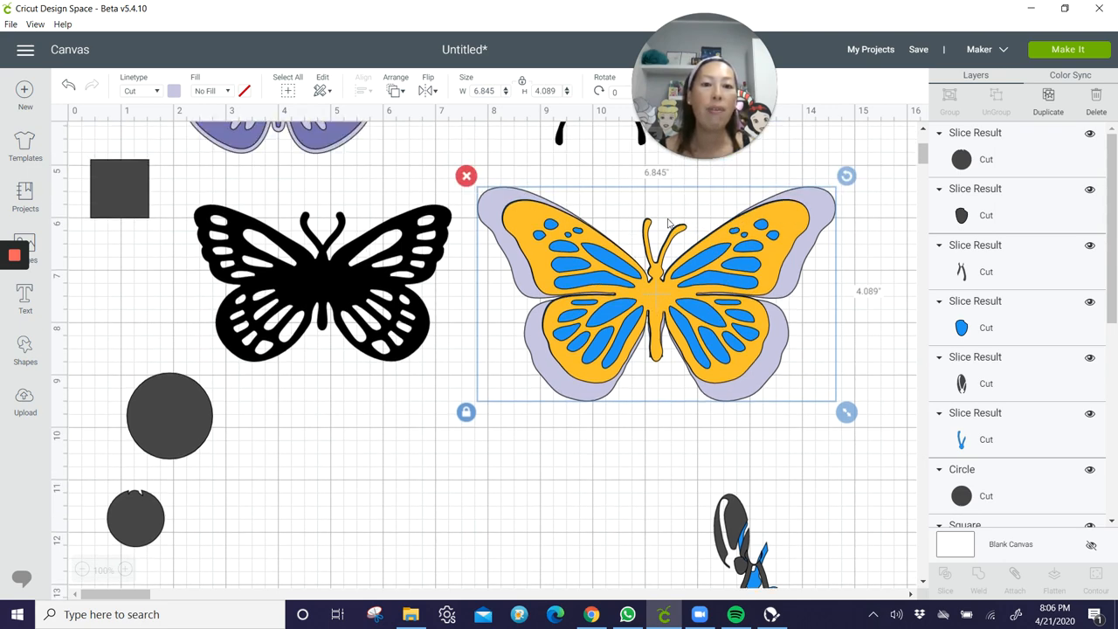
scroll("down", 3)
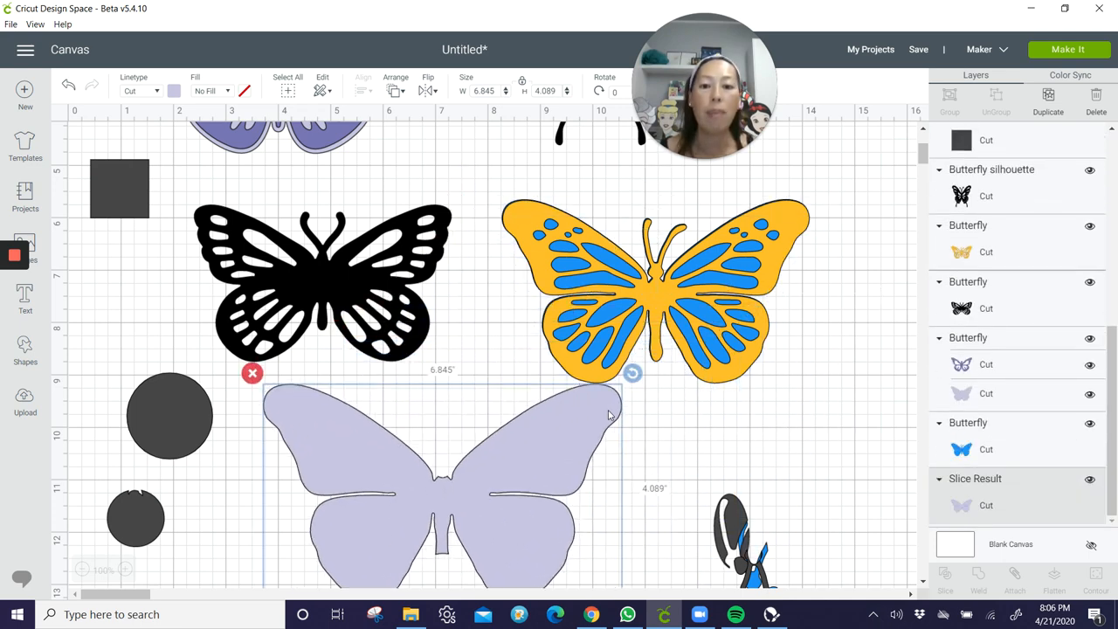
Slice an oval from the purple silhouette's body and select the leftover pieces
scroll("down", 3)
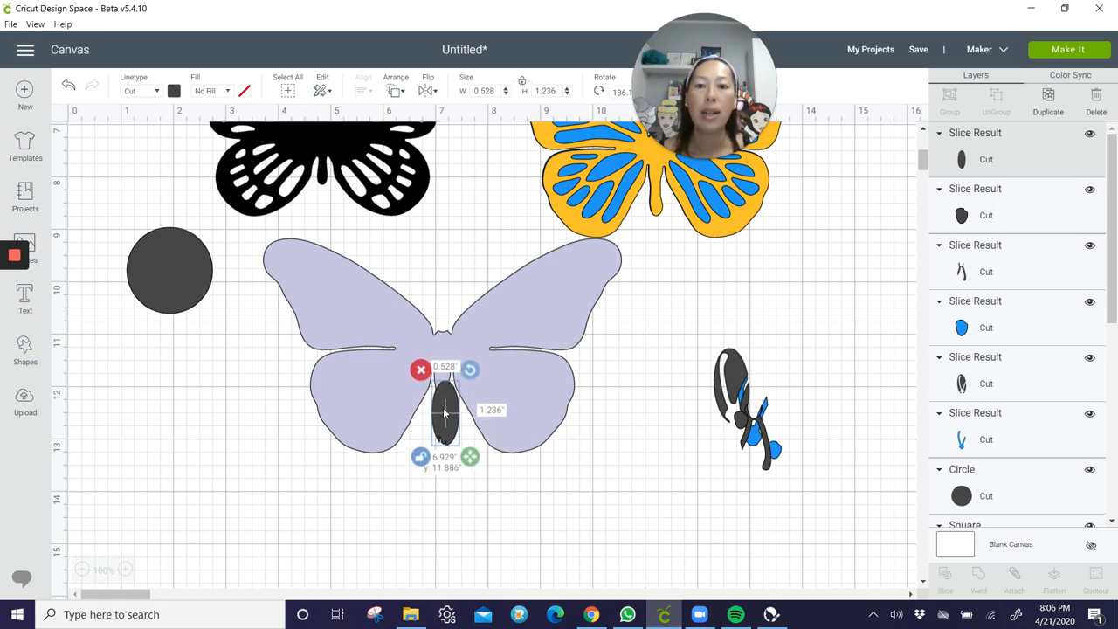
left_click_drag(443, 419, 440, 411)
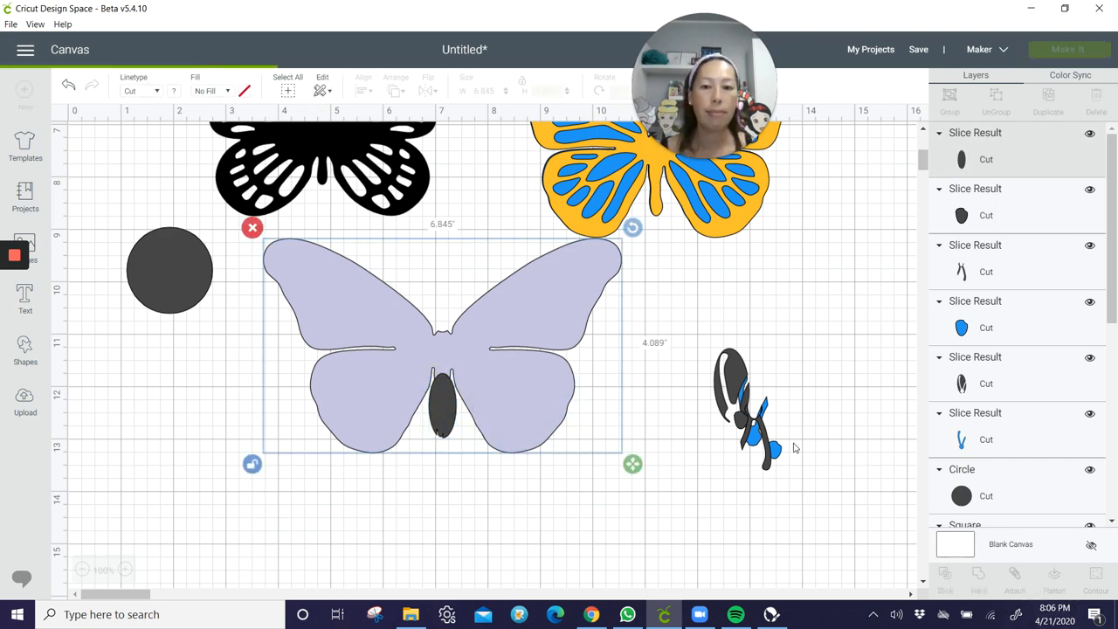
left_click(440, 399)
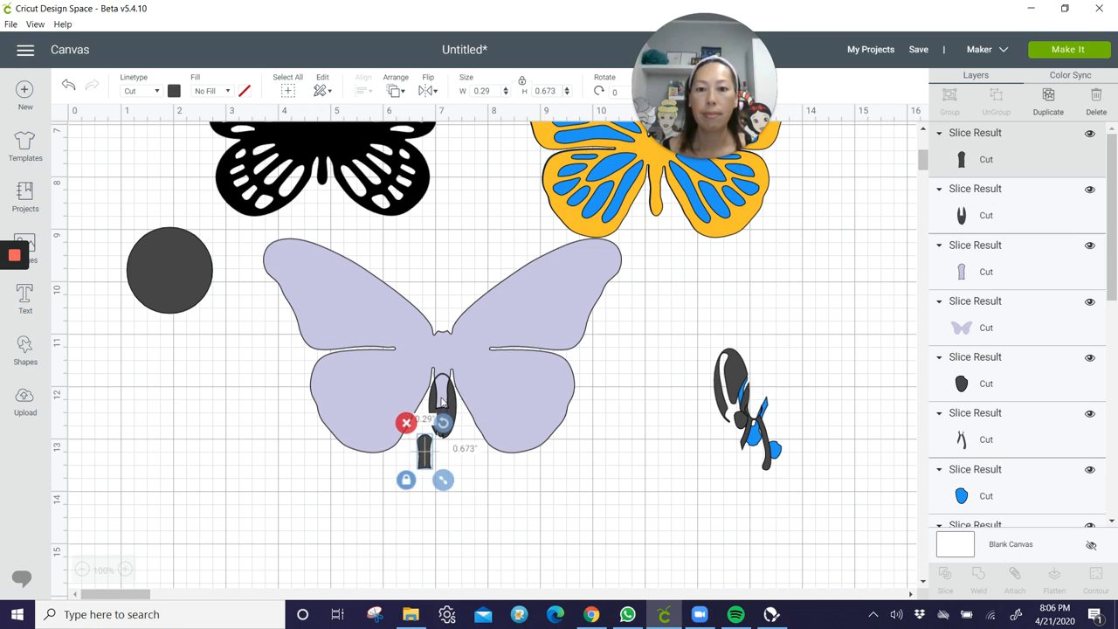
left_click(493, 523)
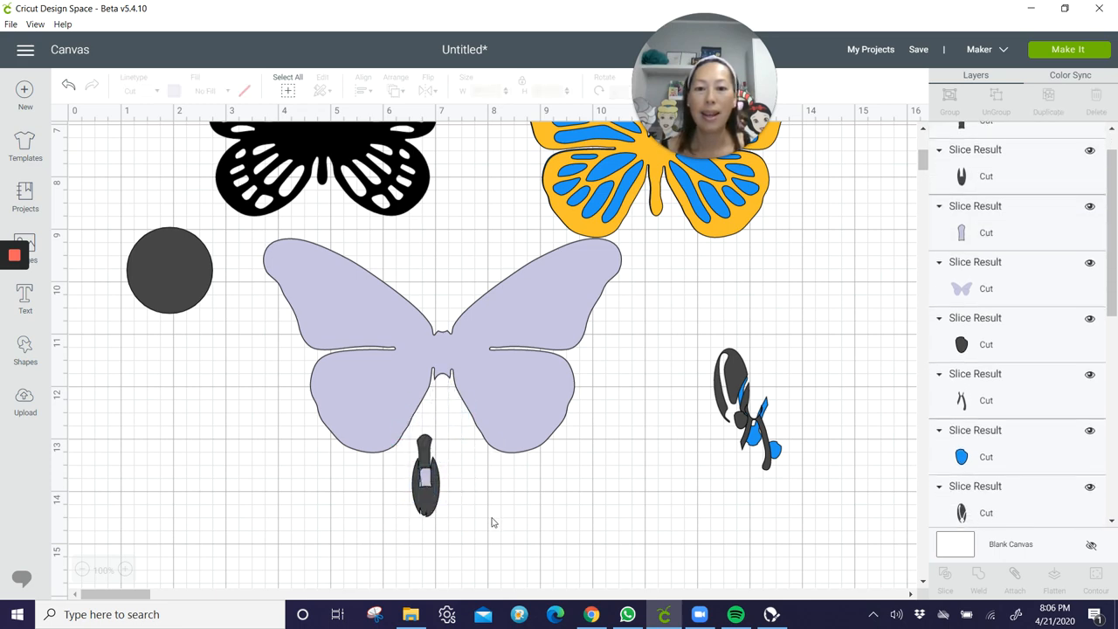
left_click(423, 475)
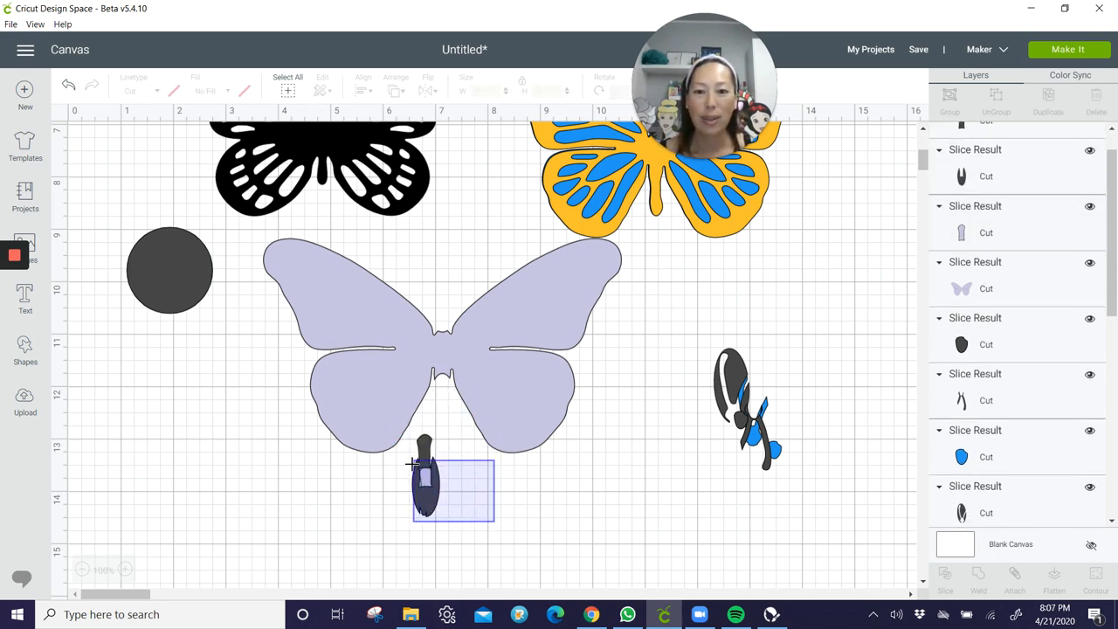
left_click(416, 492)
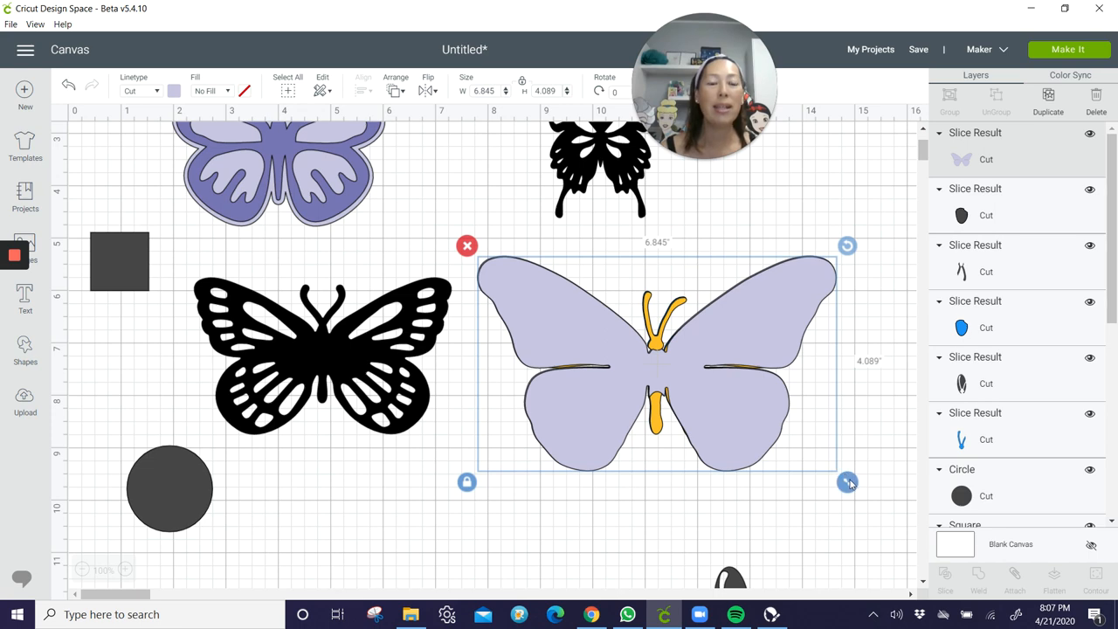
Enlarge the silhouette to about 7.3 inches wide and send the dark purple layer to the back
left_click_drag(848, 482, 853, 493)
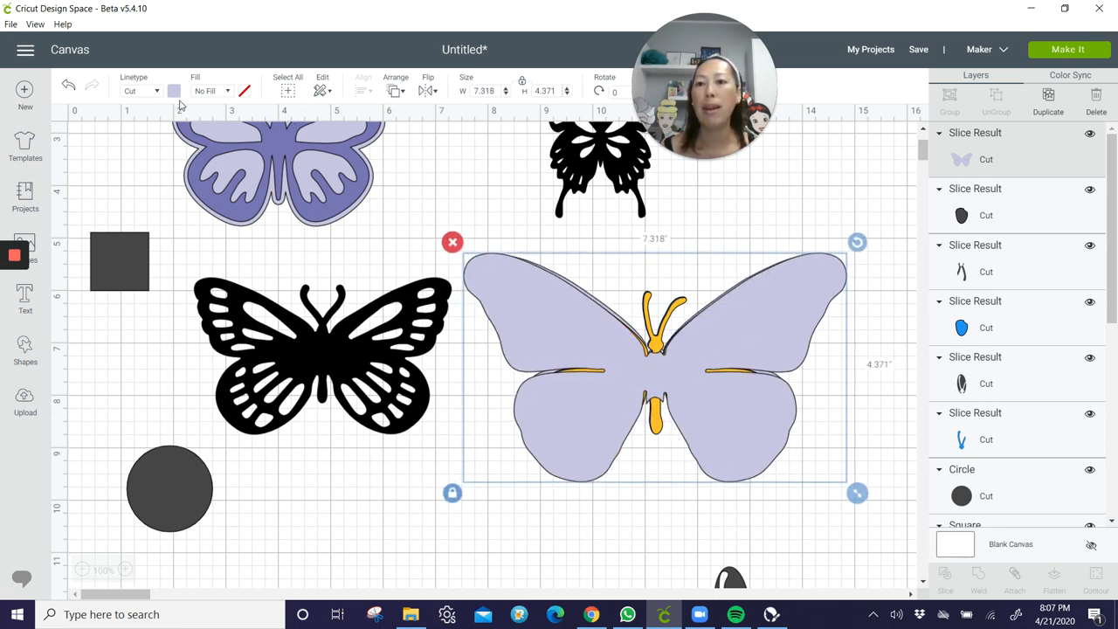
left_click(175, 91)
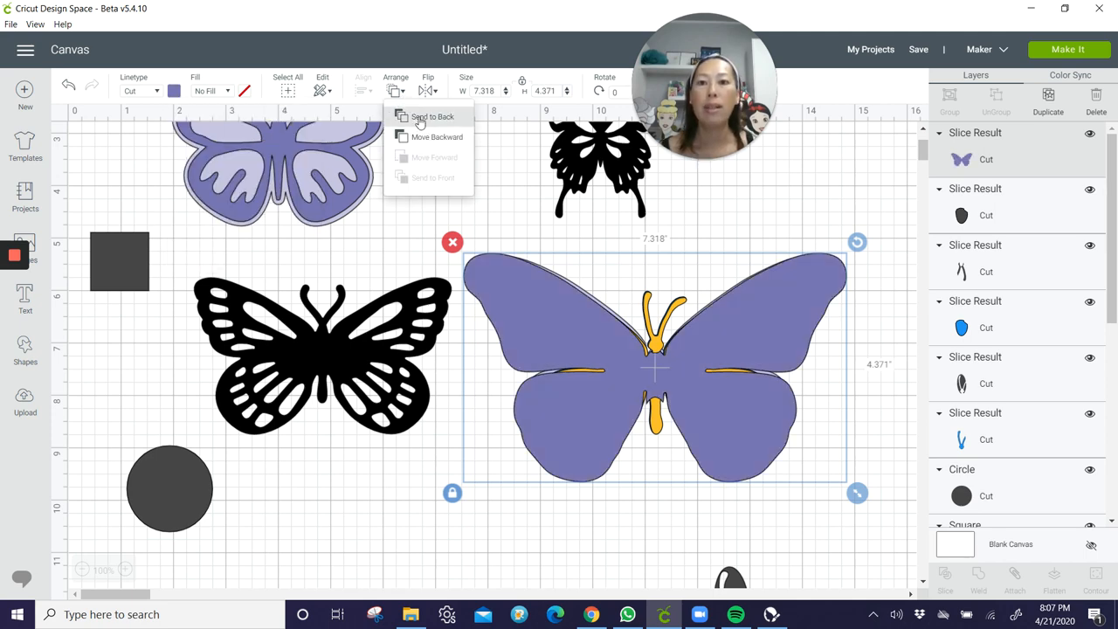
left_click(432, 115)
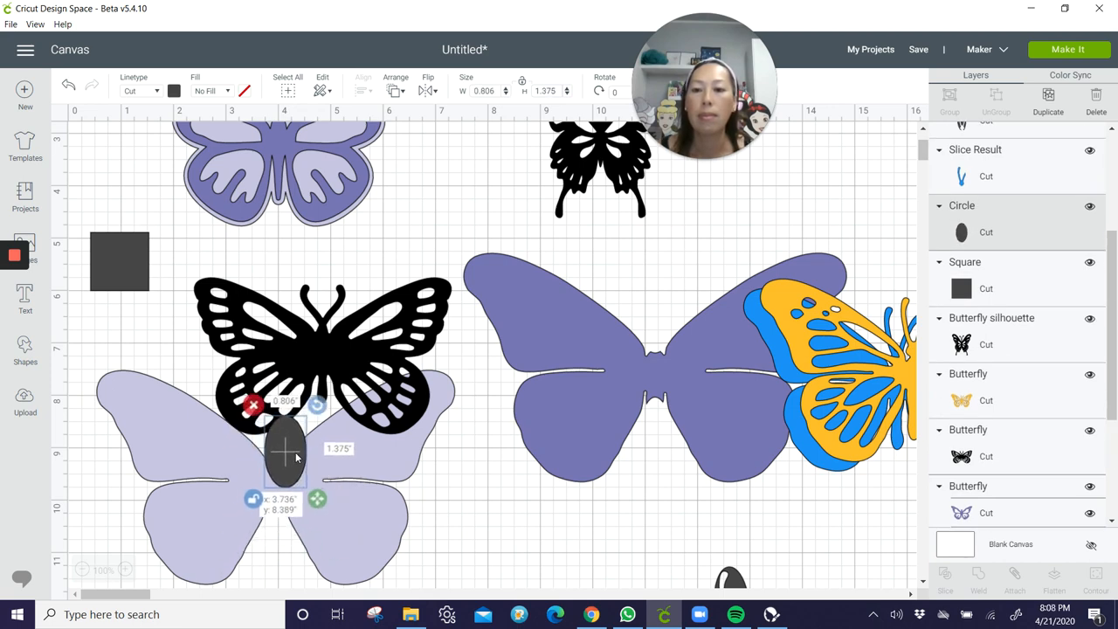
Cover the light purple silhouette's body with the oval and hide its inner body contour
left_click_drag(286, 454, 280, 472)
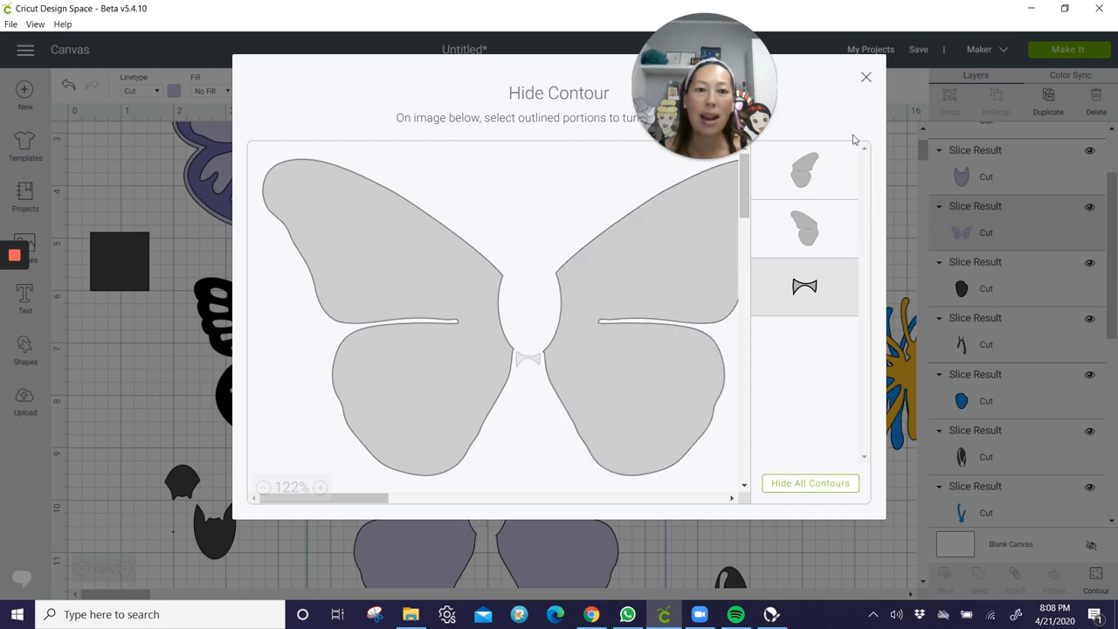
left_click(867, 77)
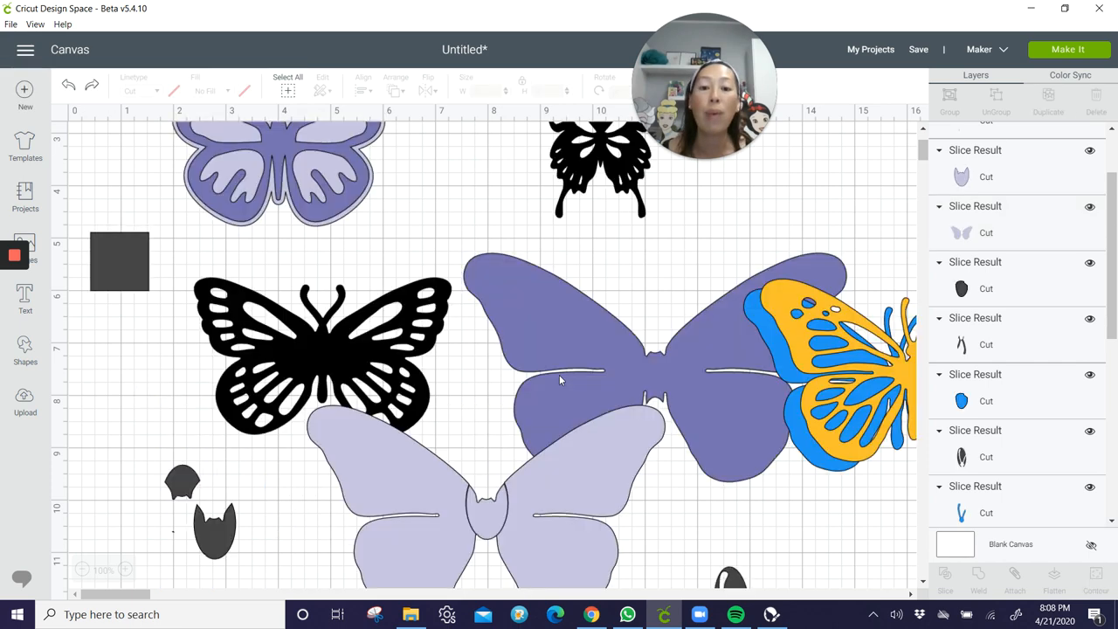
scroll("down", 3)
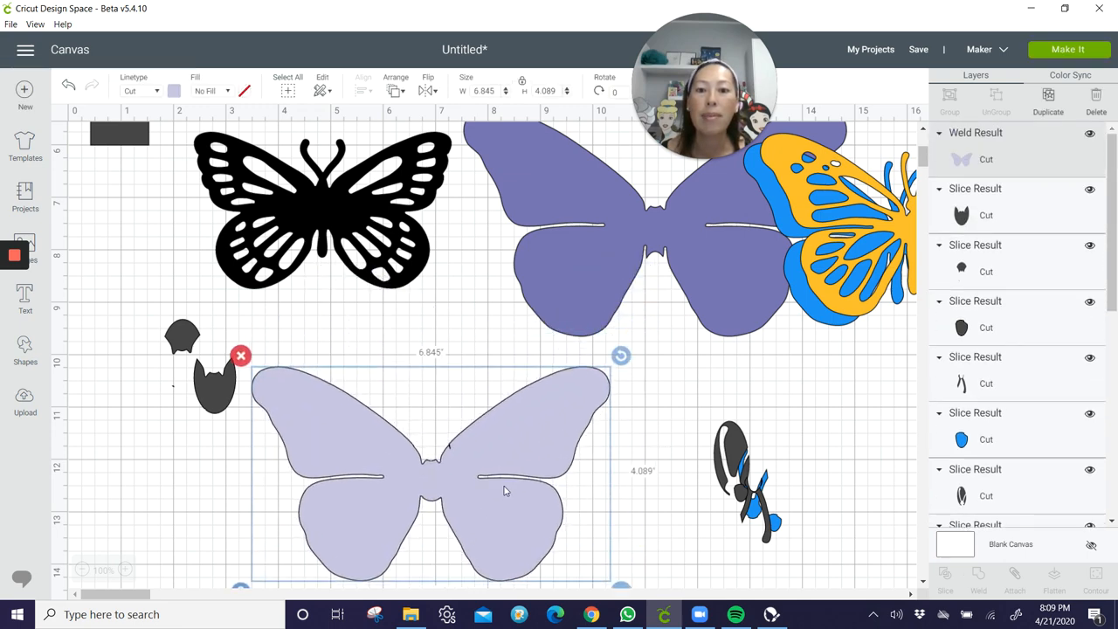
mouse_move(713, 259)
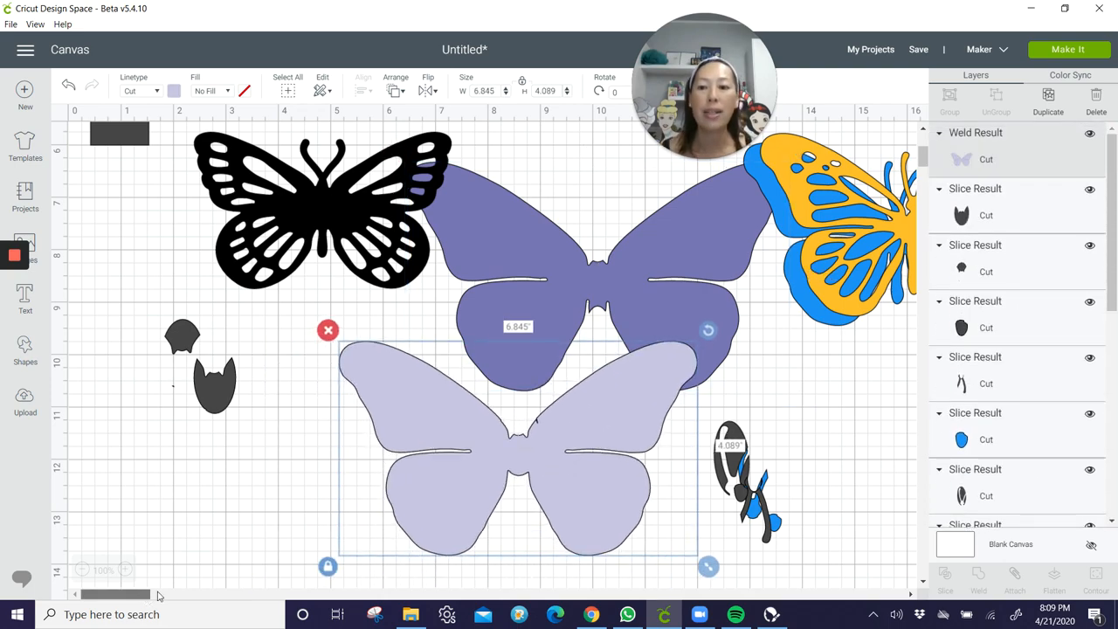
Drag the gold butterfly onto the light purple silhouette and select the dark purple one
scroll("right", 3)
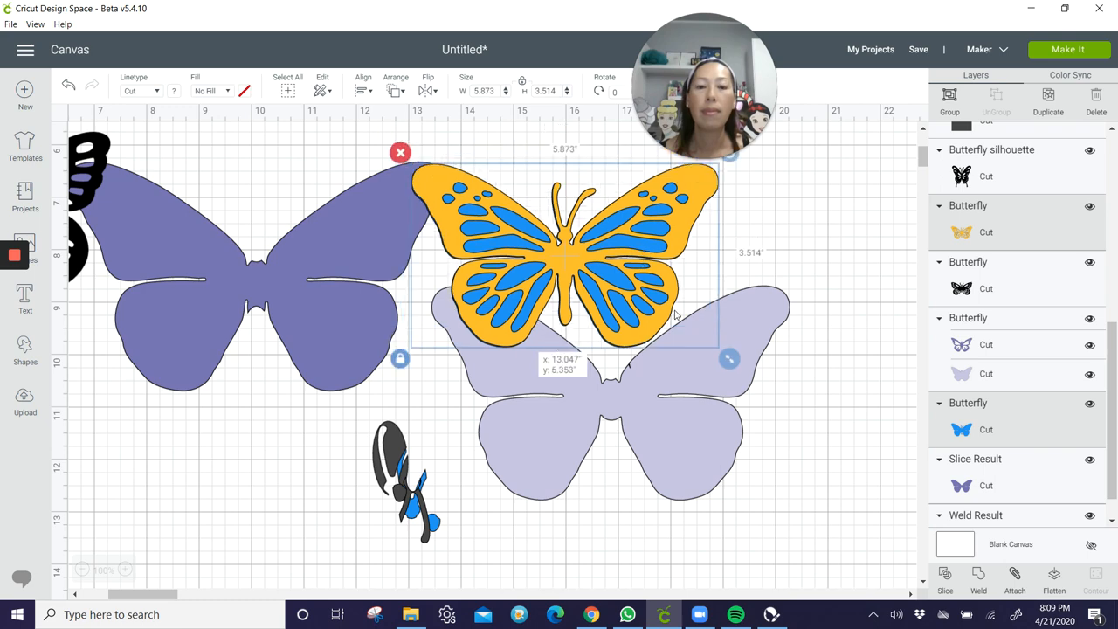
left_click_drag(568, 253, 612, 393)
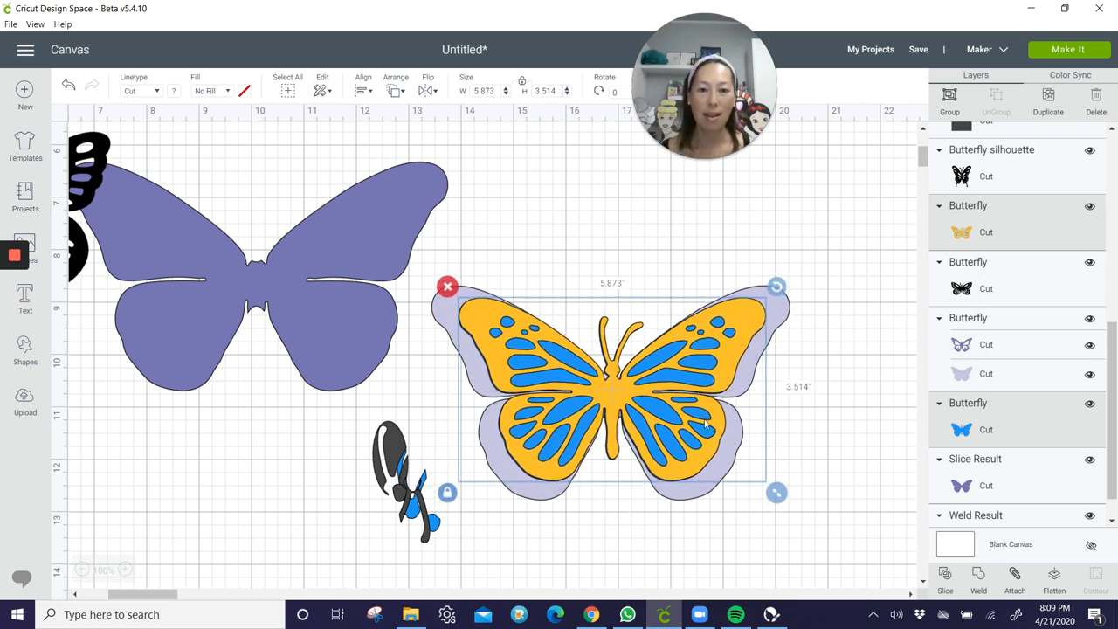
left_click(253, 262)
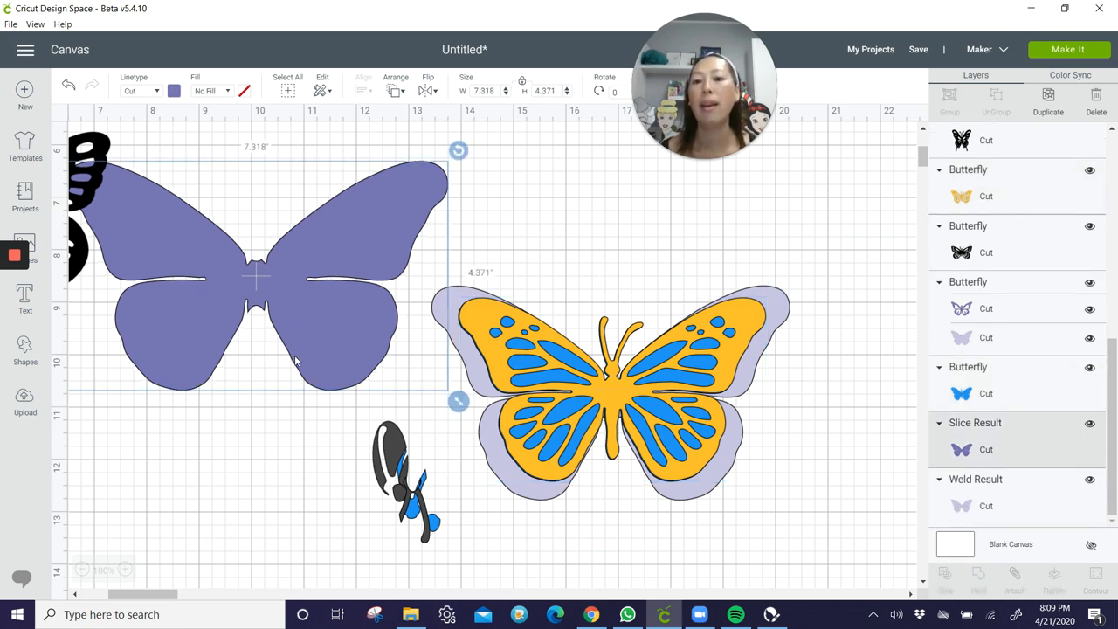
mouse_move(255, 269)
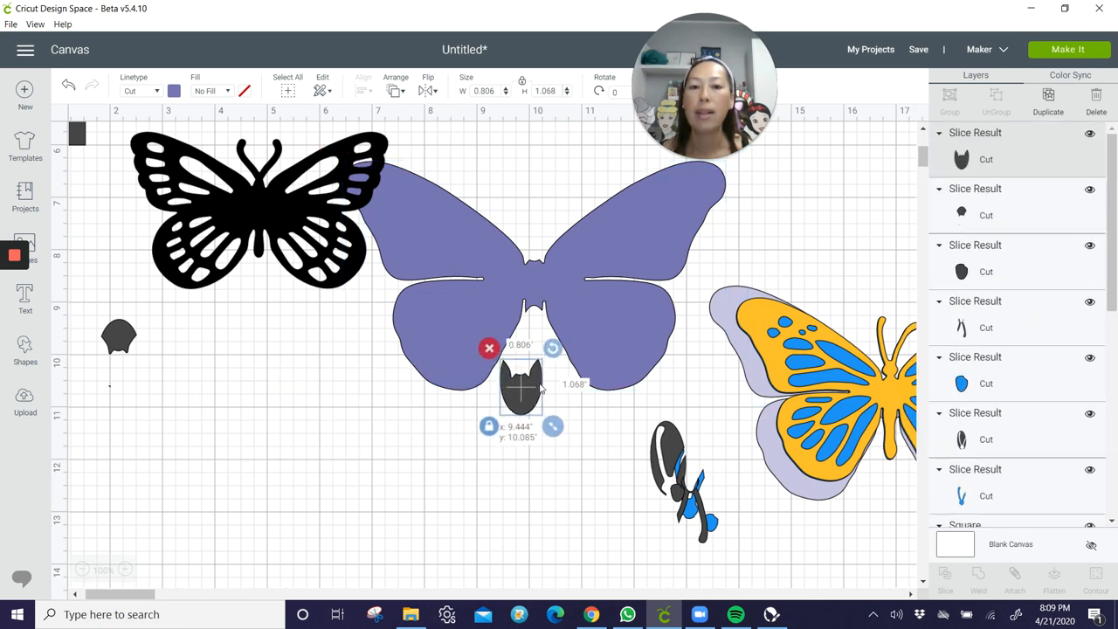
Fit the small dark piece over the silhouette's body and merge it with the butterfly
left_click_drag(521, 388, 531, 381)
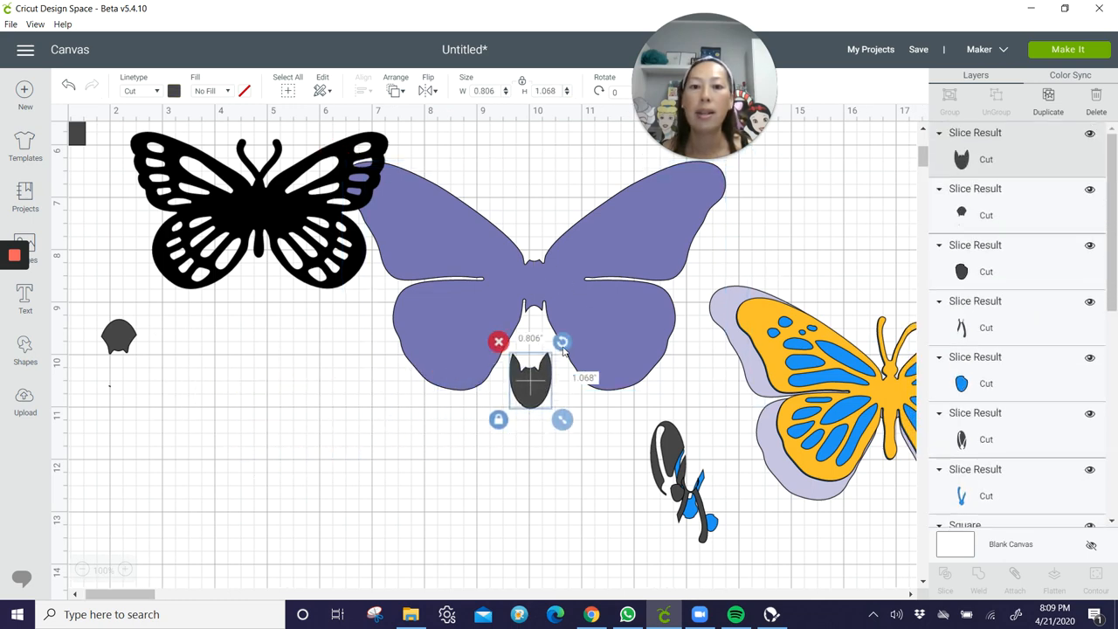
left_click_drag(563, 419, 557, 412)
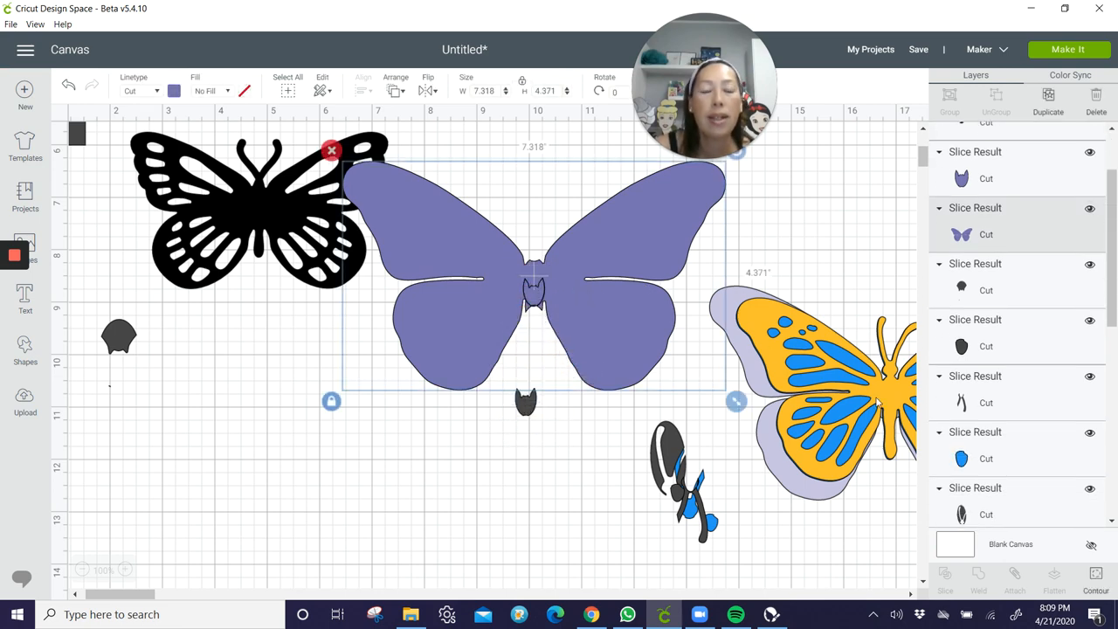
left_click(1096, 580)
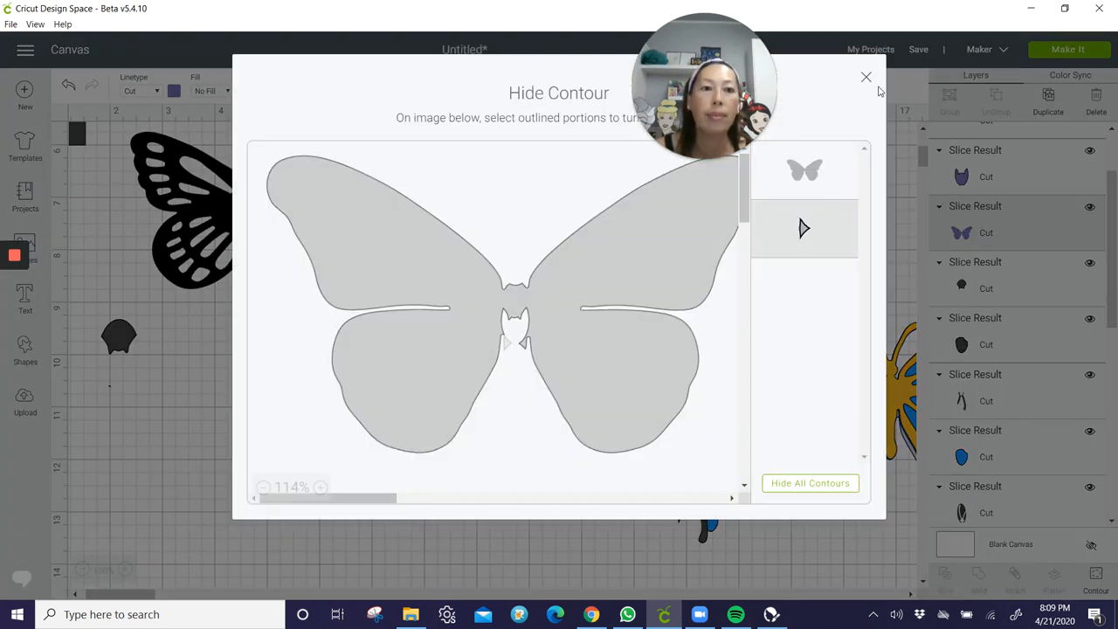
left_click(866, 77)
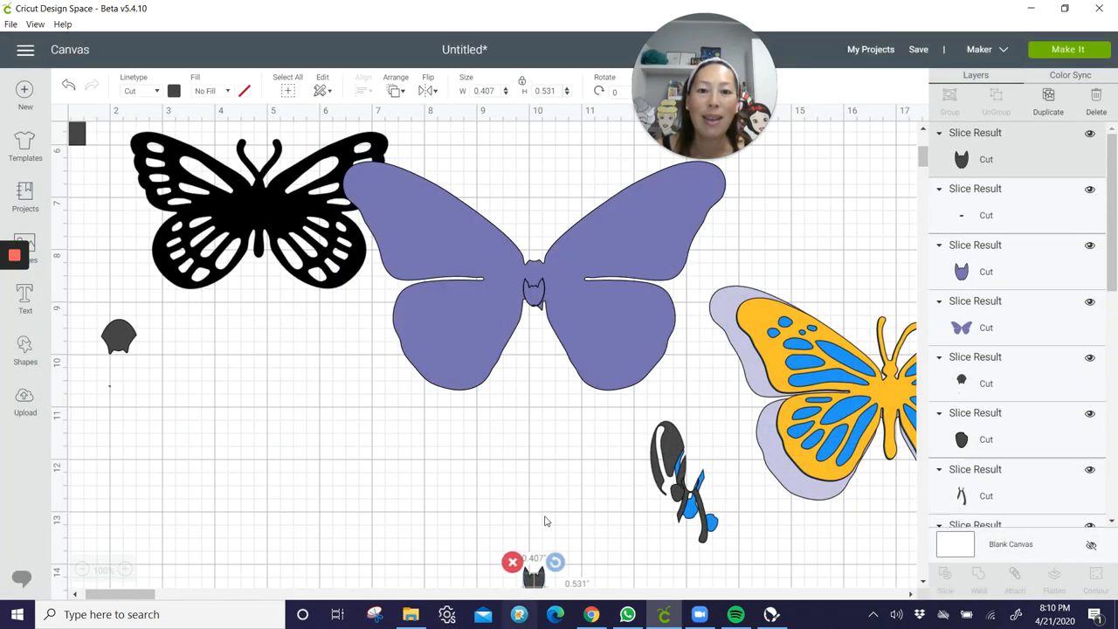
left_click(533, 280)
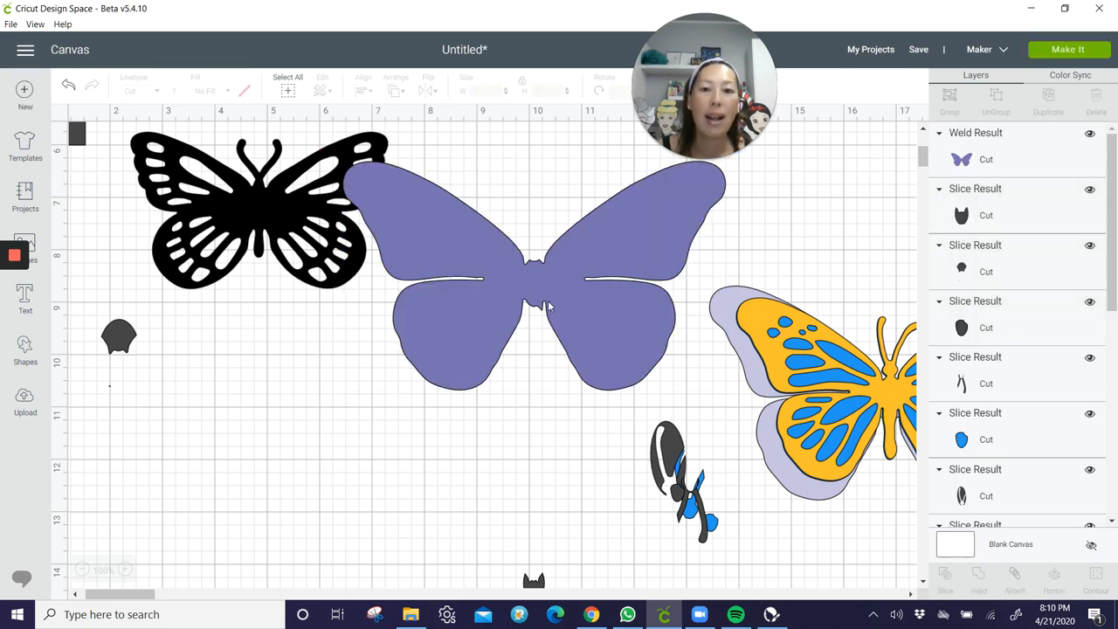
Move the leftover body piece into the butterfly's centre and weld it on
left_click(534, 568)
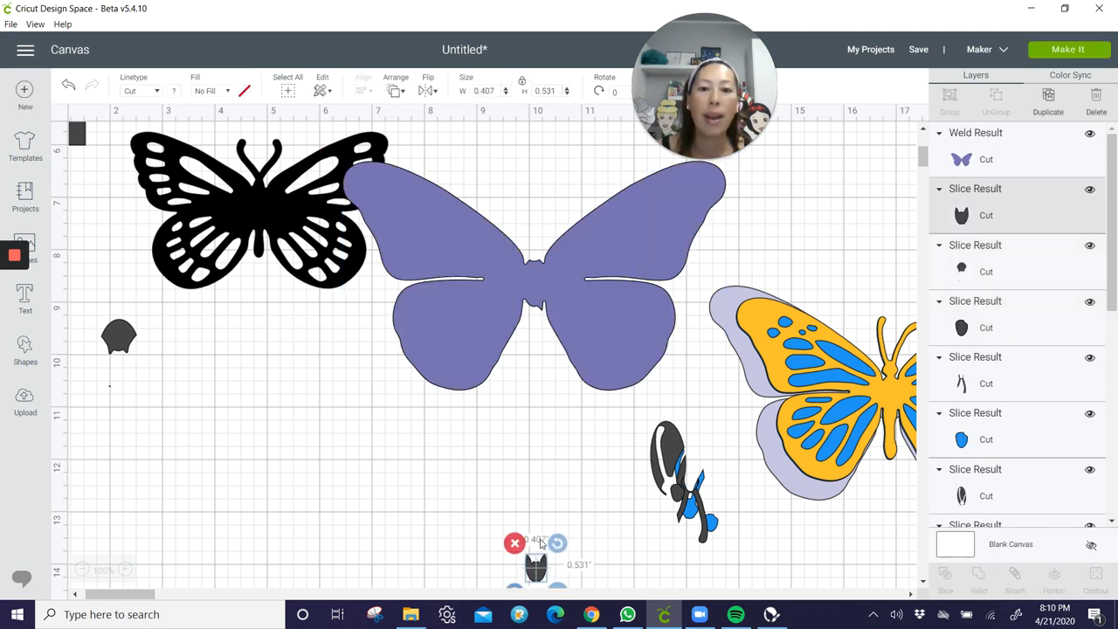
left_click_drag(535, 559, 523, 445)
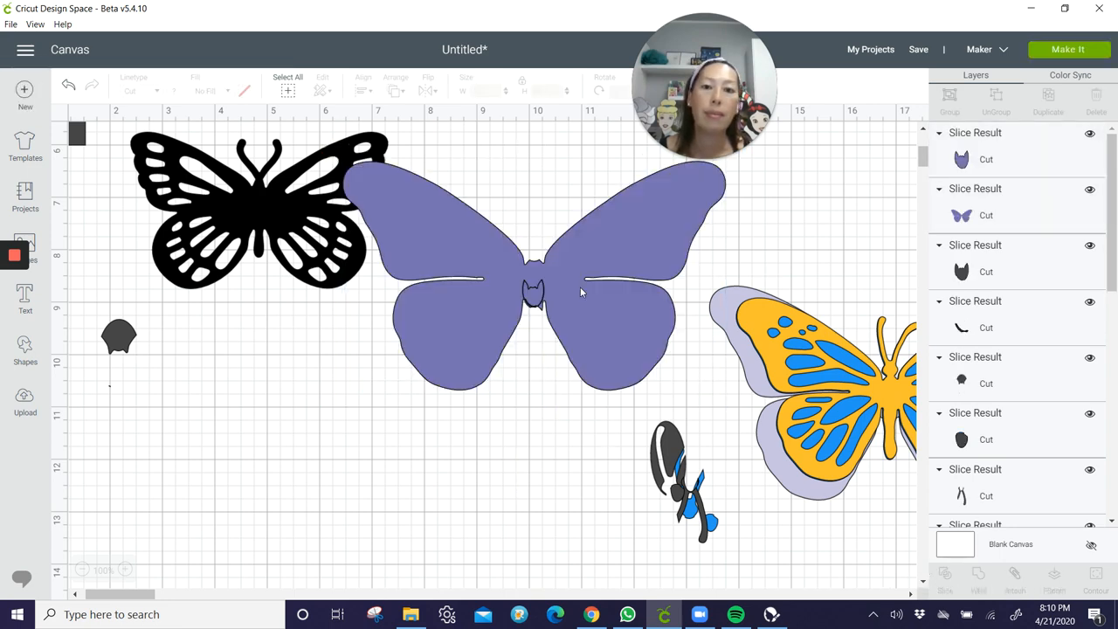
mouse_move(541, 311)
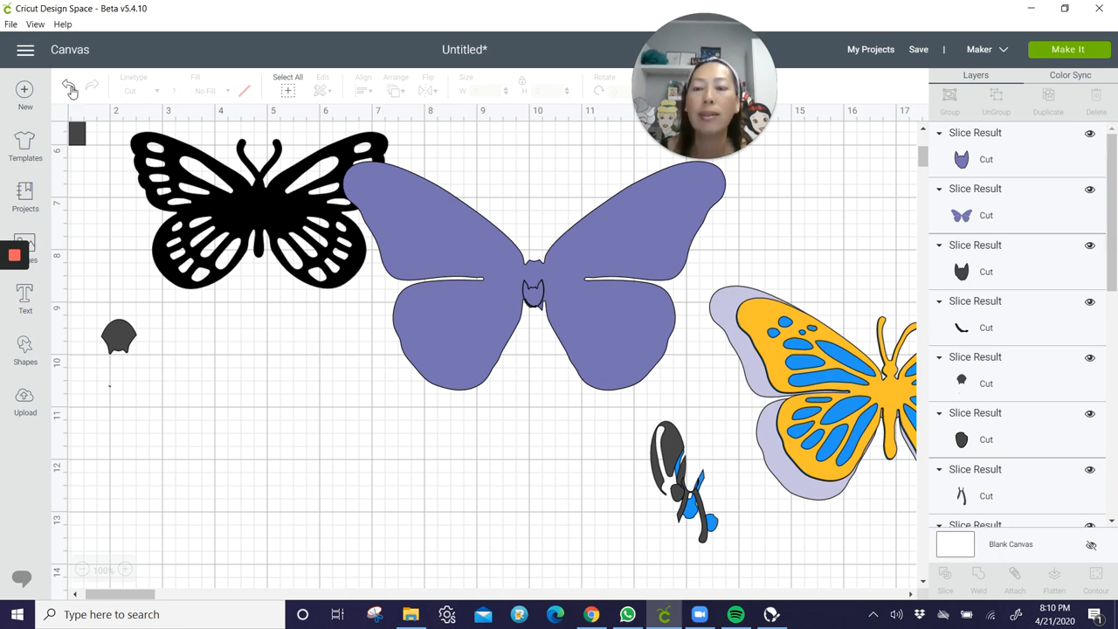
left_click(979, 577)
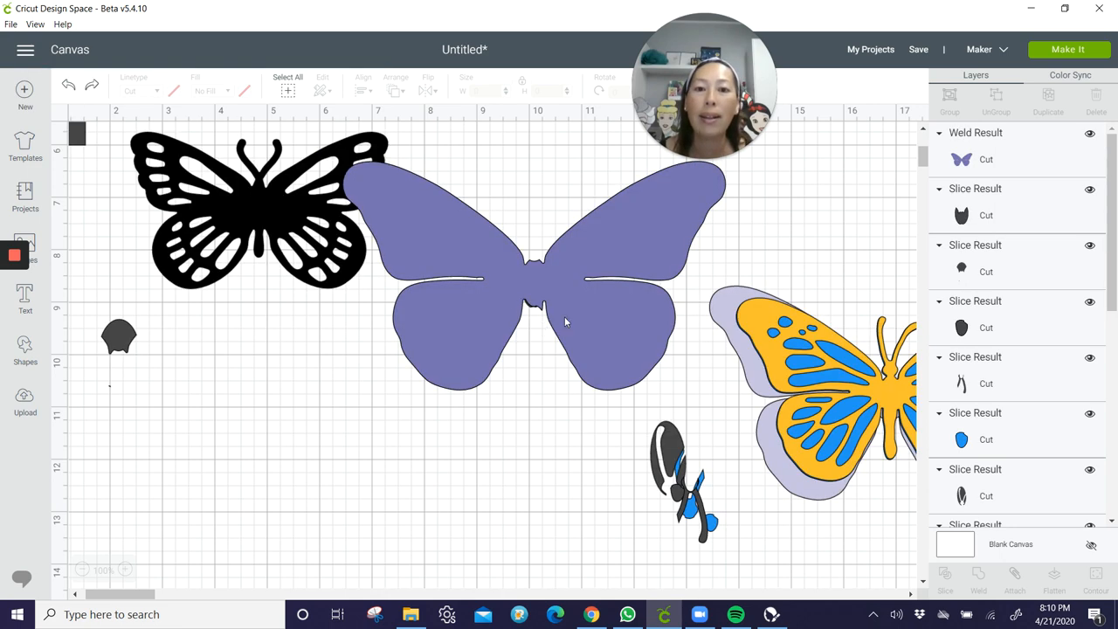
left_click(533, 280)
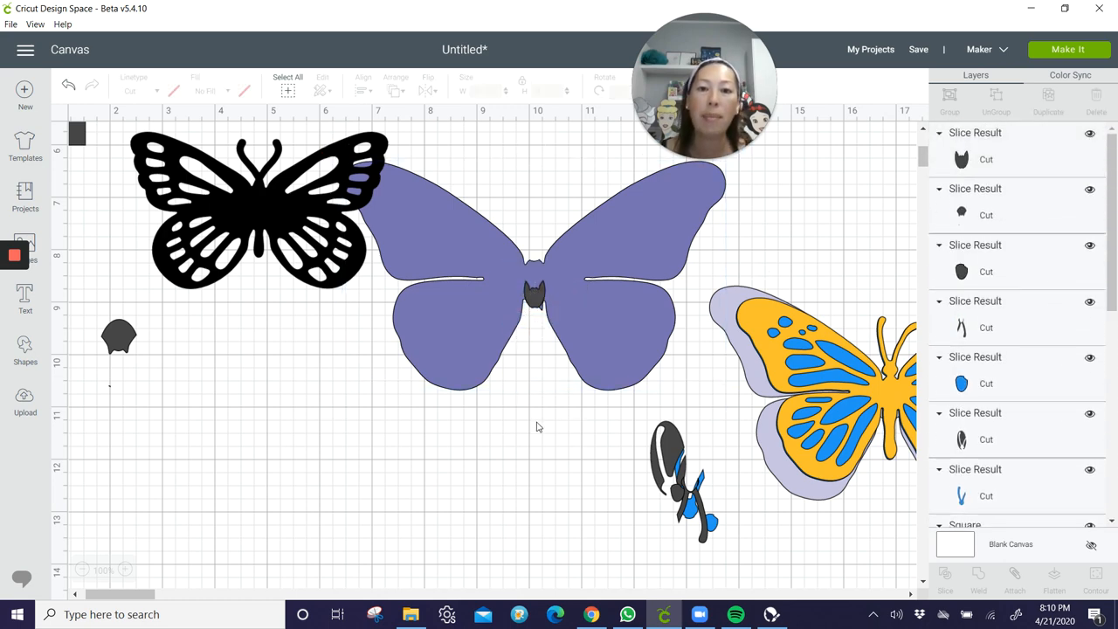
Hide the body notch outline on the welded purple butterfly with Contour
left_click(533, 262)
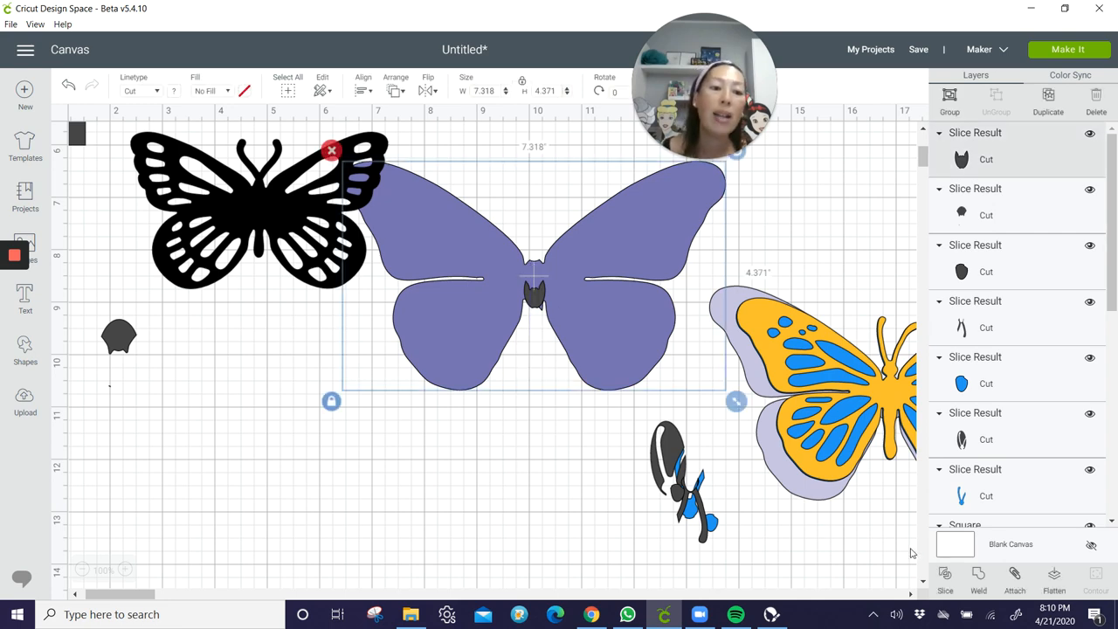
left_click(577, 315)
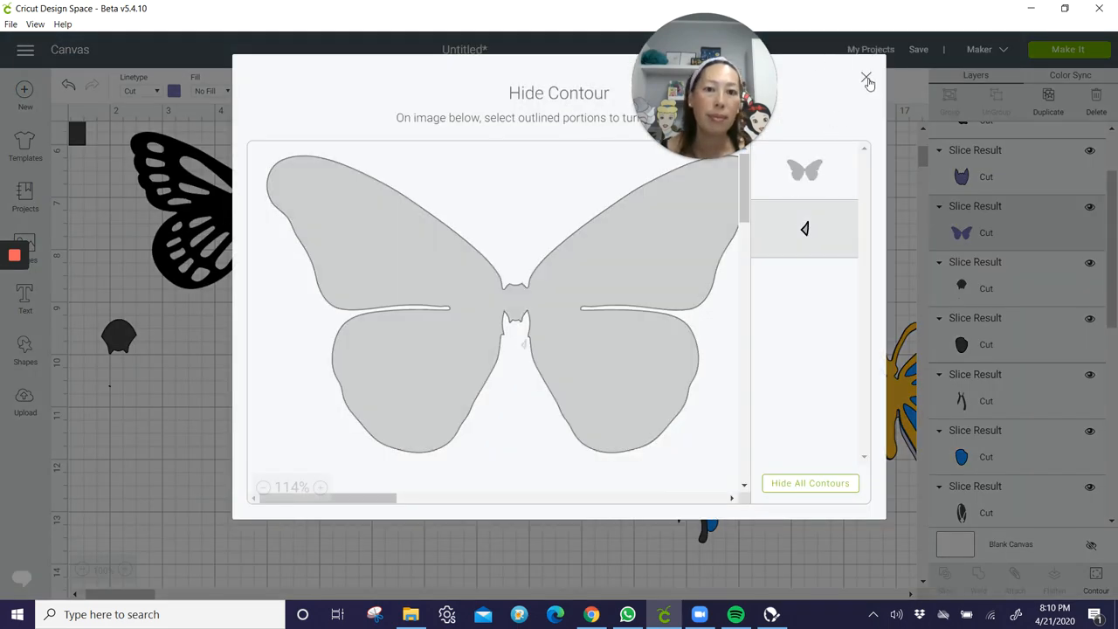
left_click(867, 78)
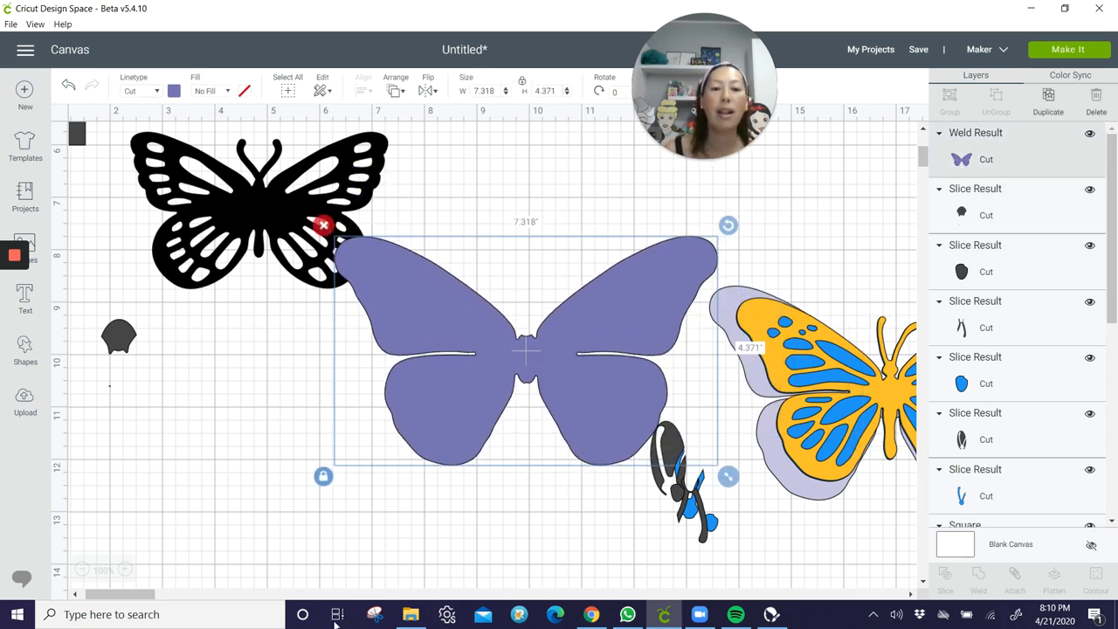
Send the purple butterfly to the back and line it up behind the gold butterfly
left_click(395, 77)
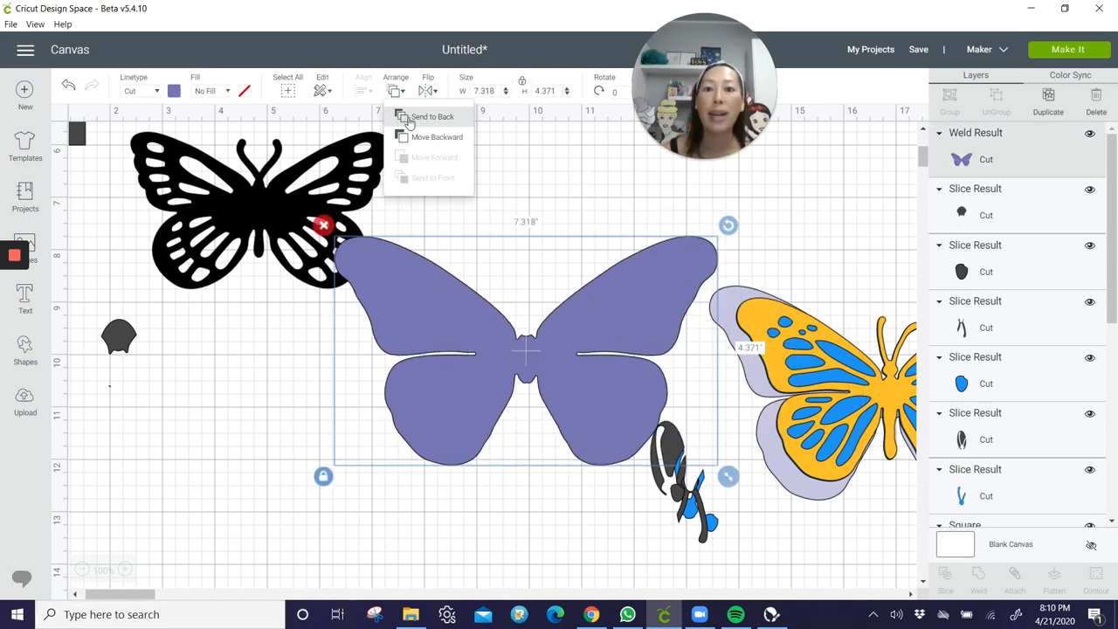
left_click(434, 116)
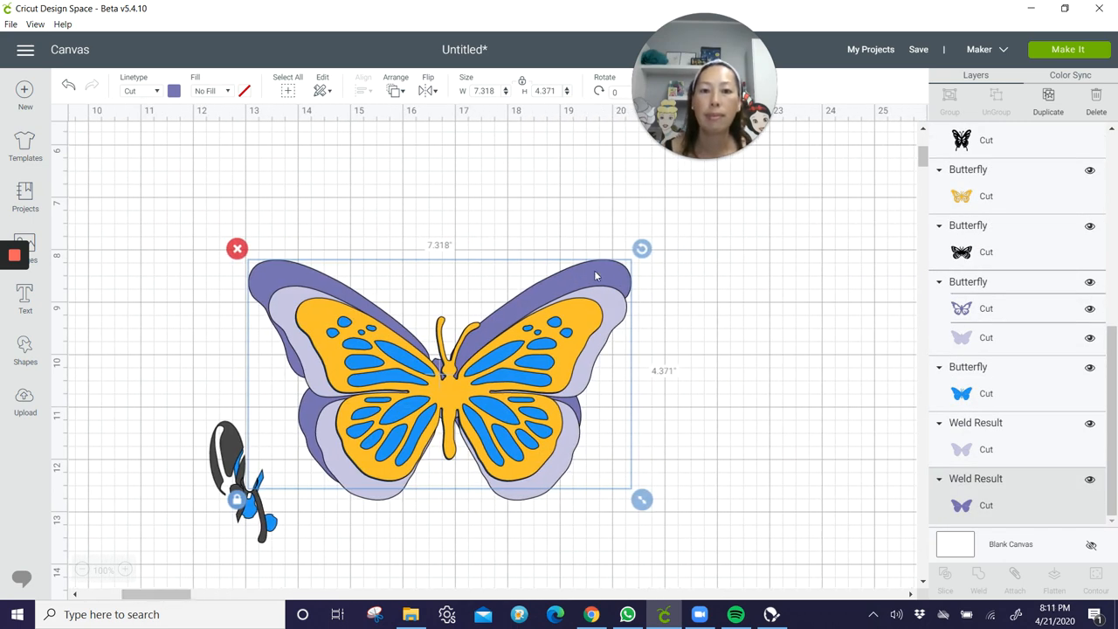
left_click_drag(437, 384, 440, 381)
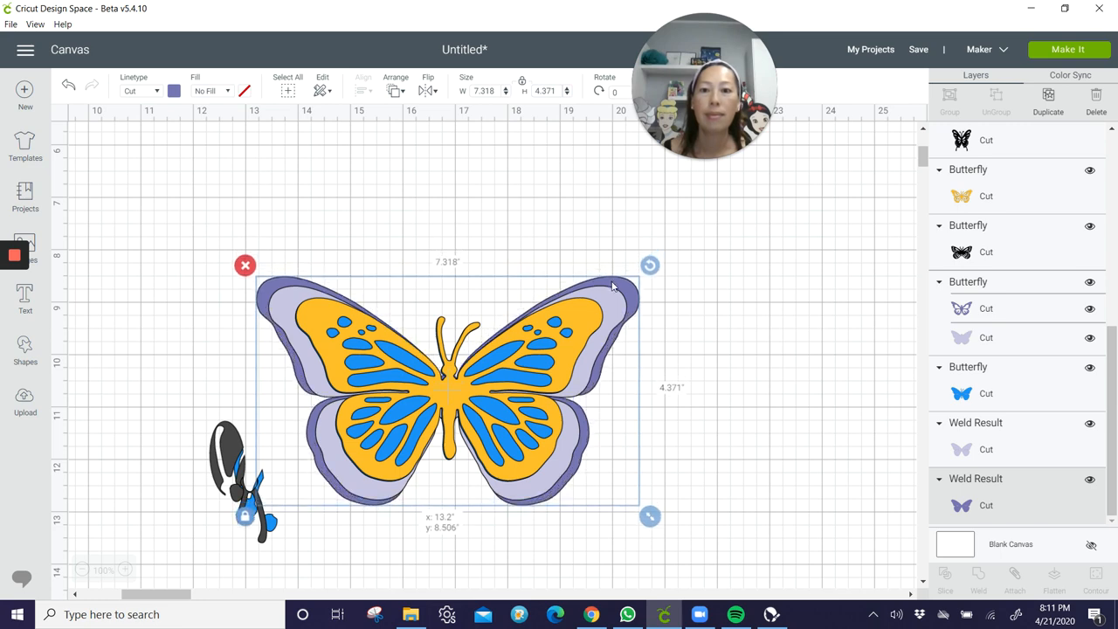
mouse_move(776, 339)
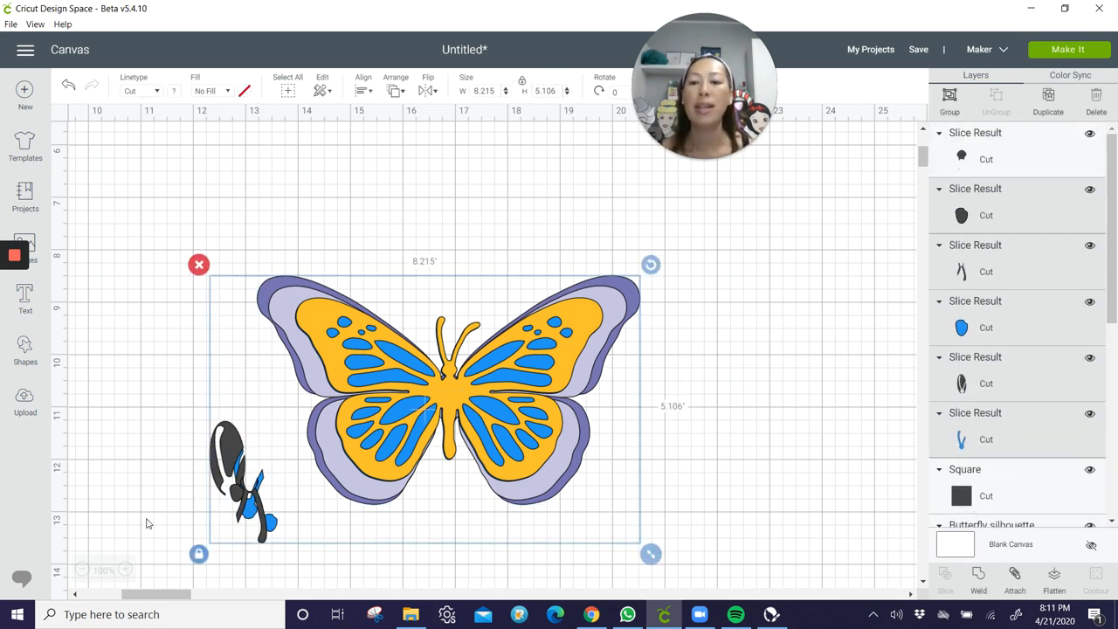
left_click(245, 480)
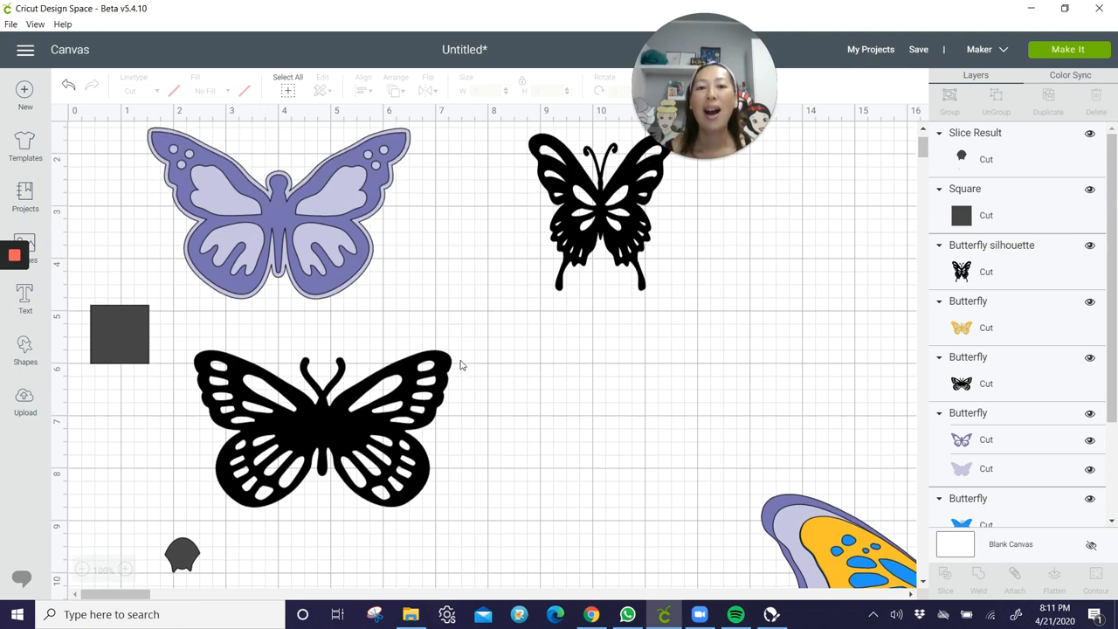
mouse_move(318, 199)
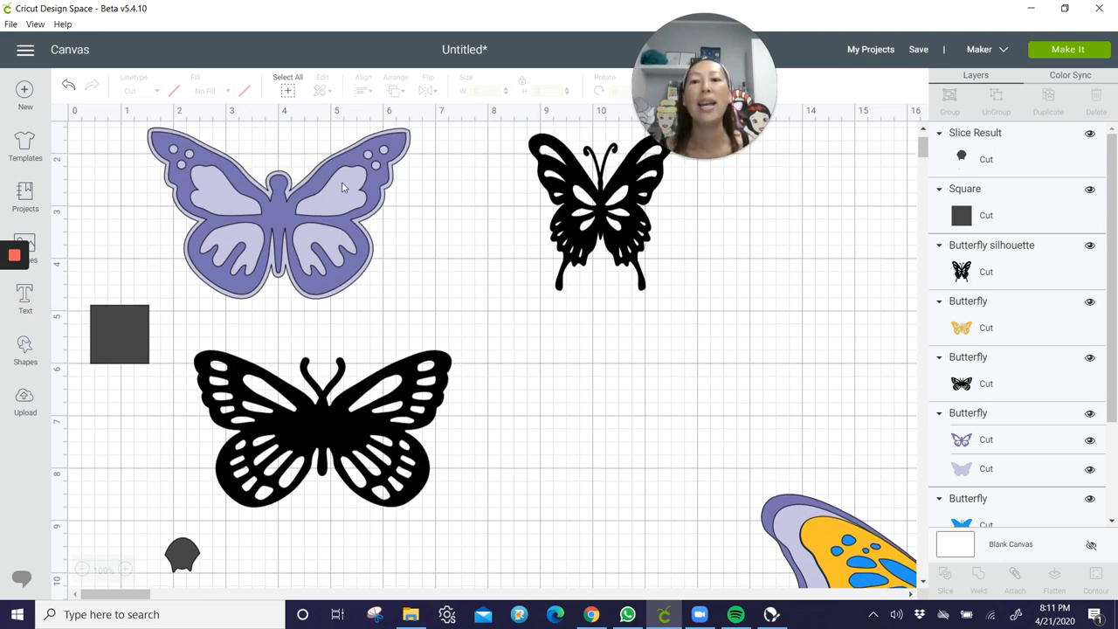
mouse_move(235, 156)
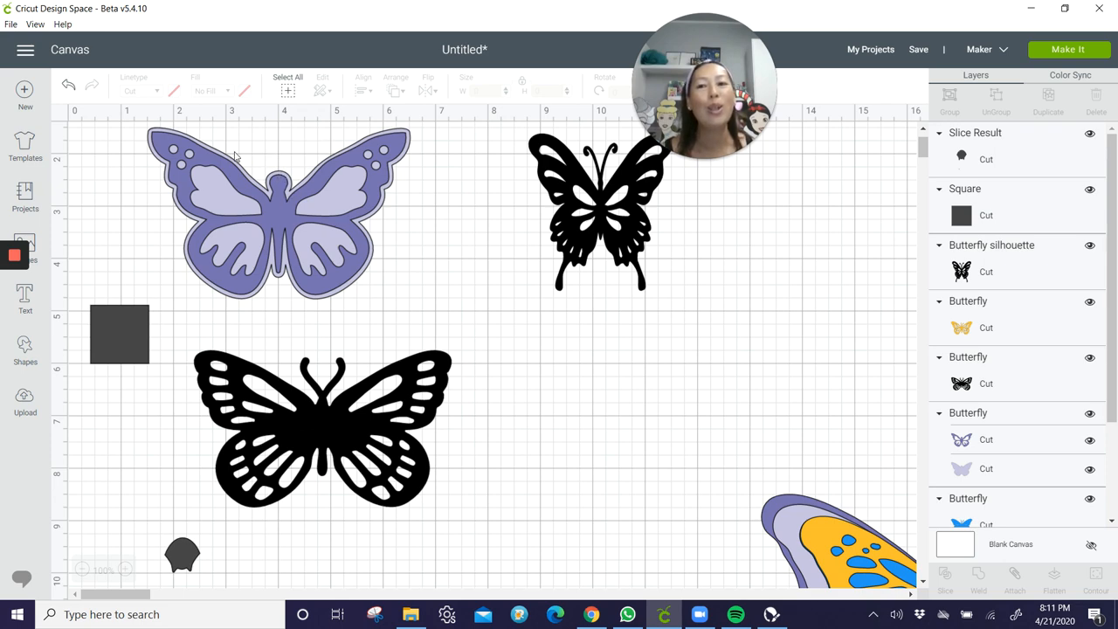
mouse_move(381, 223)
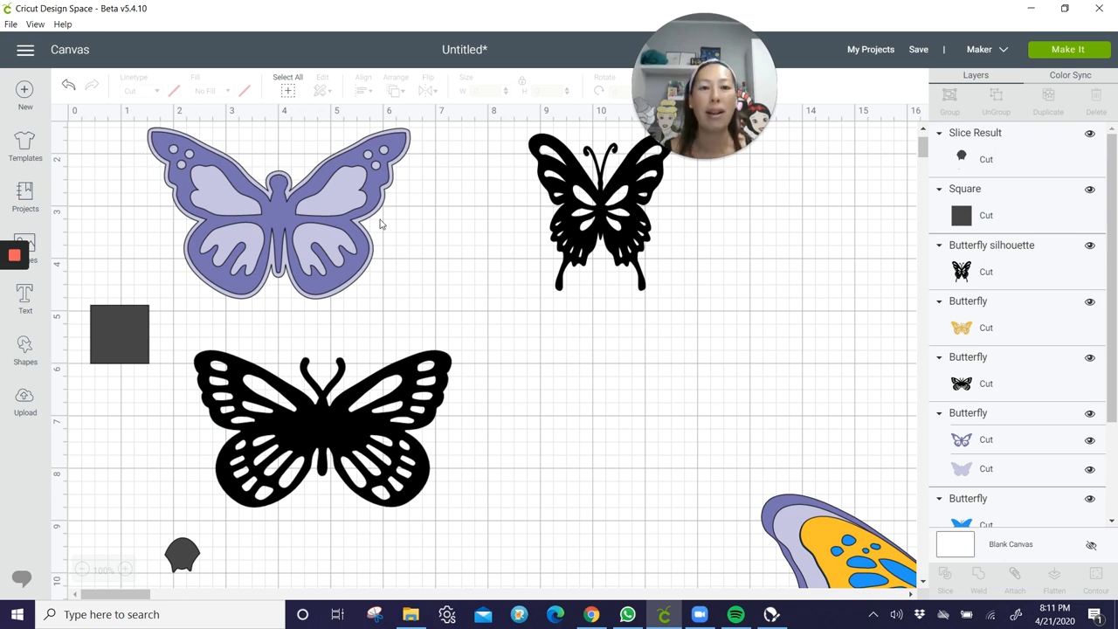
Duplicate the lavender butterfly, place the copy over the original and enlarge it slightly
left_click(279, 213)
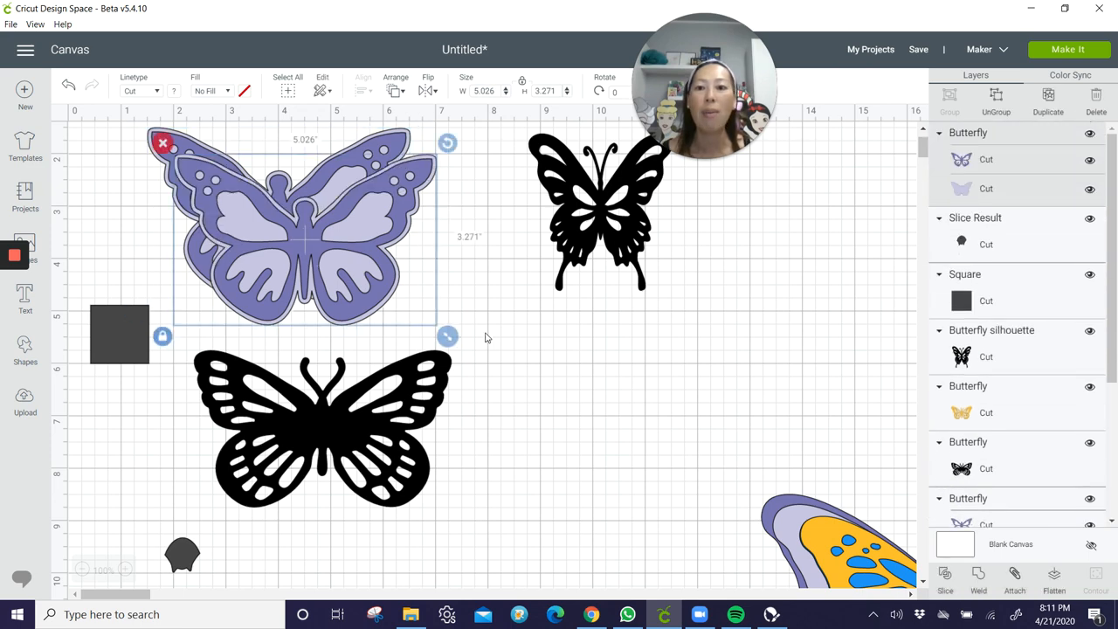
left_click_drag(306, 227, 643, 419)
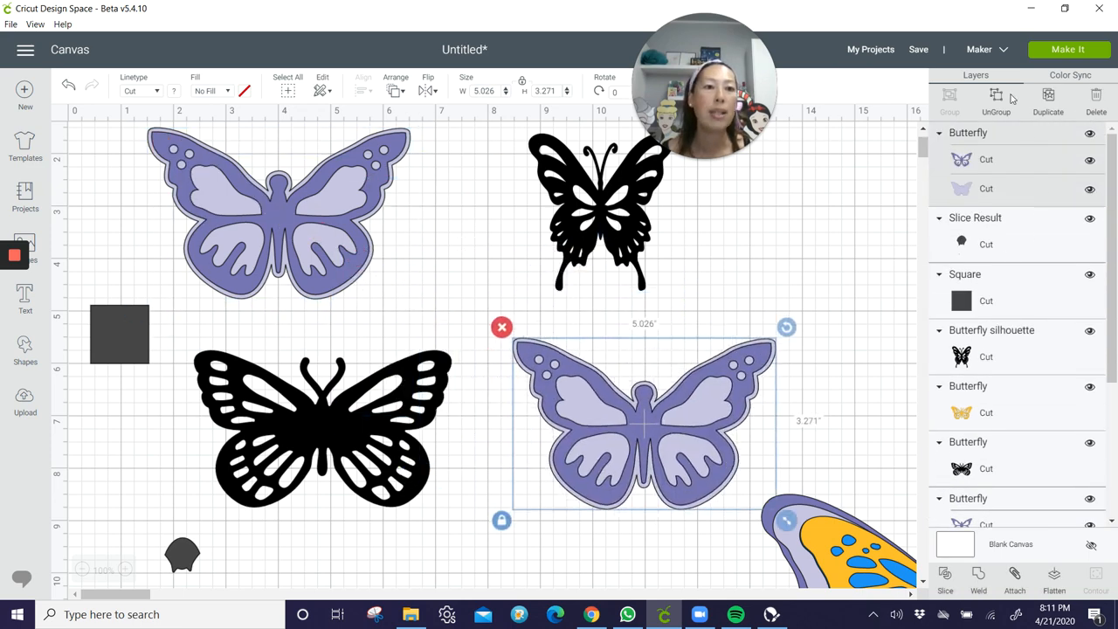
left_click_drag(643, 419, 594, 445)
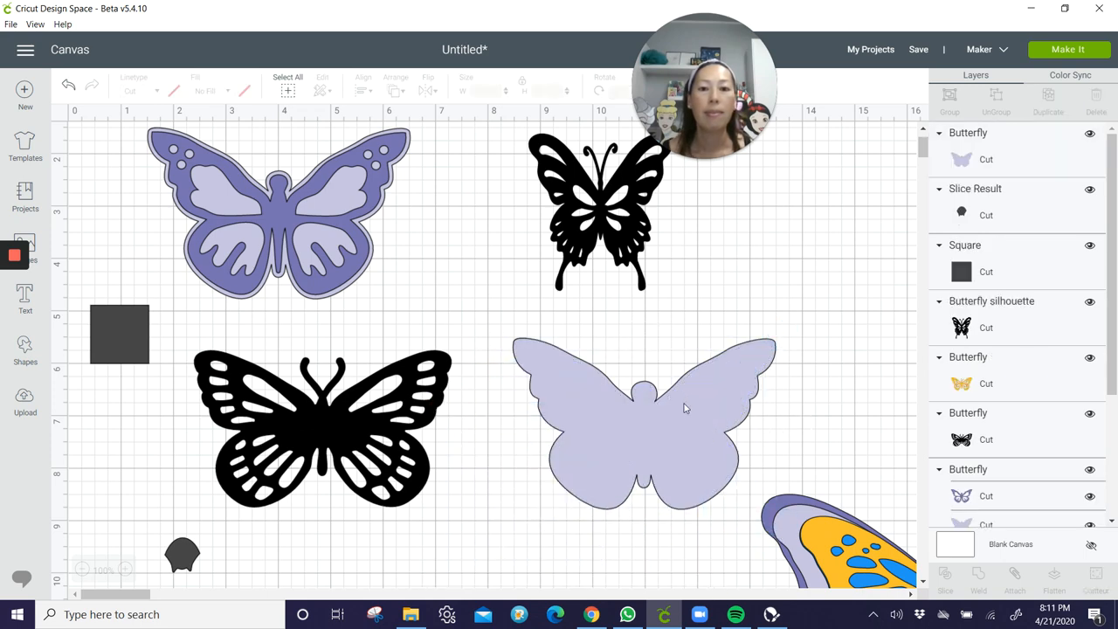
left_click_drag(643, 425, 280, 213)
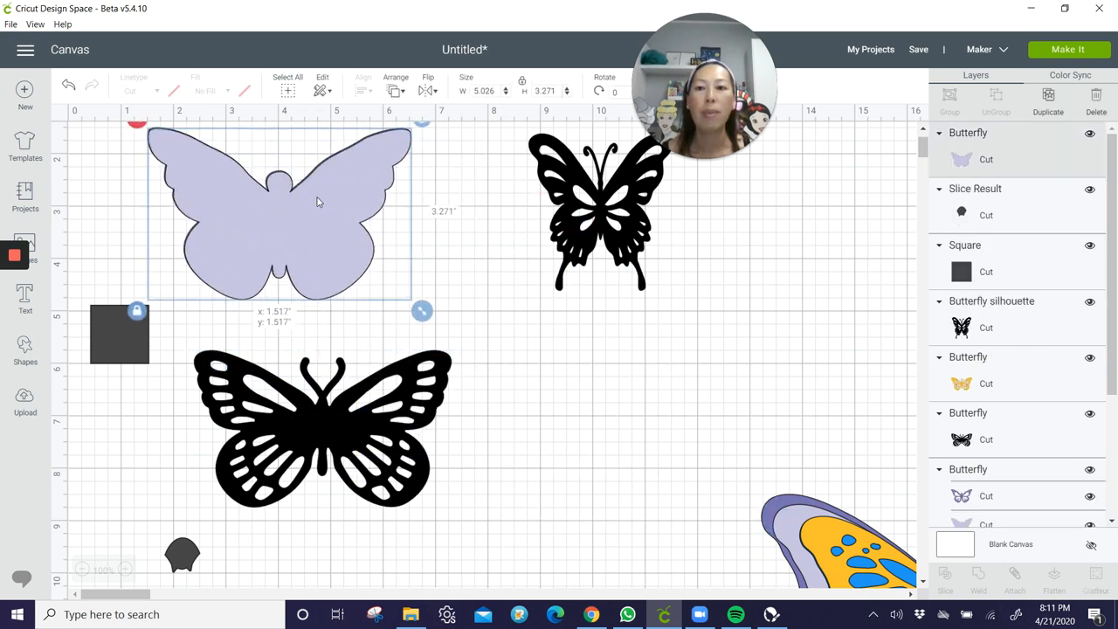
left_click_drag(423, 311, 435, 318)
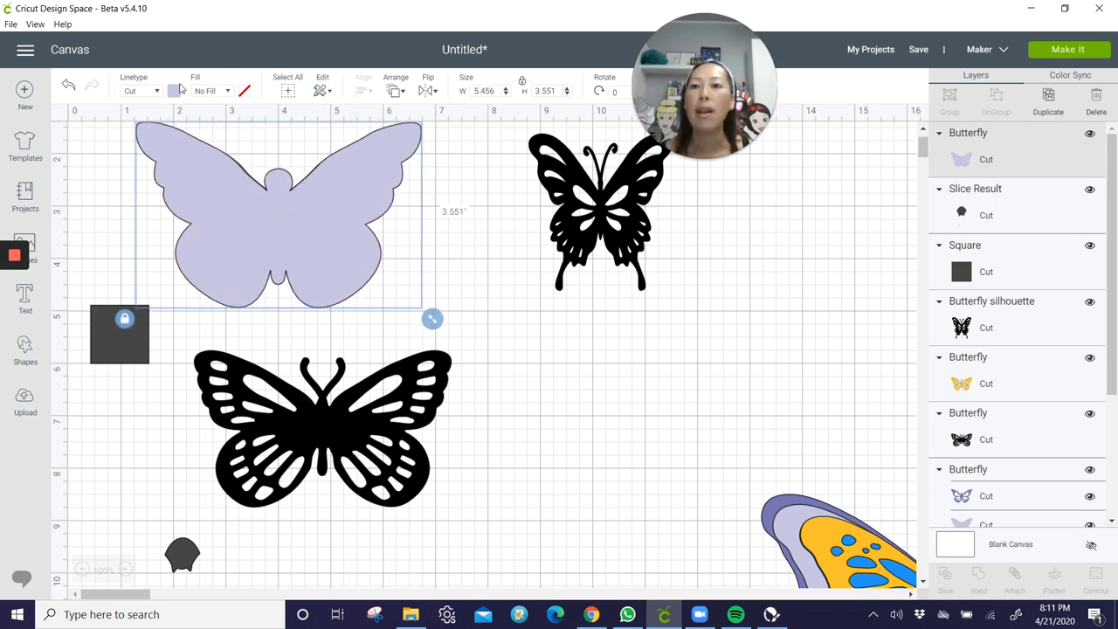
Fill the enlarged silhouette blue and send it behind the layered butterfly
left_click(175, 91)
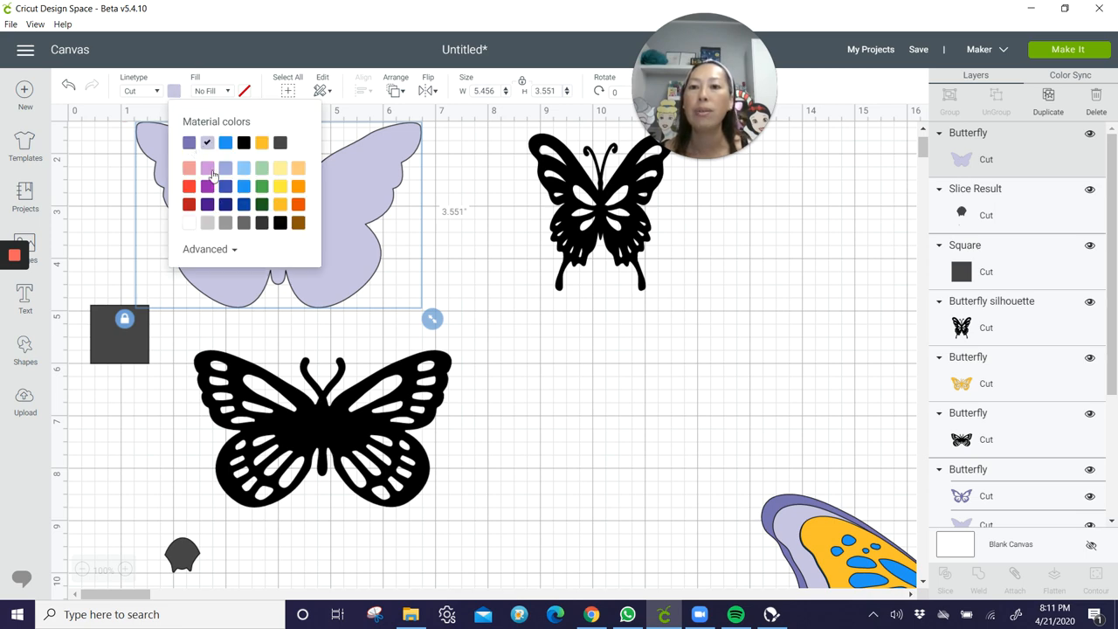
left_click(225, 144)
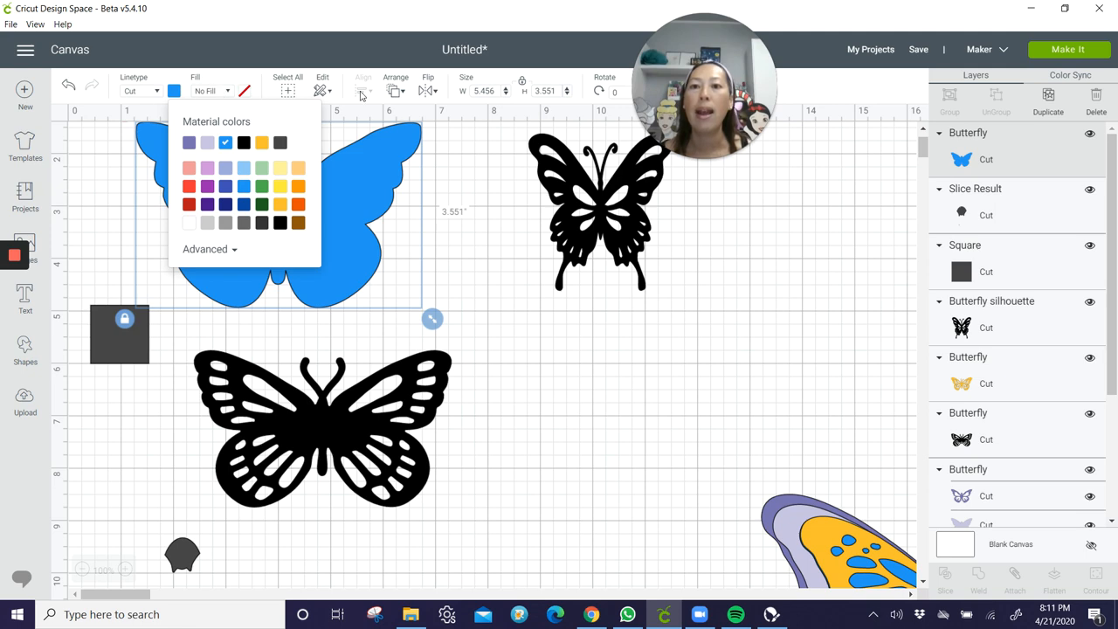
left_click(395, 84)
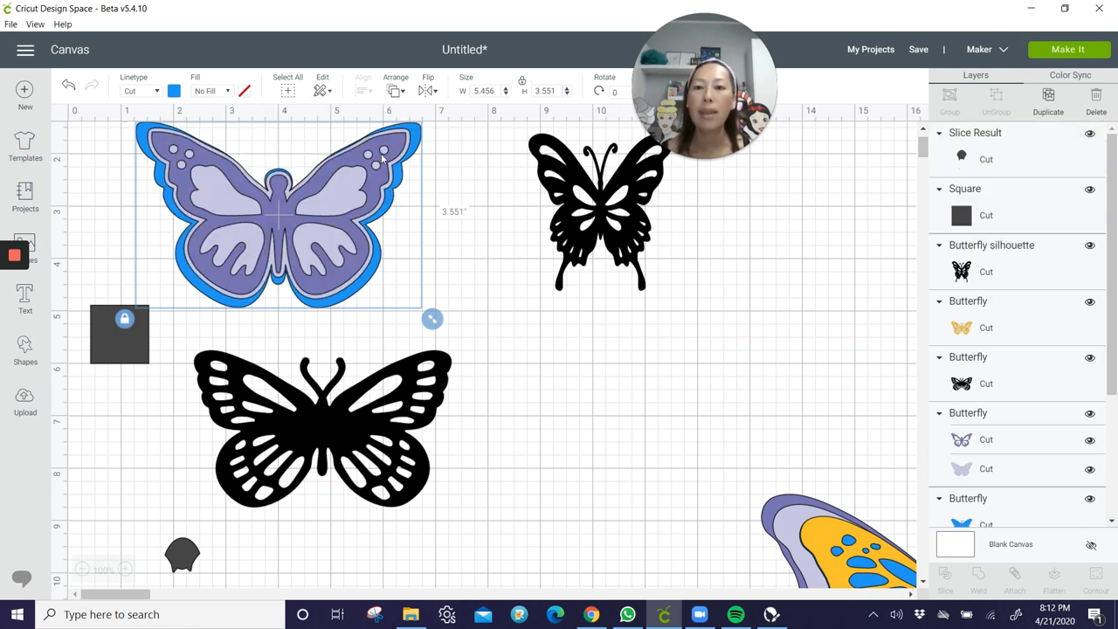
mouse_move(201, 236)
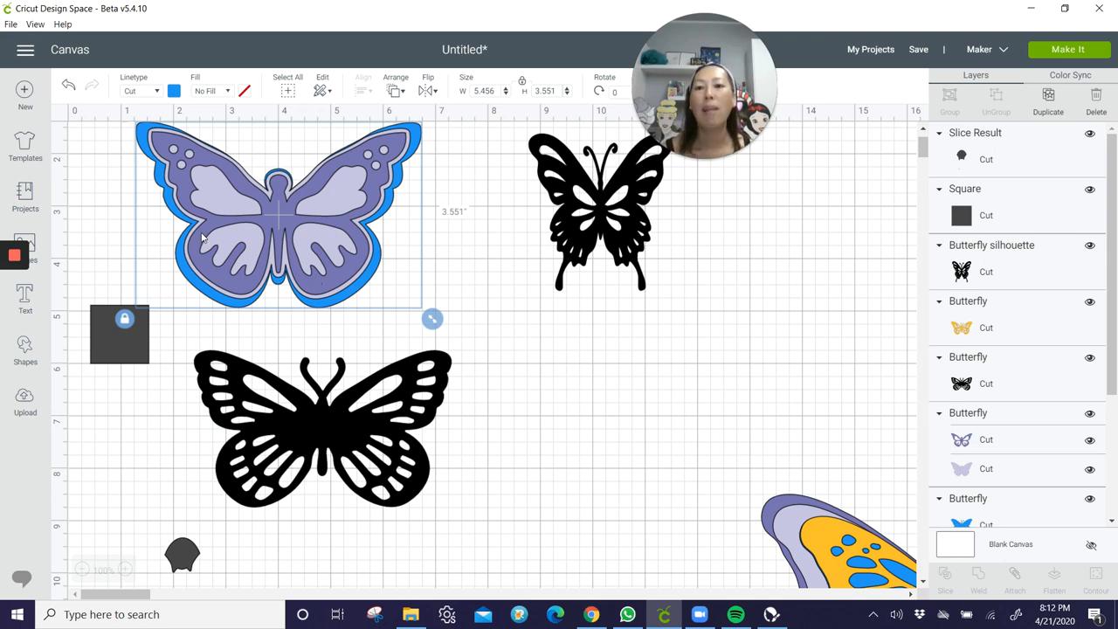
mouse_move(357, 164)
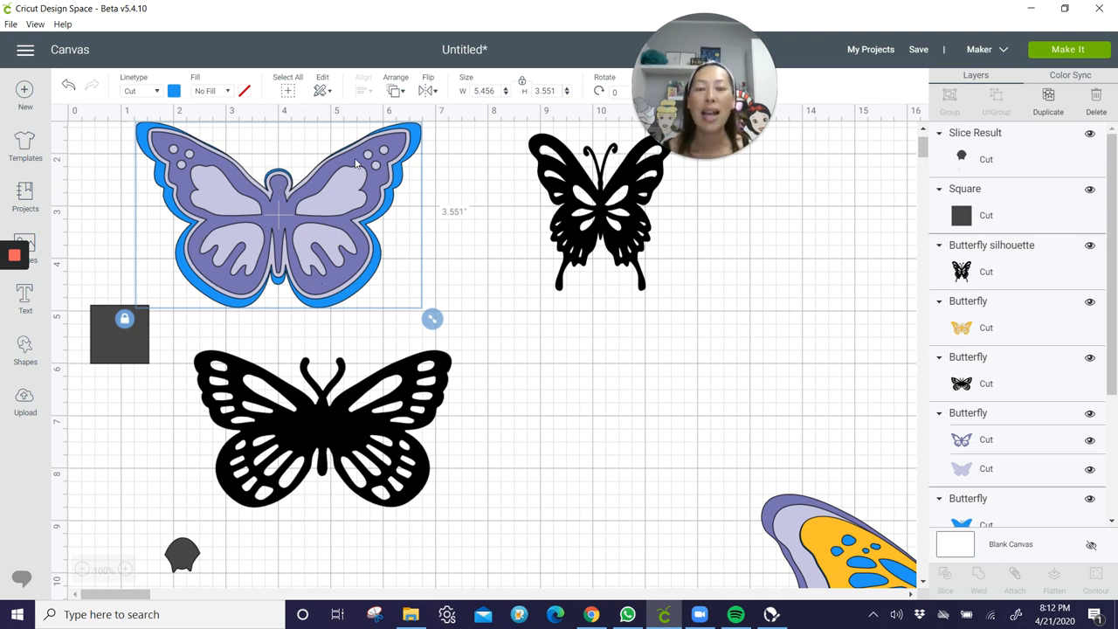
mouse_move(615, 336)
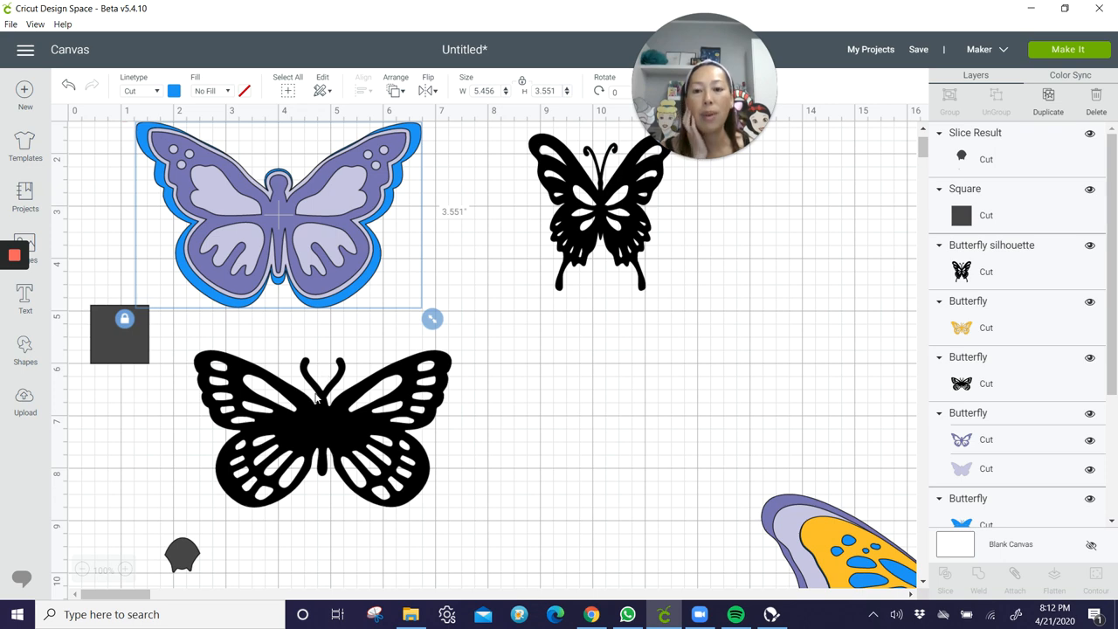
Slice the black butterfly apart with the small square positioned over its body
left_click(182, 556)
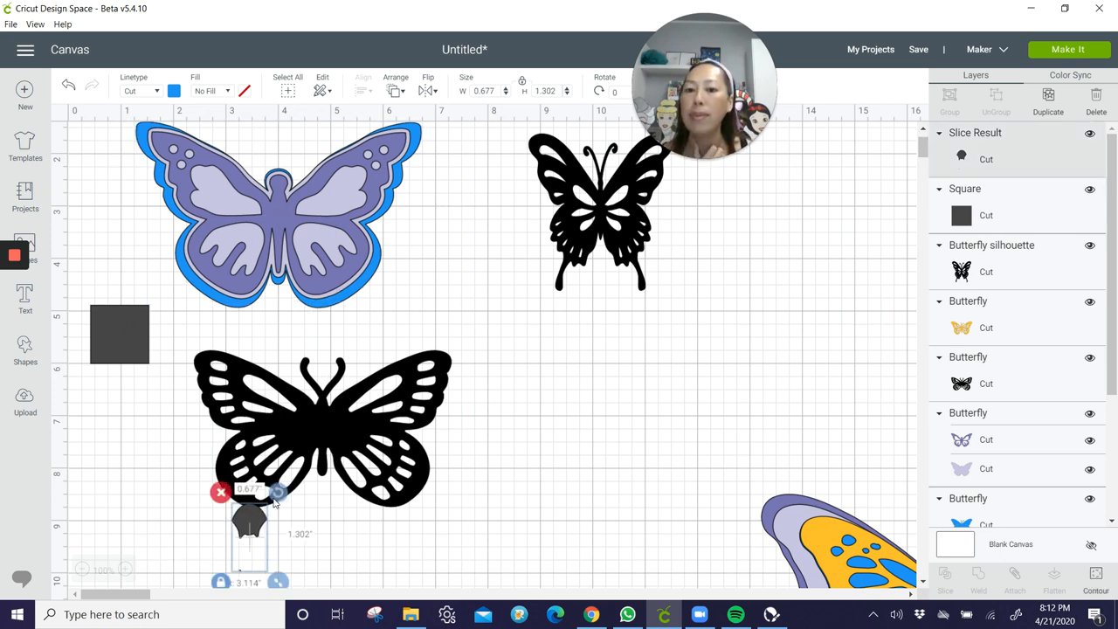
left_click_drag(248, 521, 323, 410)
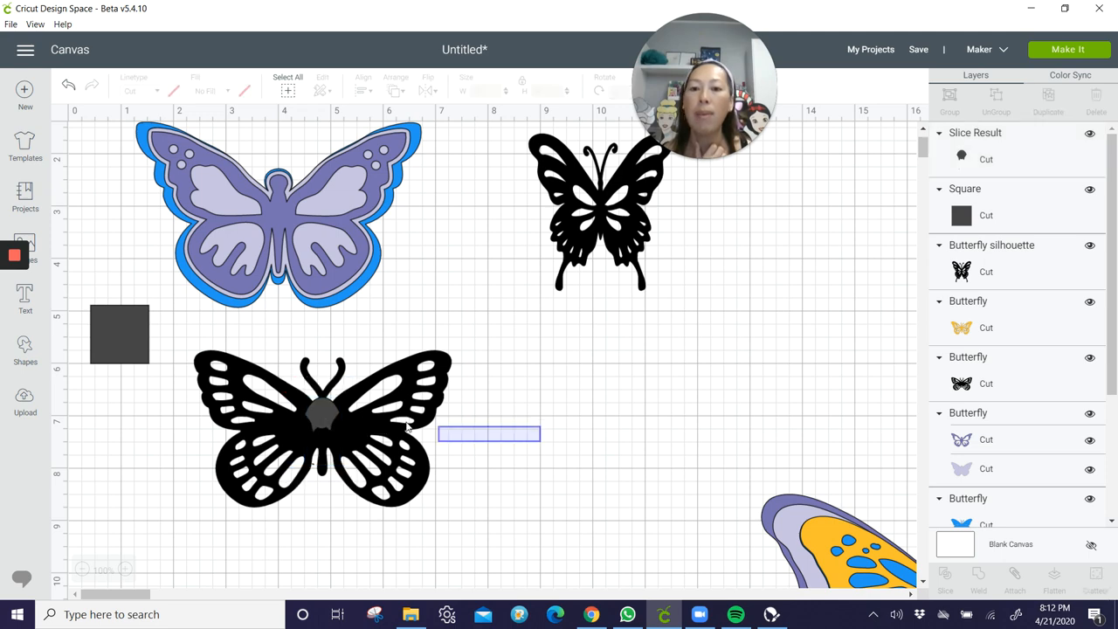
left_click(323, 429)
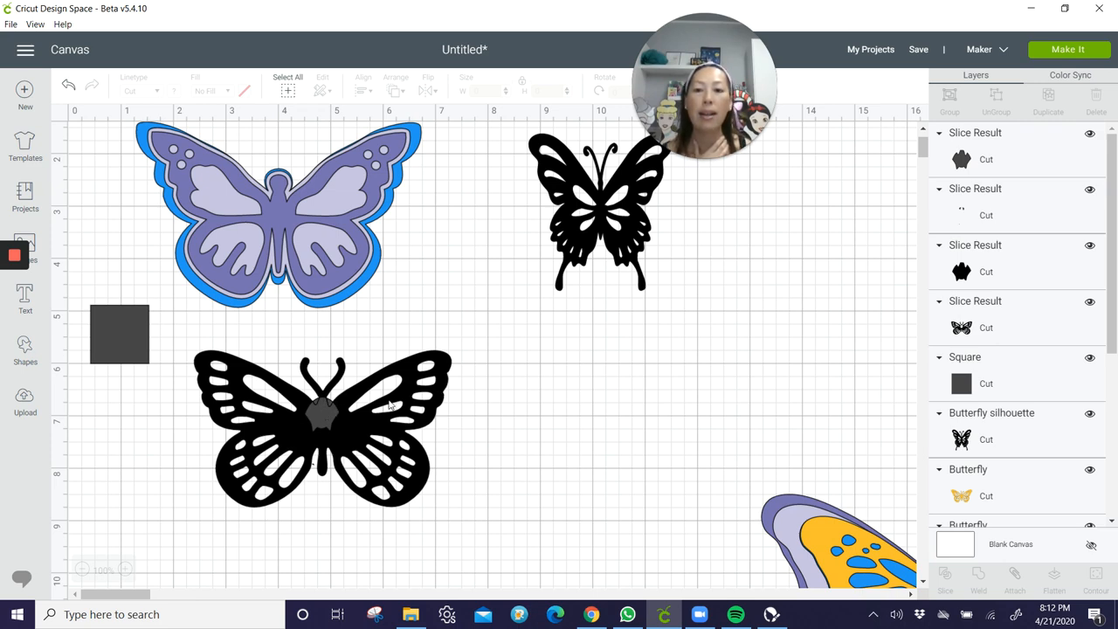
left_click(324, 428)
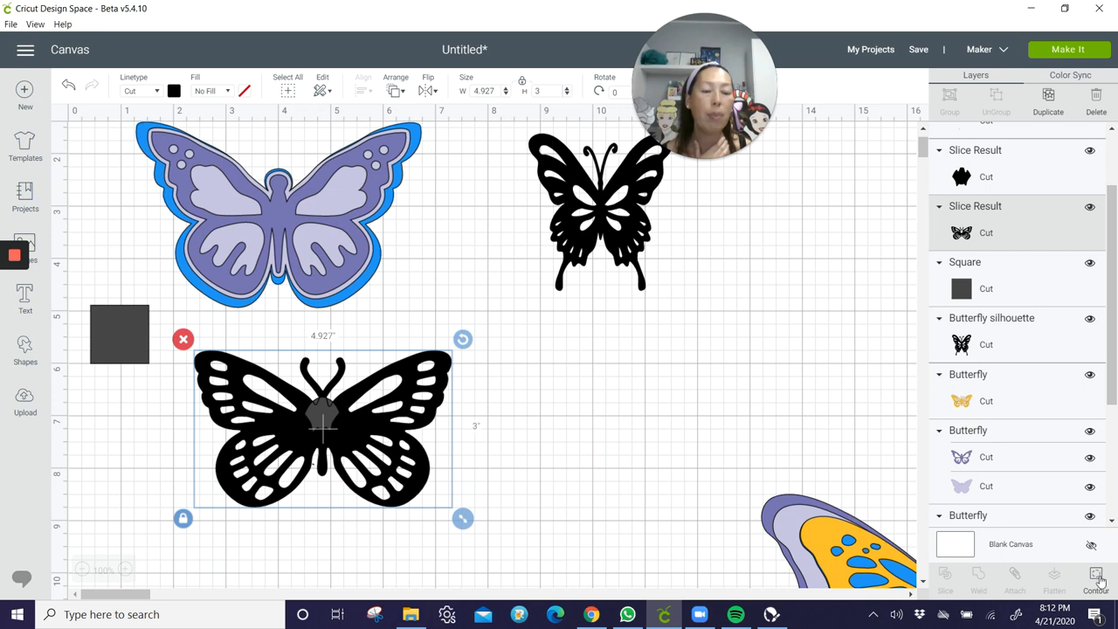
Contour away every piece except the antennae and move them up to the purple butterfly
left_click(1095, 580)
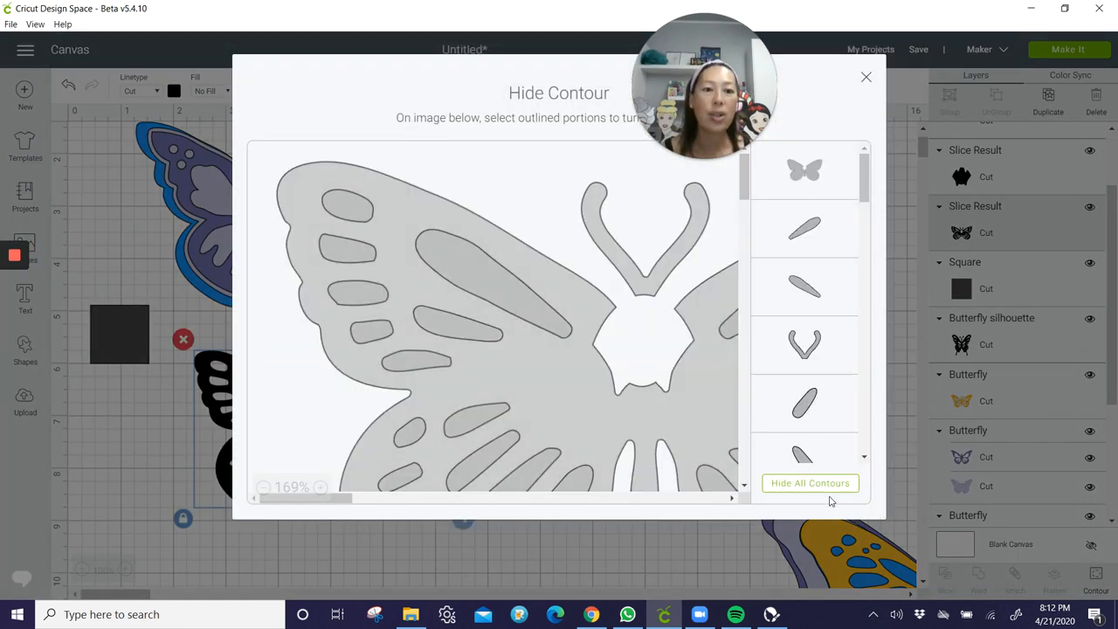
left_click(811, 482)
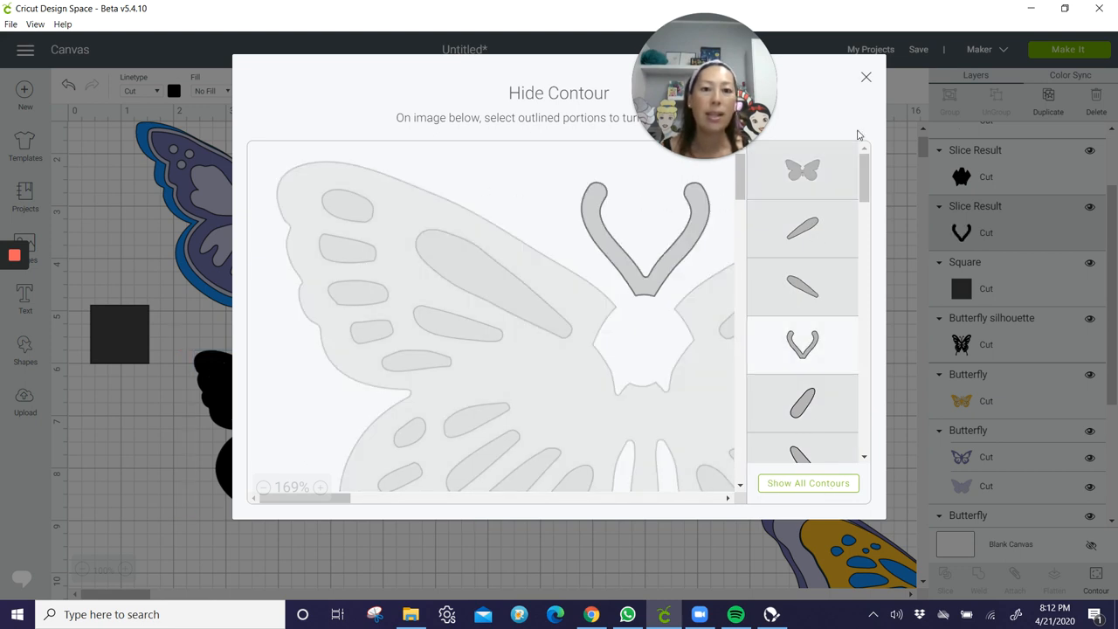
left_click(867, 77)
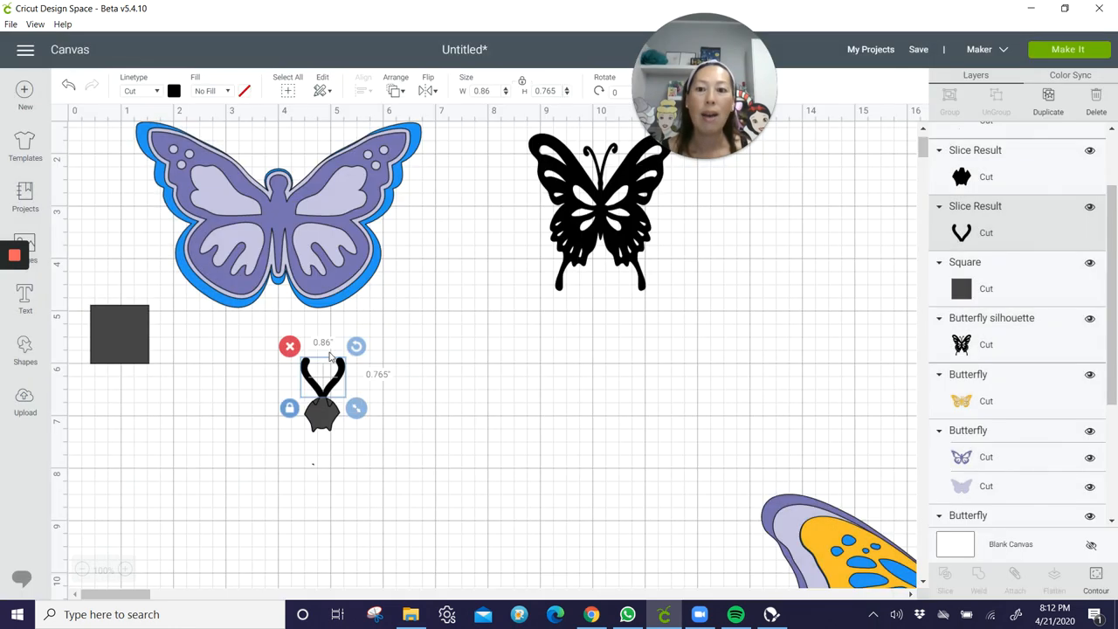
left_click_drag(323, 375, 426, 353)
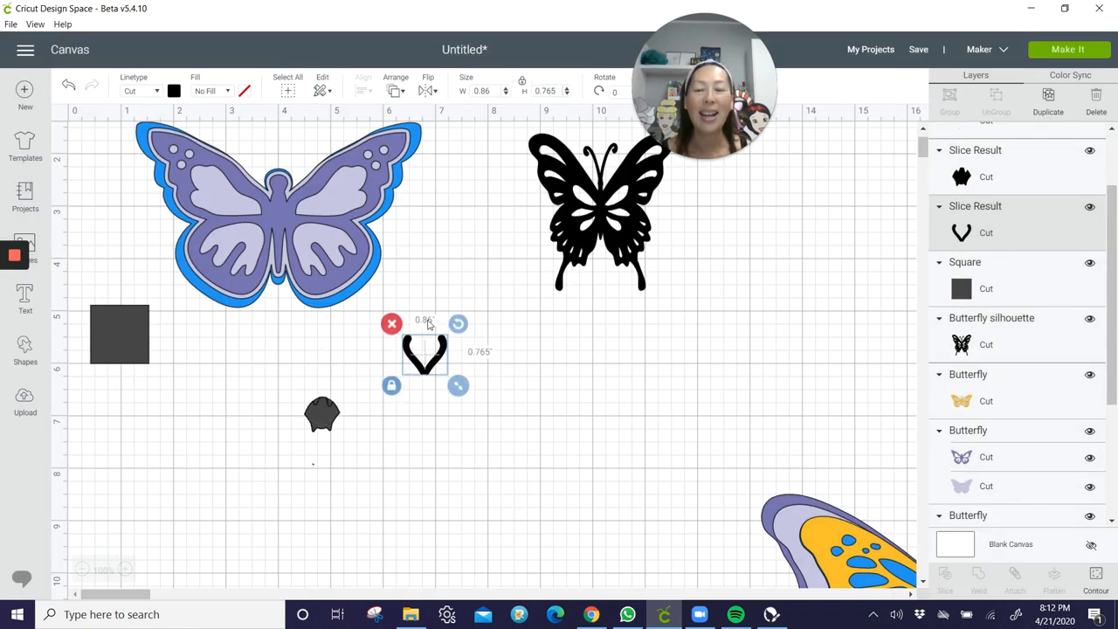
left_click_drag(427, 353, 288, 154)
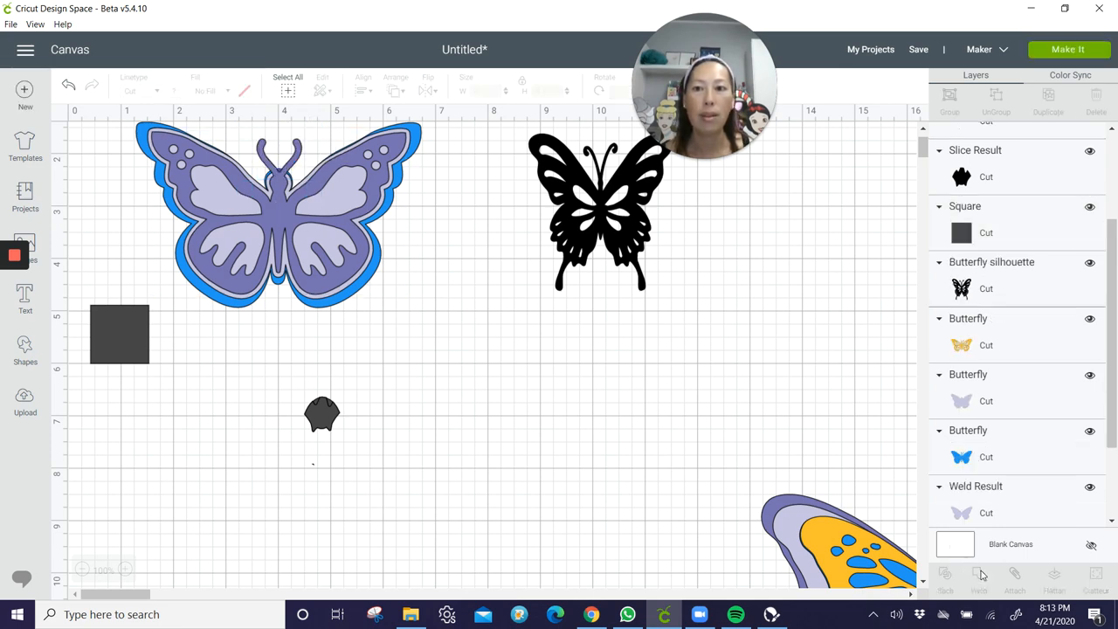
mouse_move(549, 493)
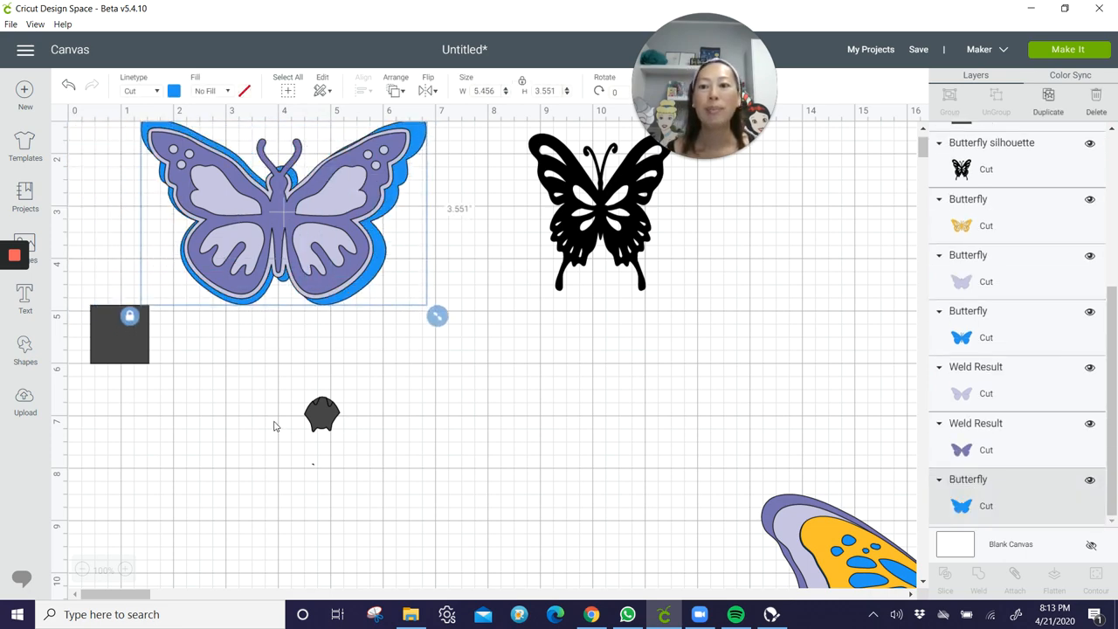
Move the silhouette butterfly to the canvas middle and stretch it wider to about 4.4 in
left_click(321, 414)
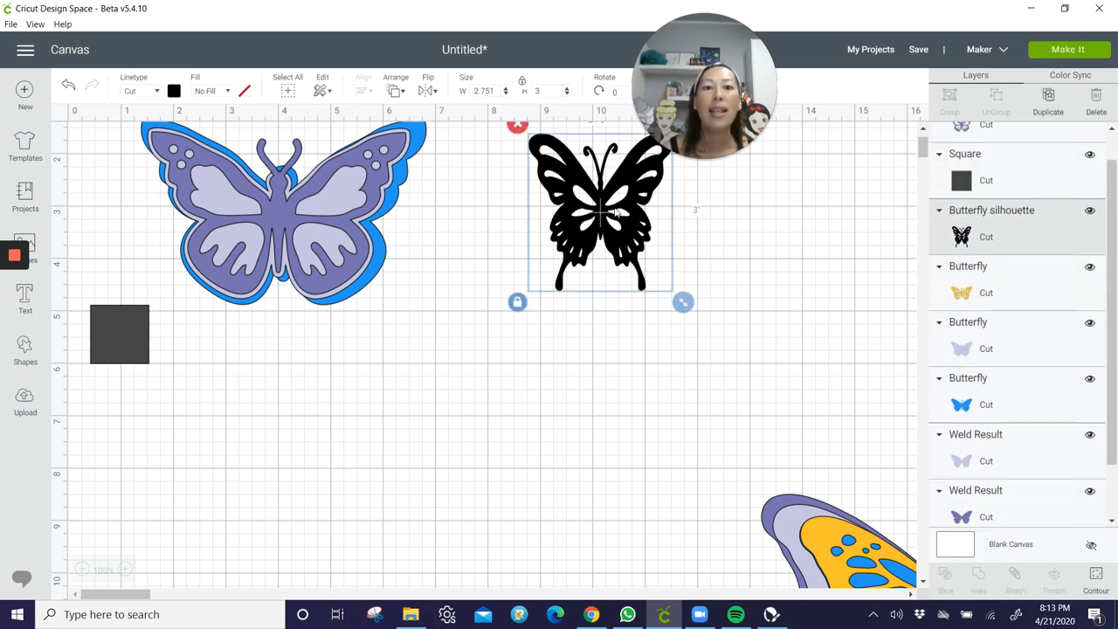
left_click_drag(601, 213, 433, 417)
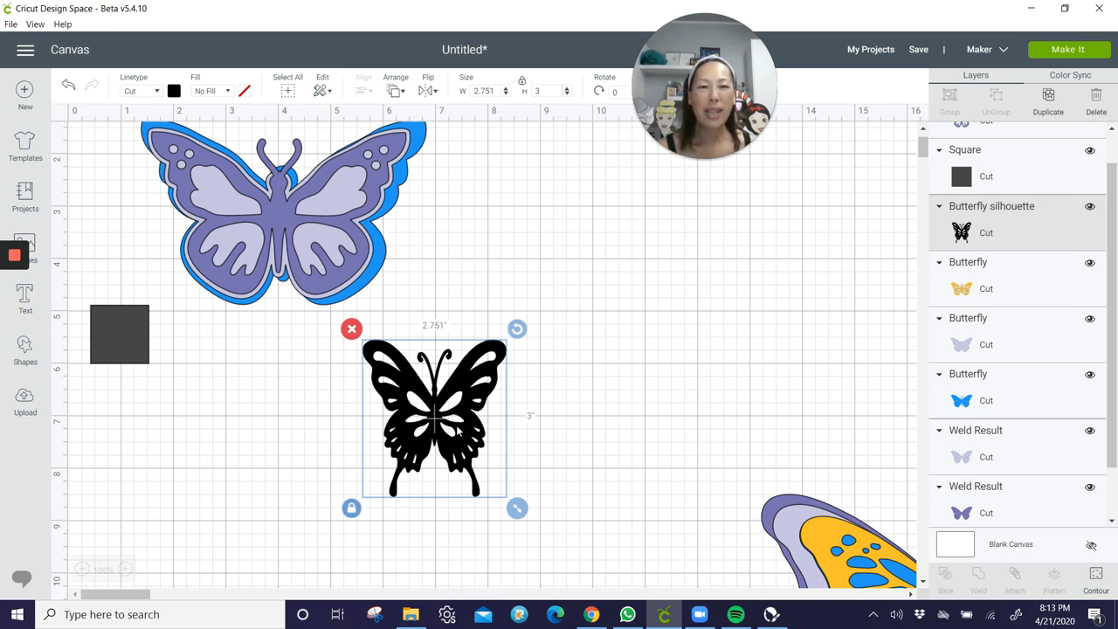
mouse_move(357, 524)
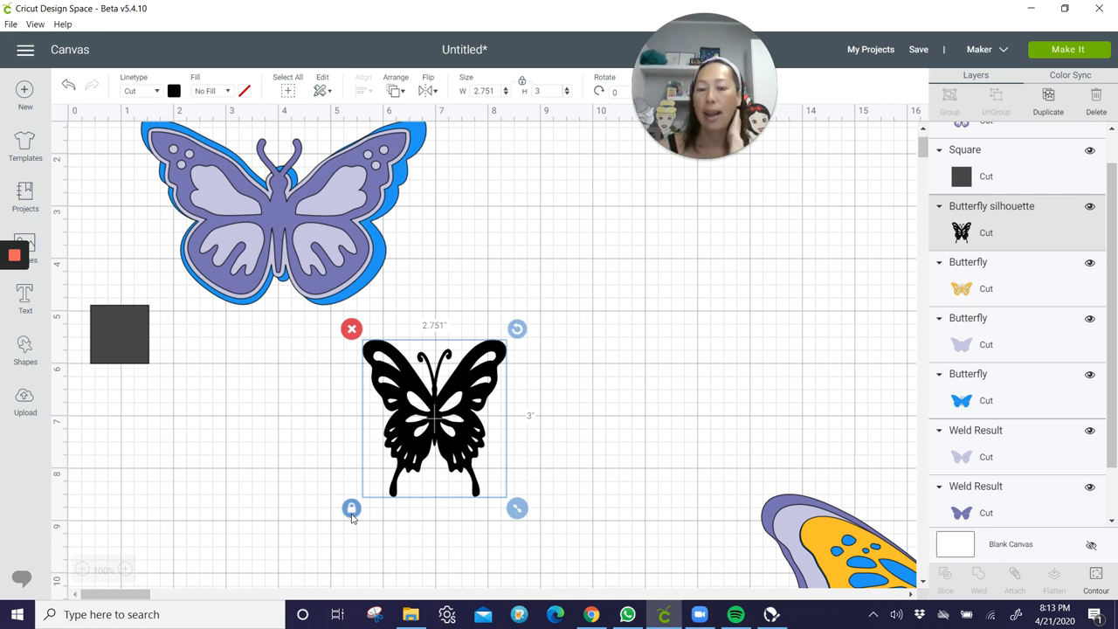
mouse_move(367, 510)
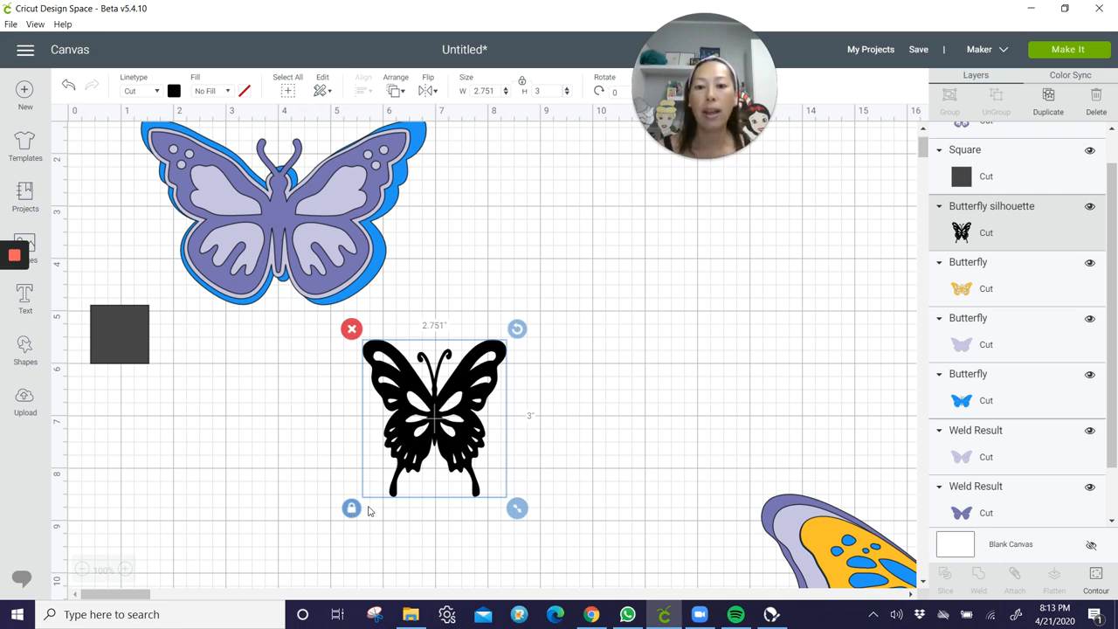
left_click_drag(517, 507, 524, 501)
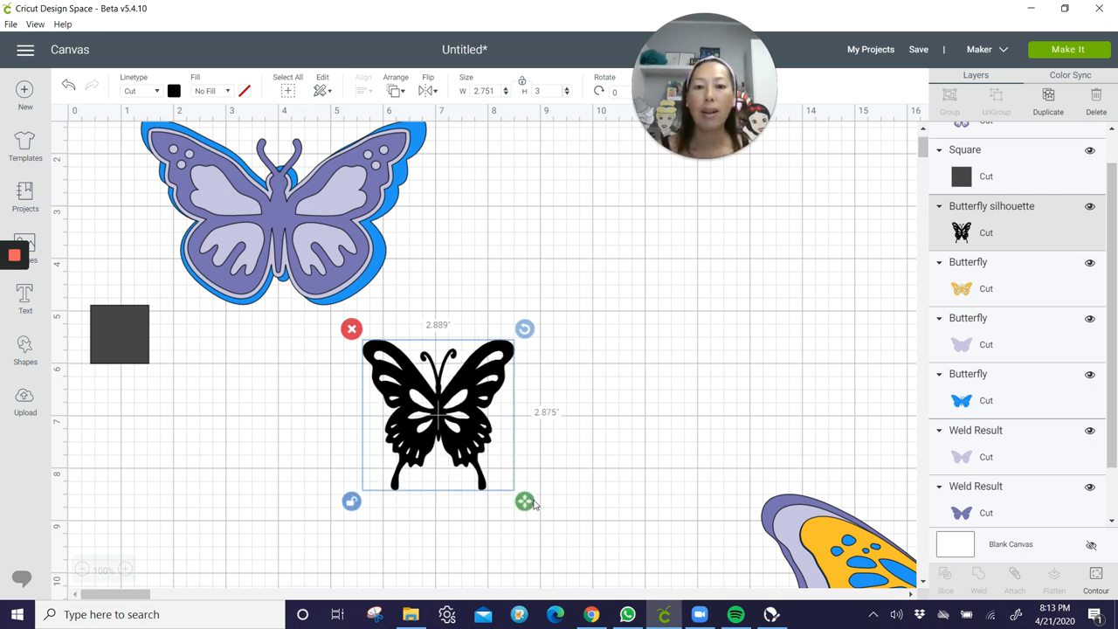
left_click_drag(524, 499, 540, 487)
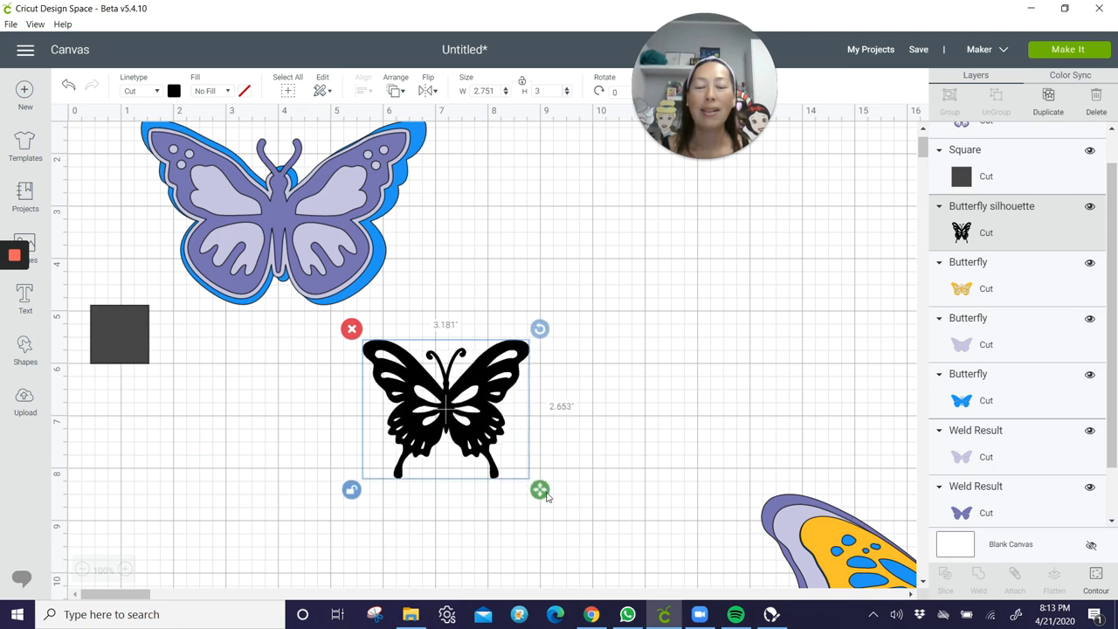
left_click_drag(540, 490, 559, 482)
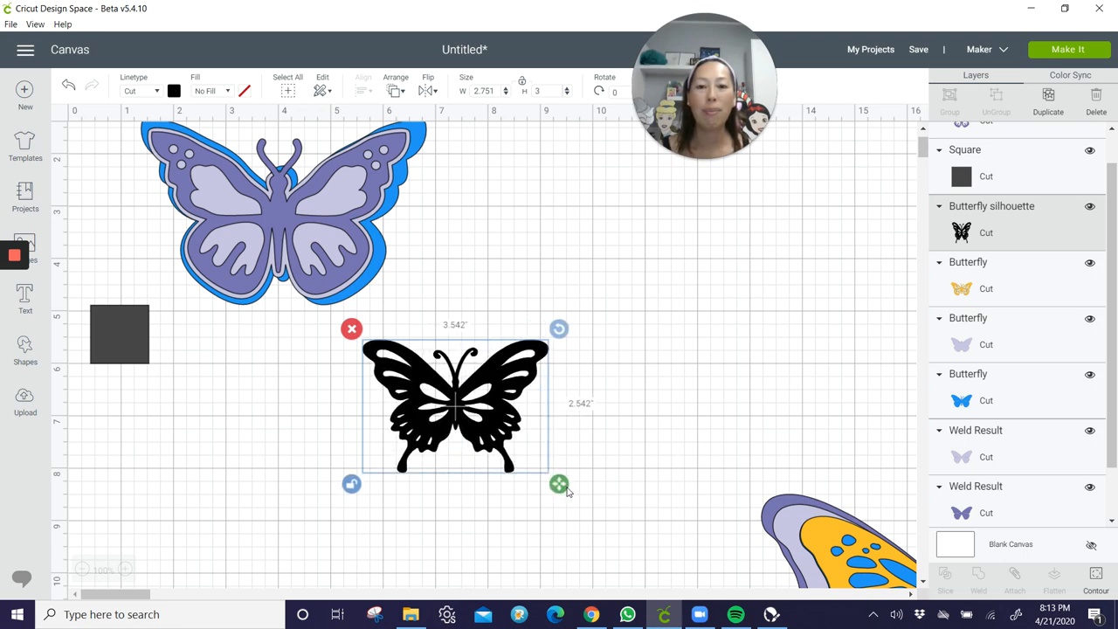
left_click_drag(559, 484, 589, 505)
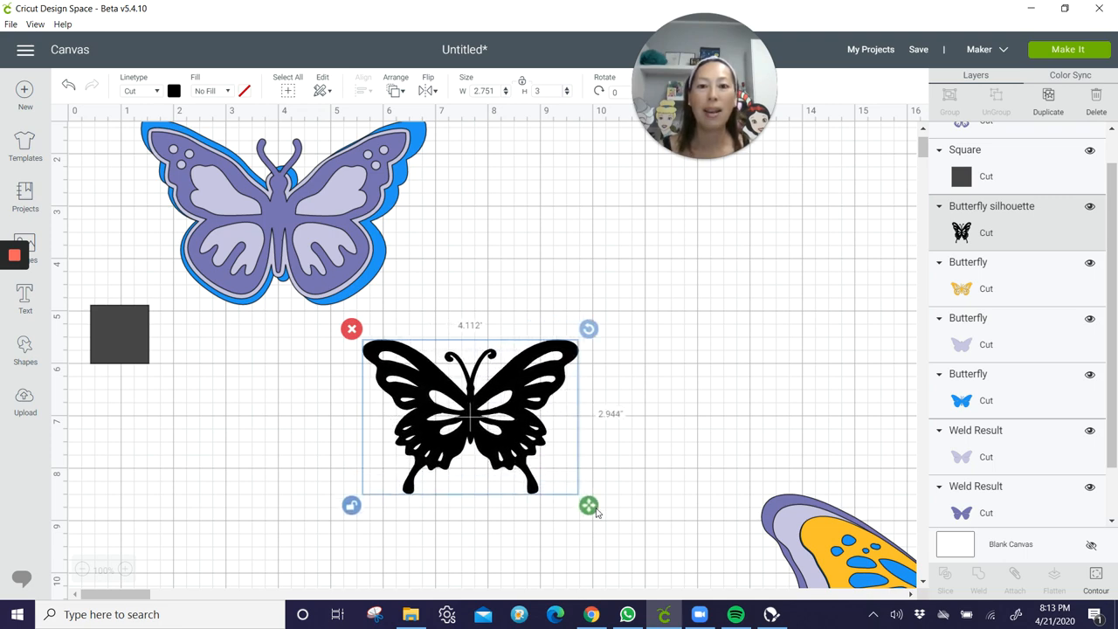
left_click_drag(589, 505, 605, 507)
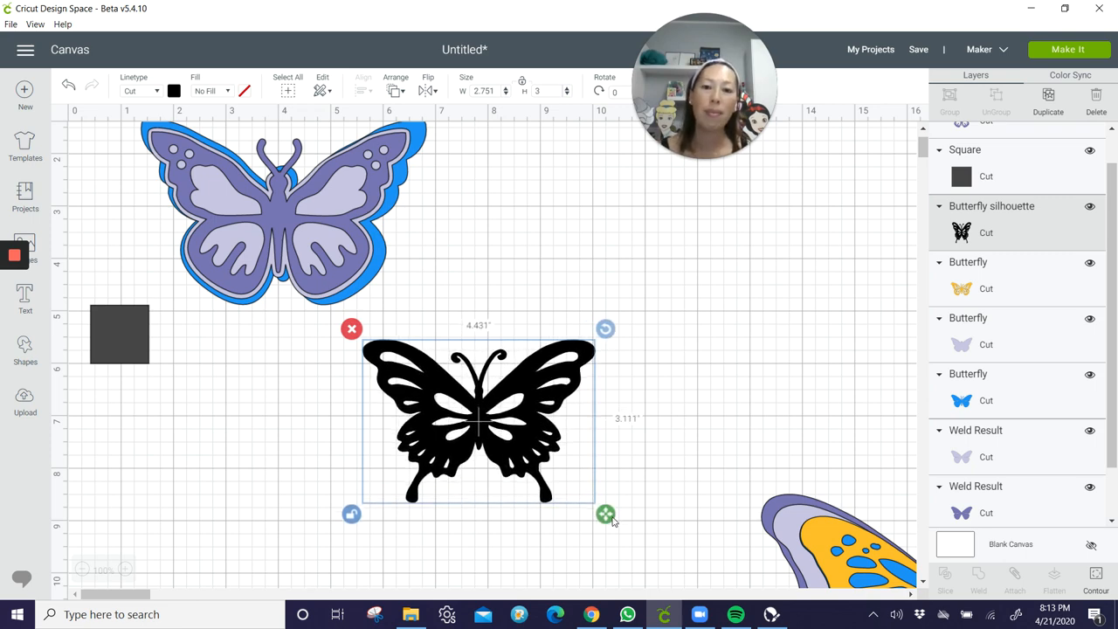
Scale the silhouette to about 5.945 x 4.286 in and shift it further right
left_click(598, 447)
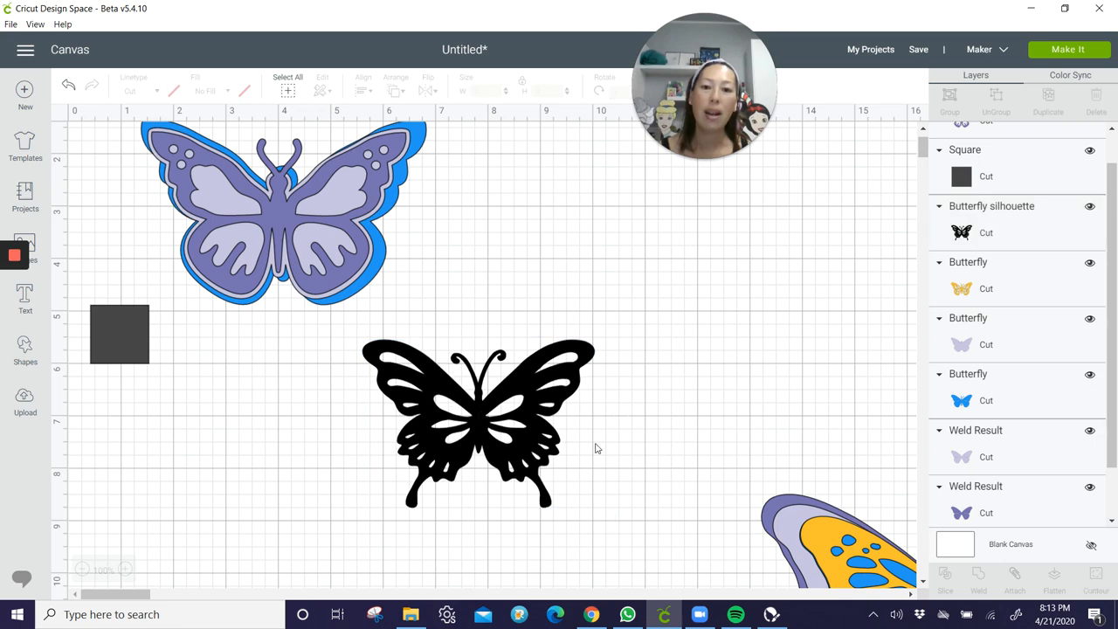
left_click(478, 425)
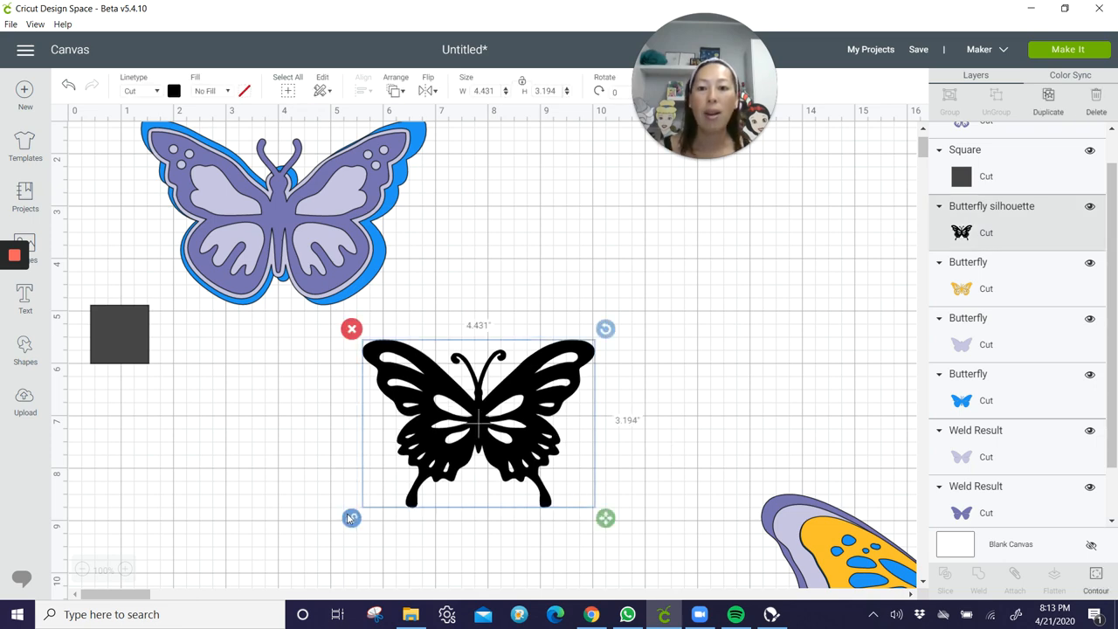
mouse_move(416, 393)
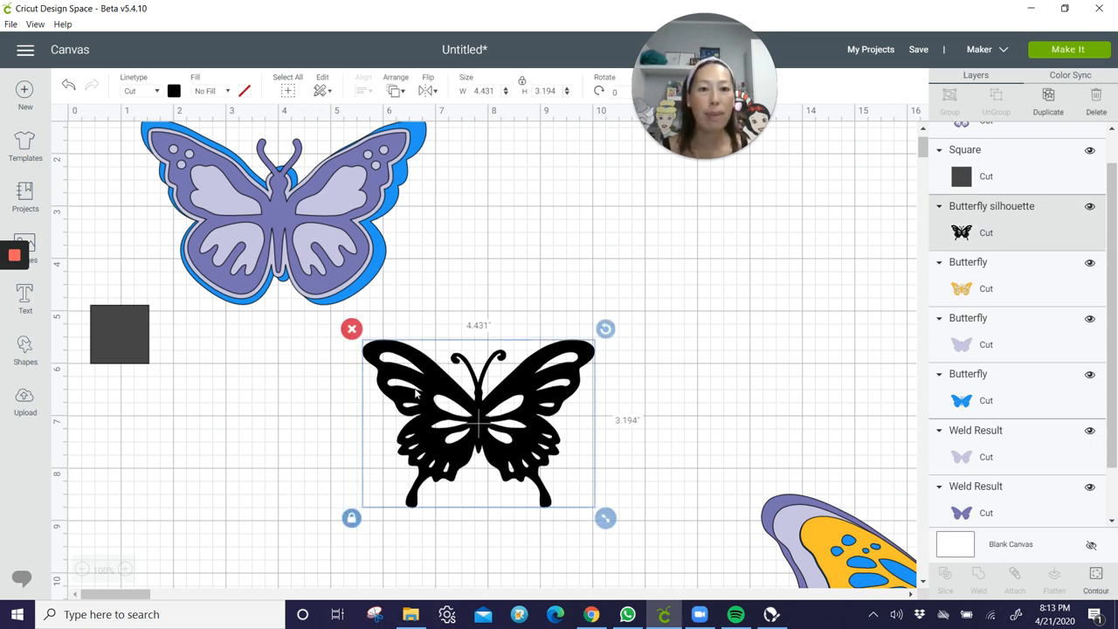
left_click_drag(605, 517, 663, 559)
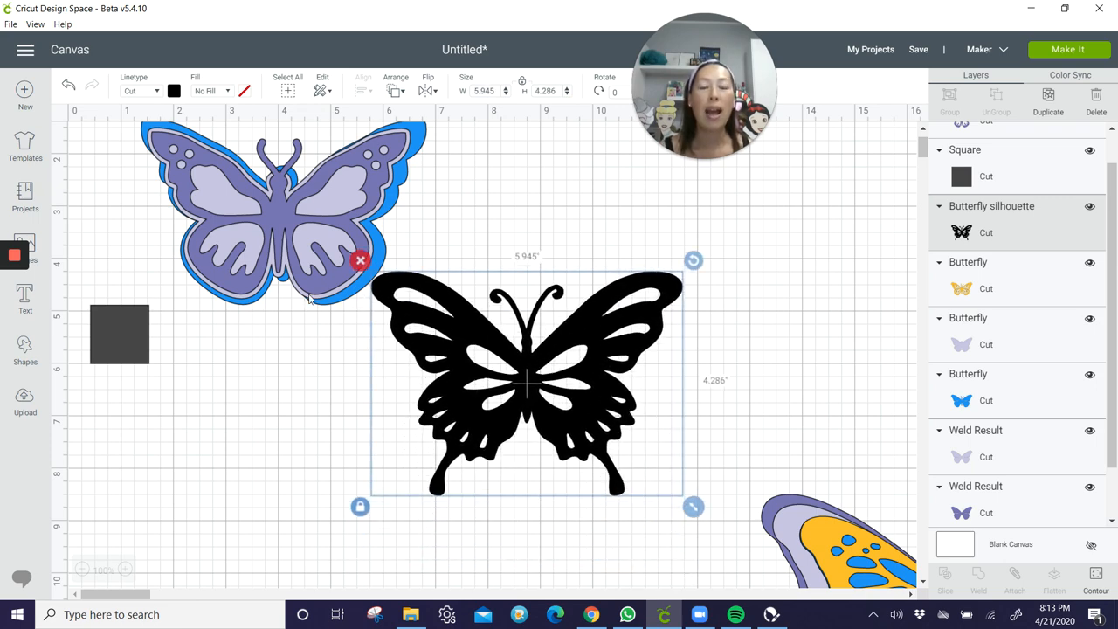
mouse_move(682, 418)
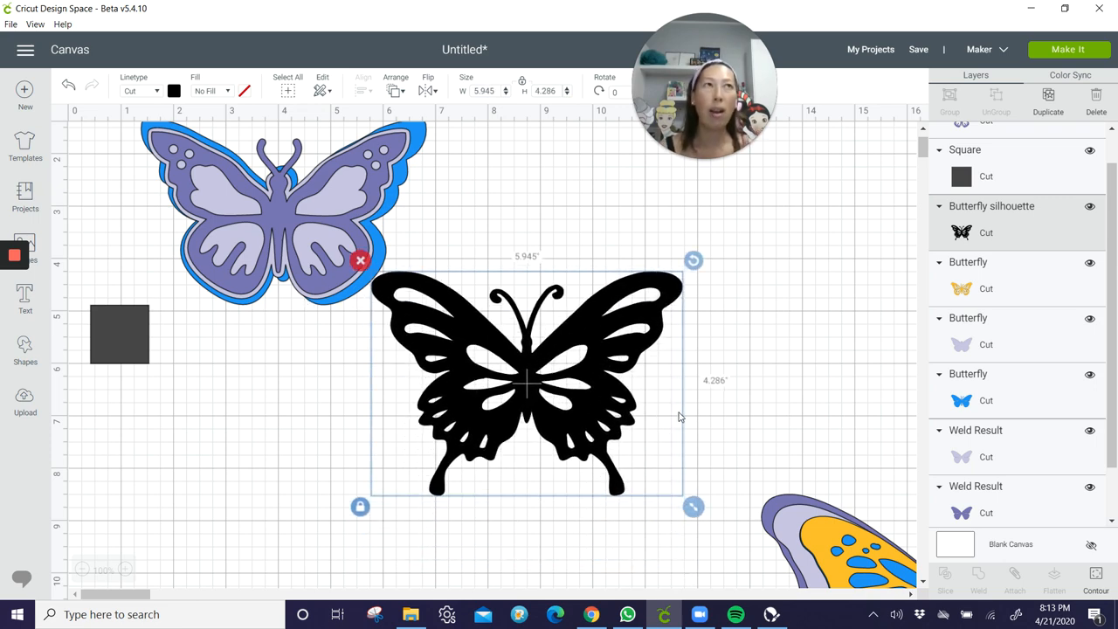
mouse_move(433, 313)
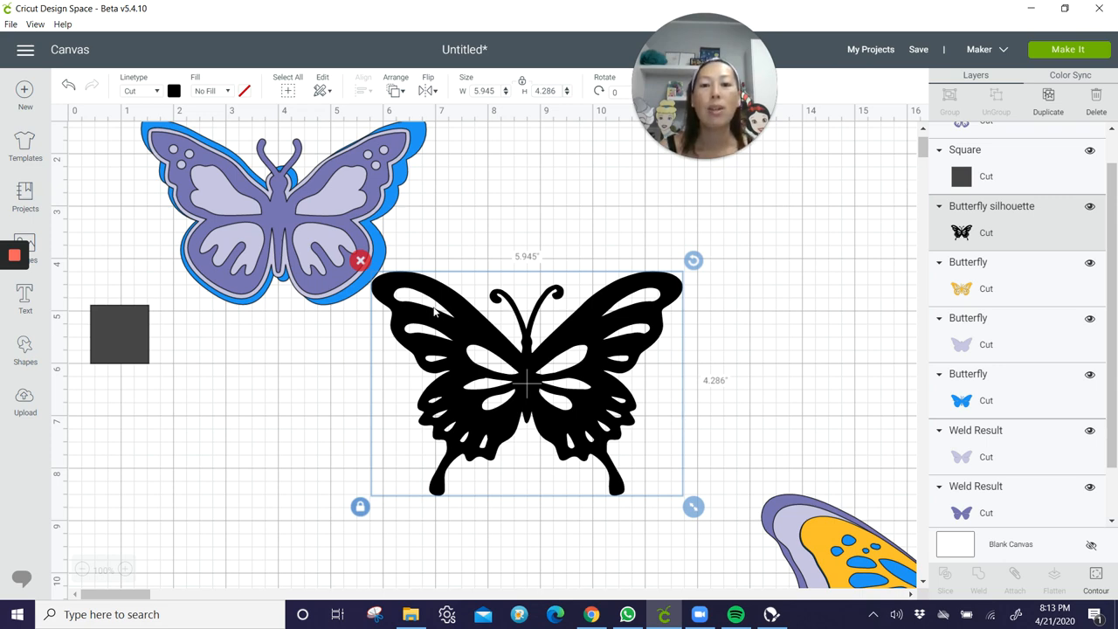
left_click_drag(526, 384, 591, 341)
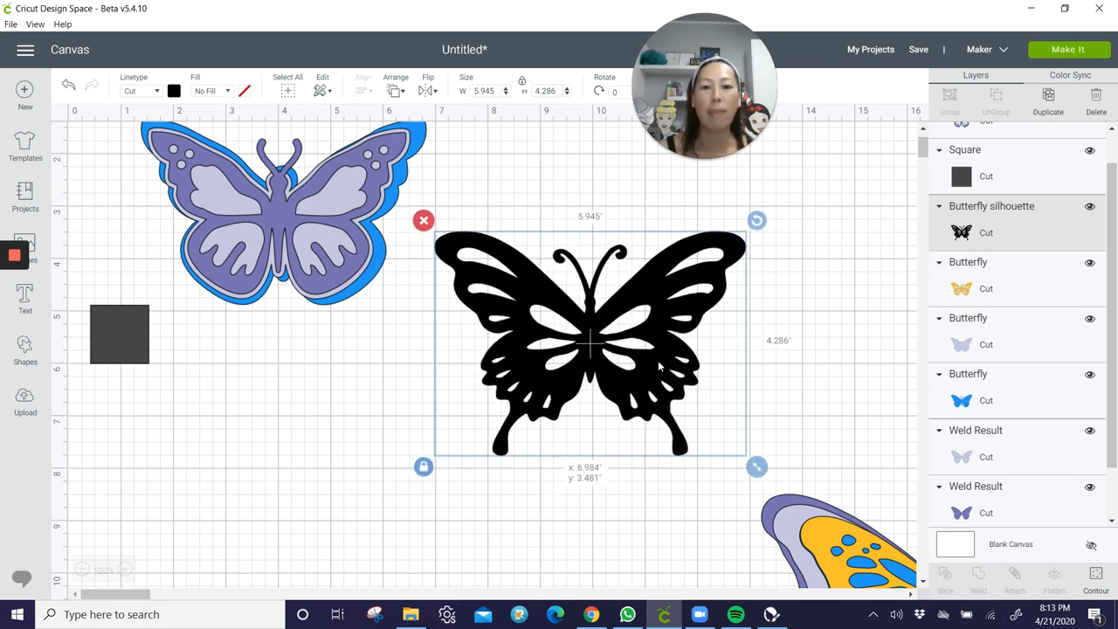
mouse_move(603, 323)
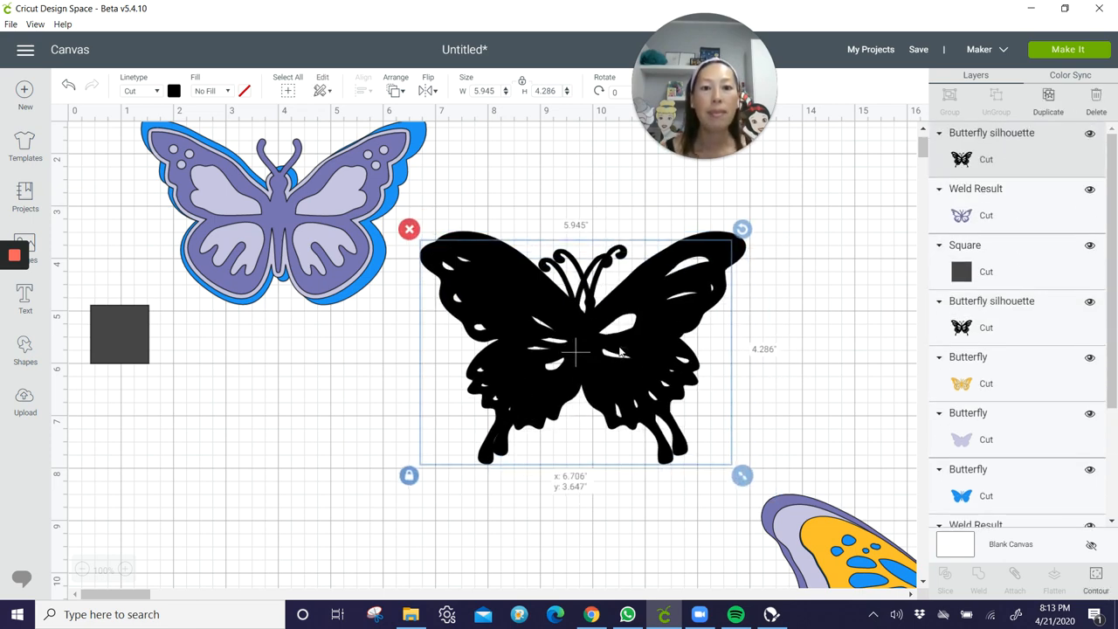
Contour out all inner cutouts, leaving a solid butterfly silhouette
left_click(1096, 577)
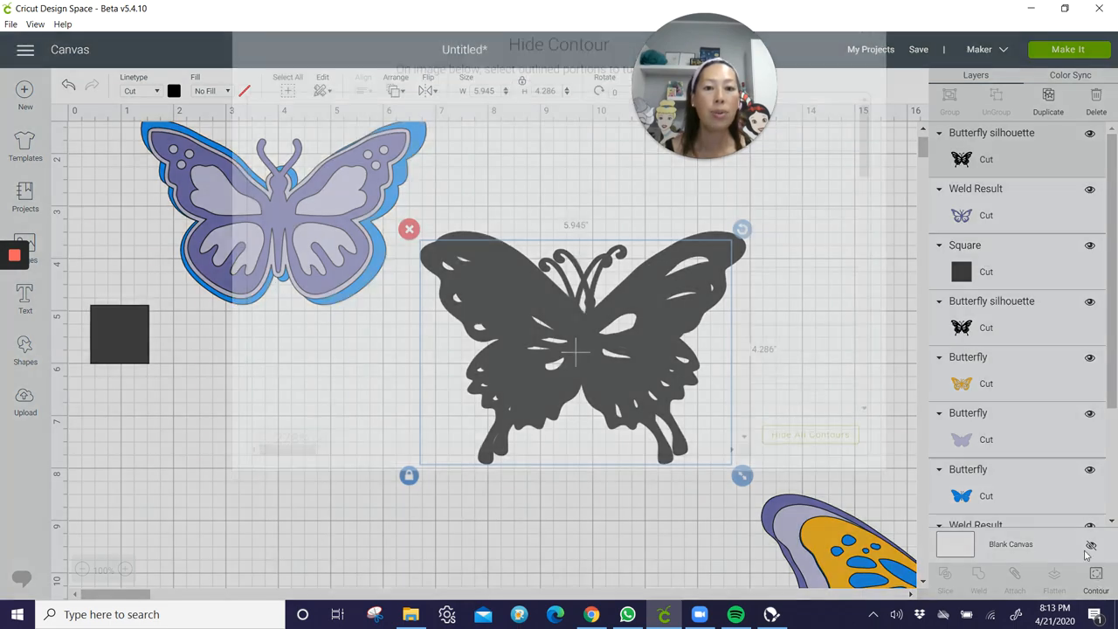
left_click(1096, 577)
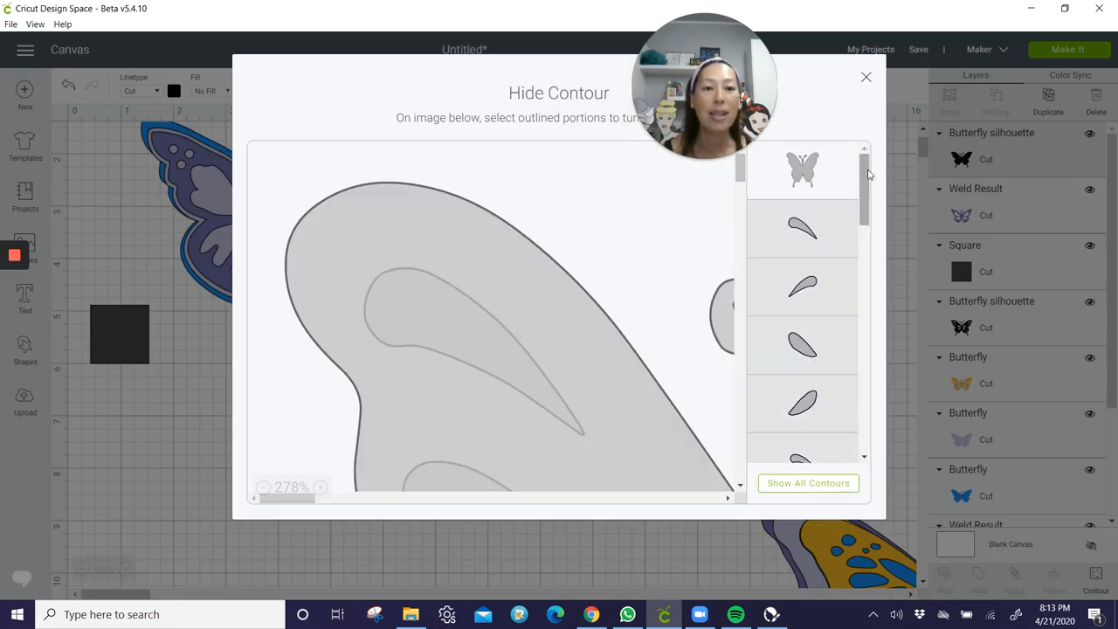
left_click(867, 77)
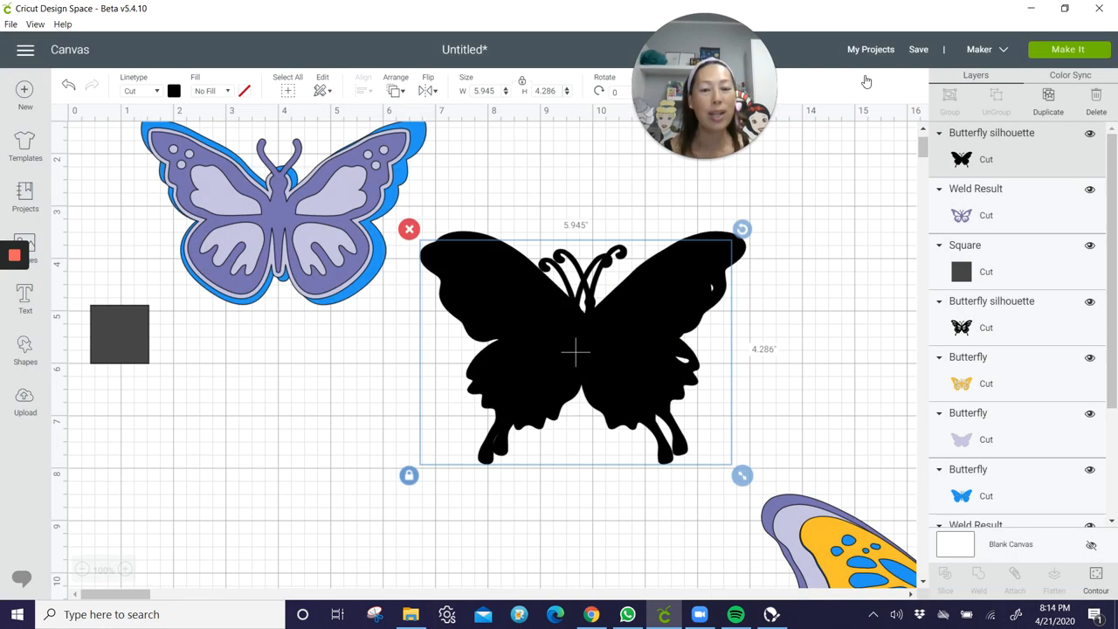
Adjust the silhouette's colour and reselect the black butterfly silhouette in the Layers panel
left_click(173, 91)
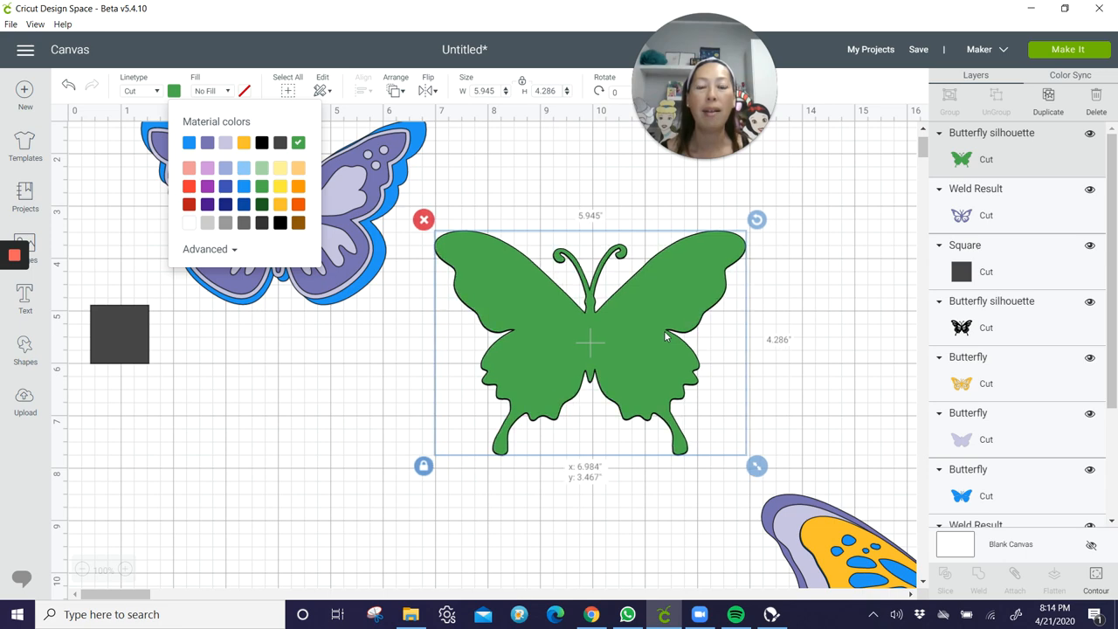
left_click(395, 83)
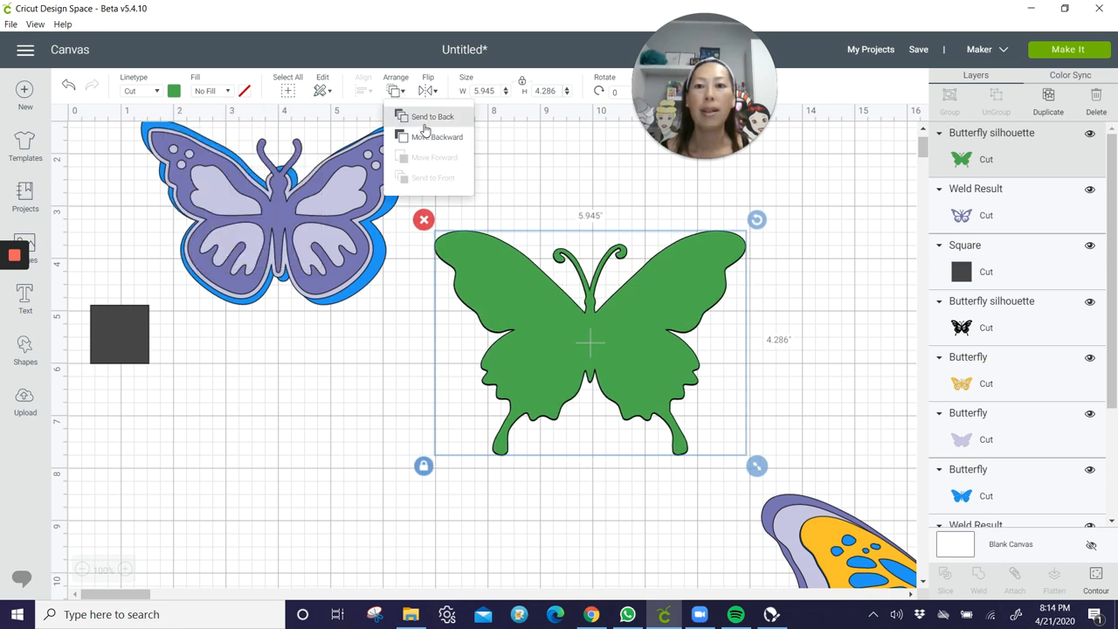
left_click(432, 115)
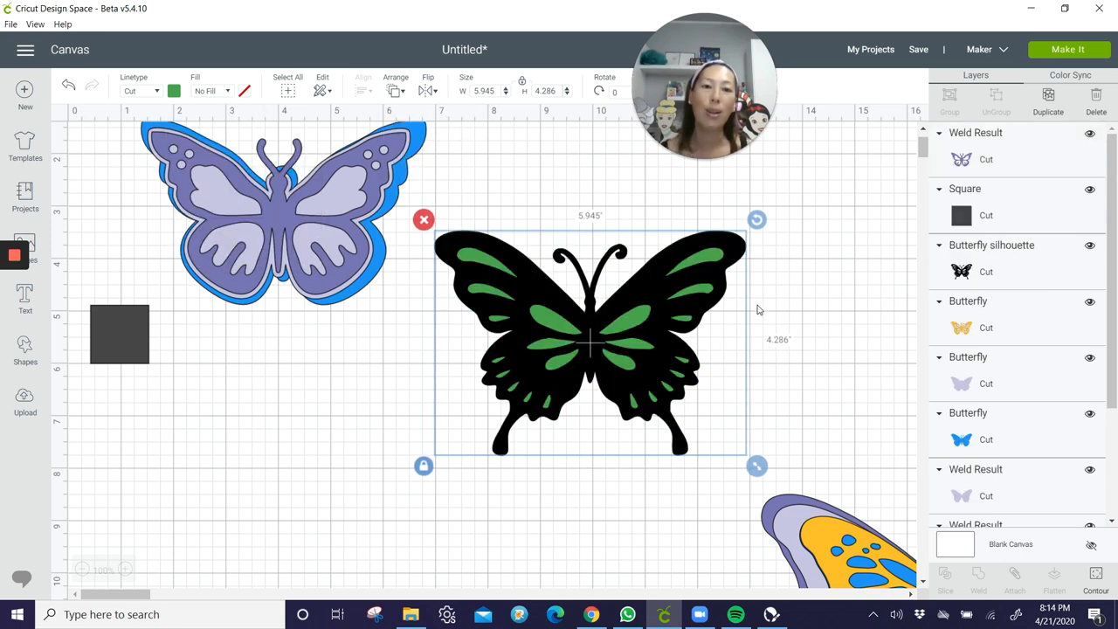
mouse_move(734, 365)
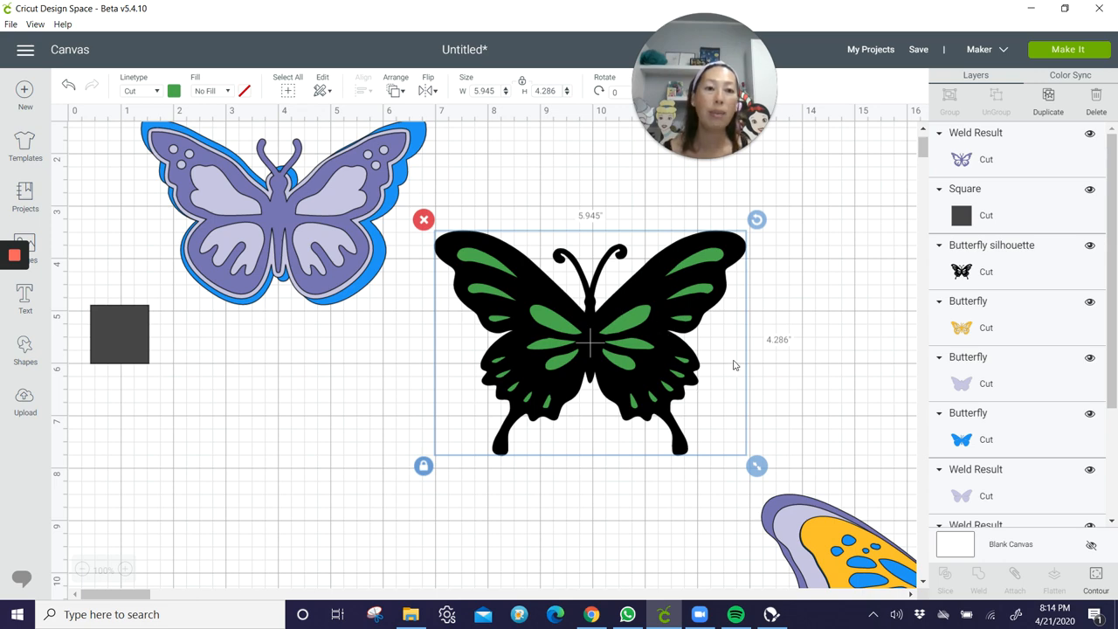
scroll("up", 3)
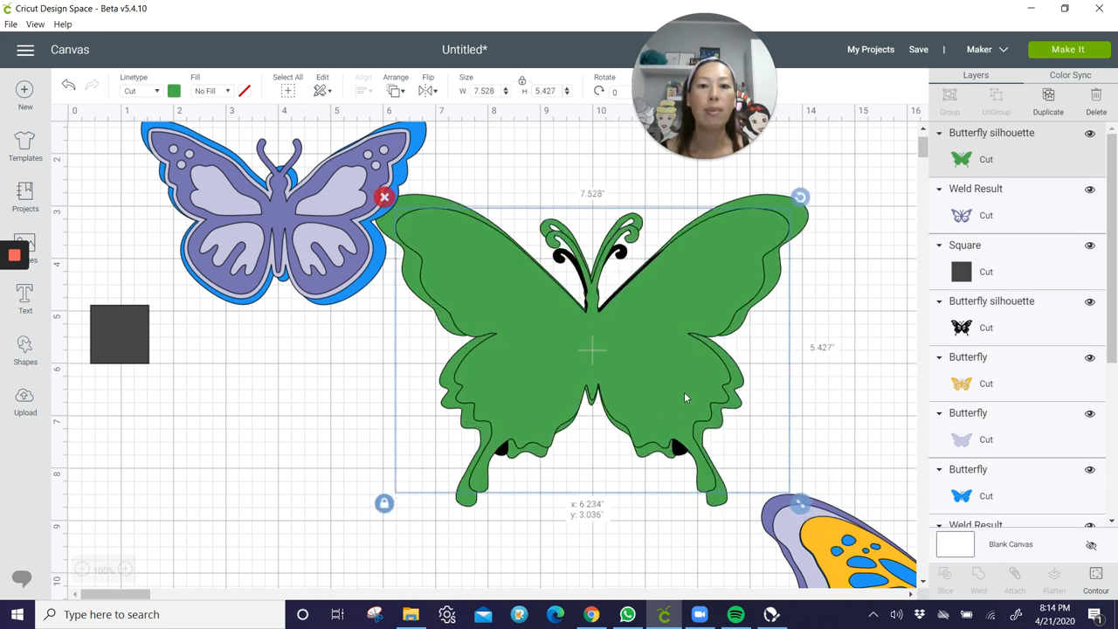
Colour the enlarged silhouette light green so it forms a backing border behind the black butterfly
left_click(173, 91)
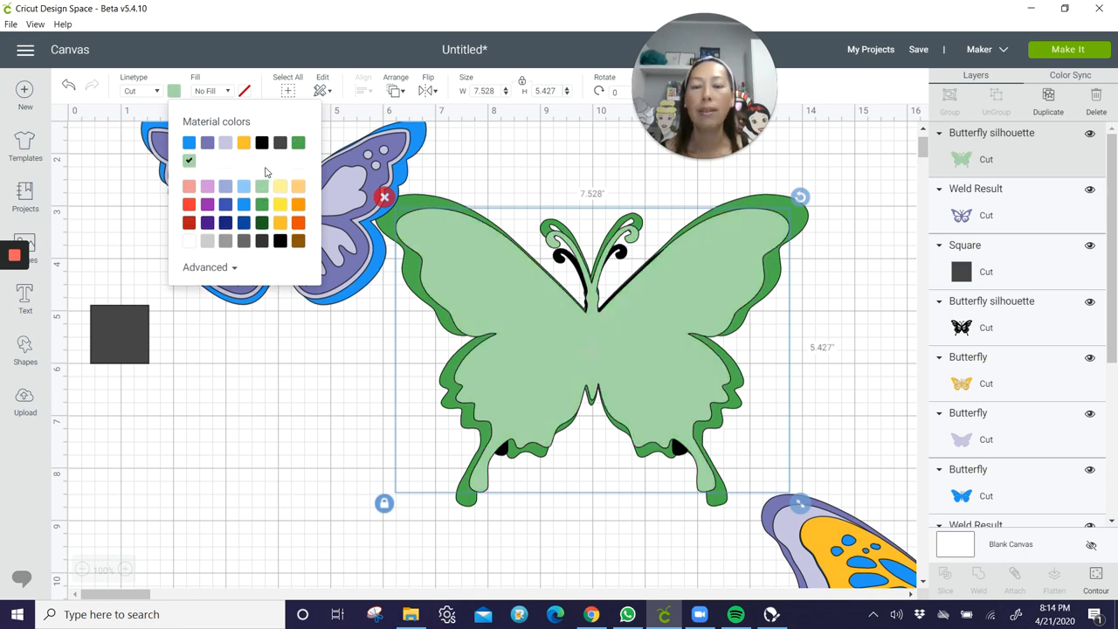
left_click(395, 84)
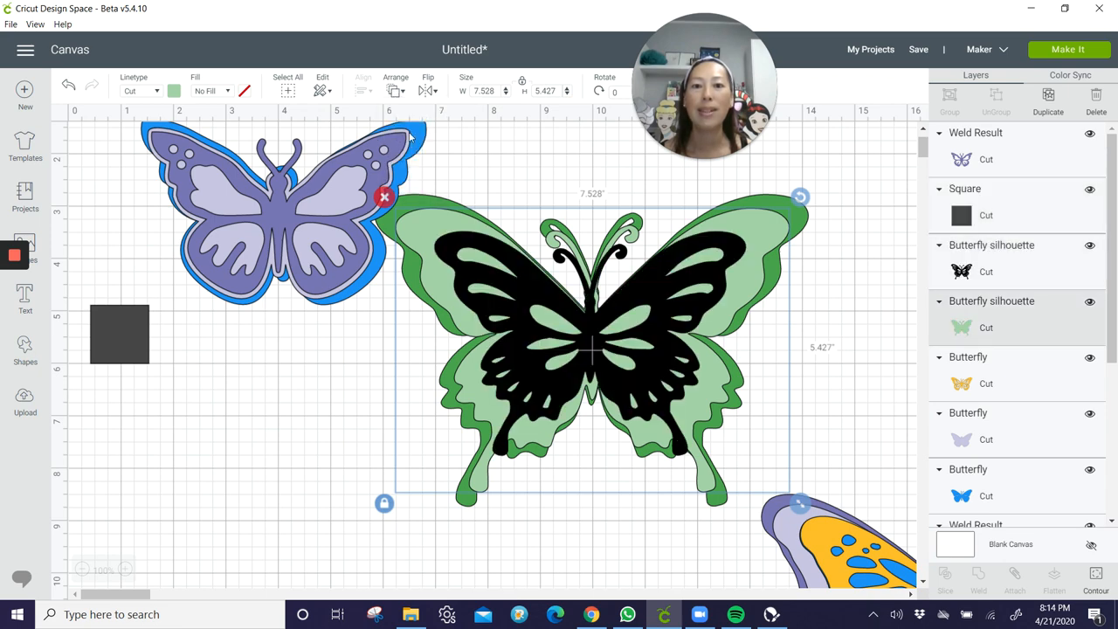
mouse_move(685, 248)
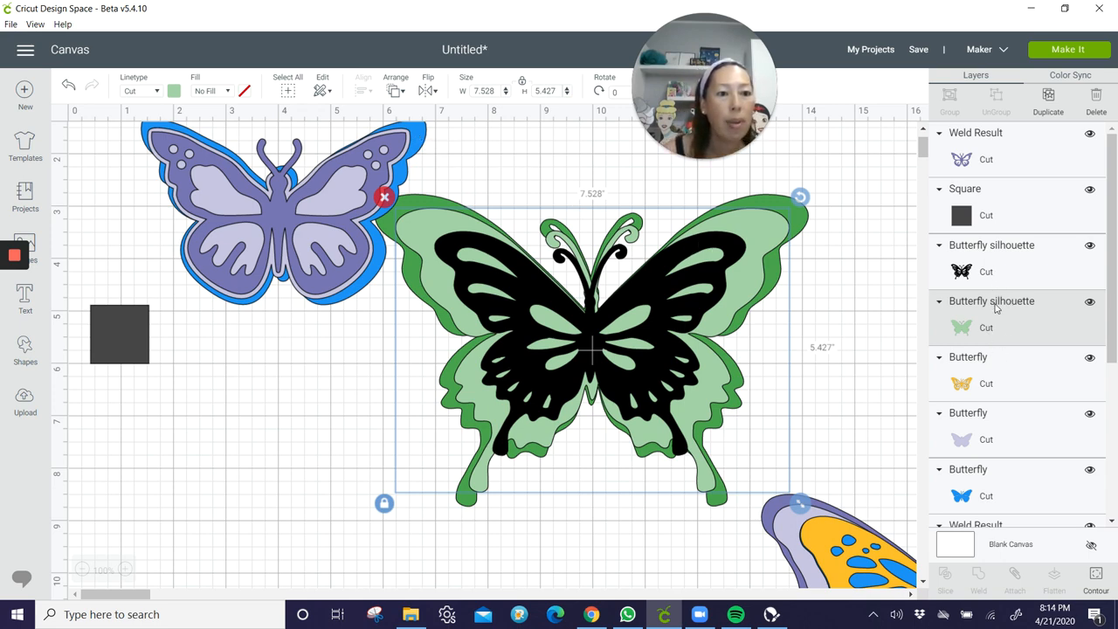
mouse_move(975, 363)
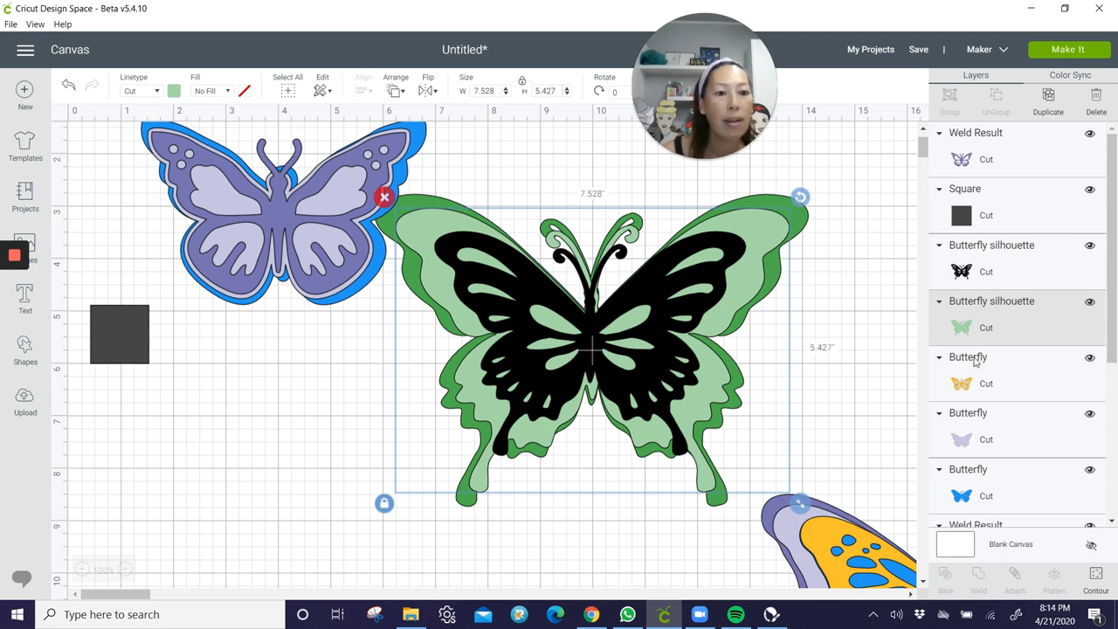
scroll("down", 3)
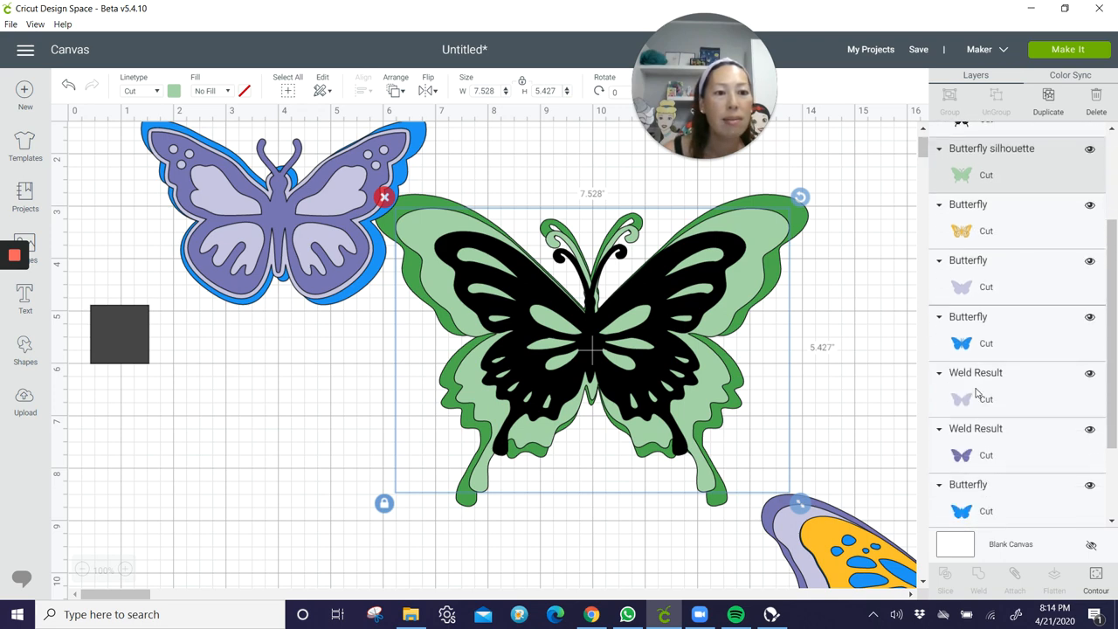
scroll("up", 3)
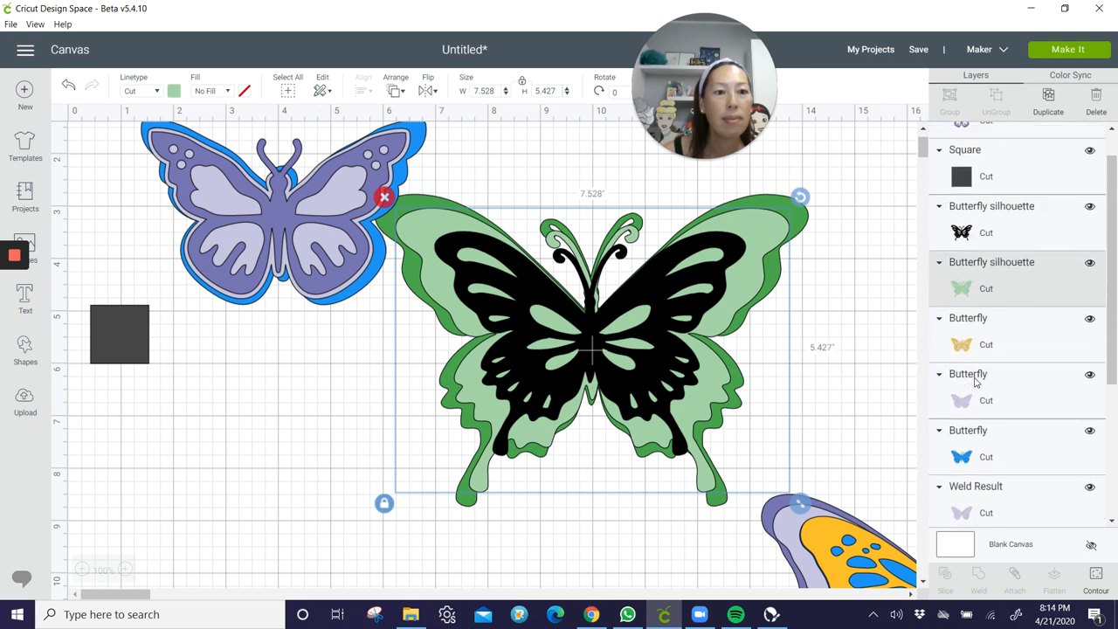
scroll("up", 3)
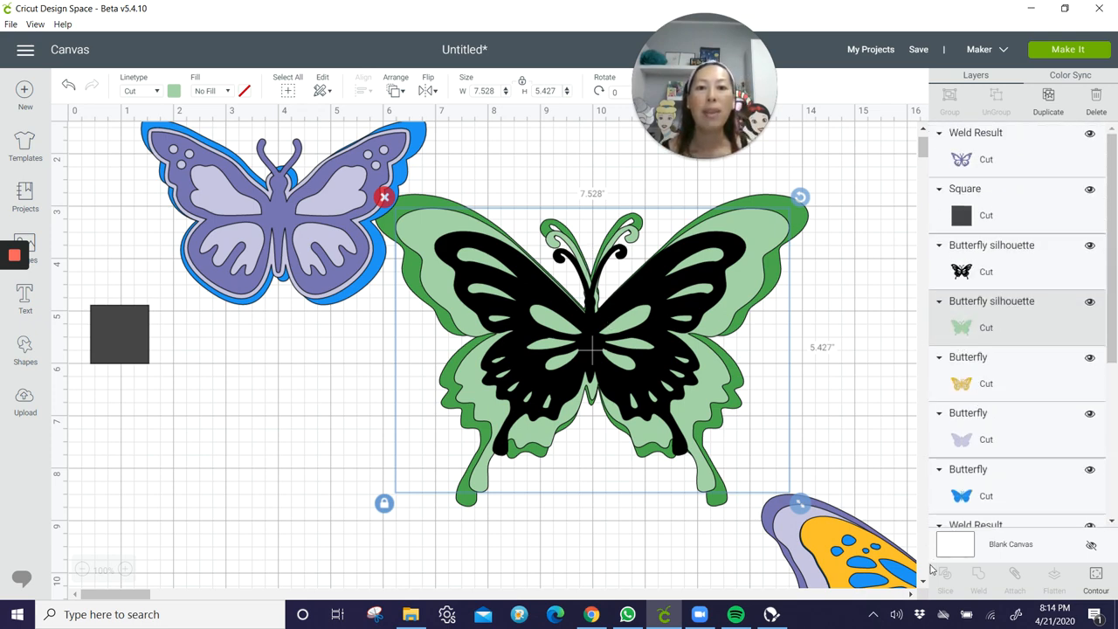
mouse_move(601, 360)
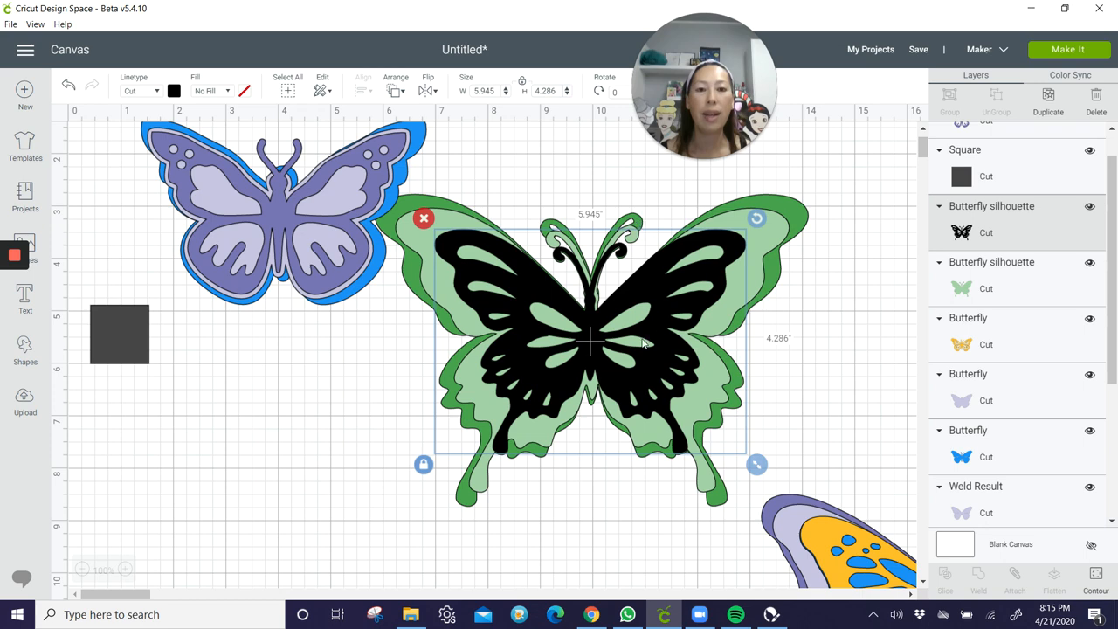
mouse_move(616, 375)
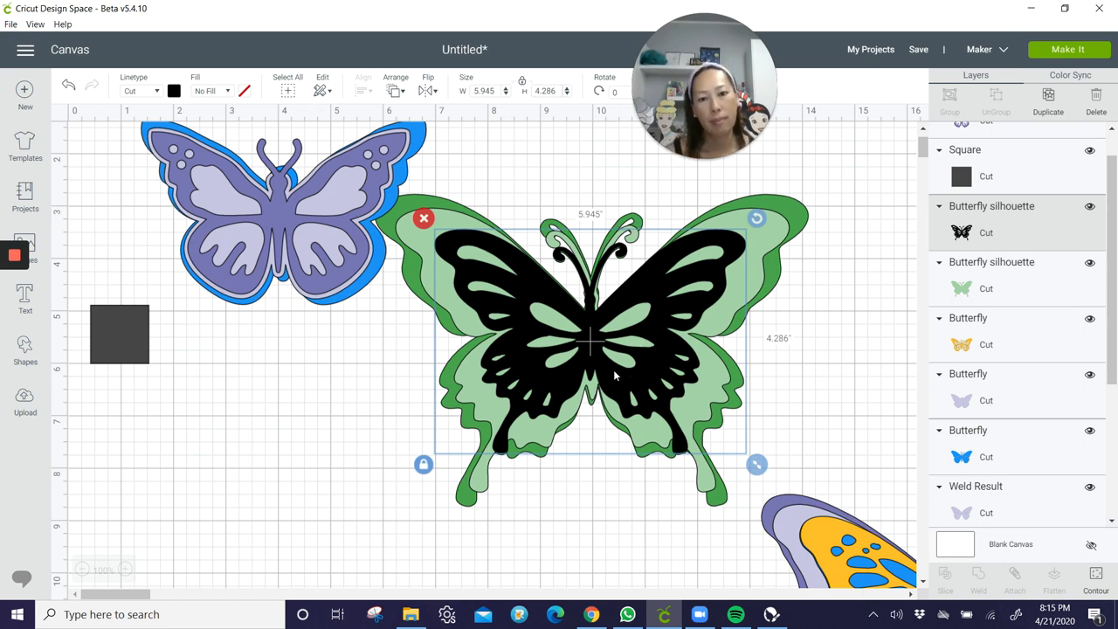
mouse_move(587, 391)
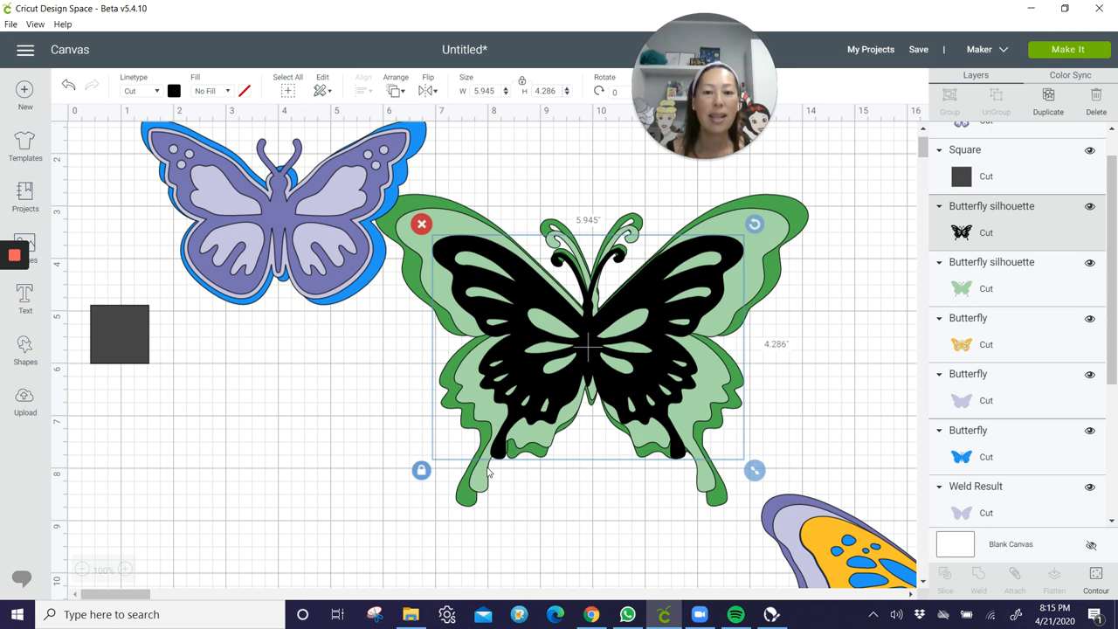
mouse_move(594, 507)
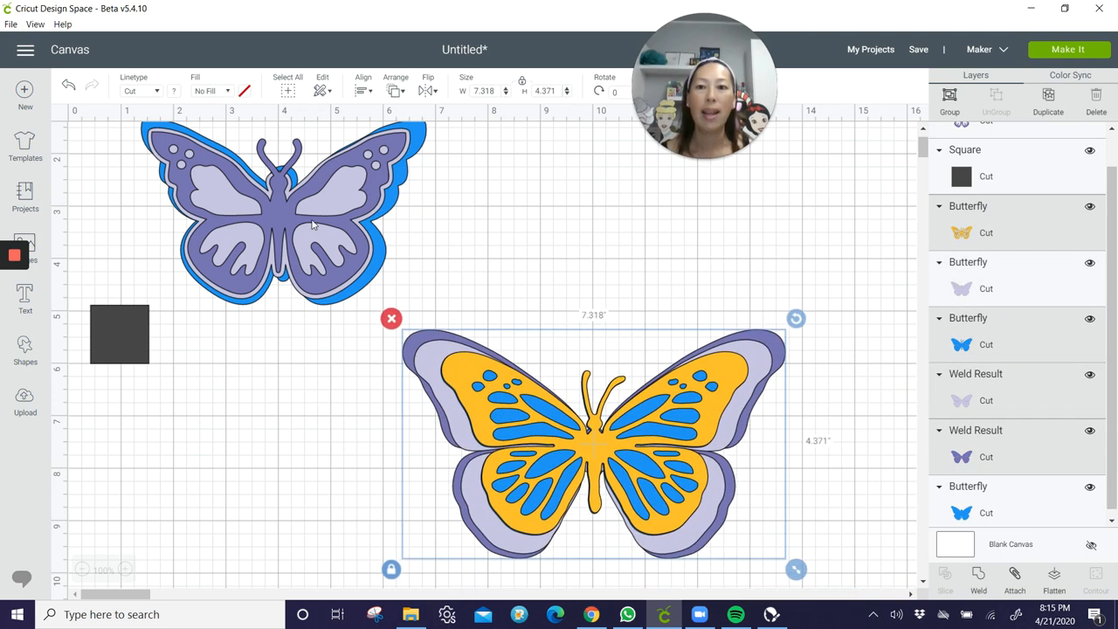
Recolour the upper butterfly's top layer gold, leave its blue backing, and send the design to Make It
left_click(119, 335)
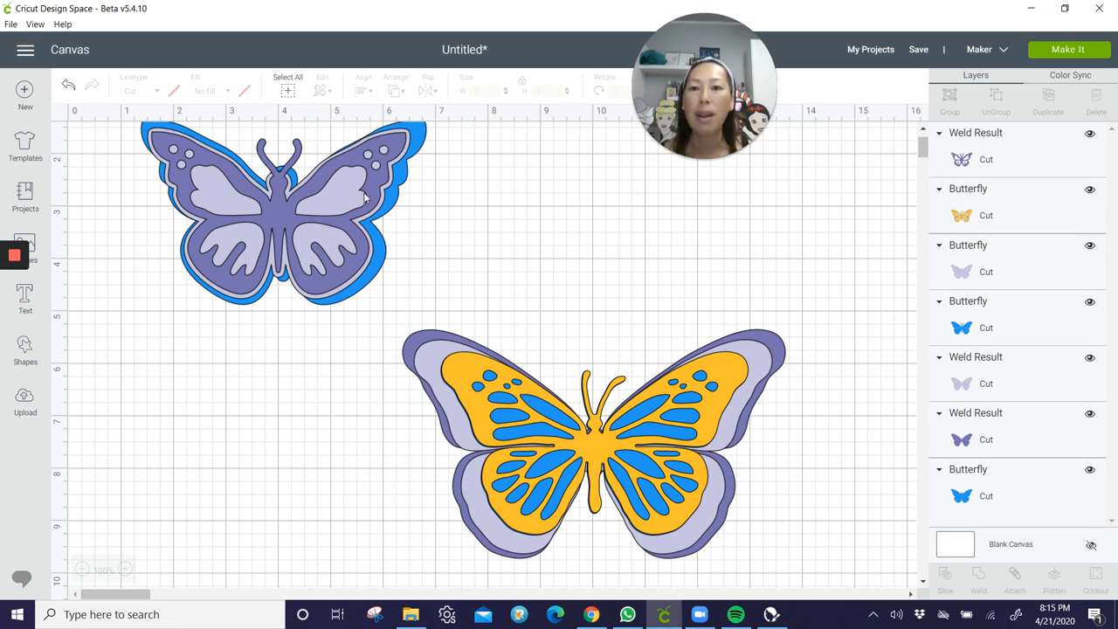
left_click(280, 209)
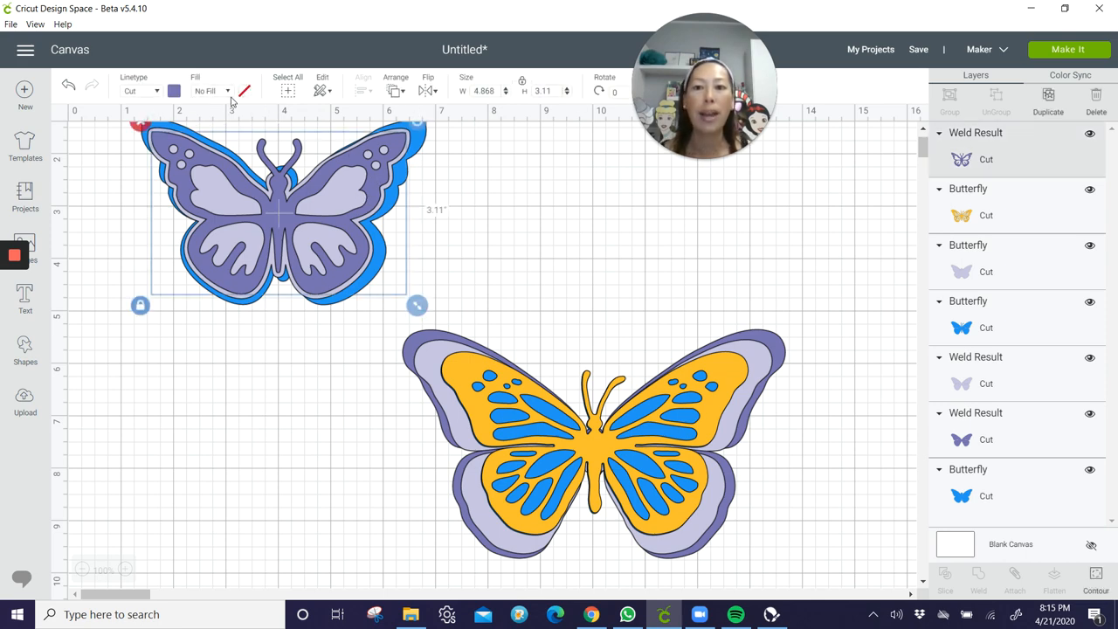
left_click(173, 90)
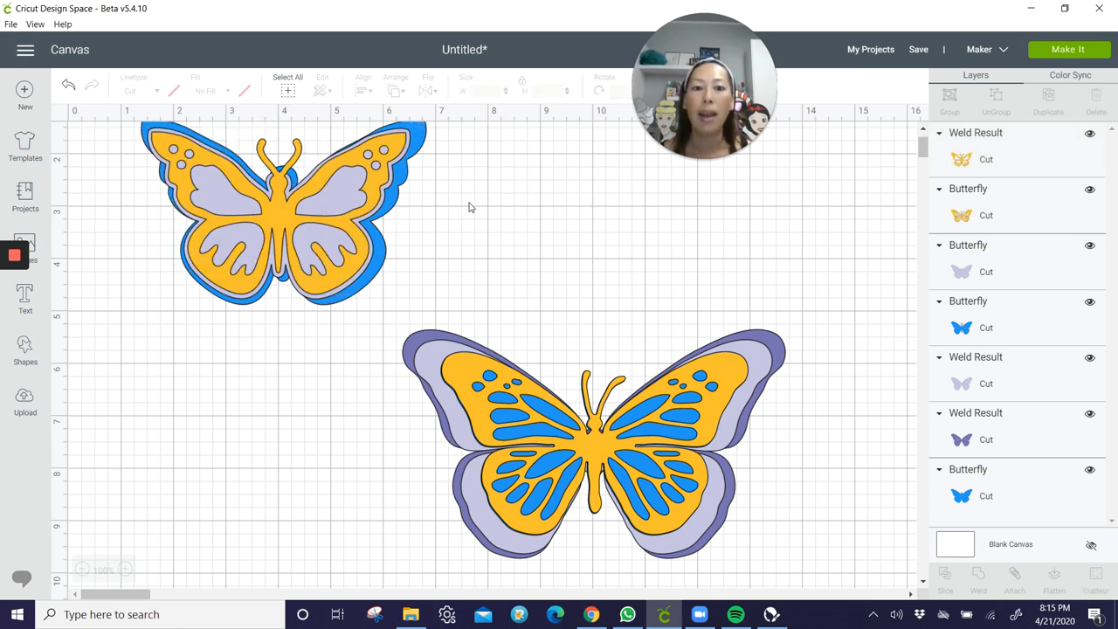
left_click(280, 209)
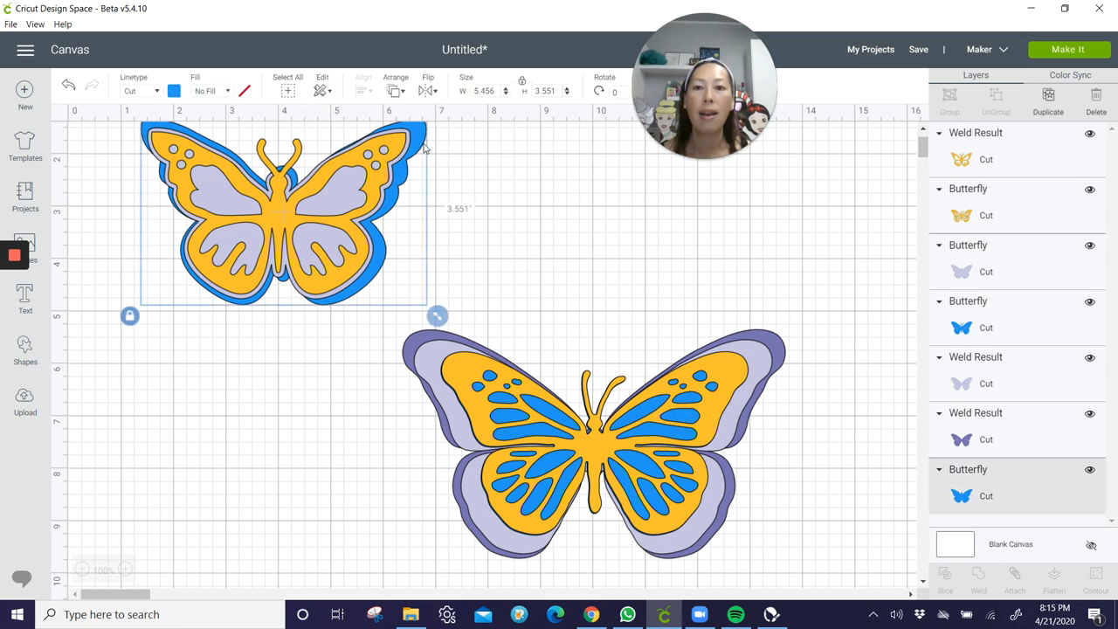
left_click(173, 91)
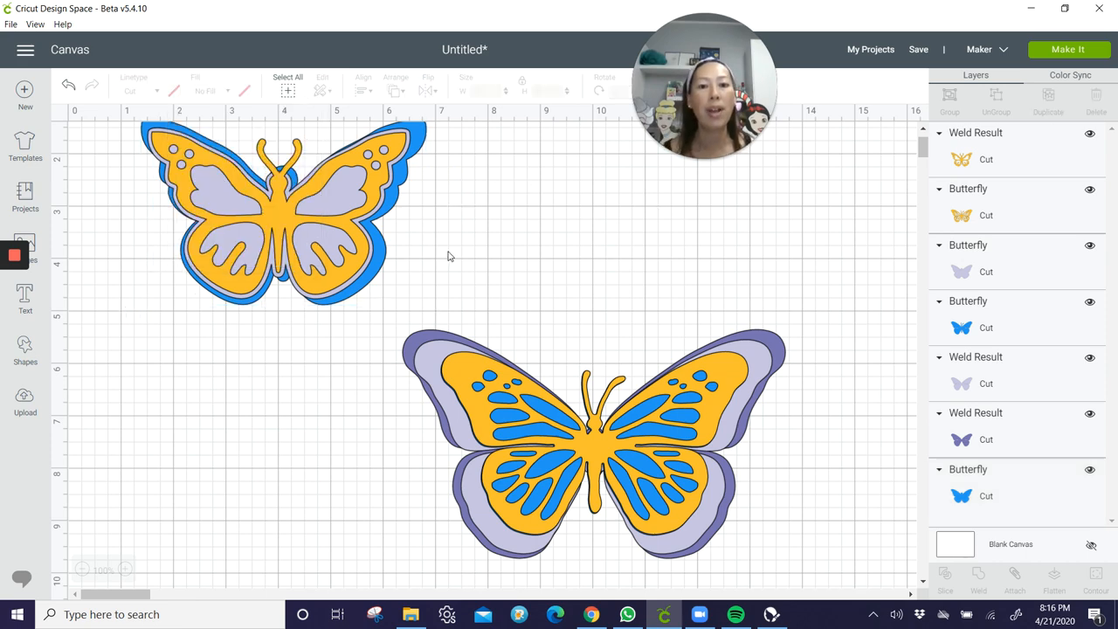
mouse_move(895, 224)
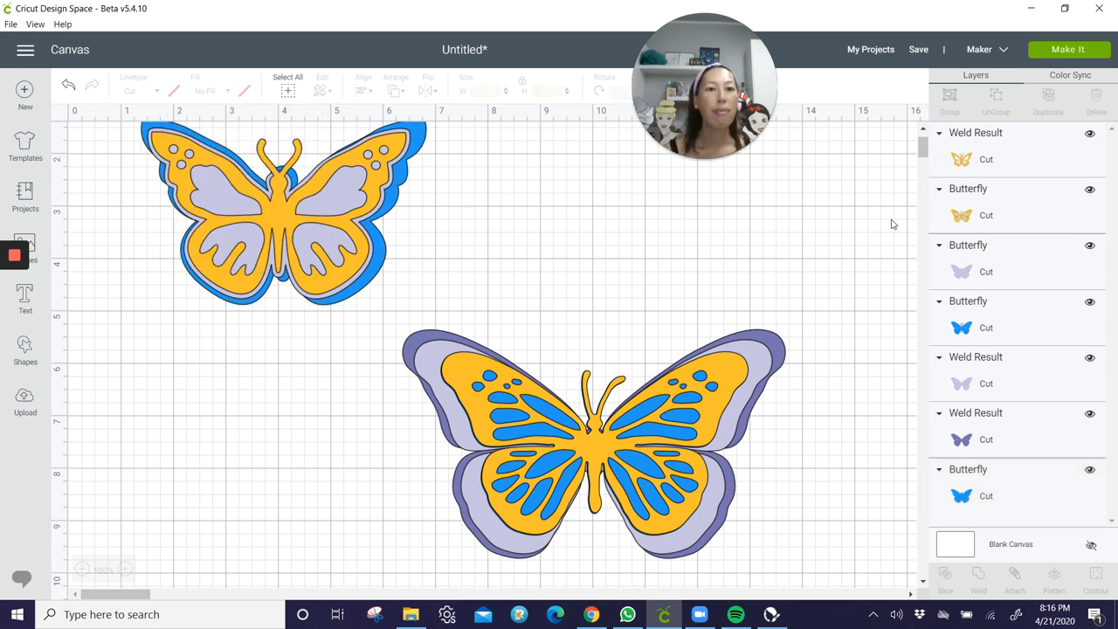
left_click(1068, 49)
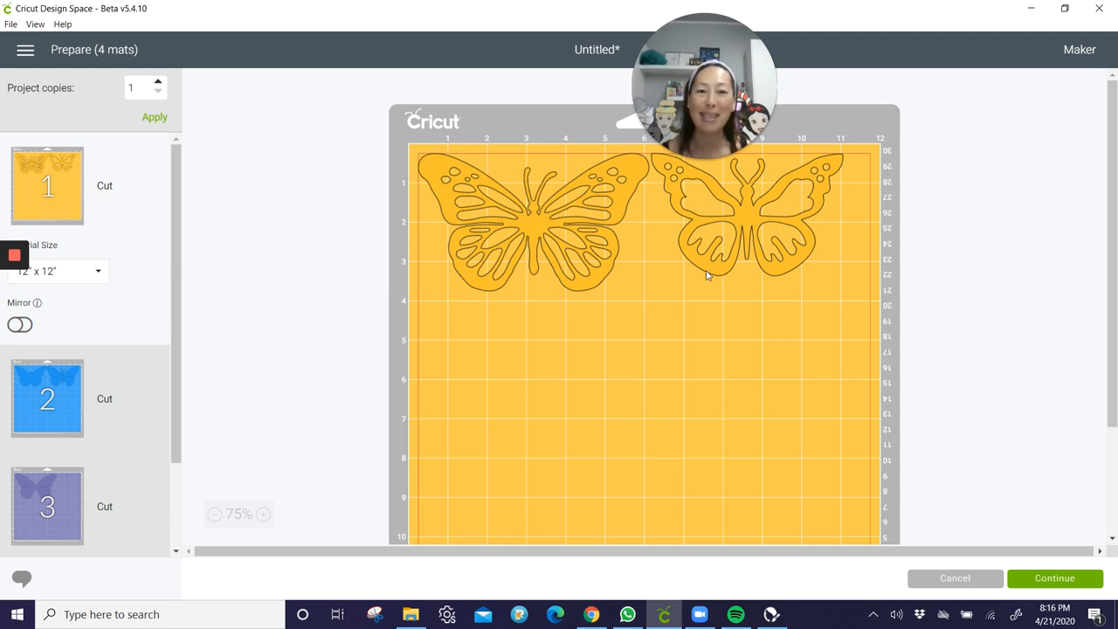
Review the blue, third and purple mats, then place the second blue butterfly below the first
left_click(48, 399)
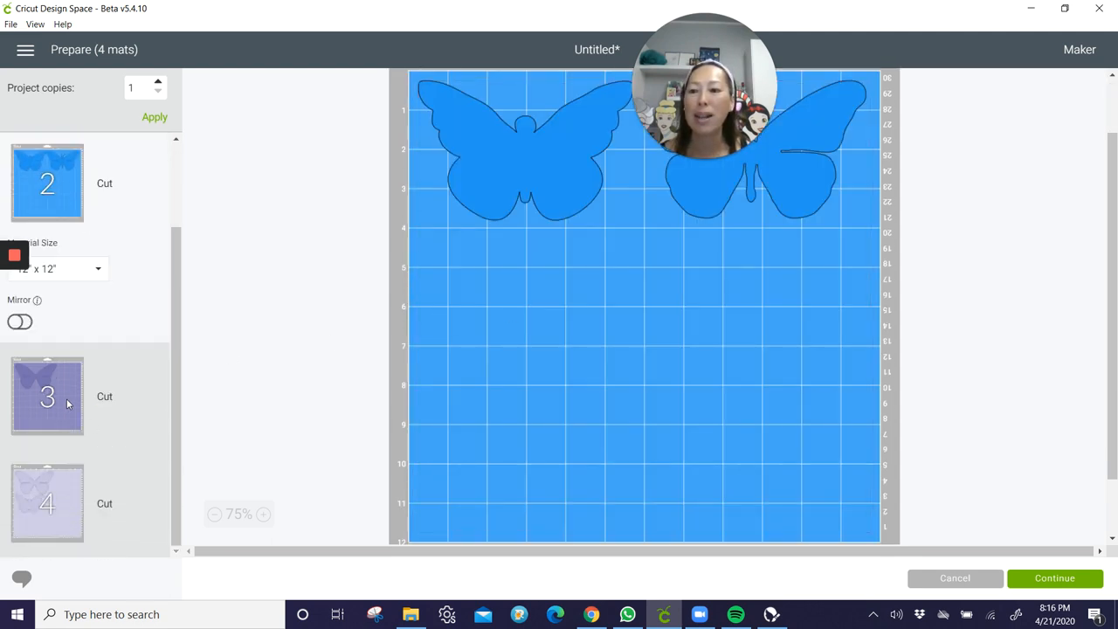
left_click(47, 394)
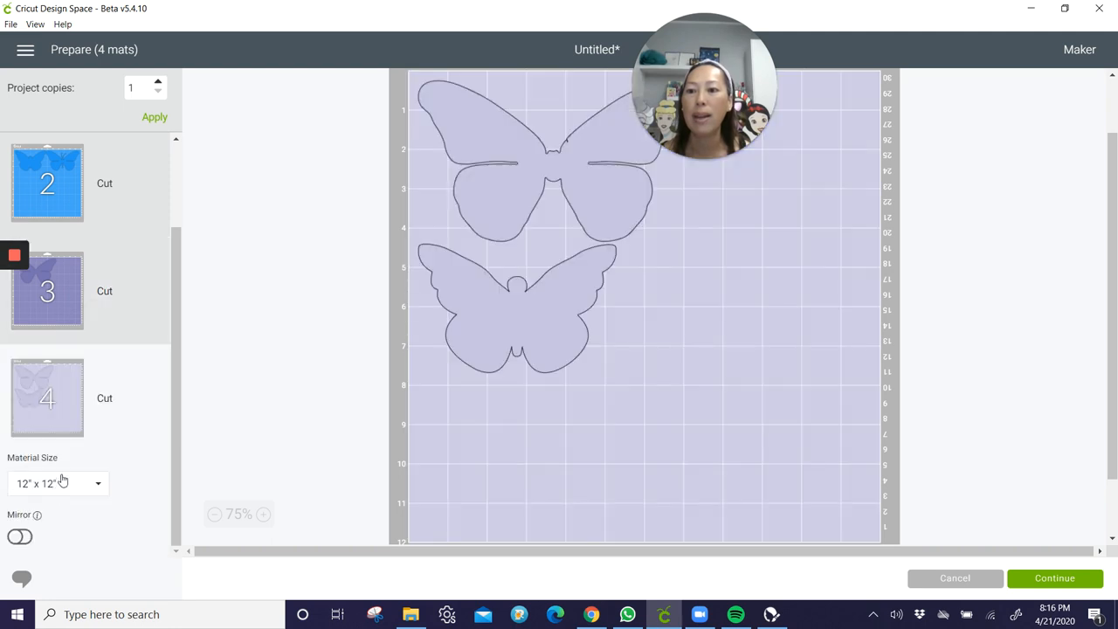
scroll("up", 3)
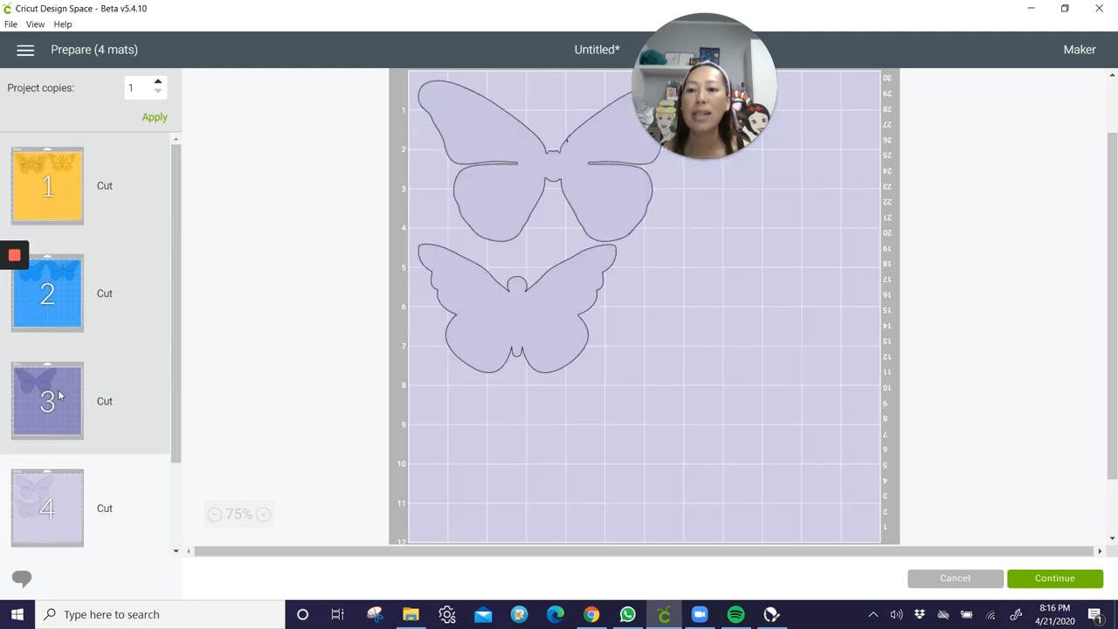
left_click(48, 400)
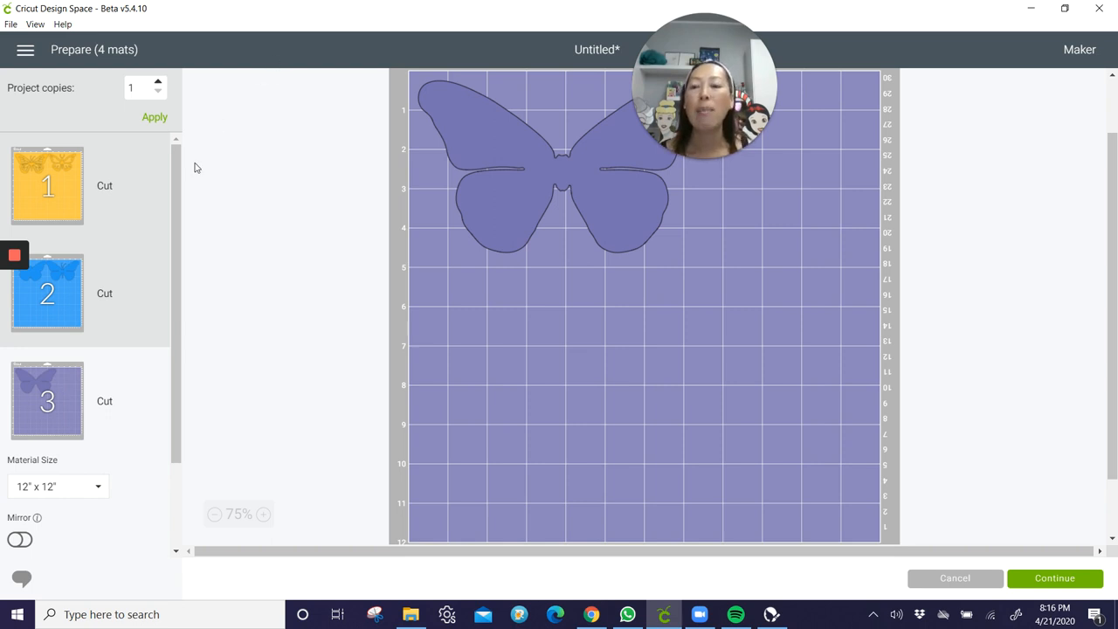
left_click(47, 293)
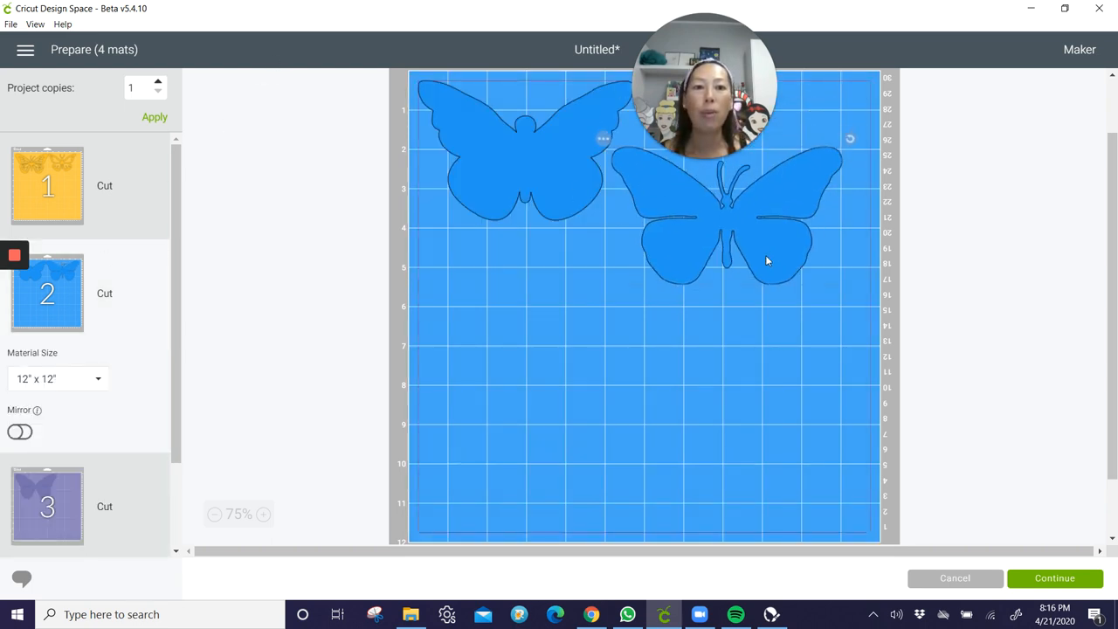
left_click_drag(734, 218, 533, 311)
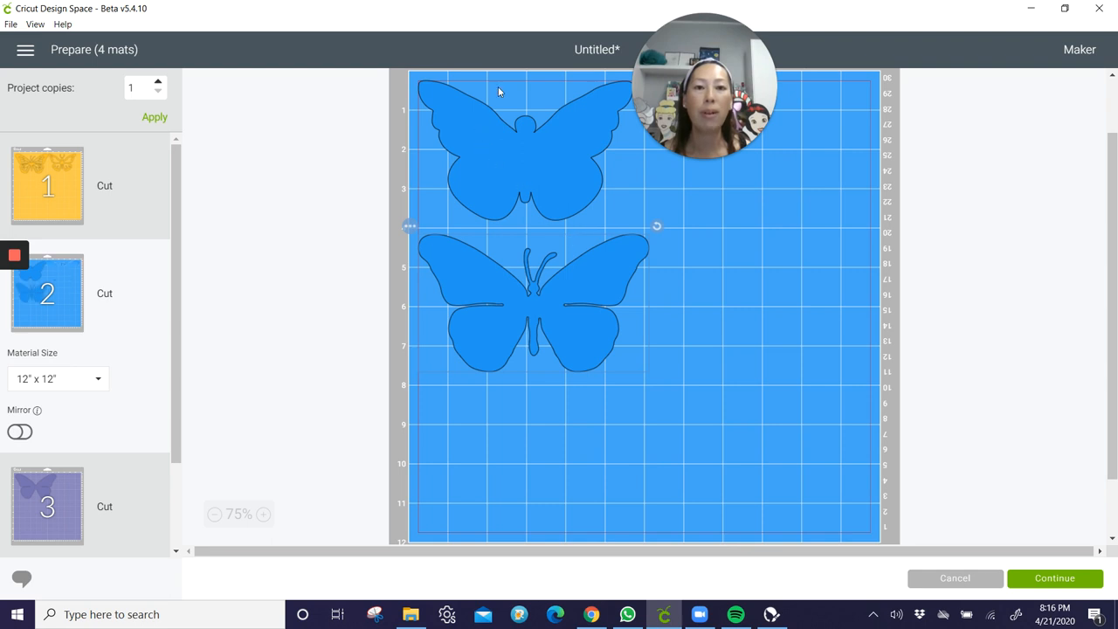